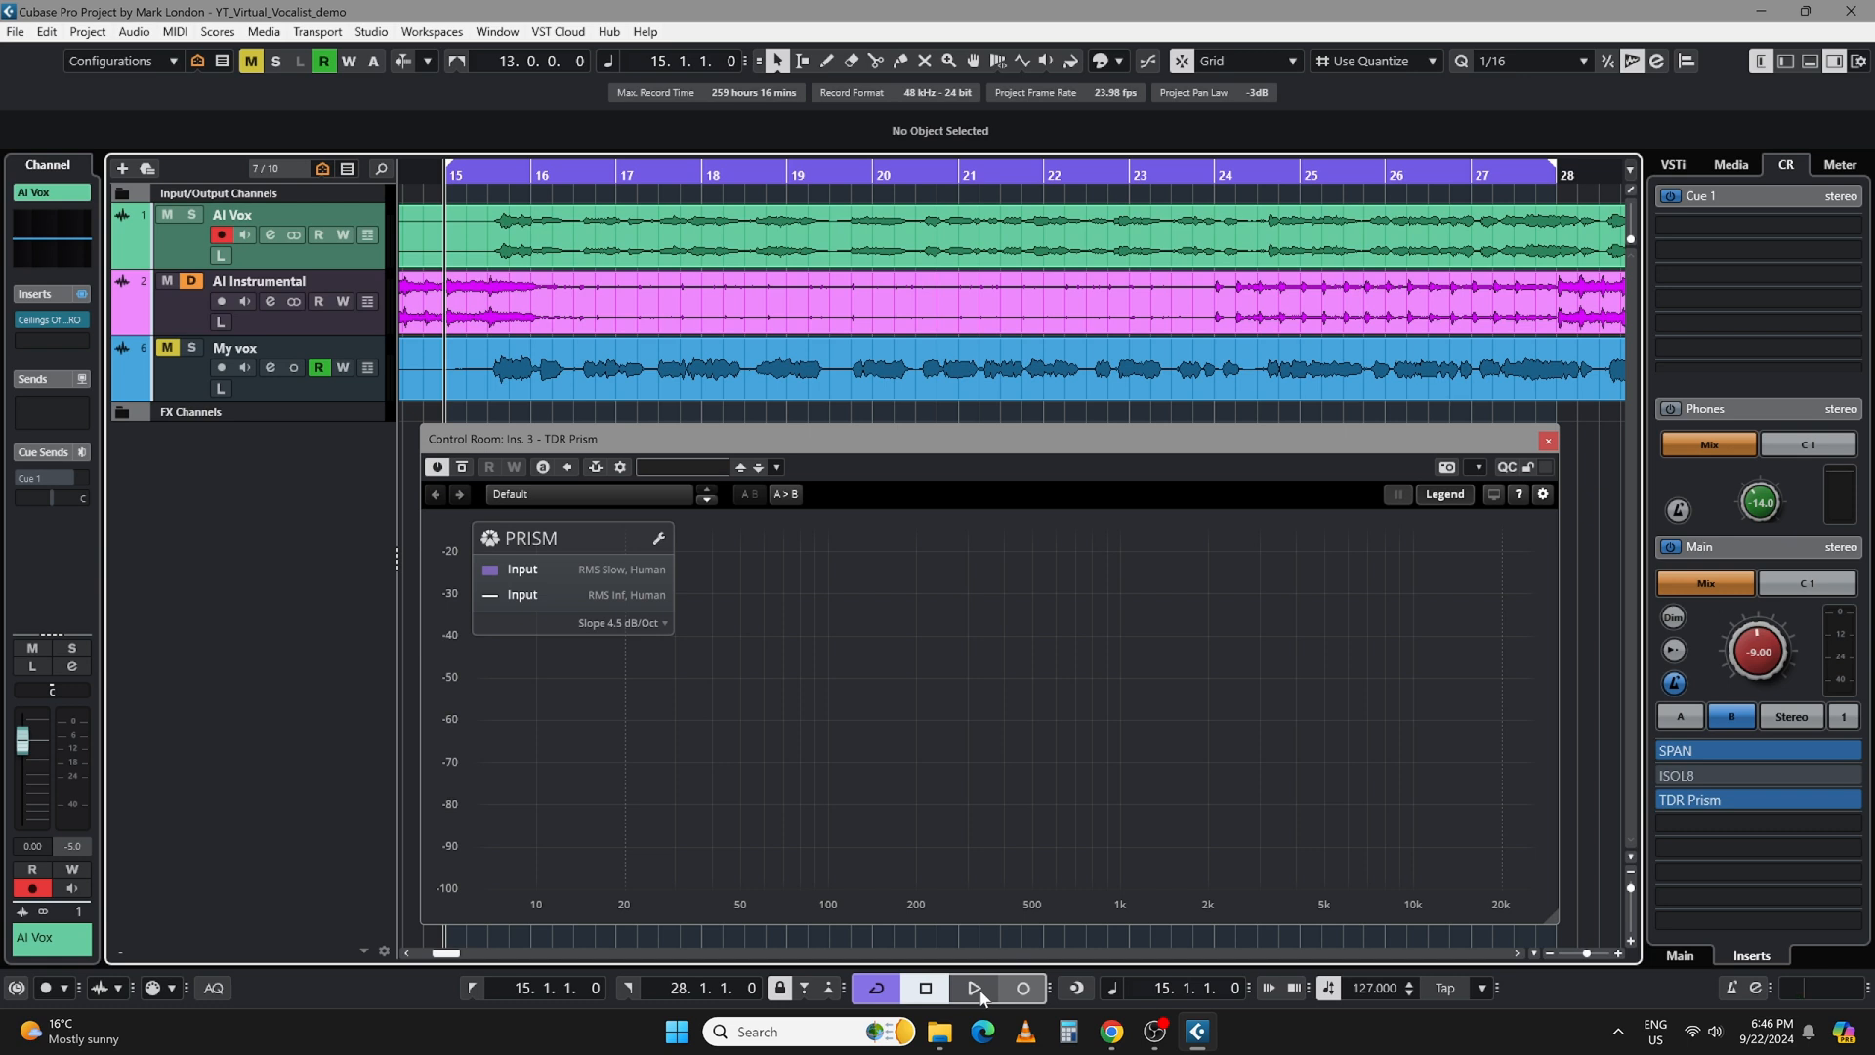
- Audition the full mix of AI Vox, AI Instrumental and My vox from the start
{"action": "left_click", "coordinate": [973, 988]}
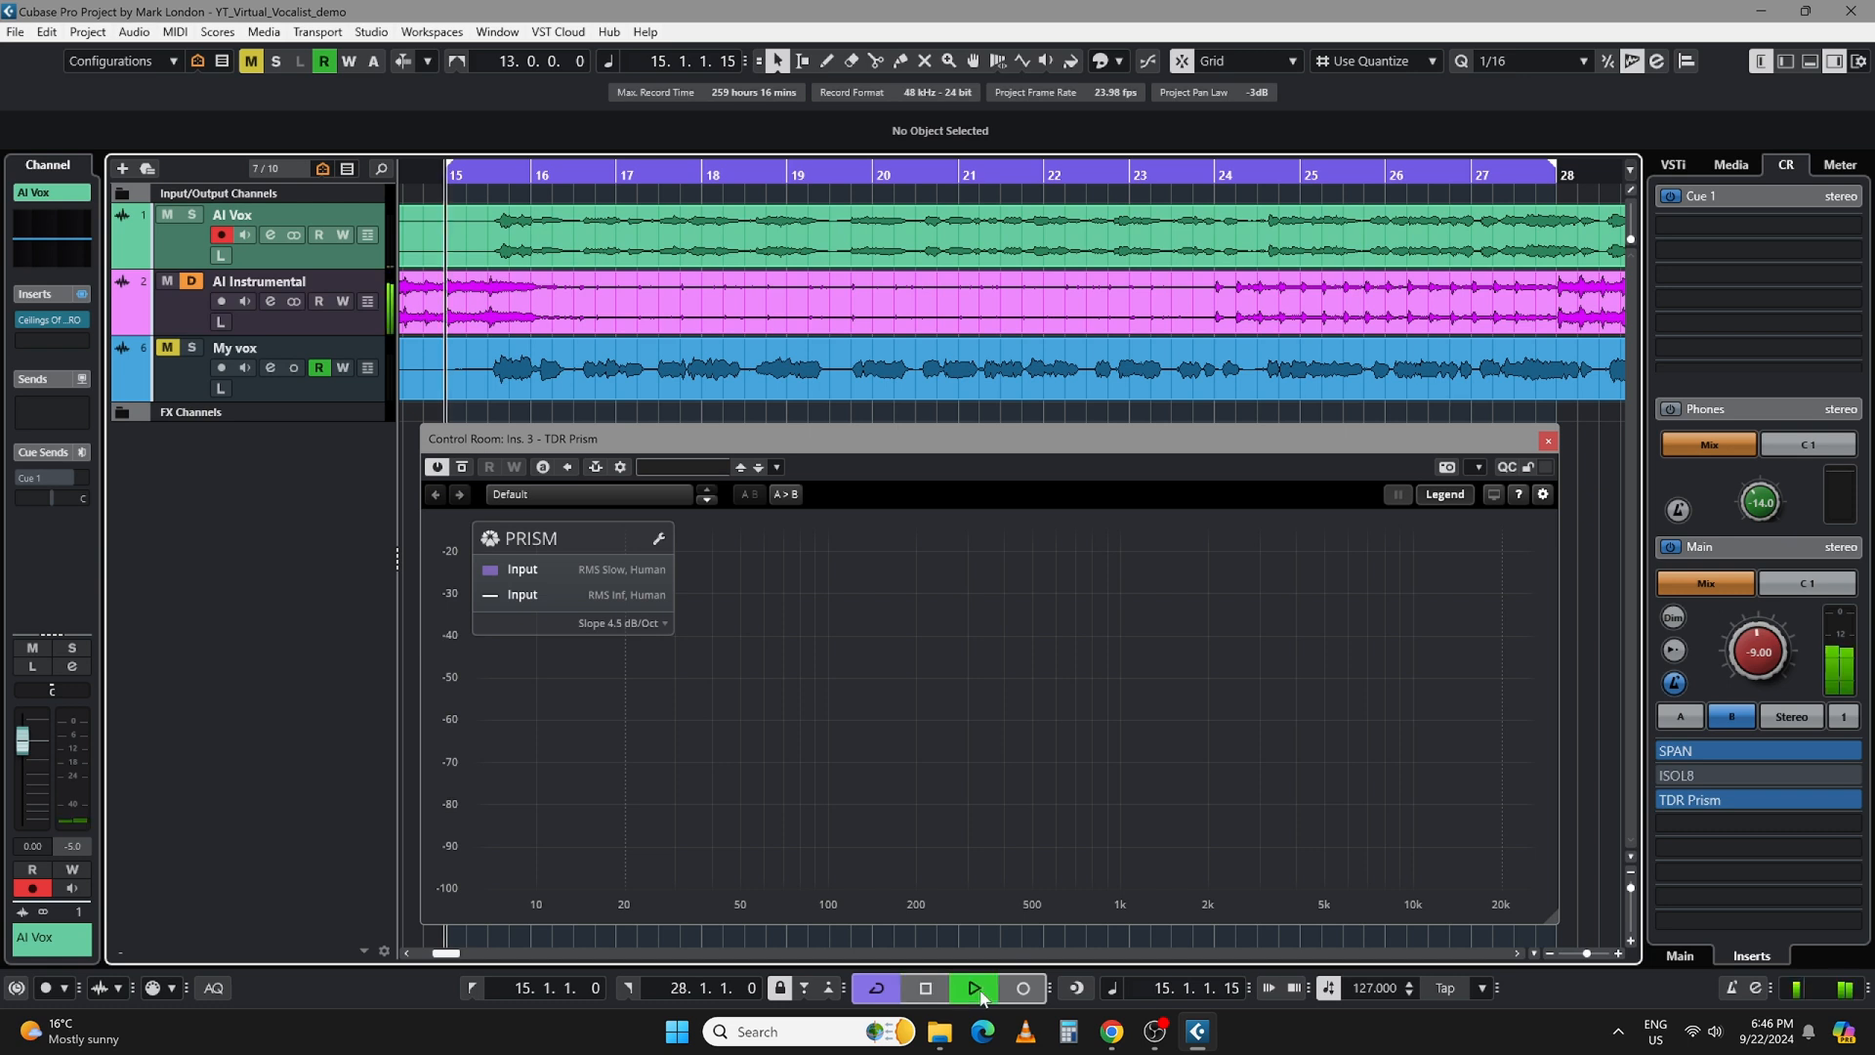
{"action": "left_click", "coordinate": [973, 988]}
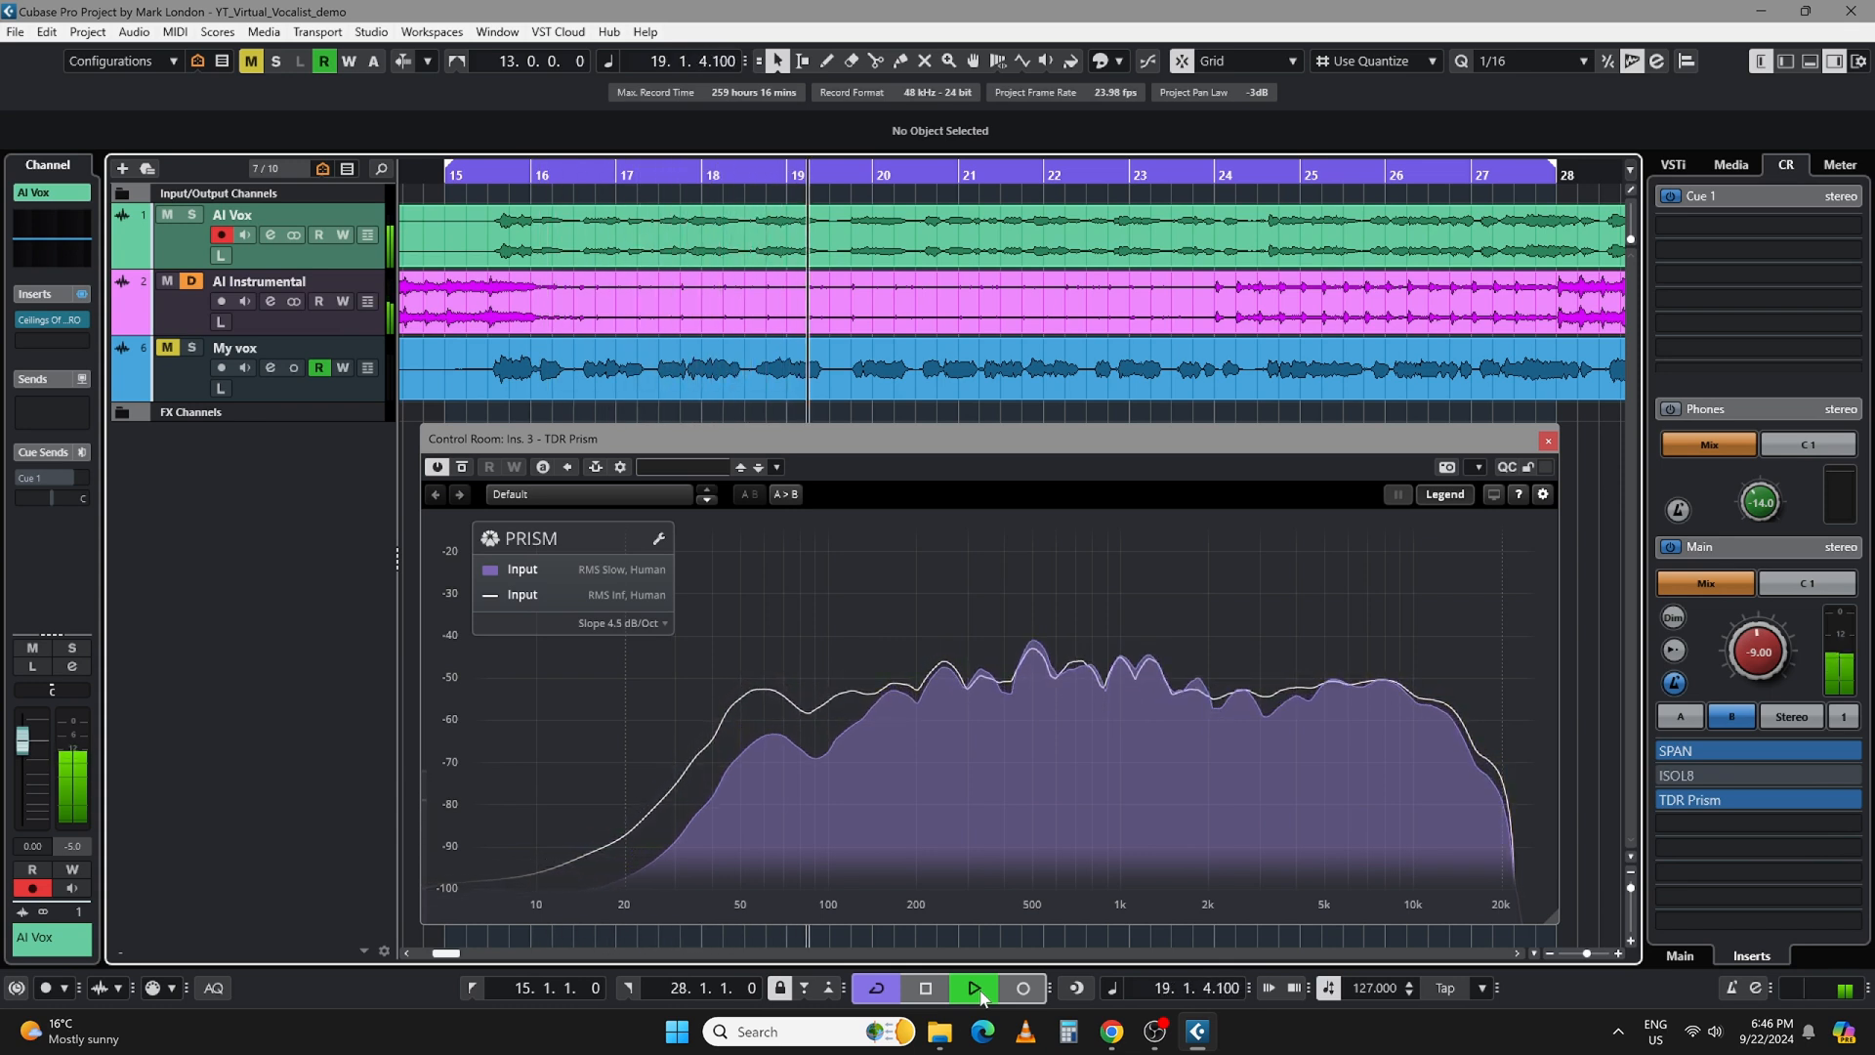
{"action": "left_click", "coordinate": [973, 989]}
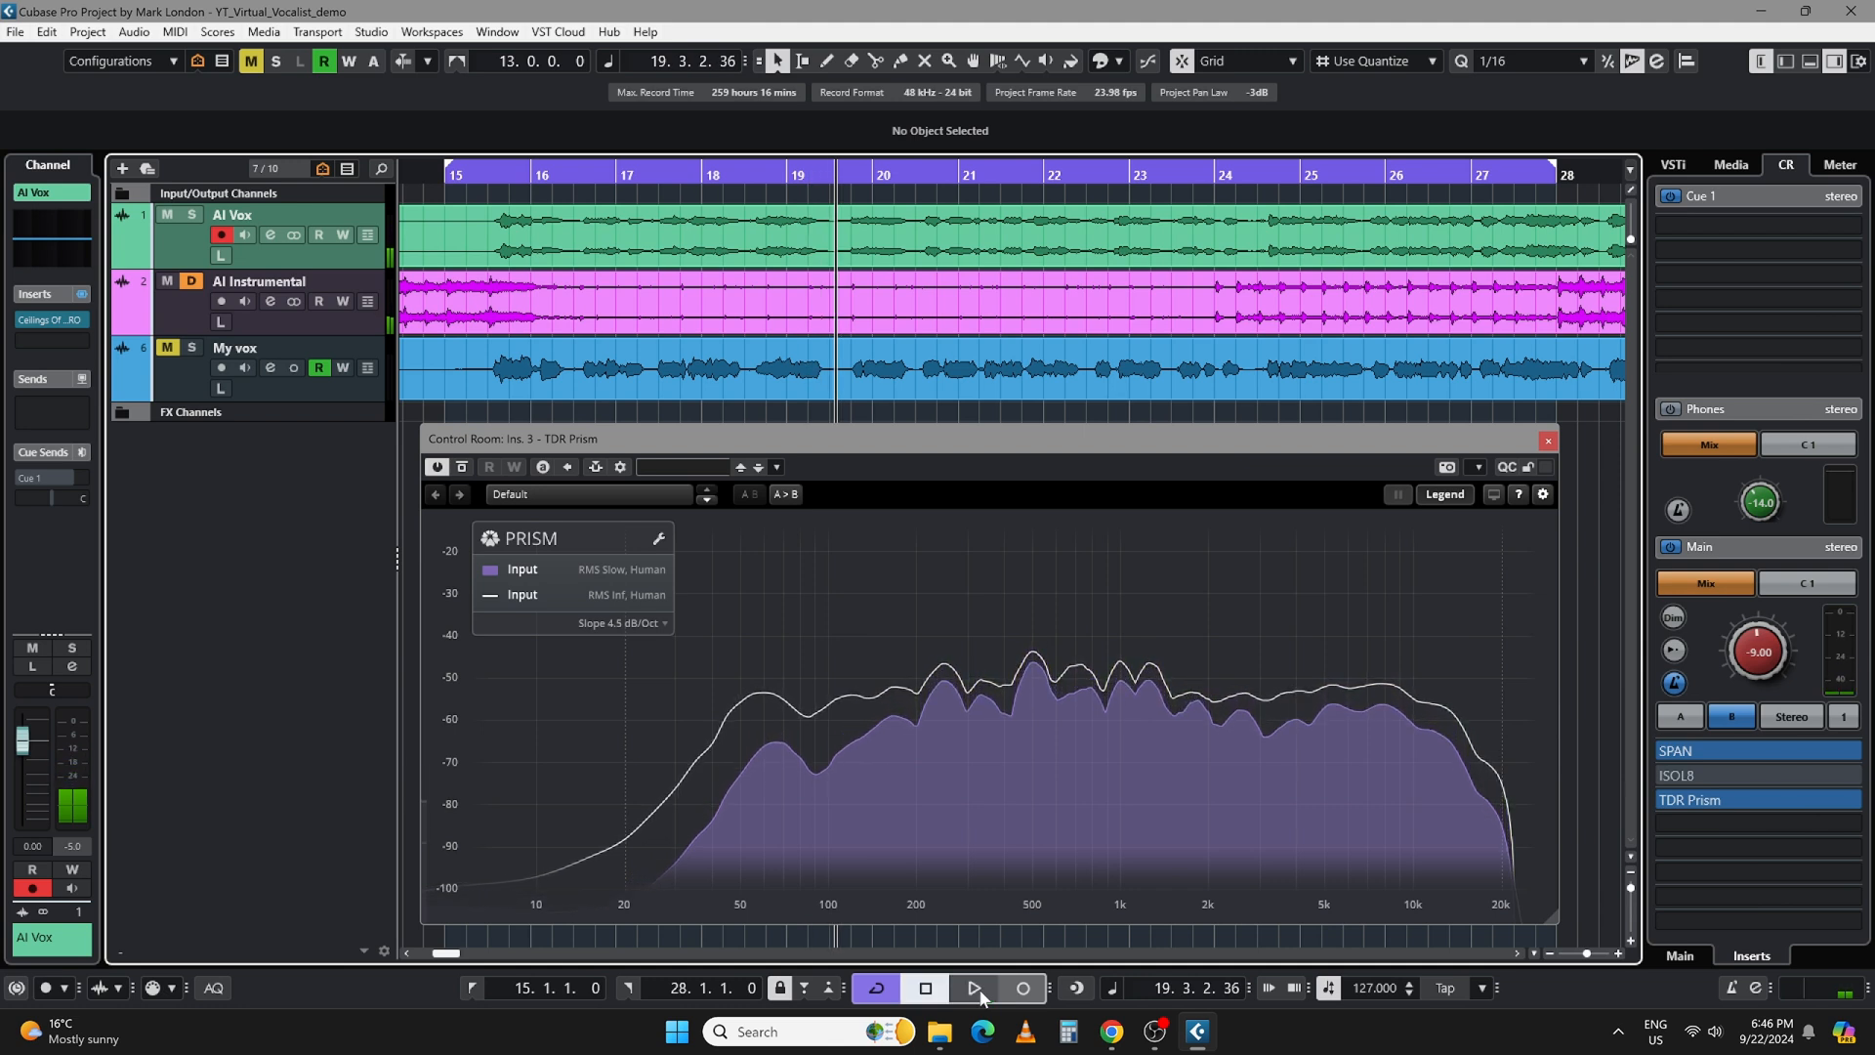
{"action": "left_click", "coordinate": [973, 988]}
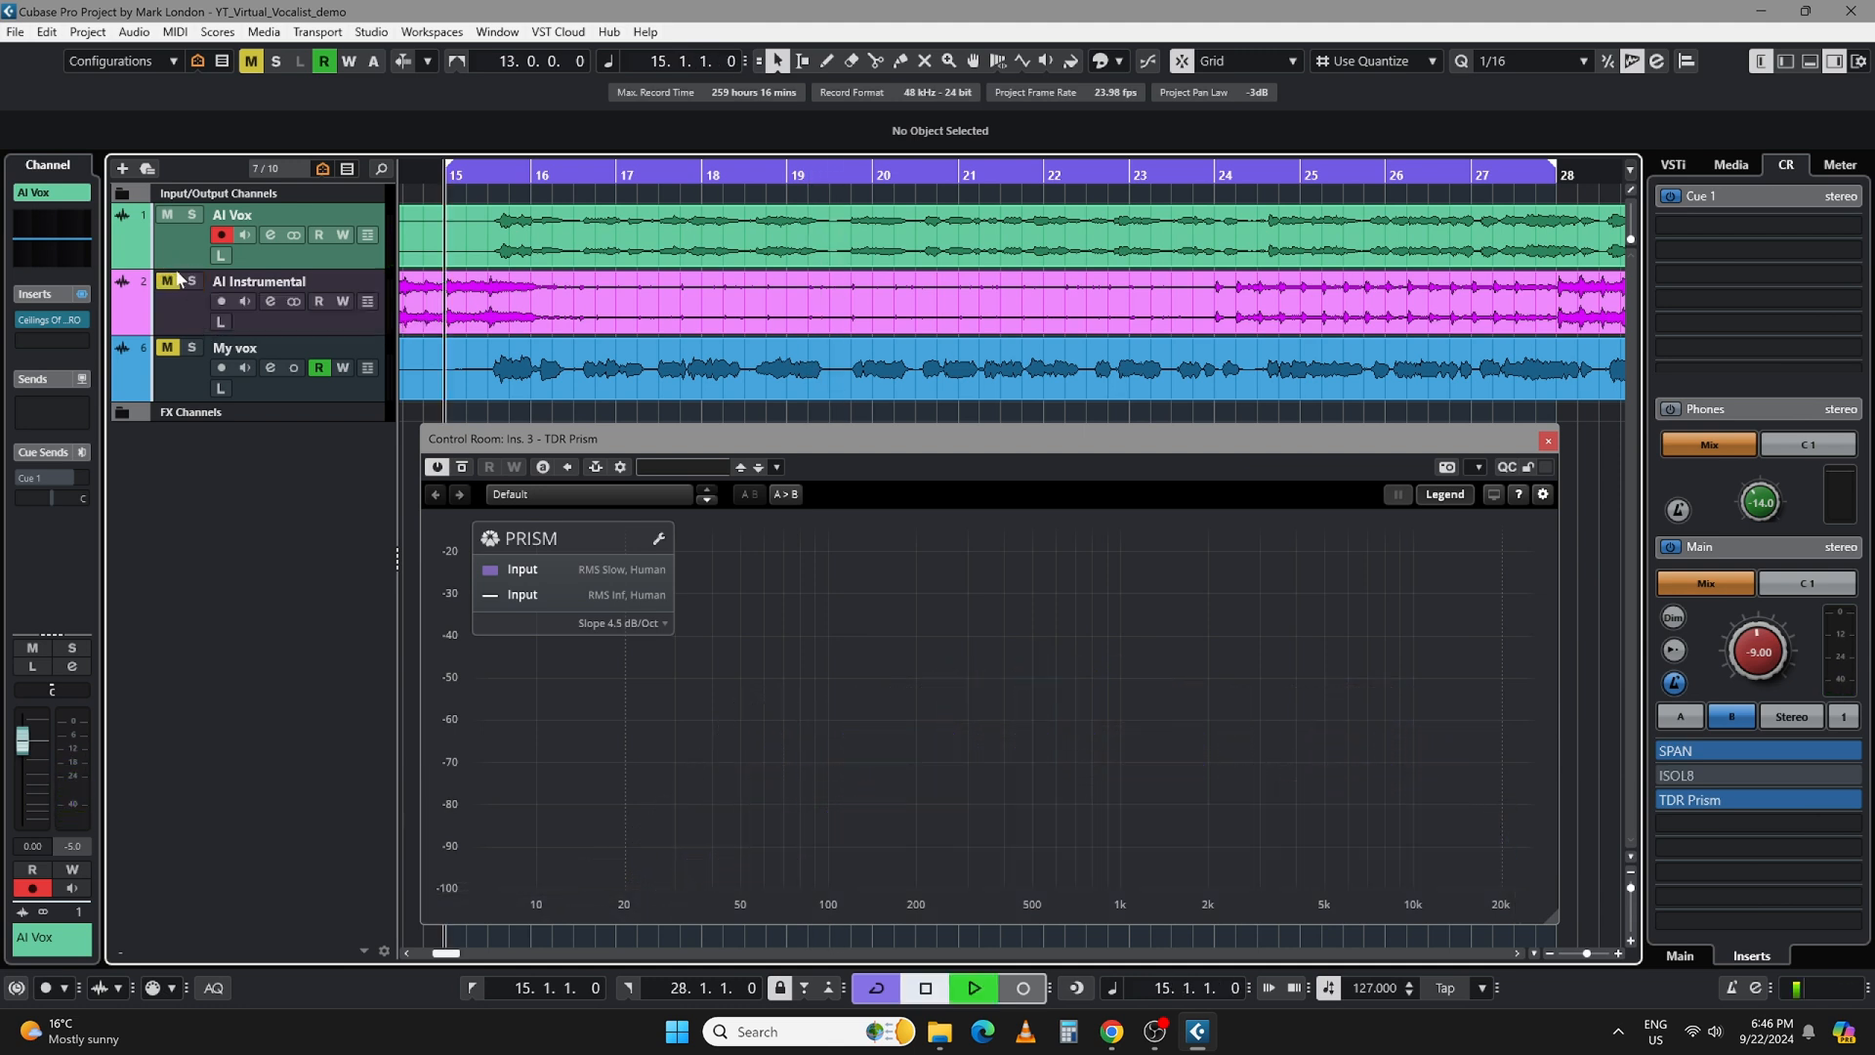
- Mute AI Instrumental and AI Vox so only the My vox track plays back
{"action": "left_click", "coordinate": [973, 994]}
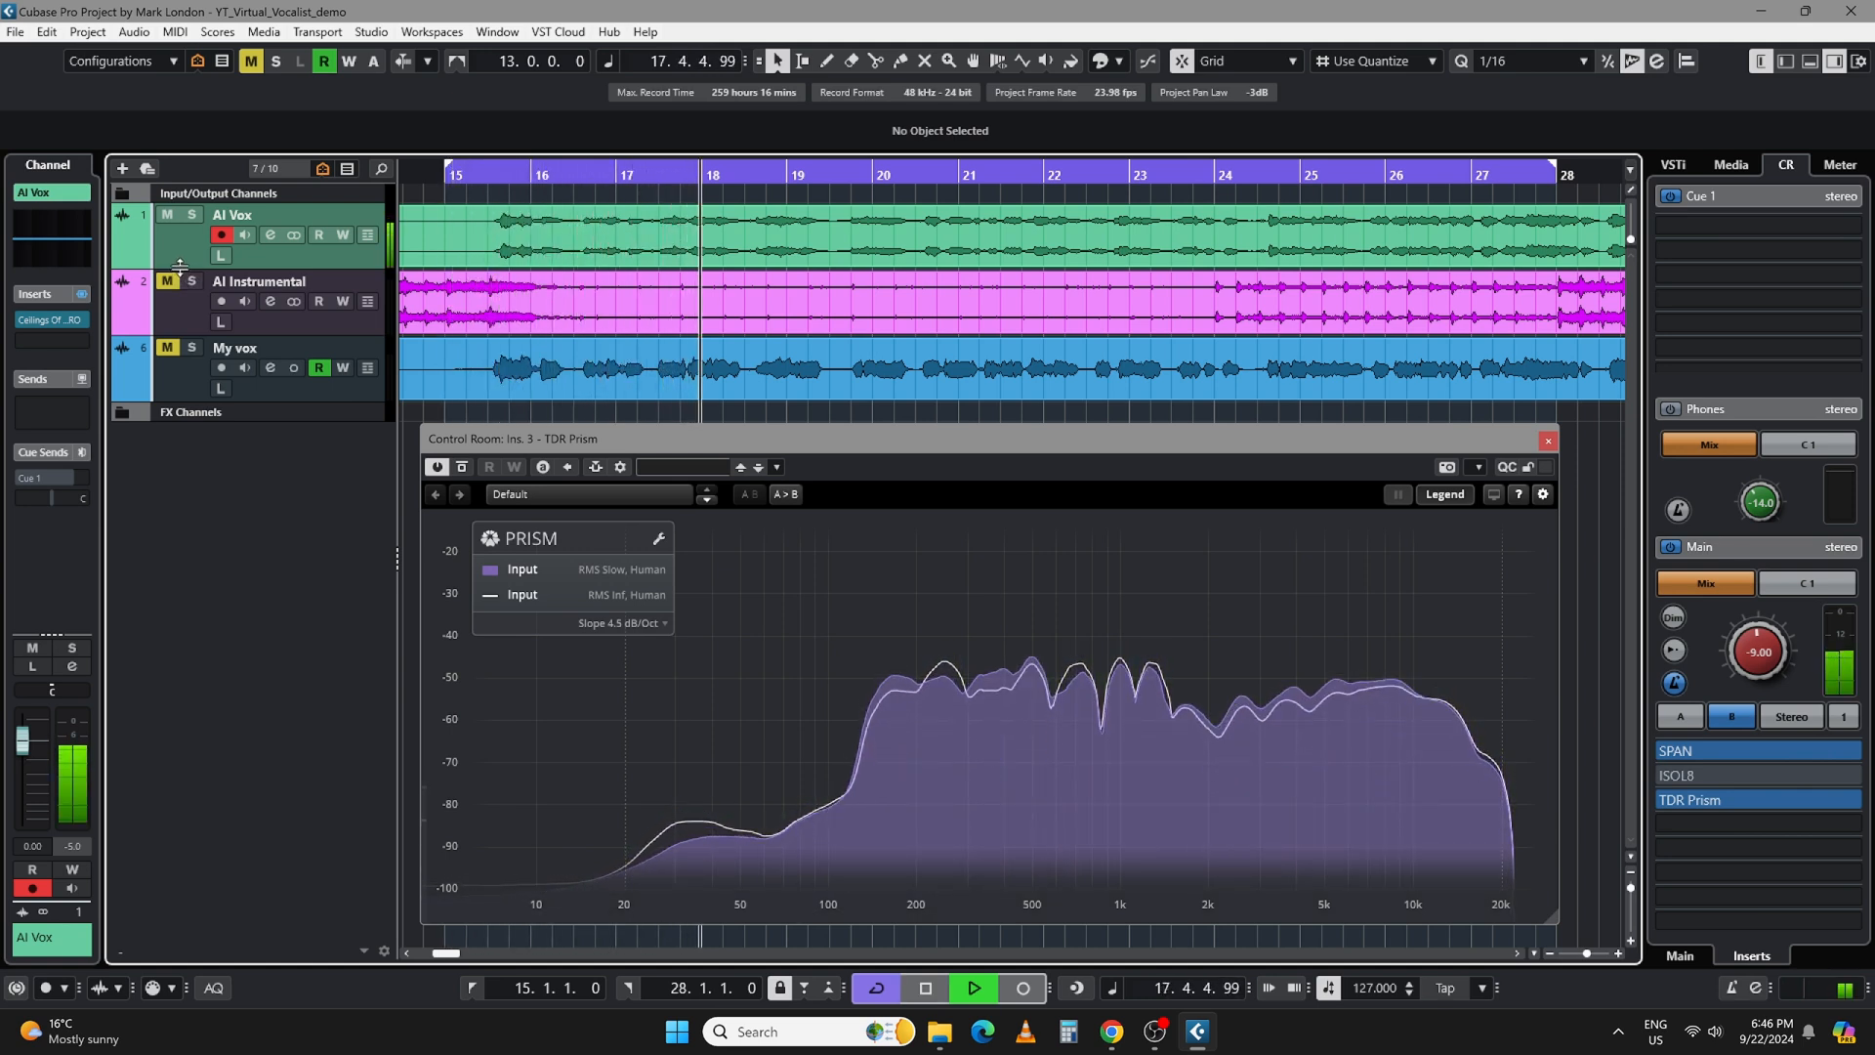
{"action": "left_click", "coordinate": [924, 989]}
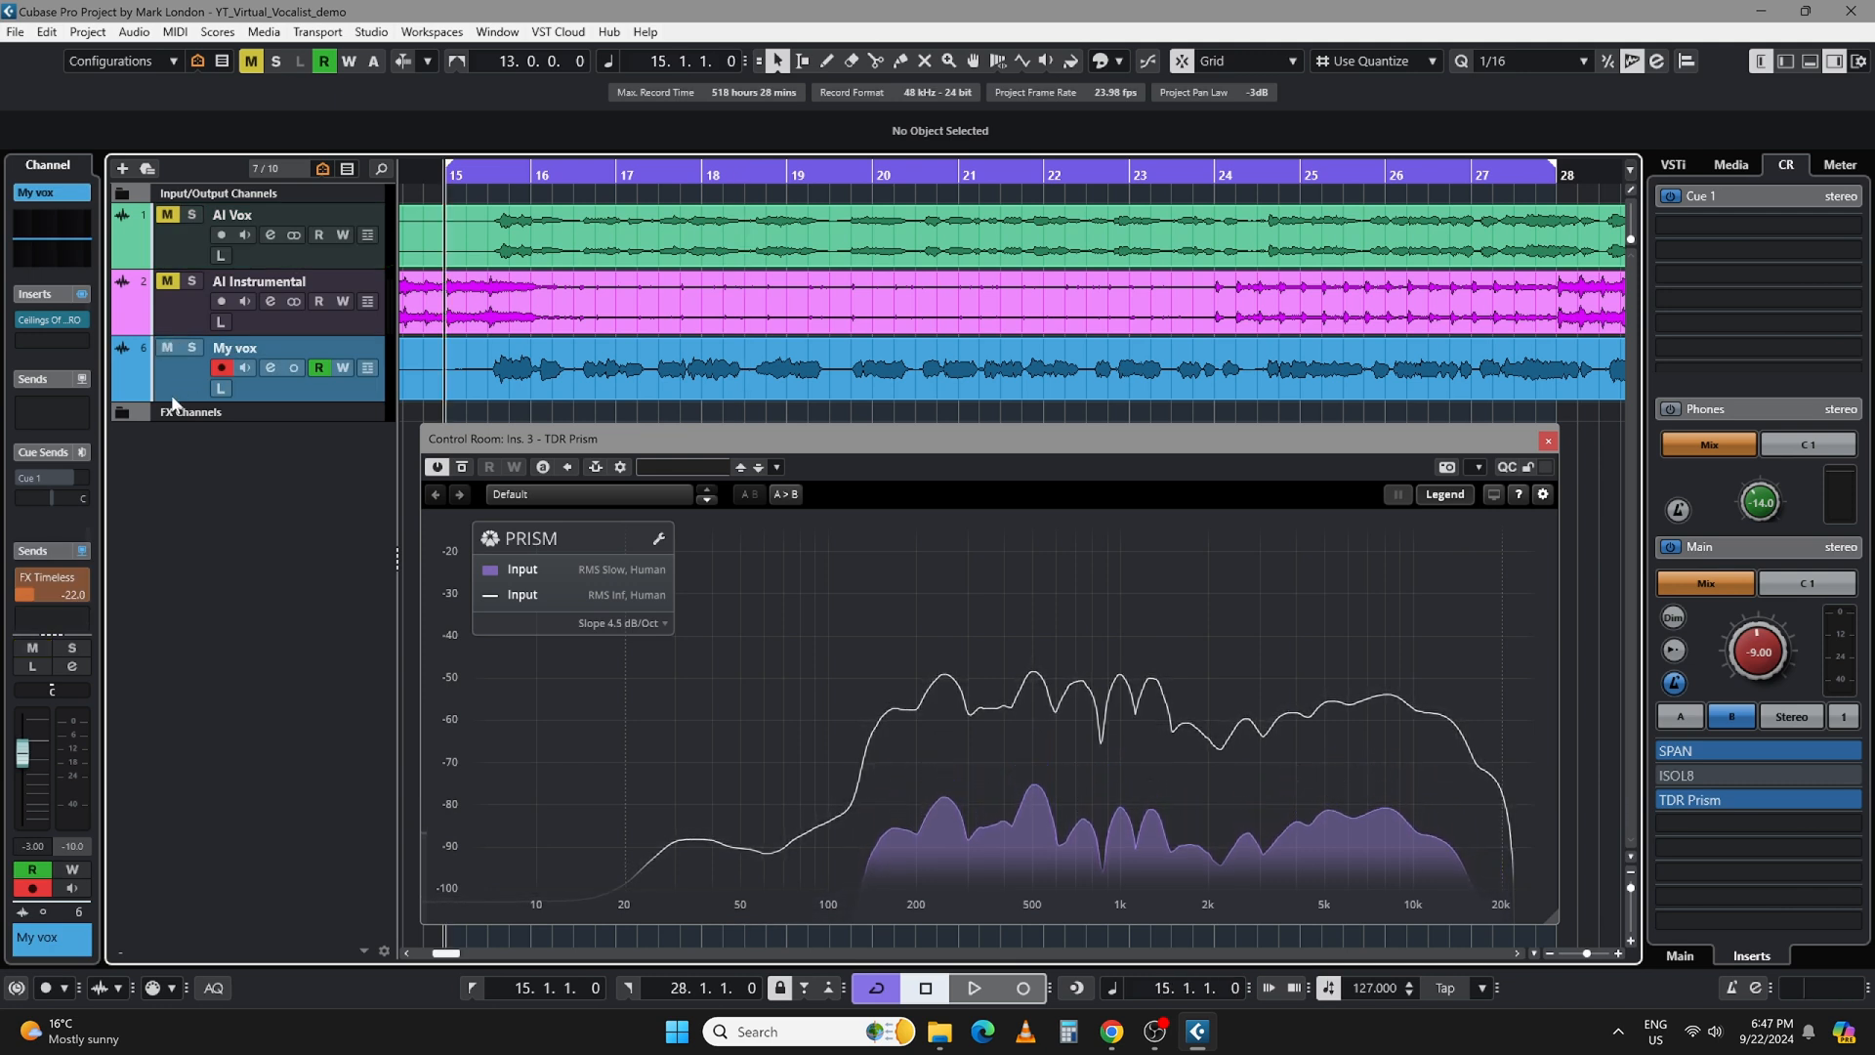
{"action": "left_click", "coordinate": [973, 988]}
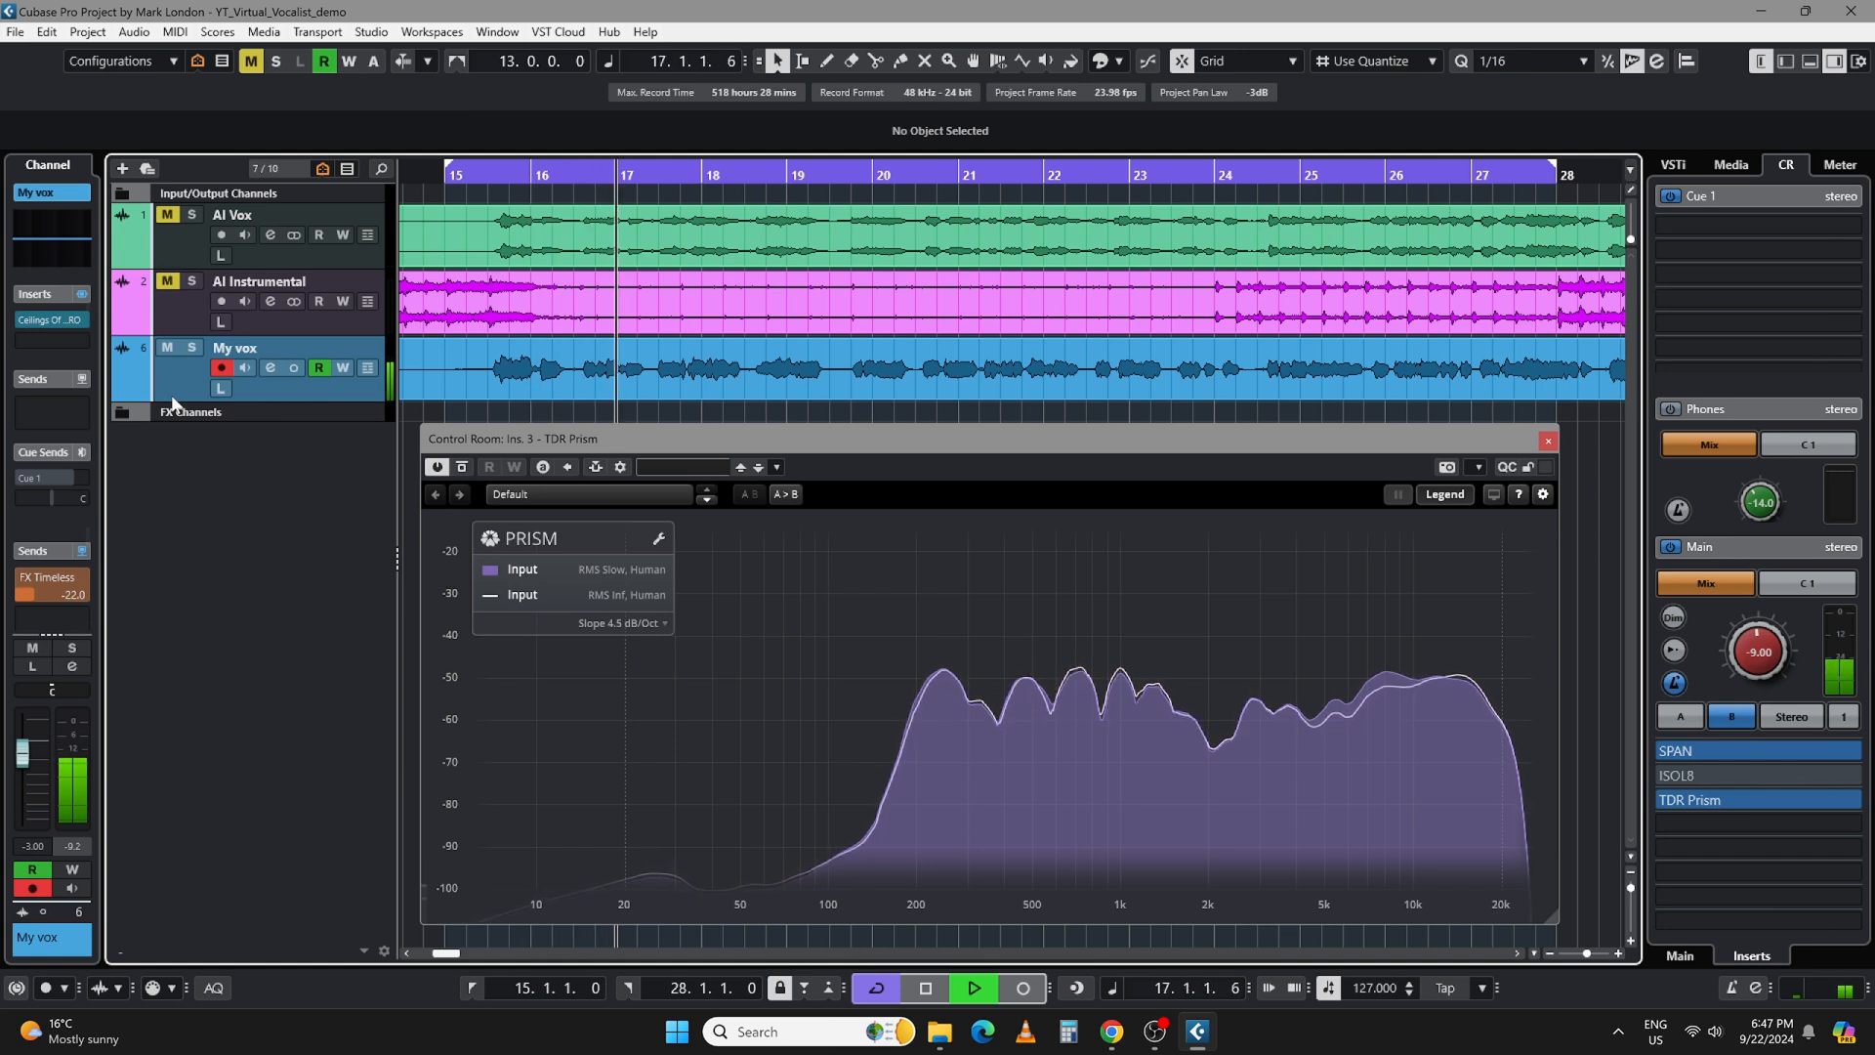
{"action": "left_click", "coordinate": [973, 989]}
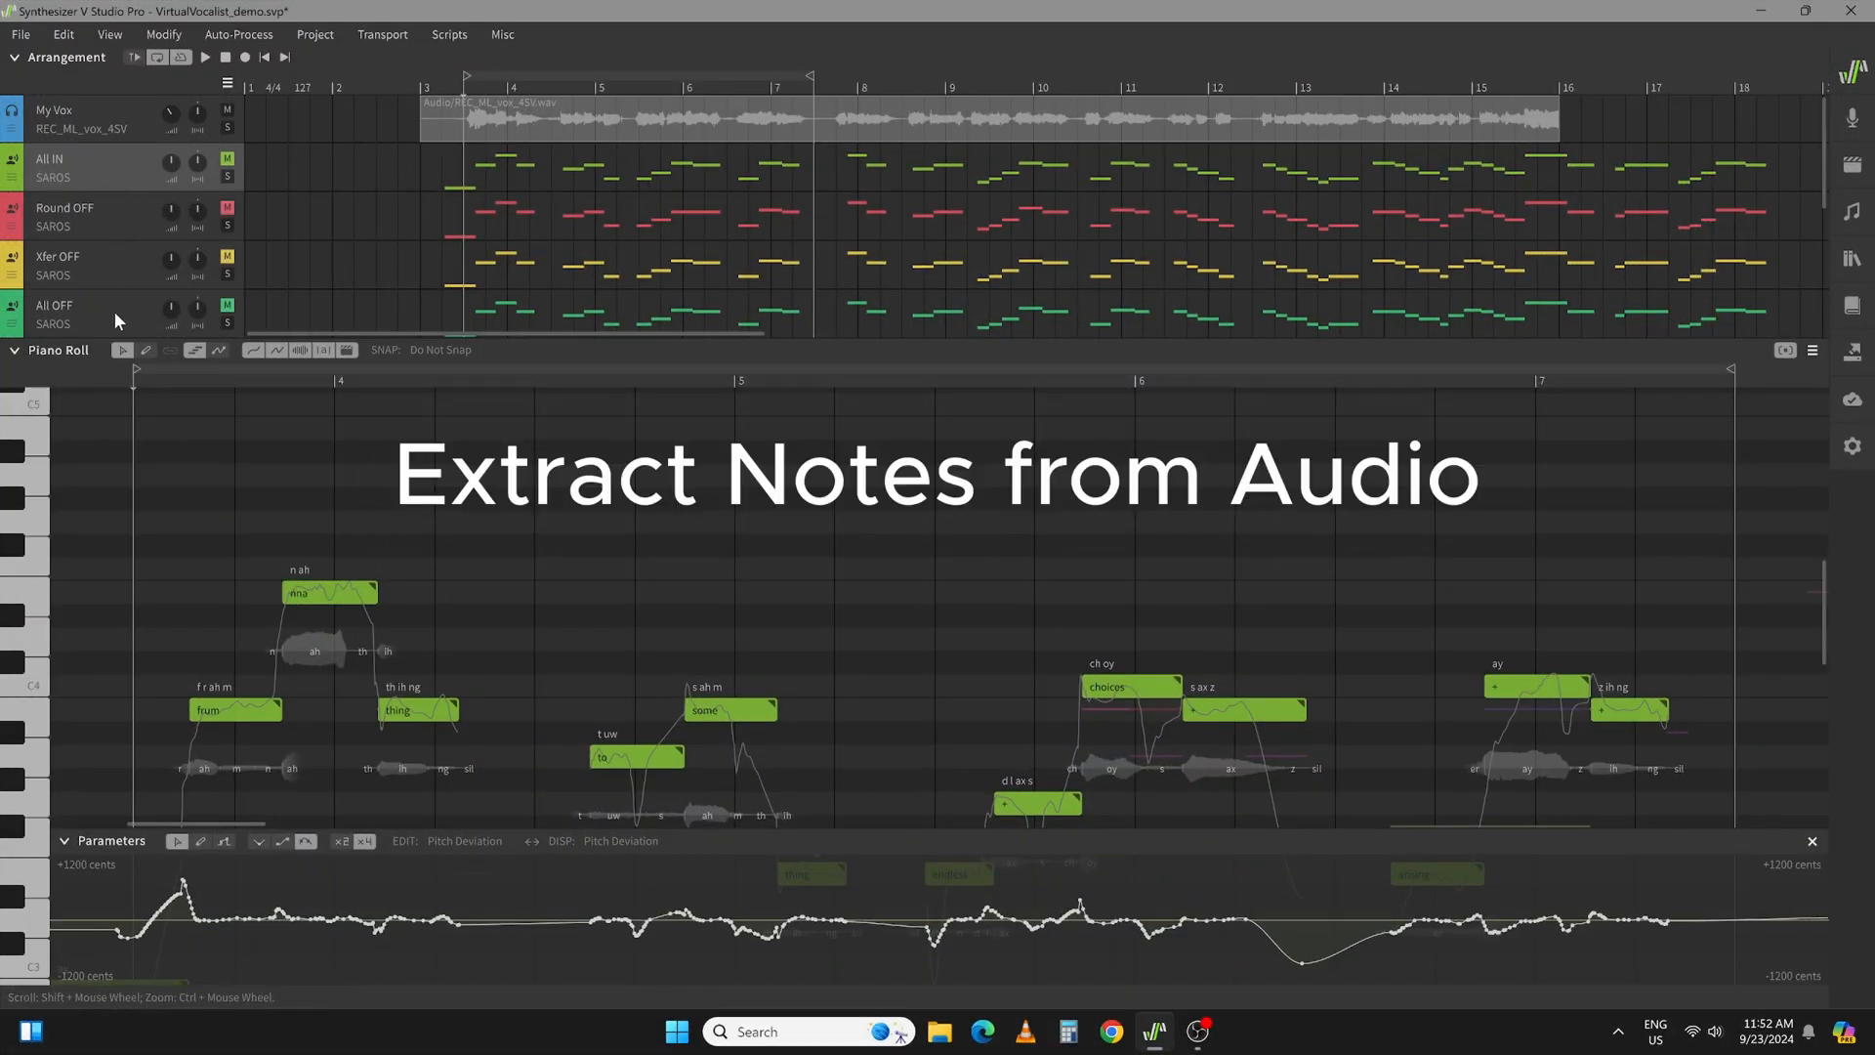
- Bring up the context menu of the REC_ML_vox_4SV vocal clip in the Arrangement
{"action": "right_click", "coordinate": [598, 113]}
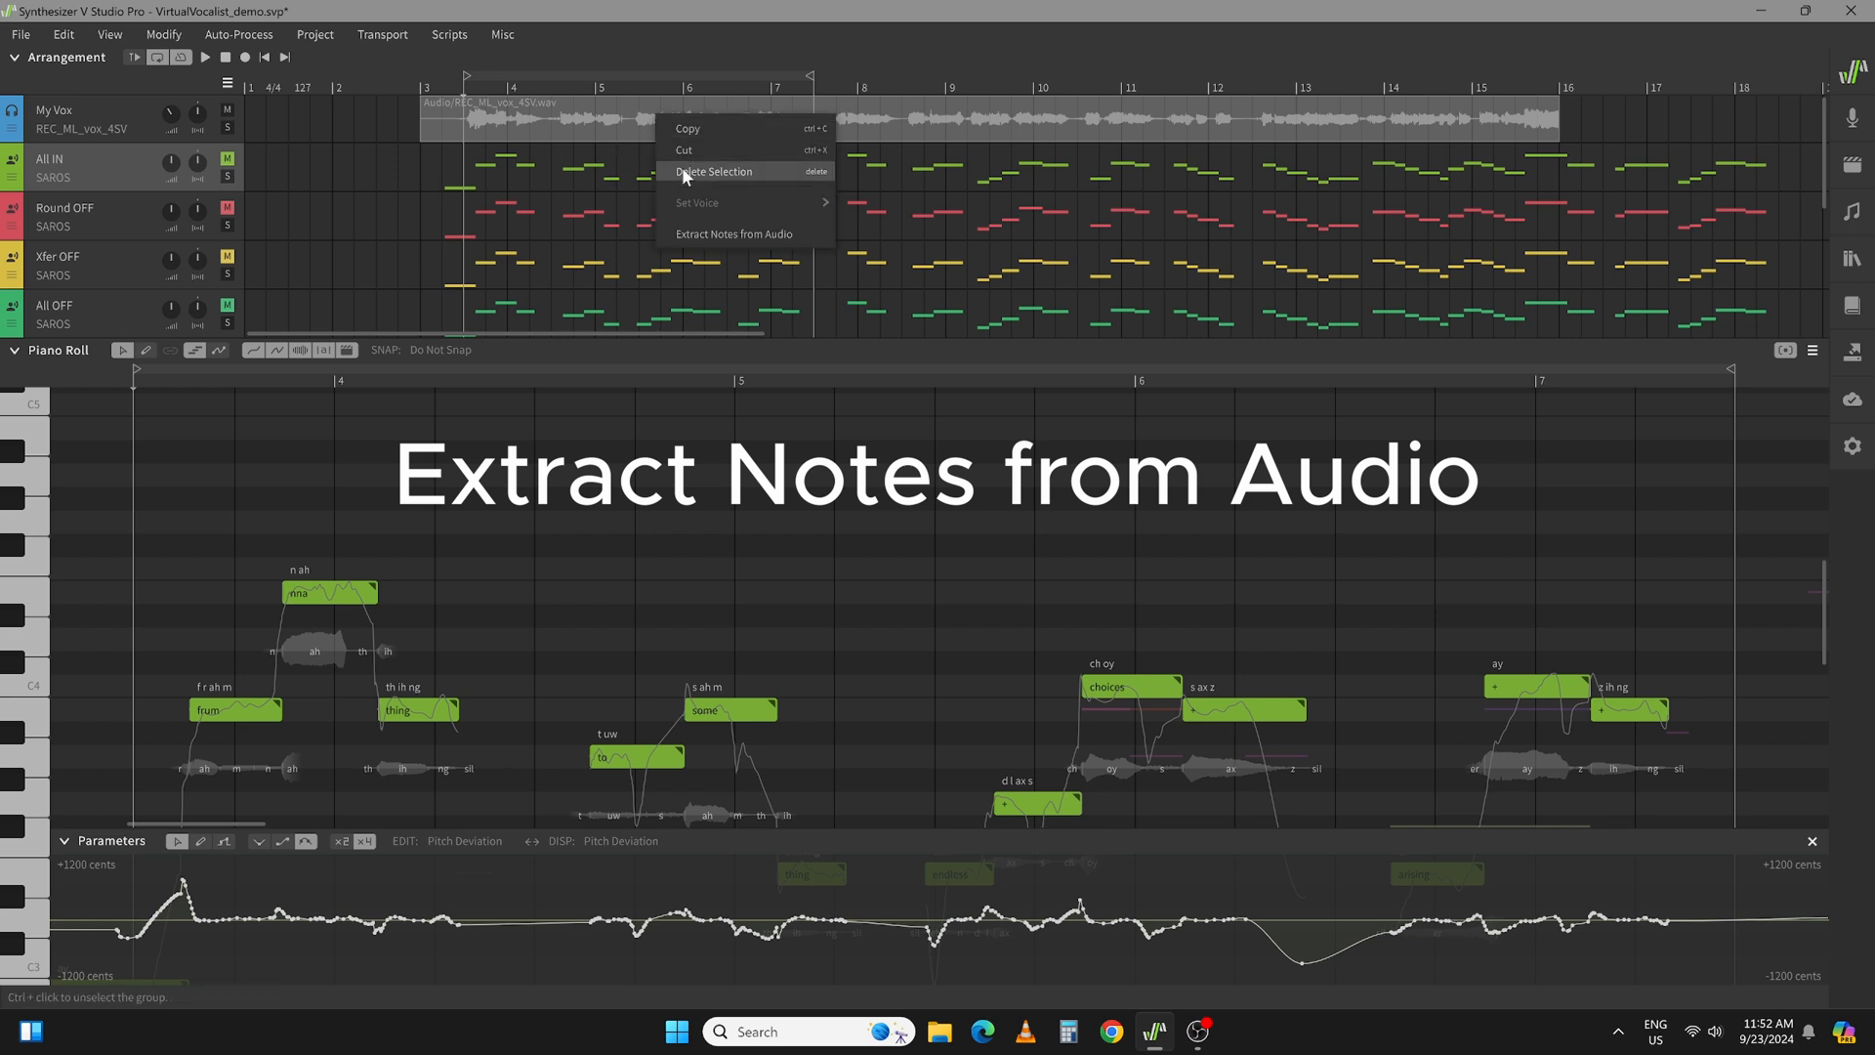
- In Voice-to-MIDI Conversion leave 40% sensitivity with Round pitch and Transfer pitch both unticked, then dismiss it
{"action": "left_click", "coordinate": [735, 233]}
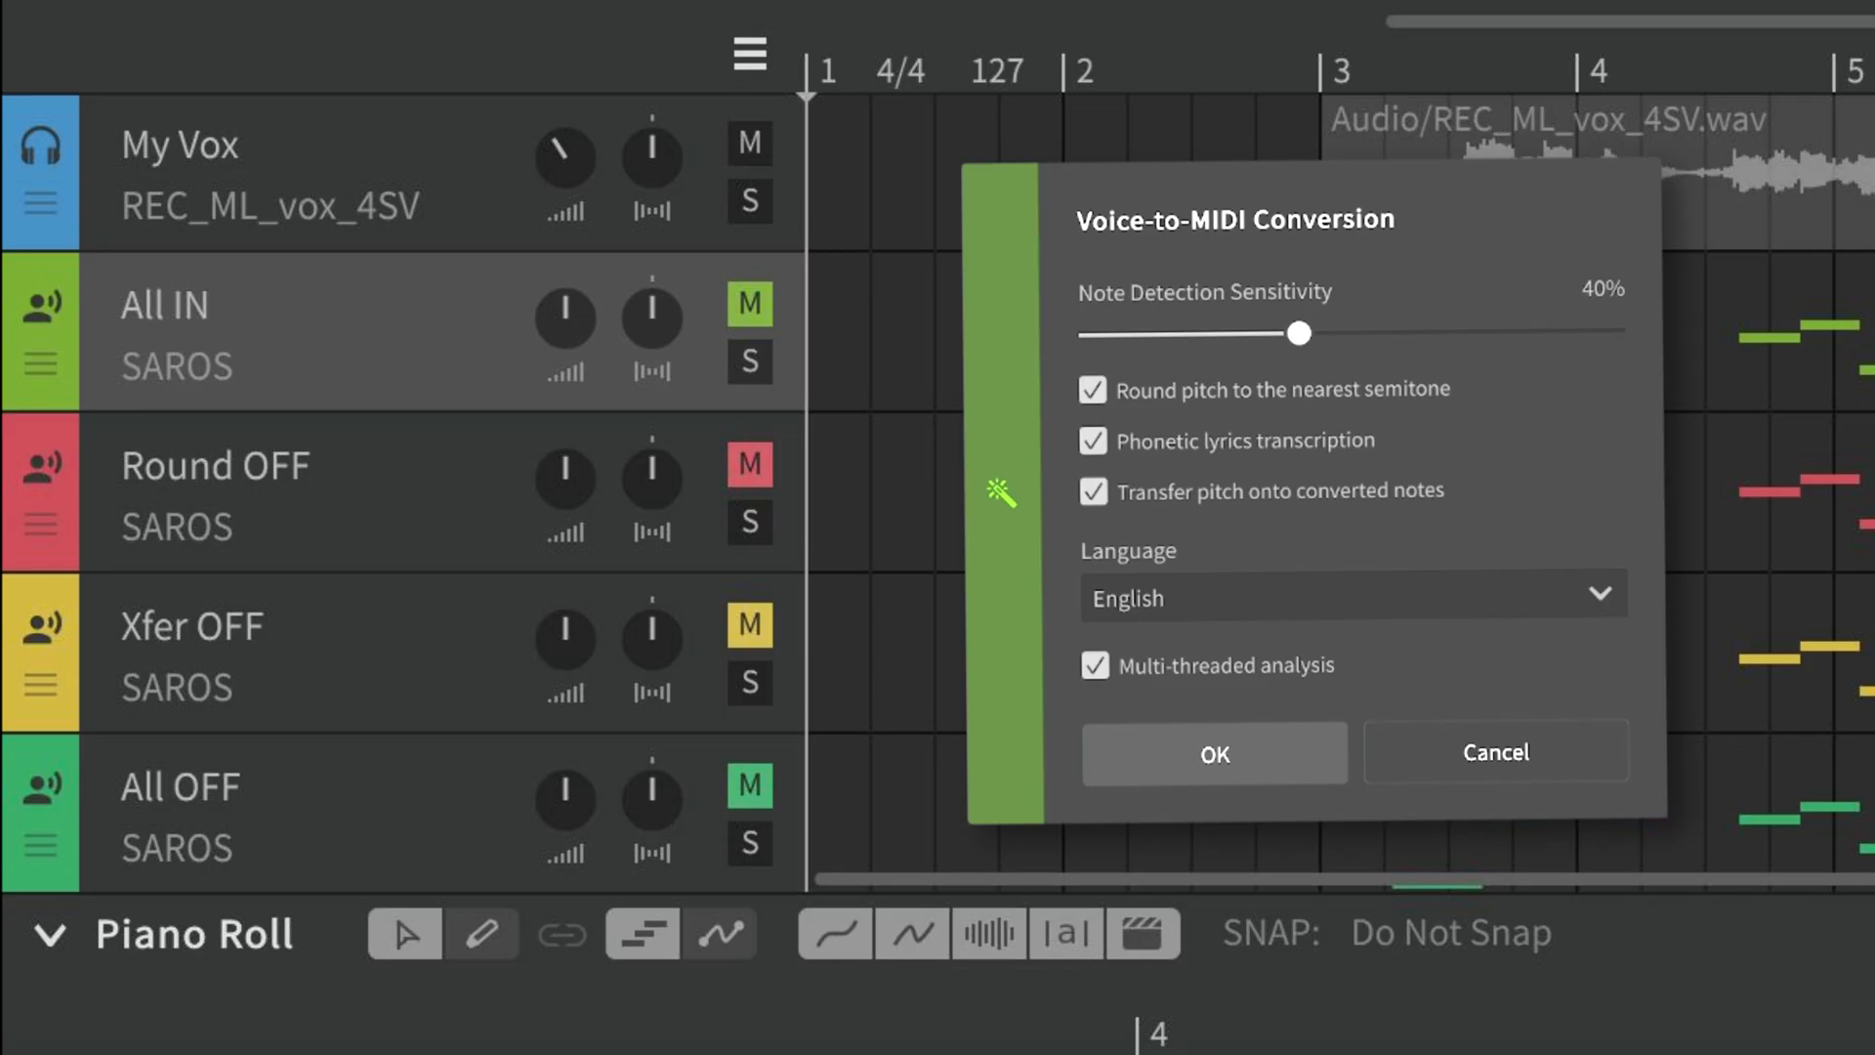
{"action": "mouse_move", "coordinate": [1106, 531]}
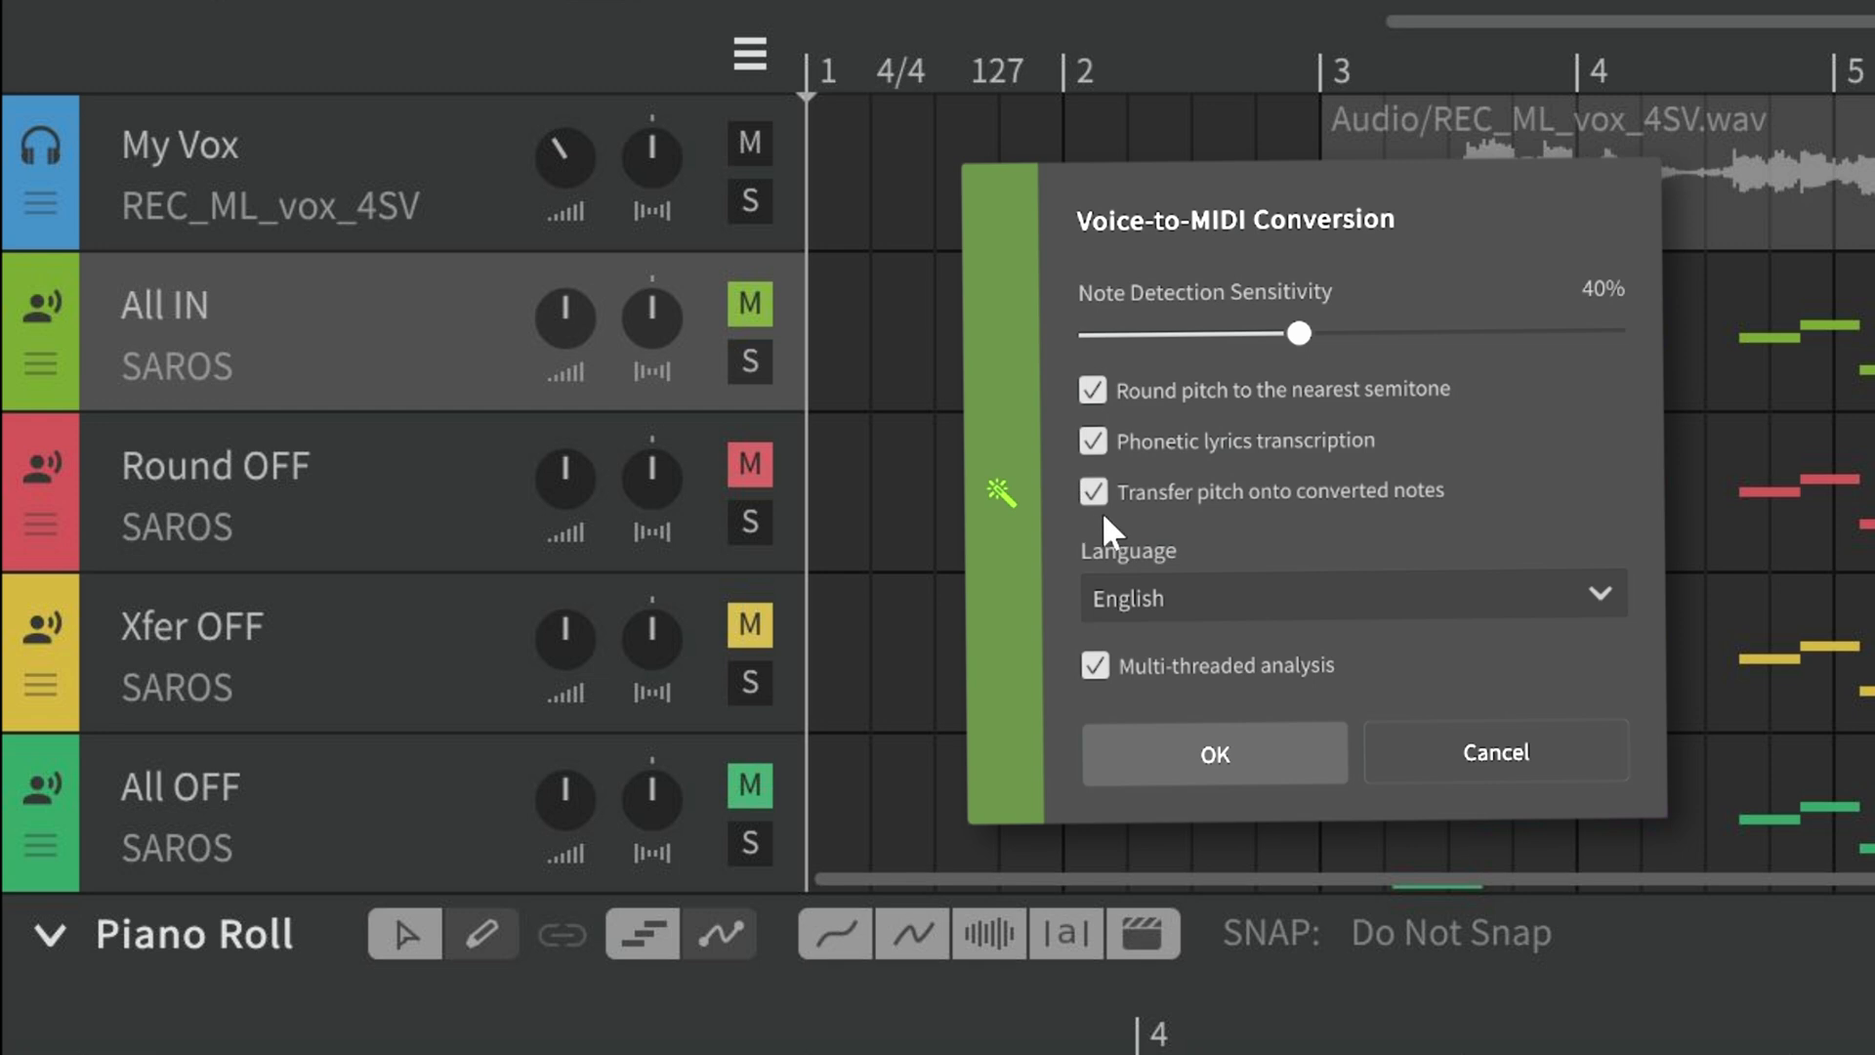
{"action": "mouse_move", "coordinate": [1106, 430]}
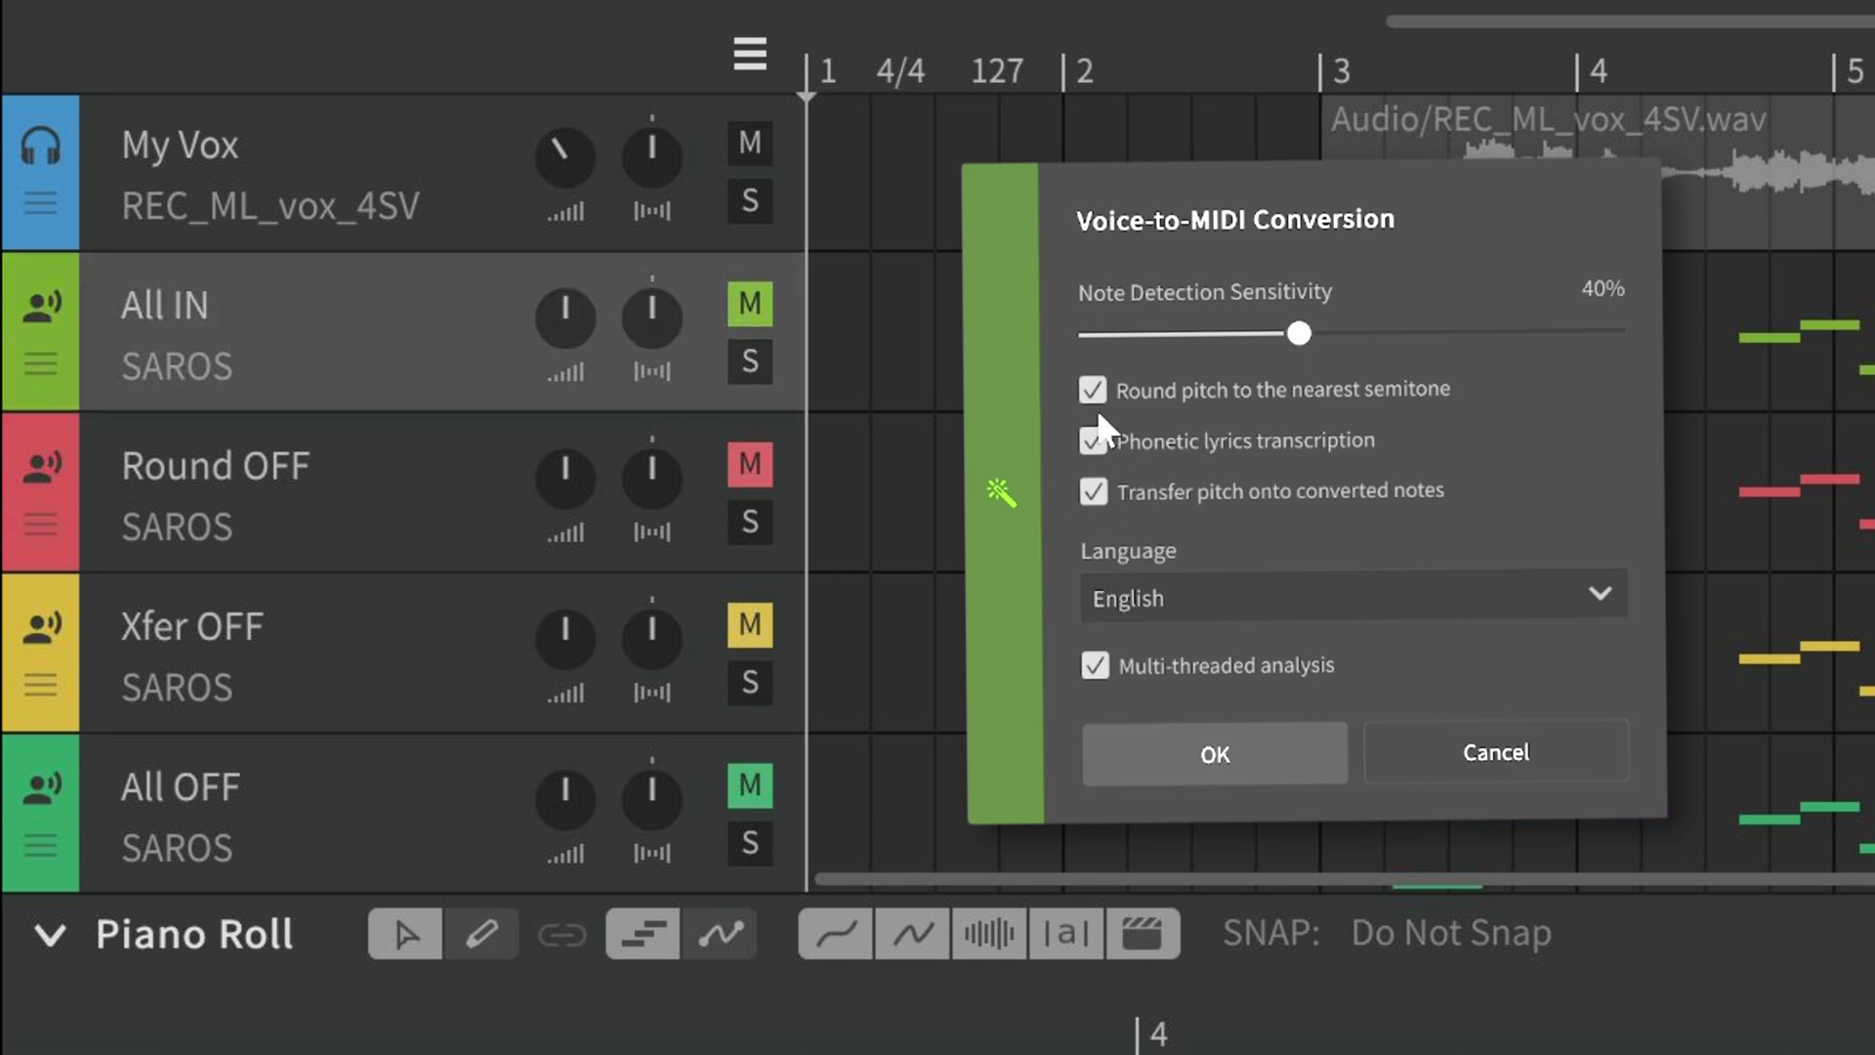
{"action": "left_click", "coordinate": [1093, 389]}
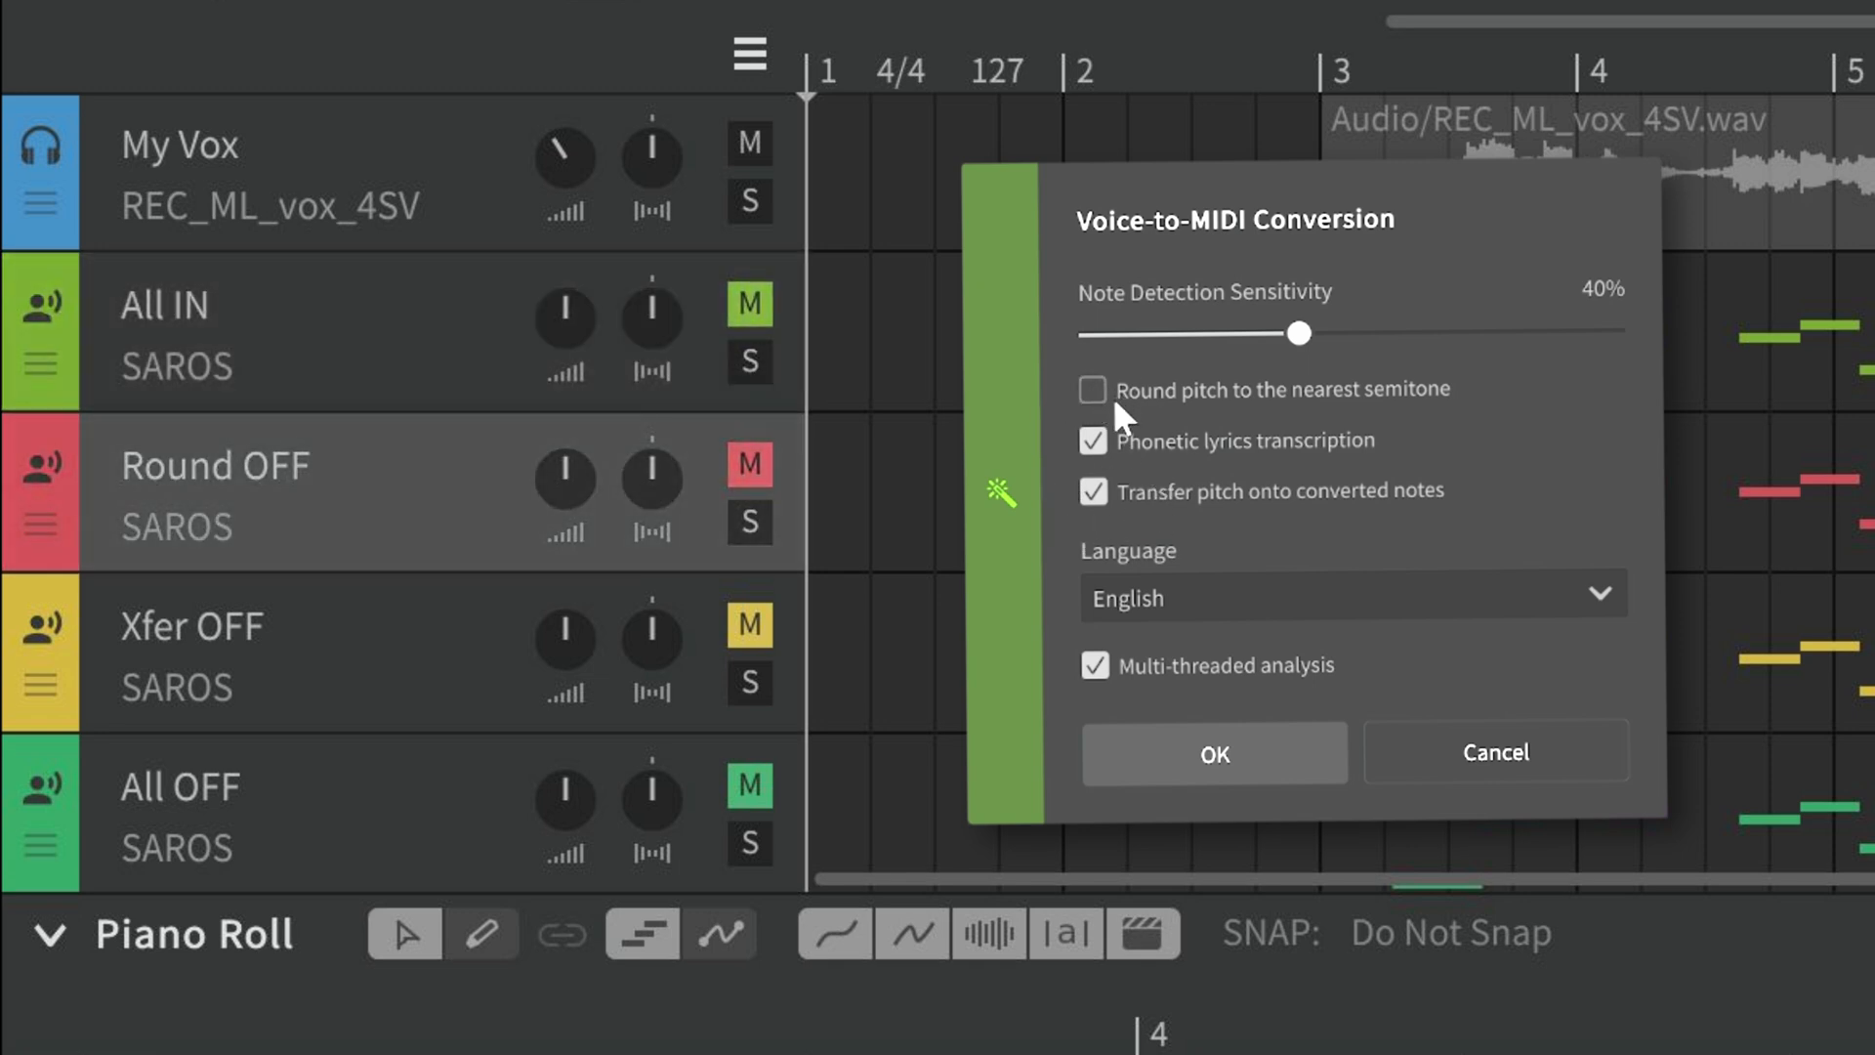
{"action": "left_click", "coordinate": [1091, 388]}
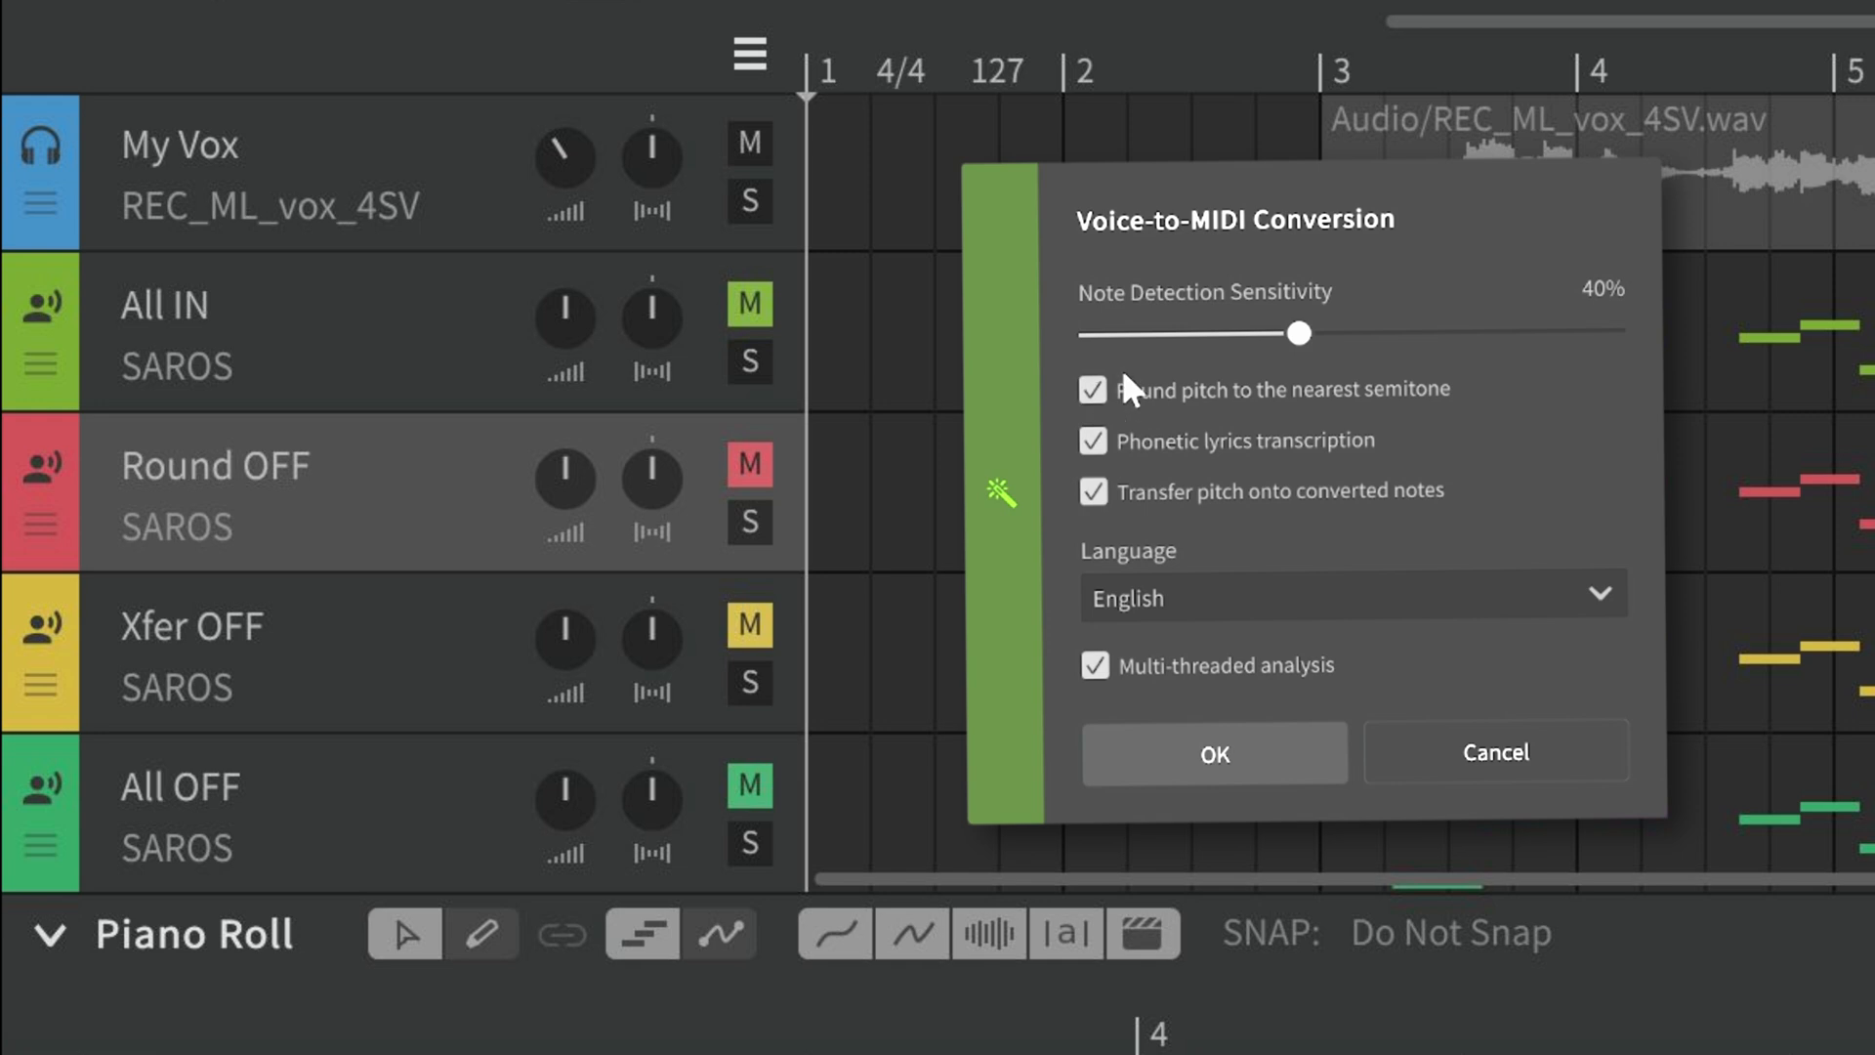
{"action": "left_click", "coordinate": [1094, 491]}
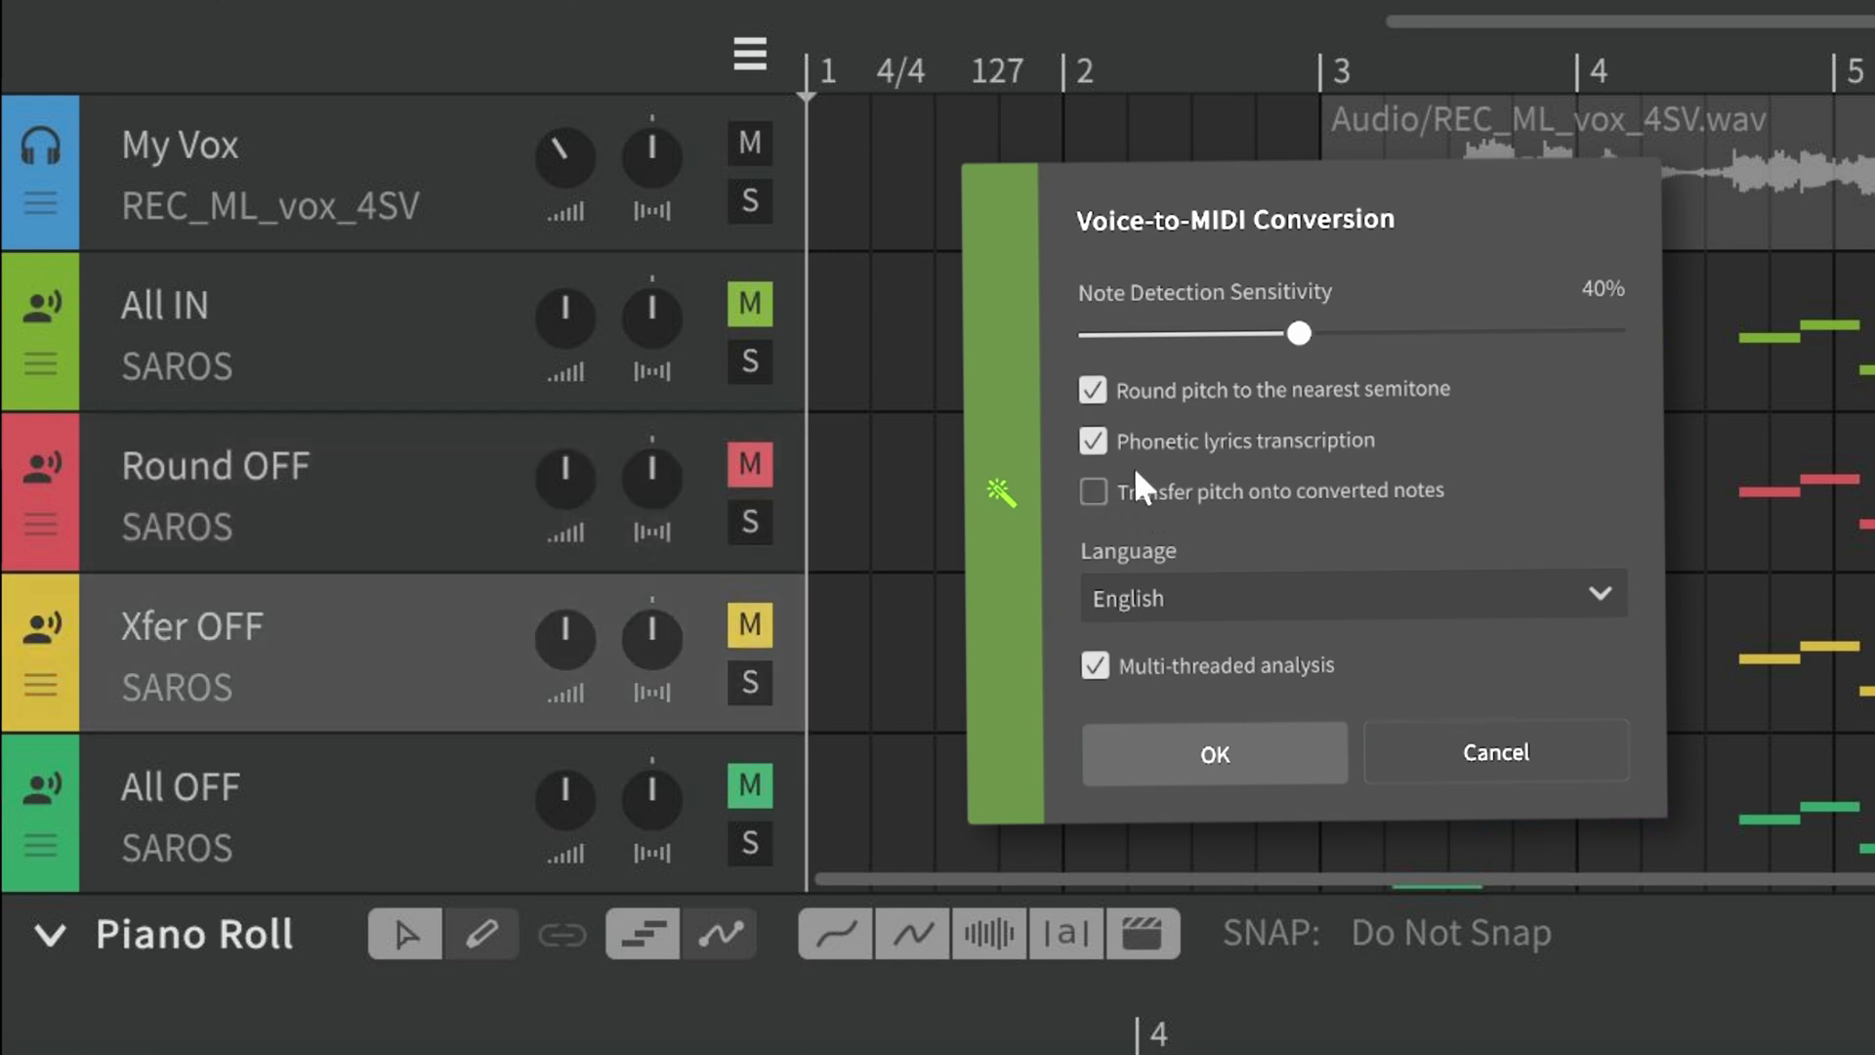
{"action": "left_click", "coordinate": [1090, 391]}
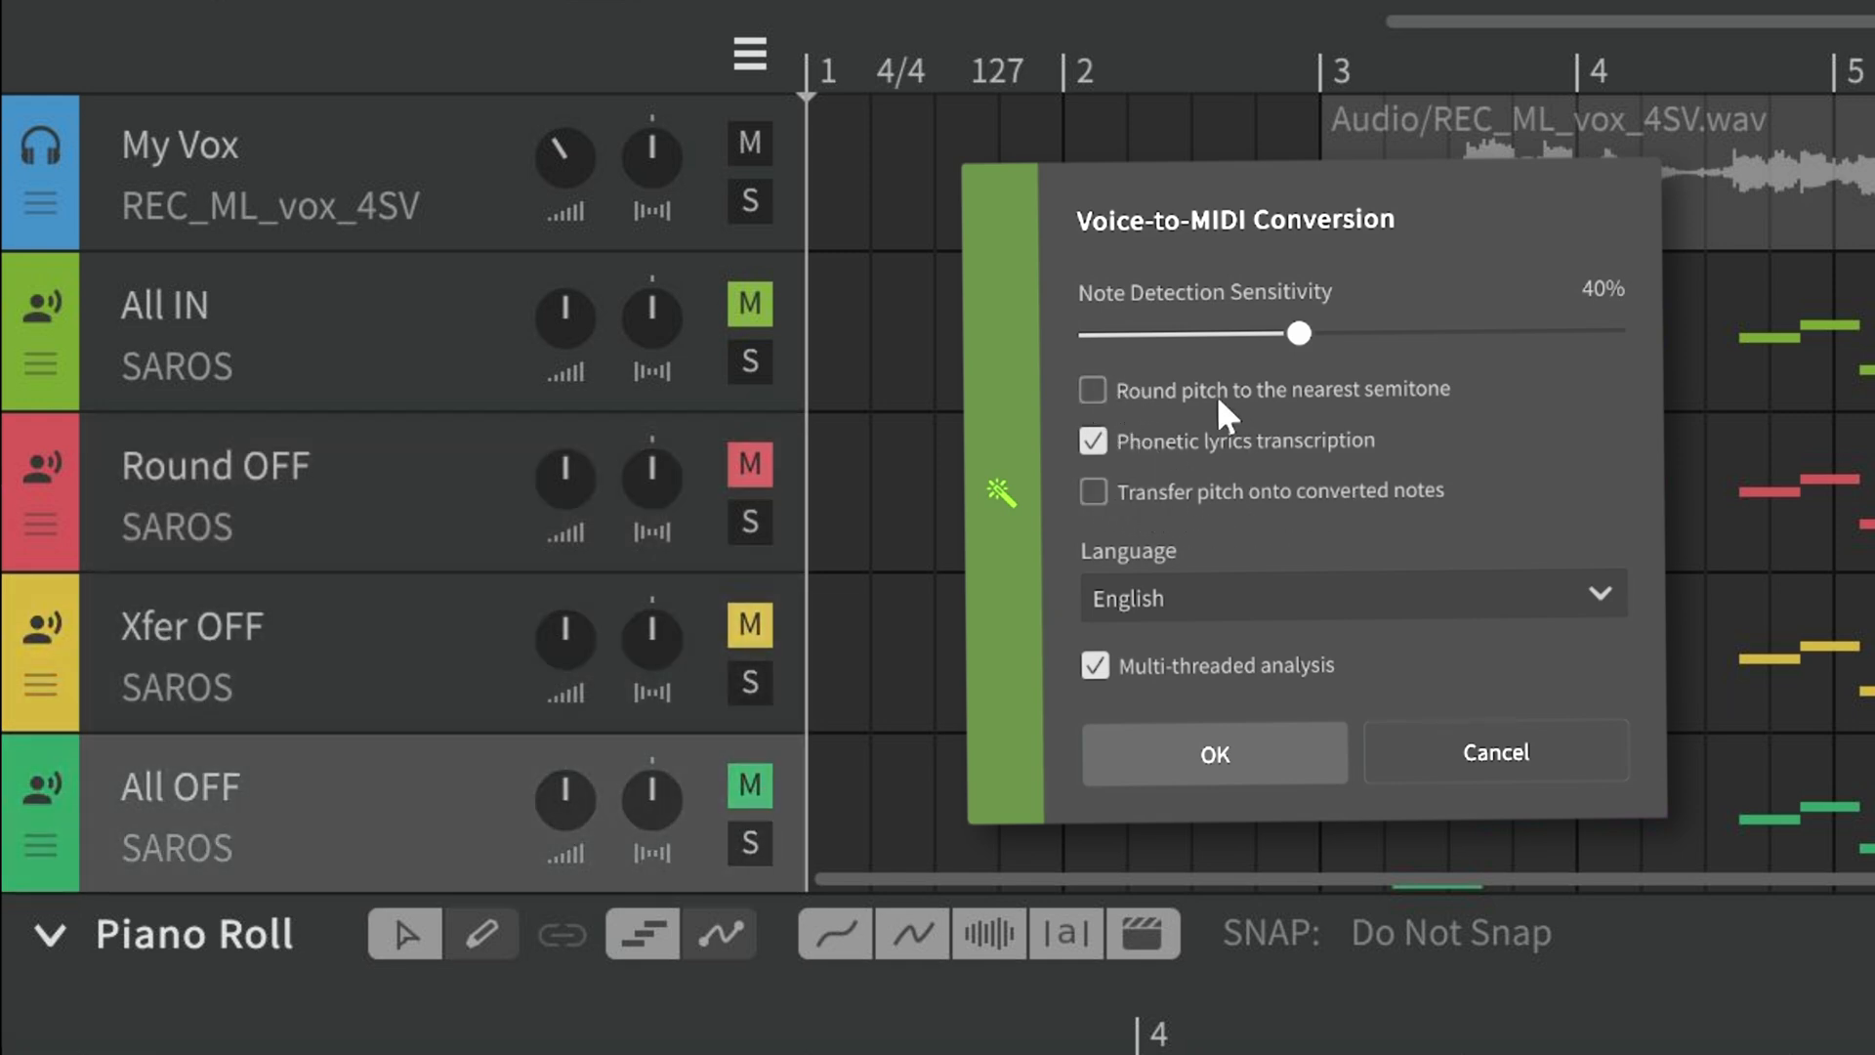
{"action": "mouse_move", "coordinate": [1208, 477]}
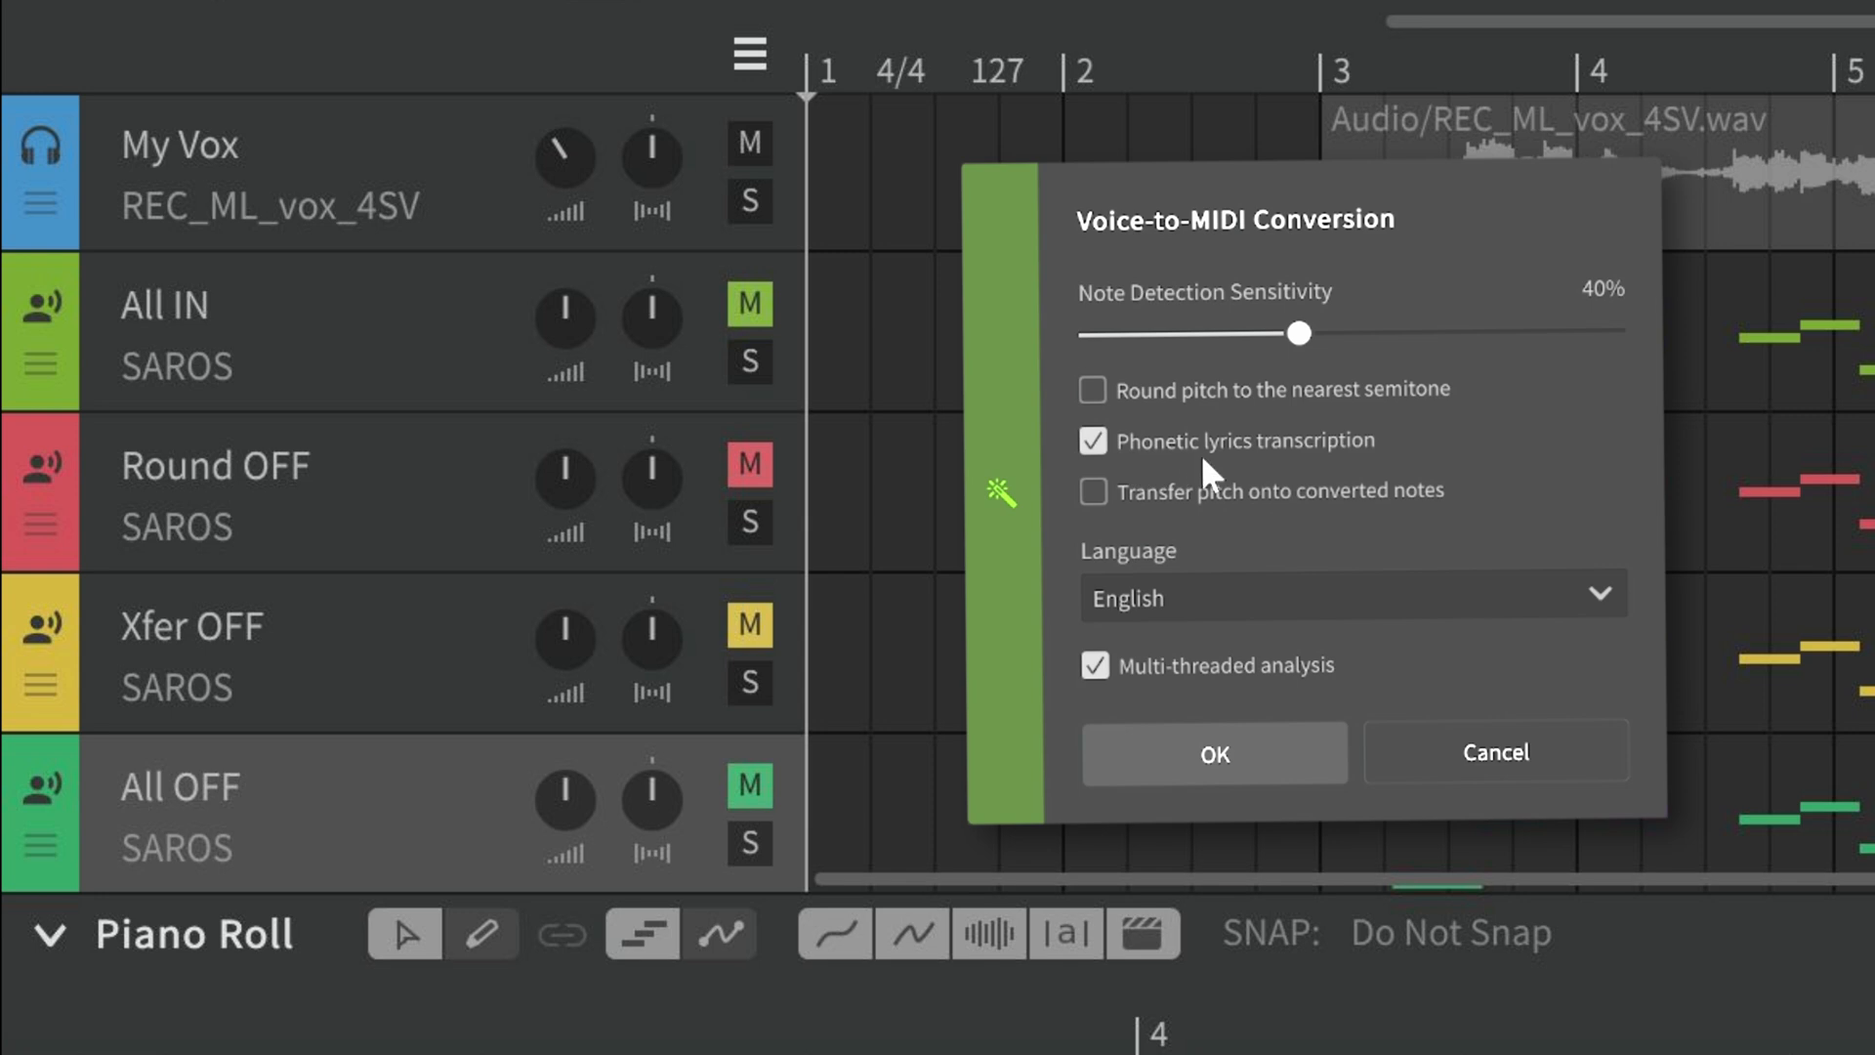
{"action": "mouse_move", "coordinate": [1200, 574]}
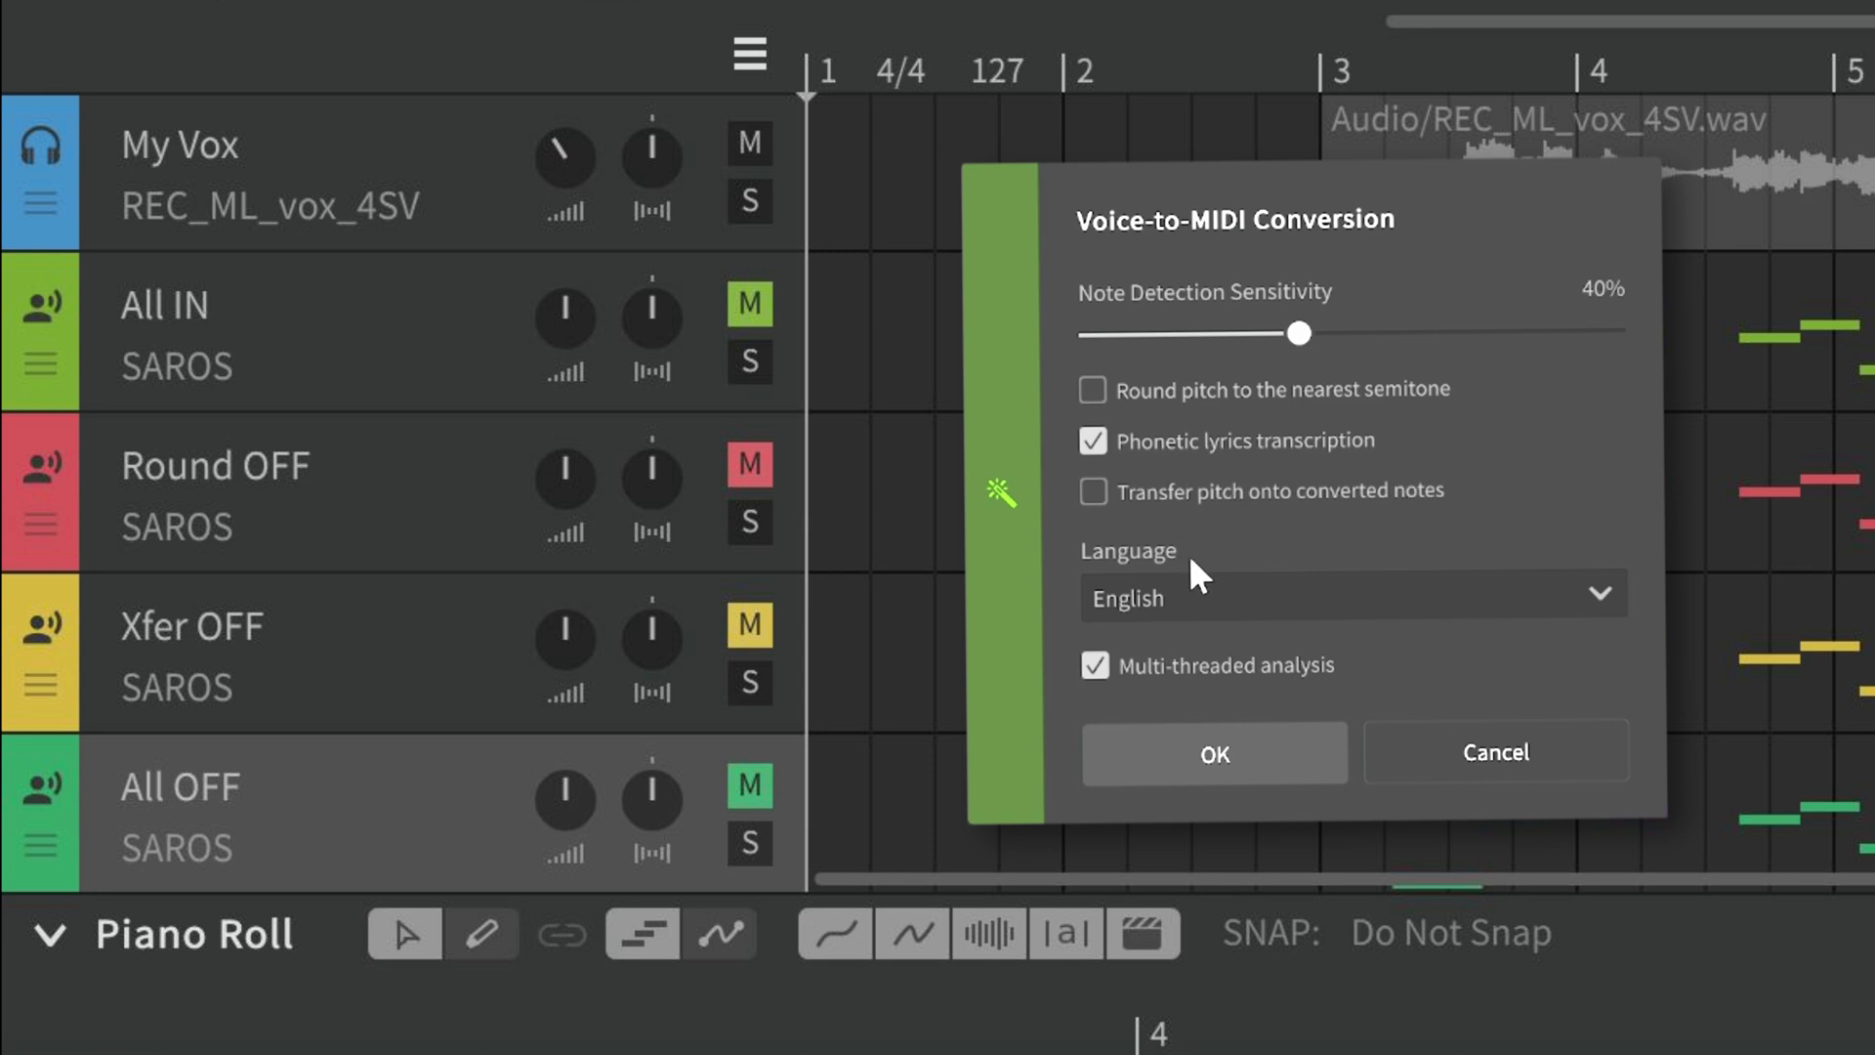
{"action": "left_click", "coordinate": [1213, 754]}
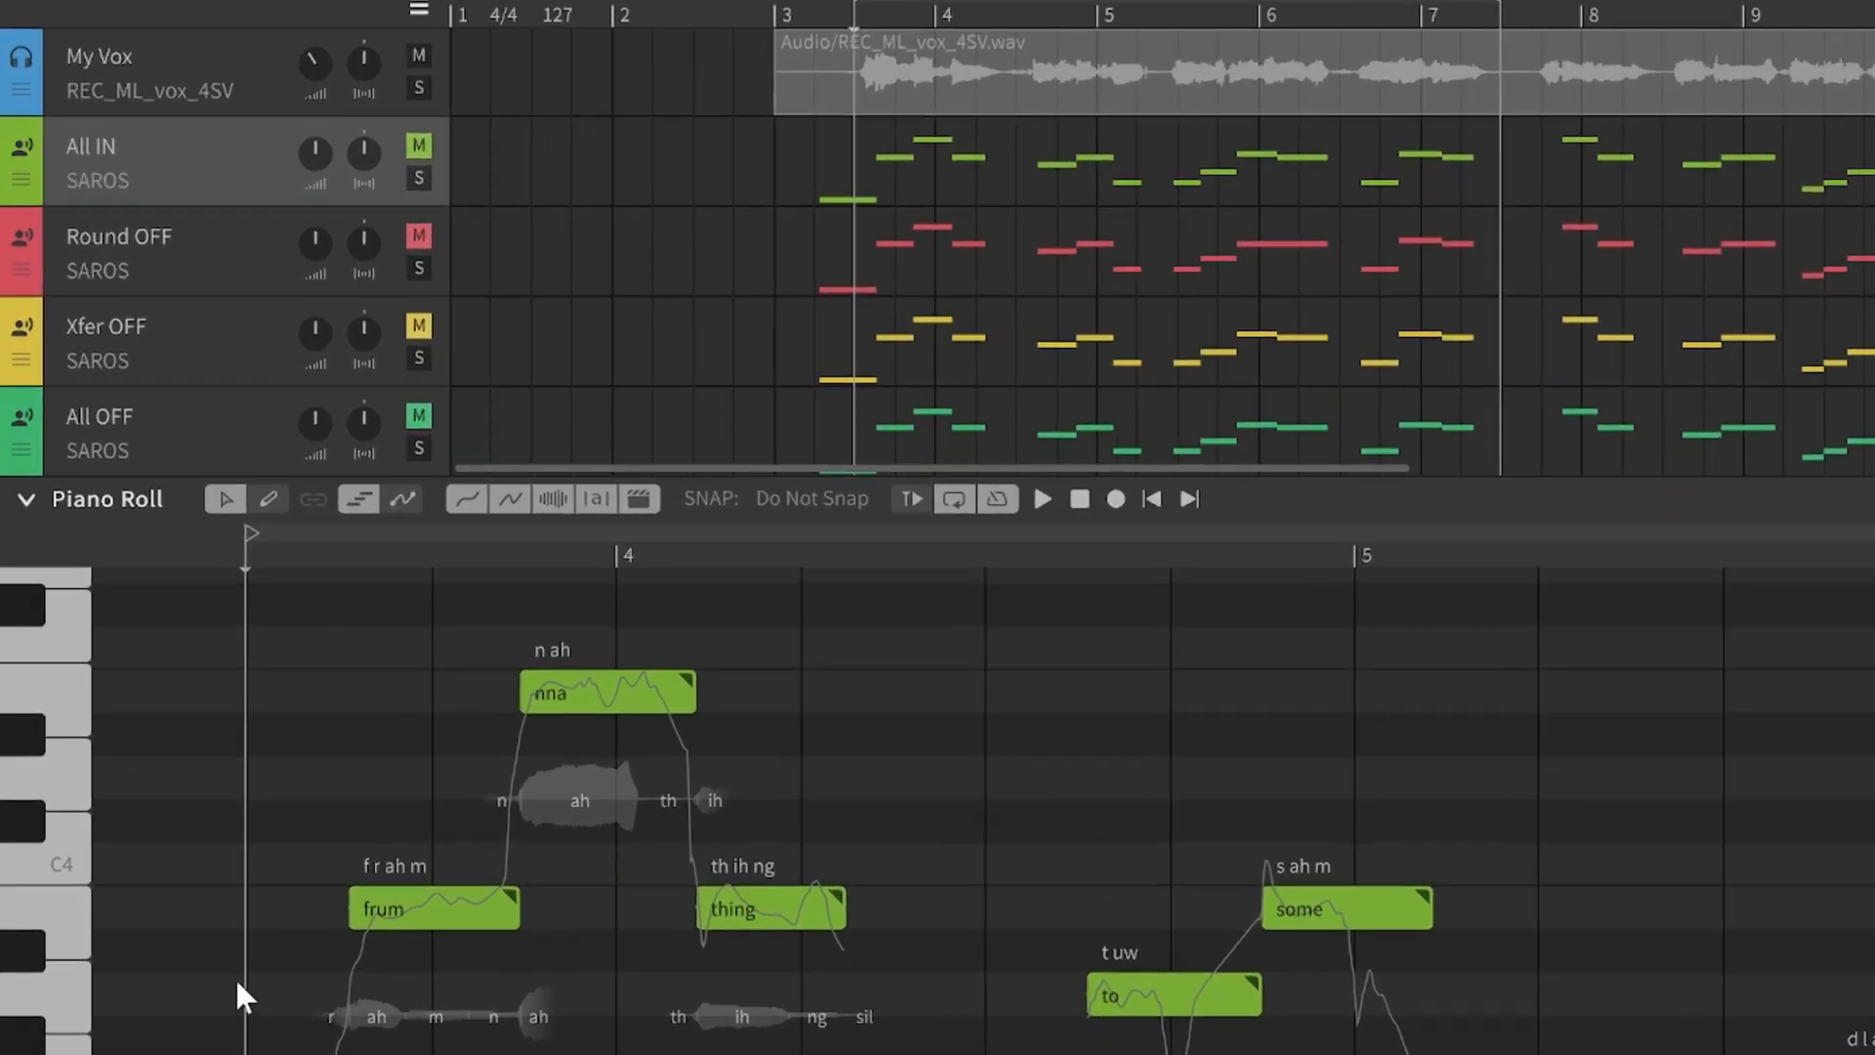
{"action": "mouse_move", "coordinate": [333, 926]}
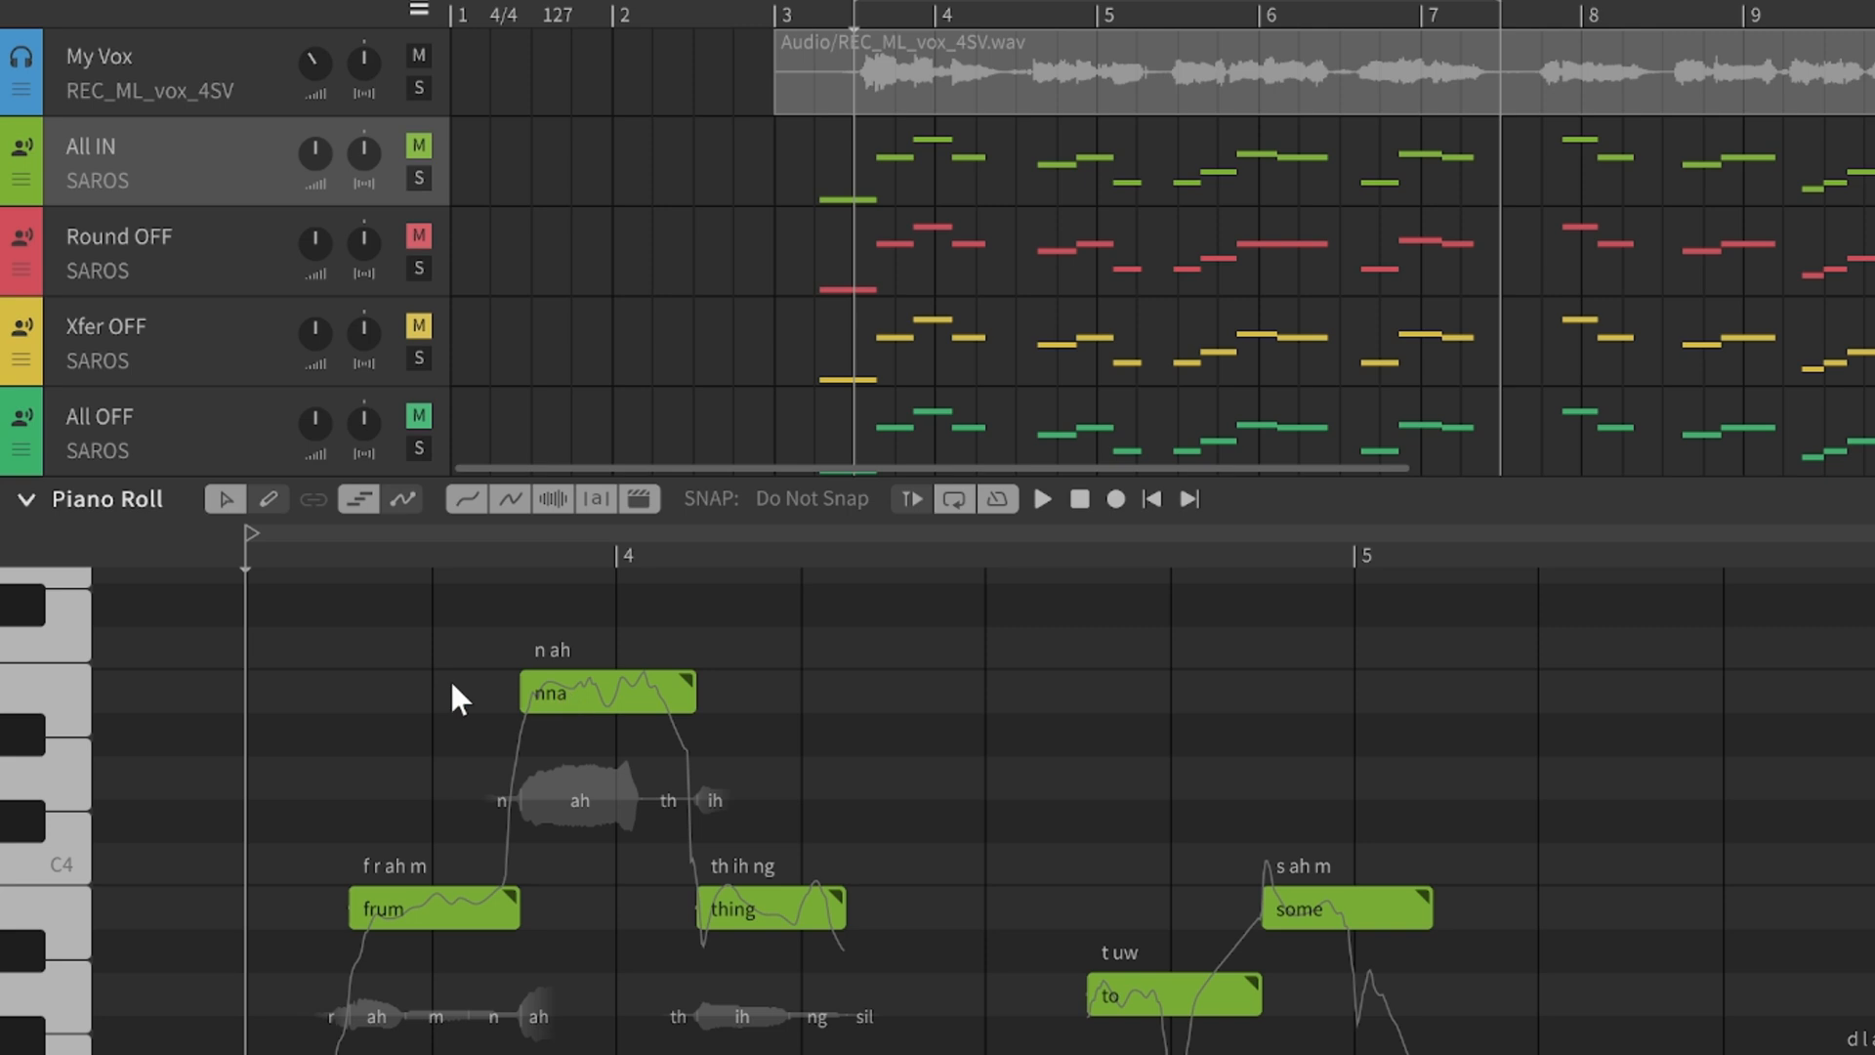
{"action": "mouse_move", "coordinate": [412, 998]}
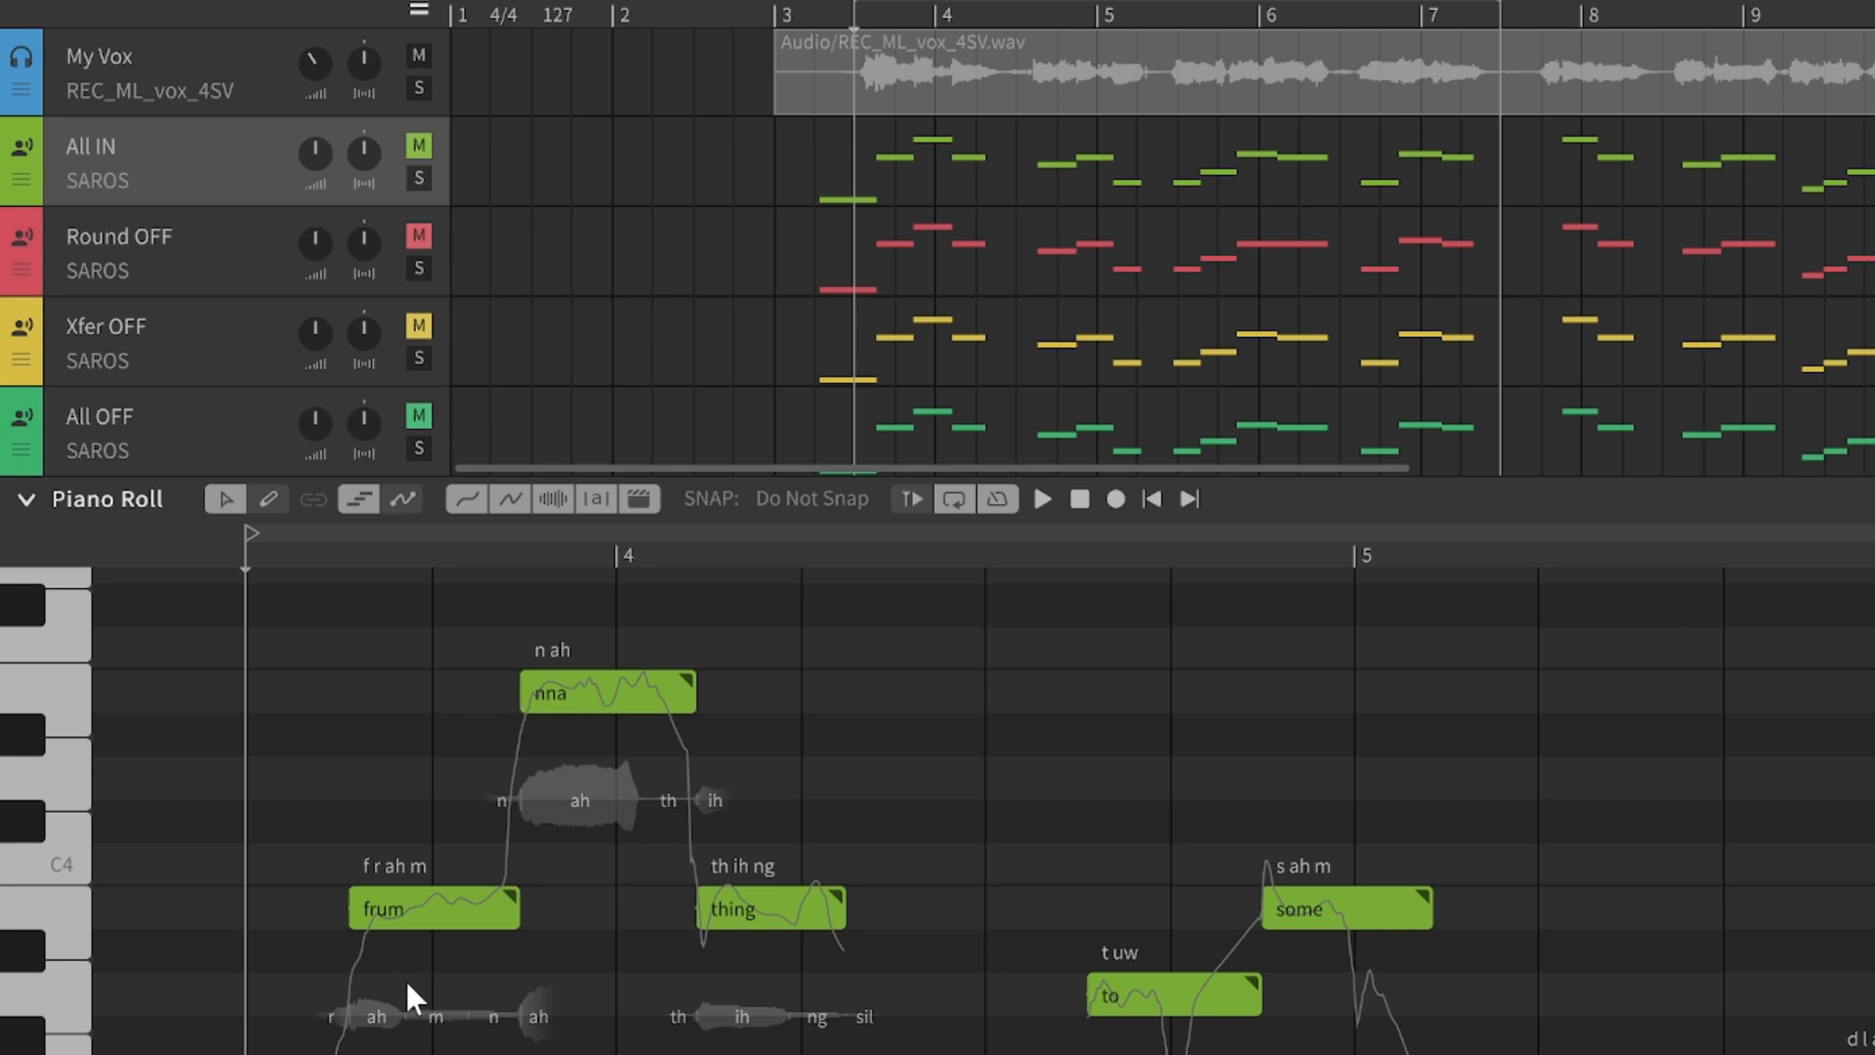
{"action": "mouse_move", "coordinate": [221, 260]}
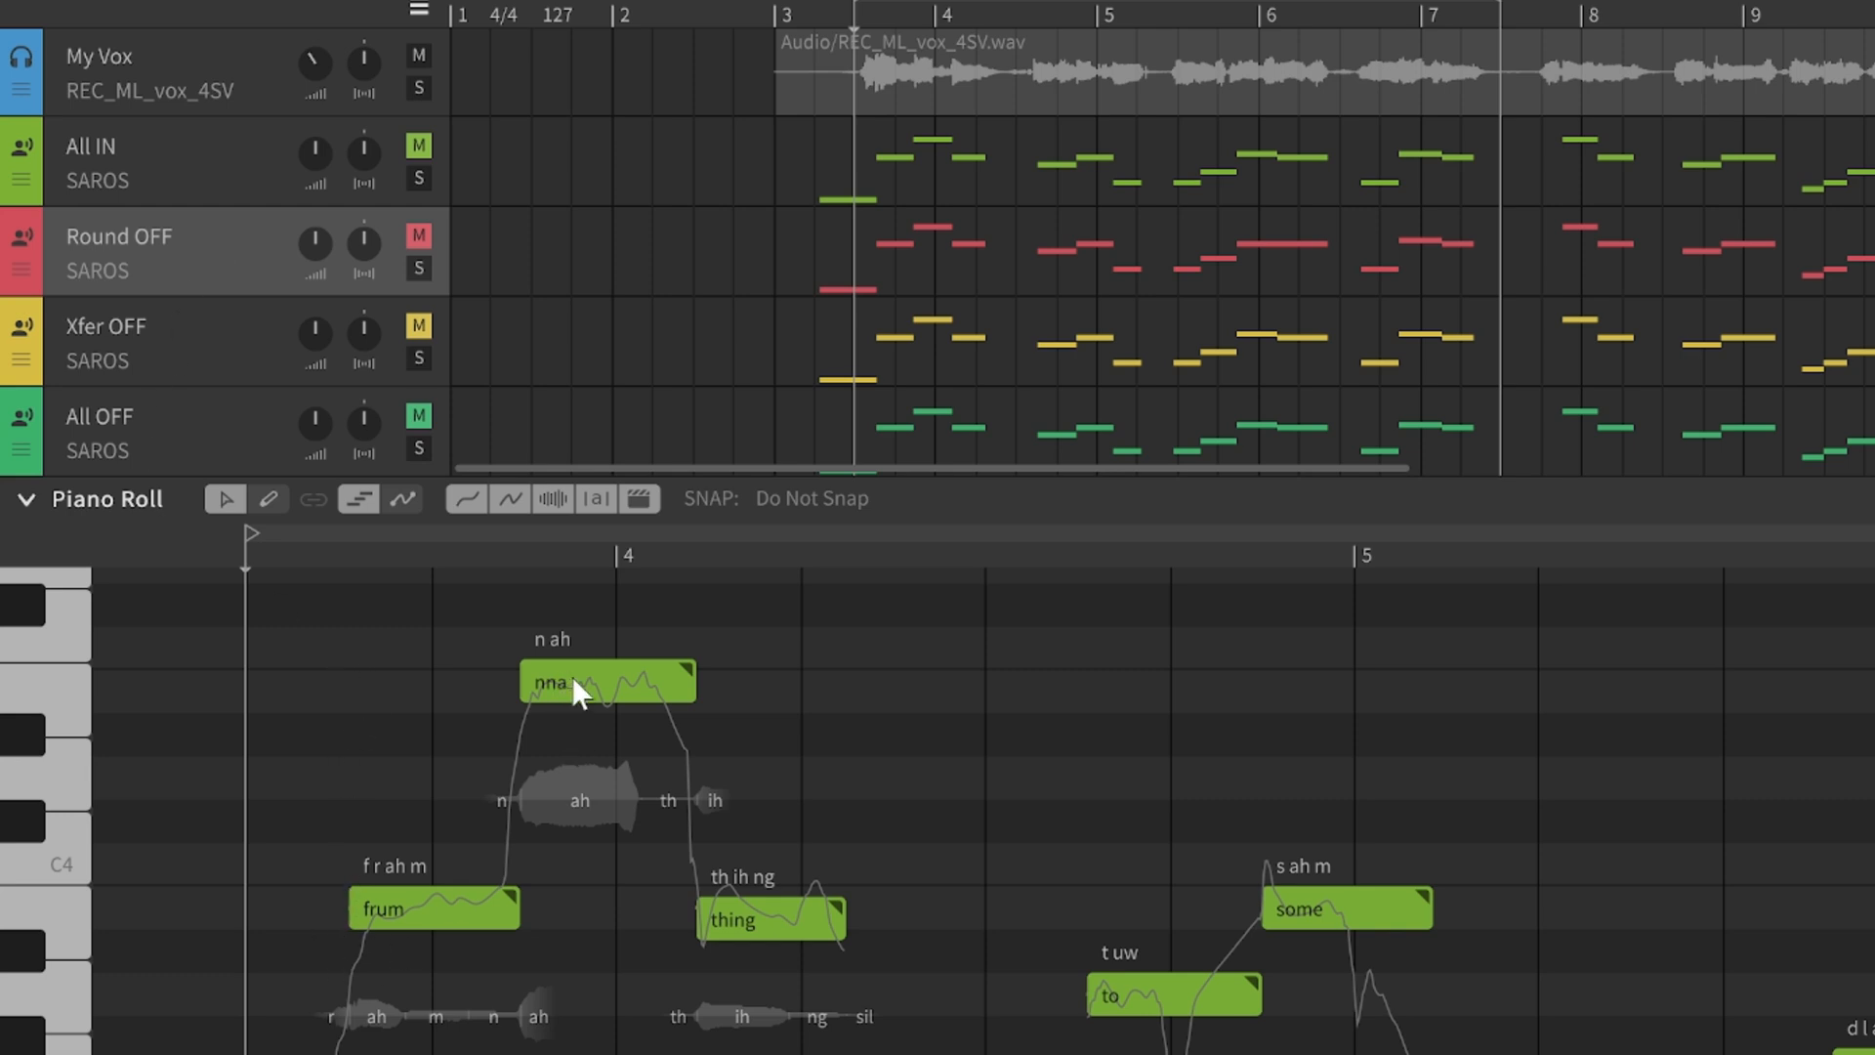
{"action": "mouse_move", "coordinate": [940, 940]}
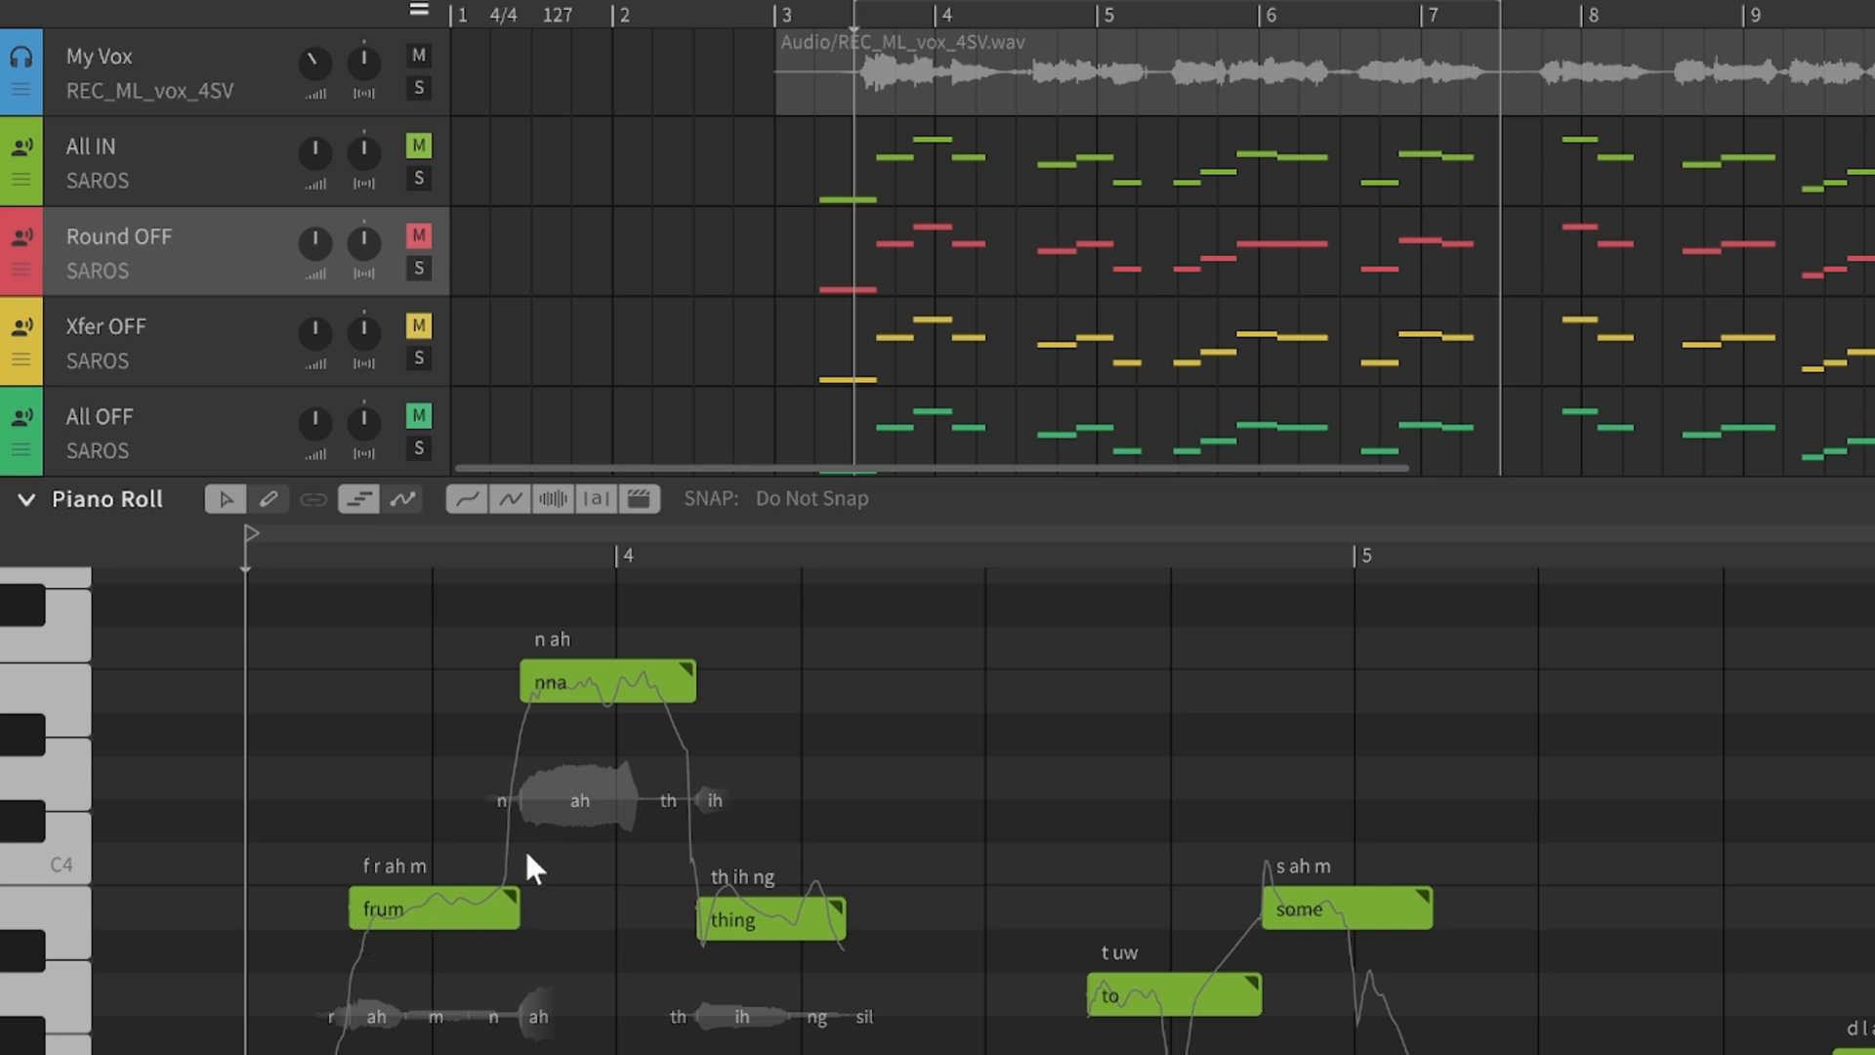
{"action": "mouse_move", "coordinate": [545, 693]}
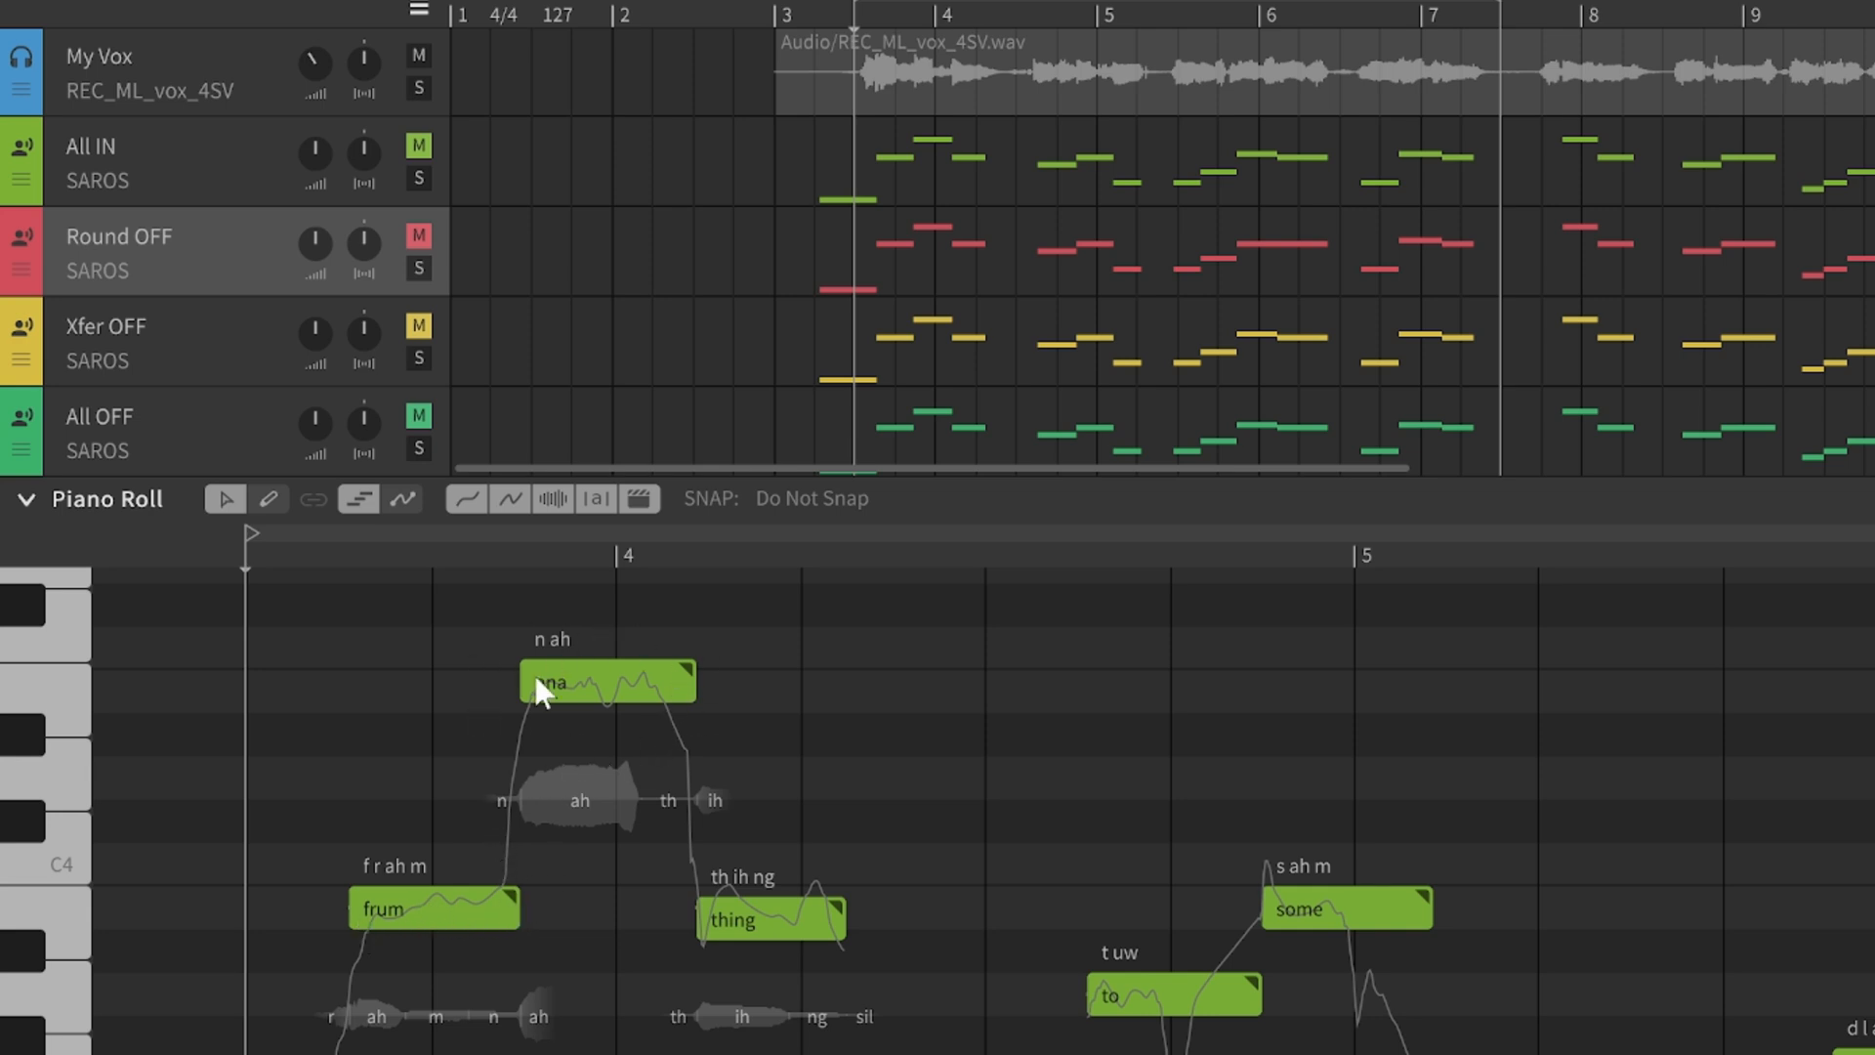
{"action": "mouse_move", "coordinate": [434, 488]}
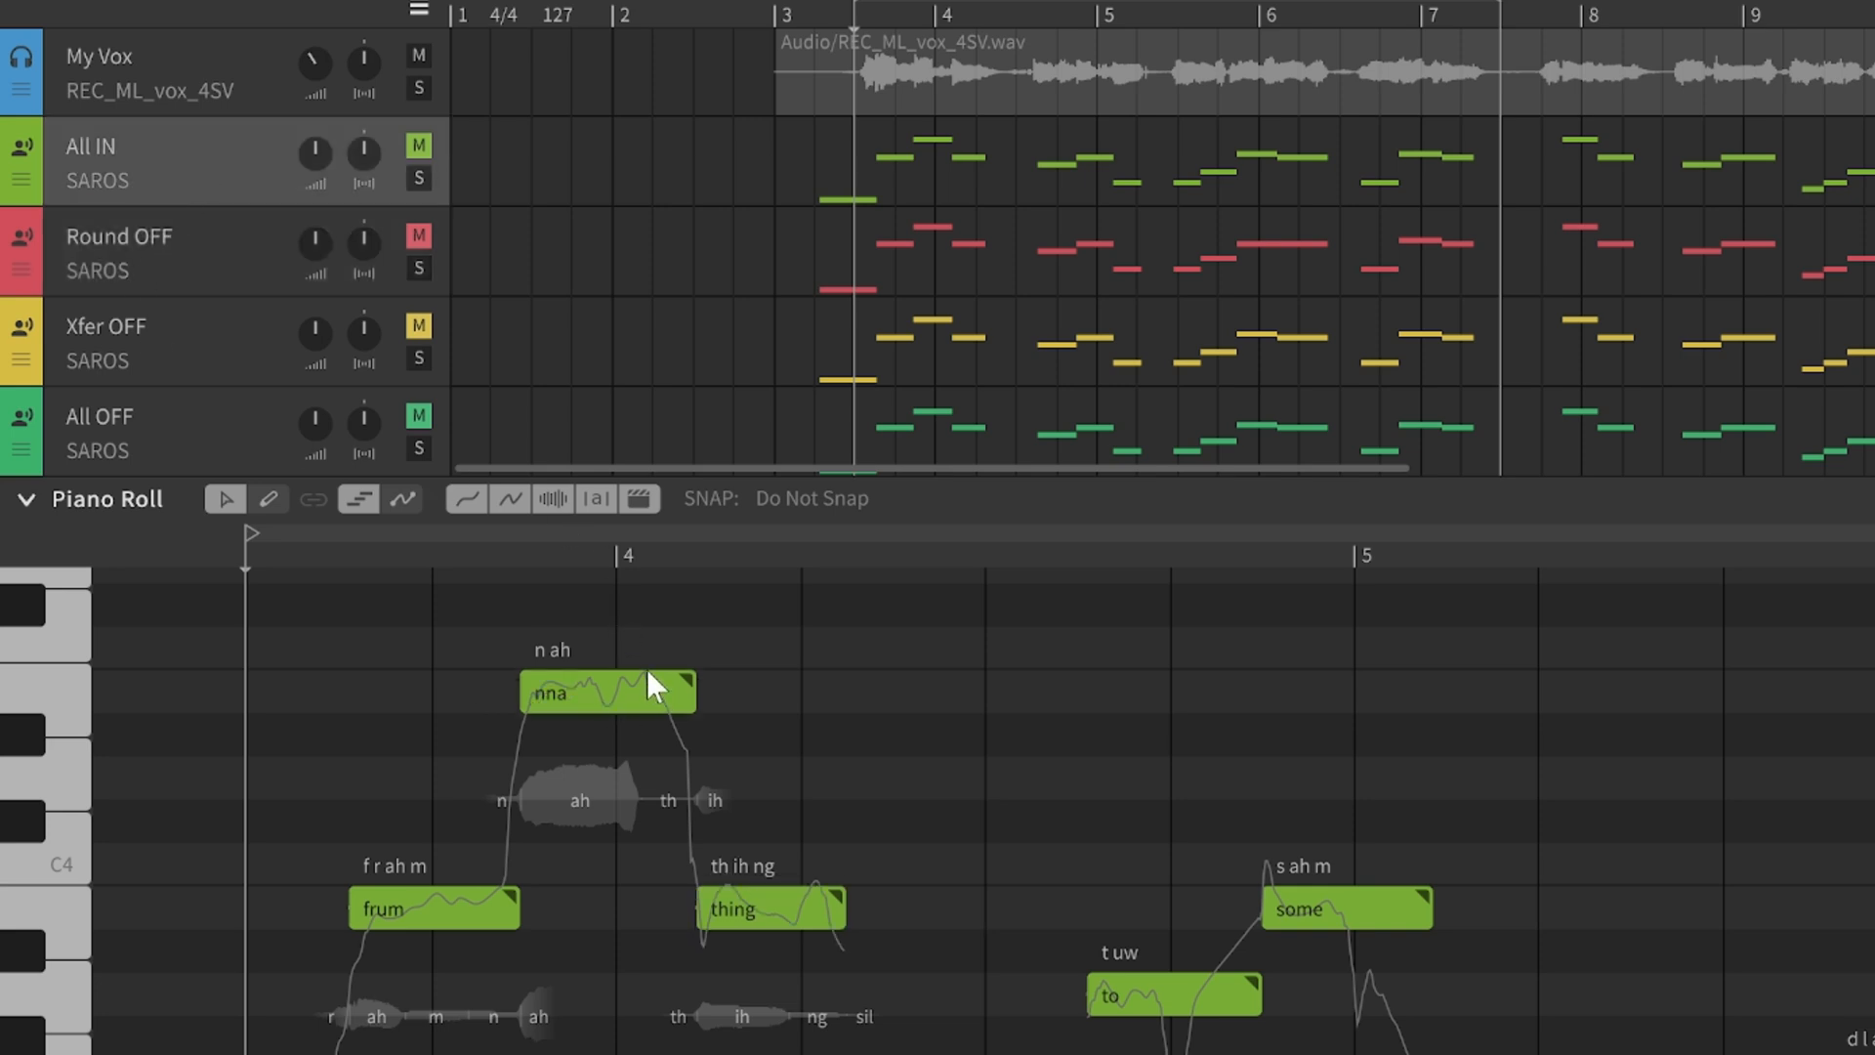
{"action": "mouse_move", "coordinate": [205, 264]}
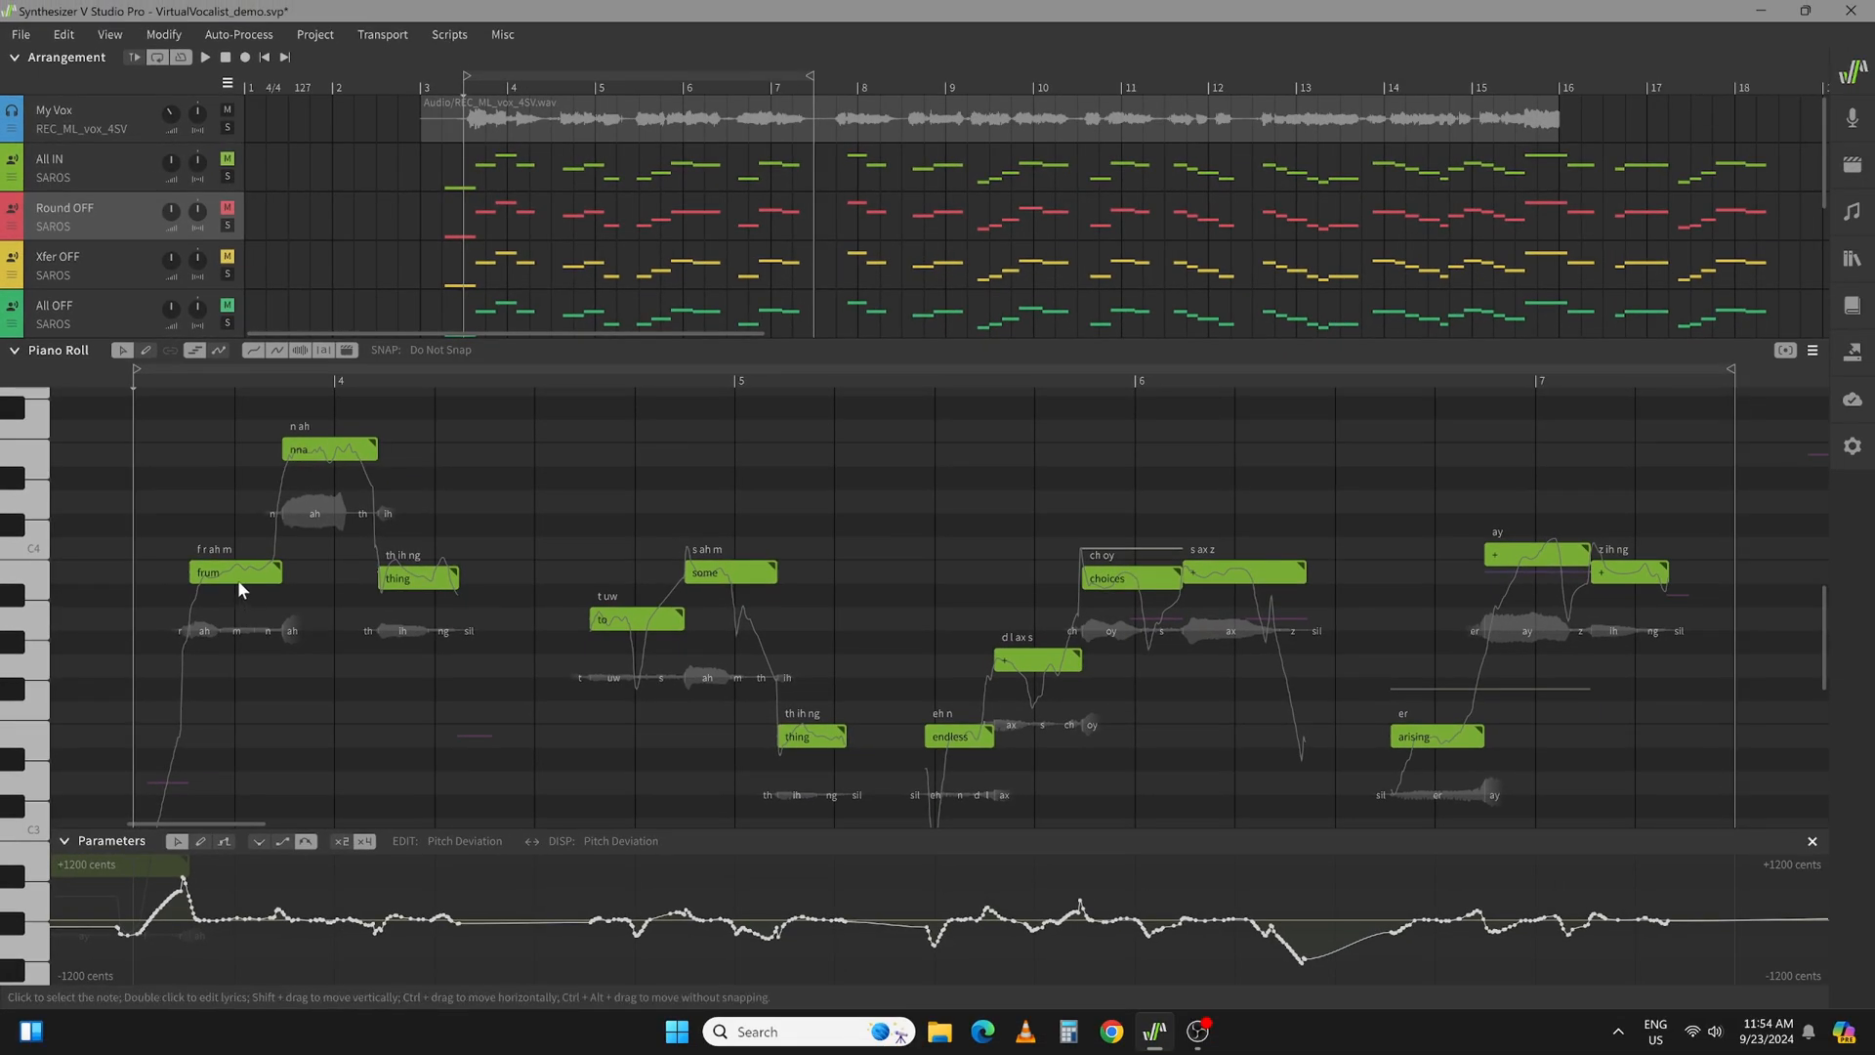
{"action": "mouse_move", "coordinate": [364, 621]}
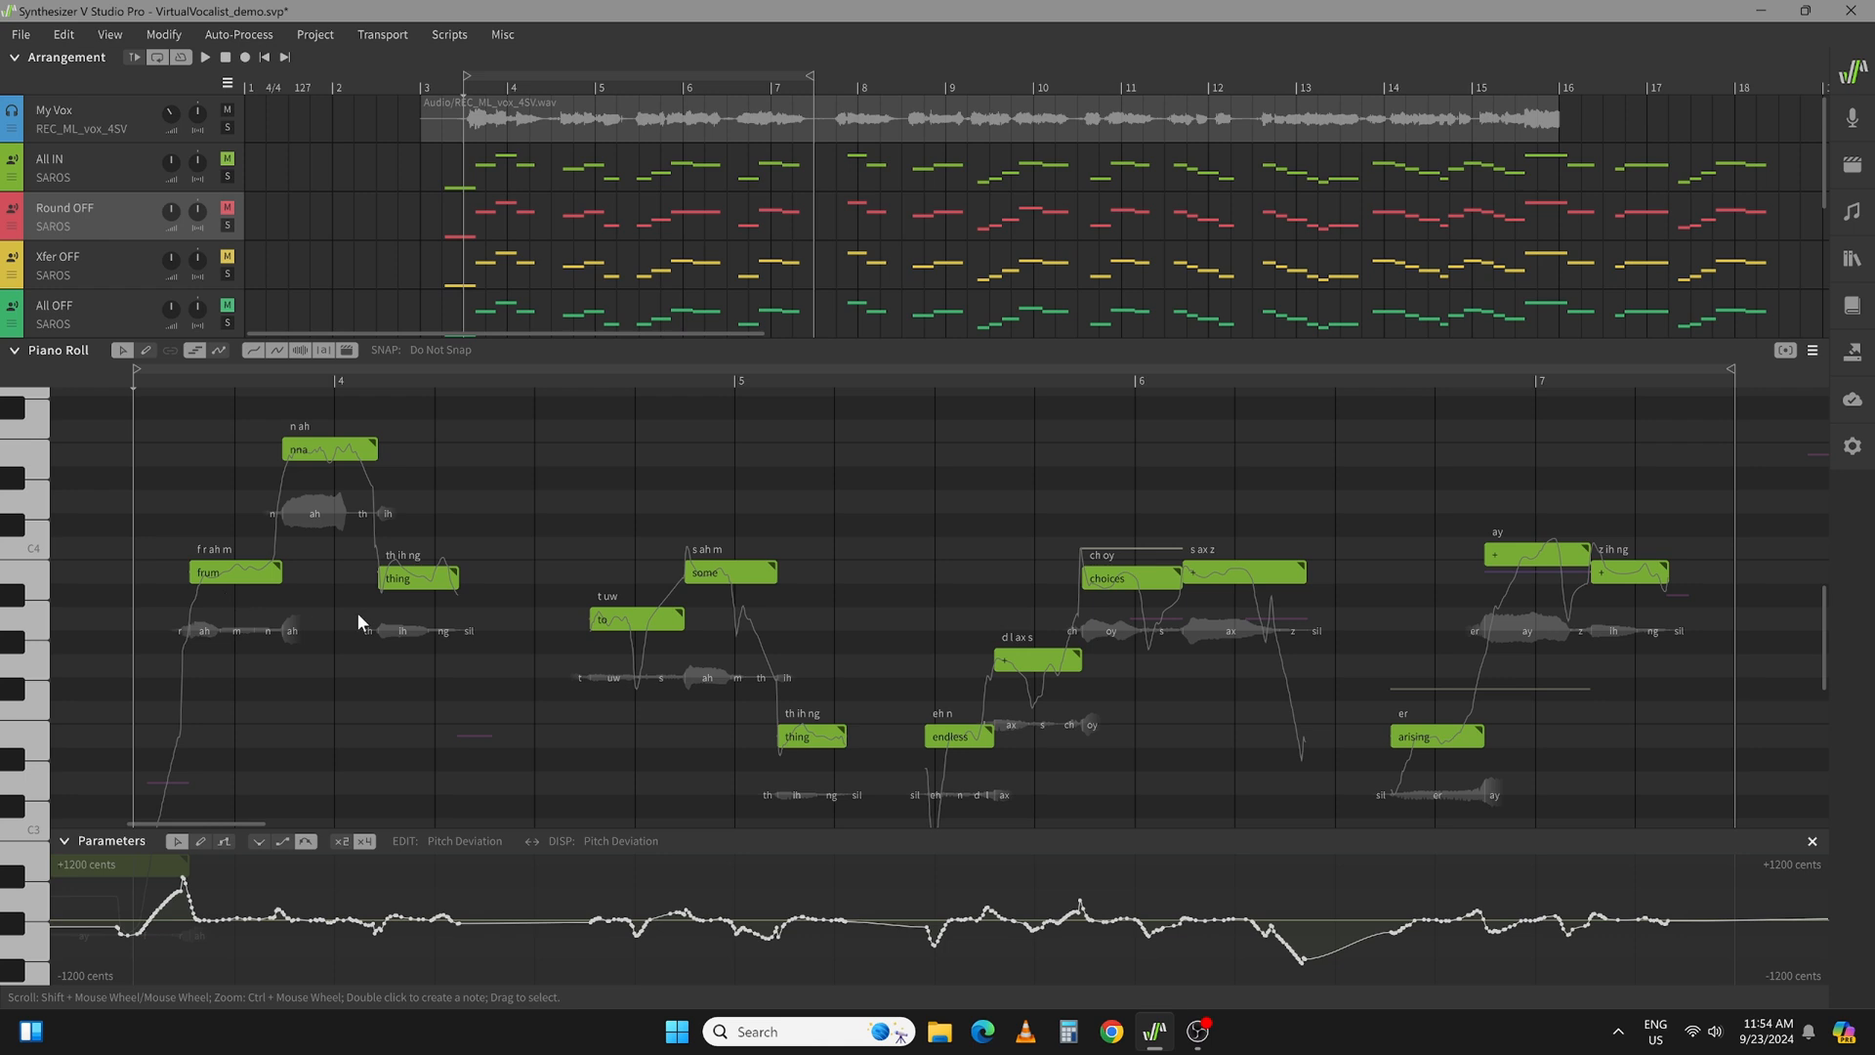
{"action": "mouse_move", "coordinate": [1276, 586]}
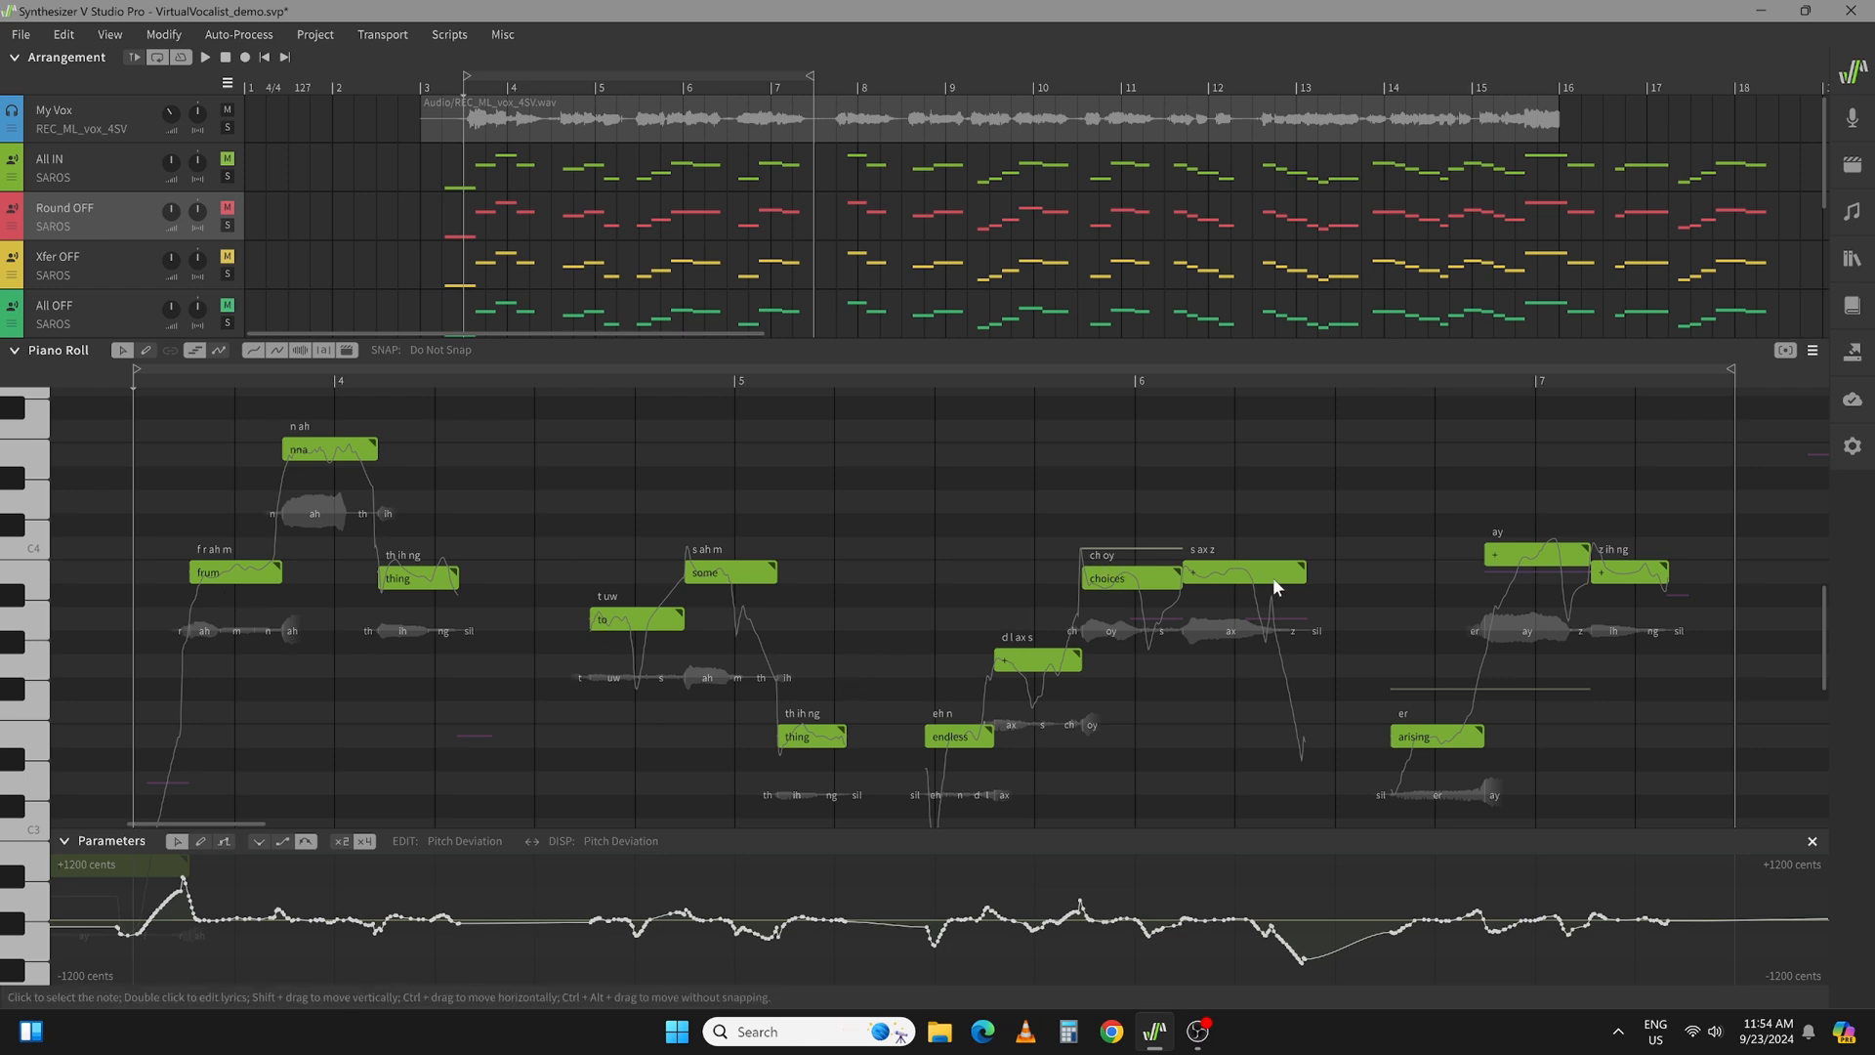
{"action": "mouse_move", "coordinate": [676, 542]}
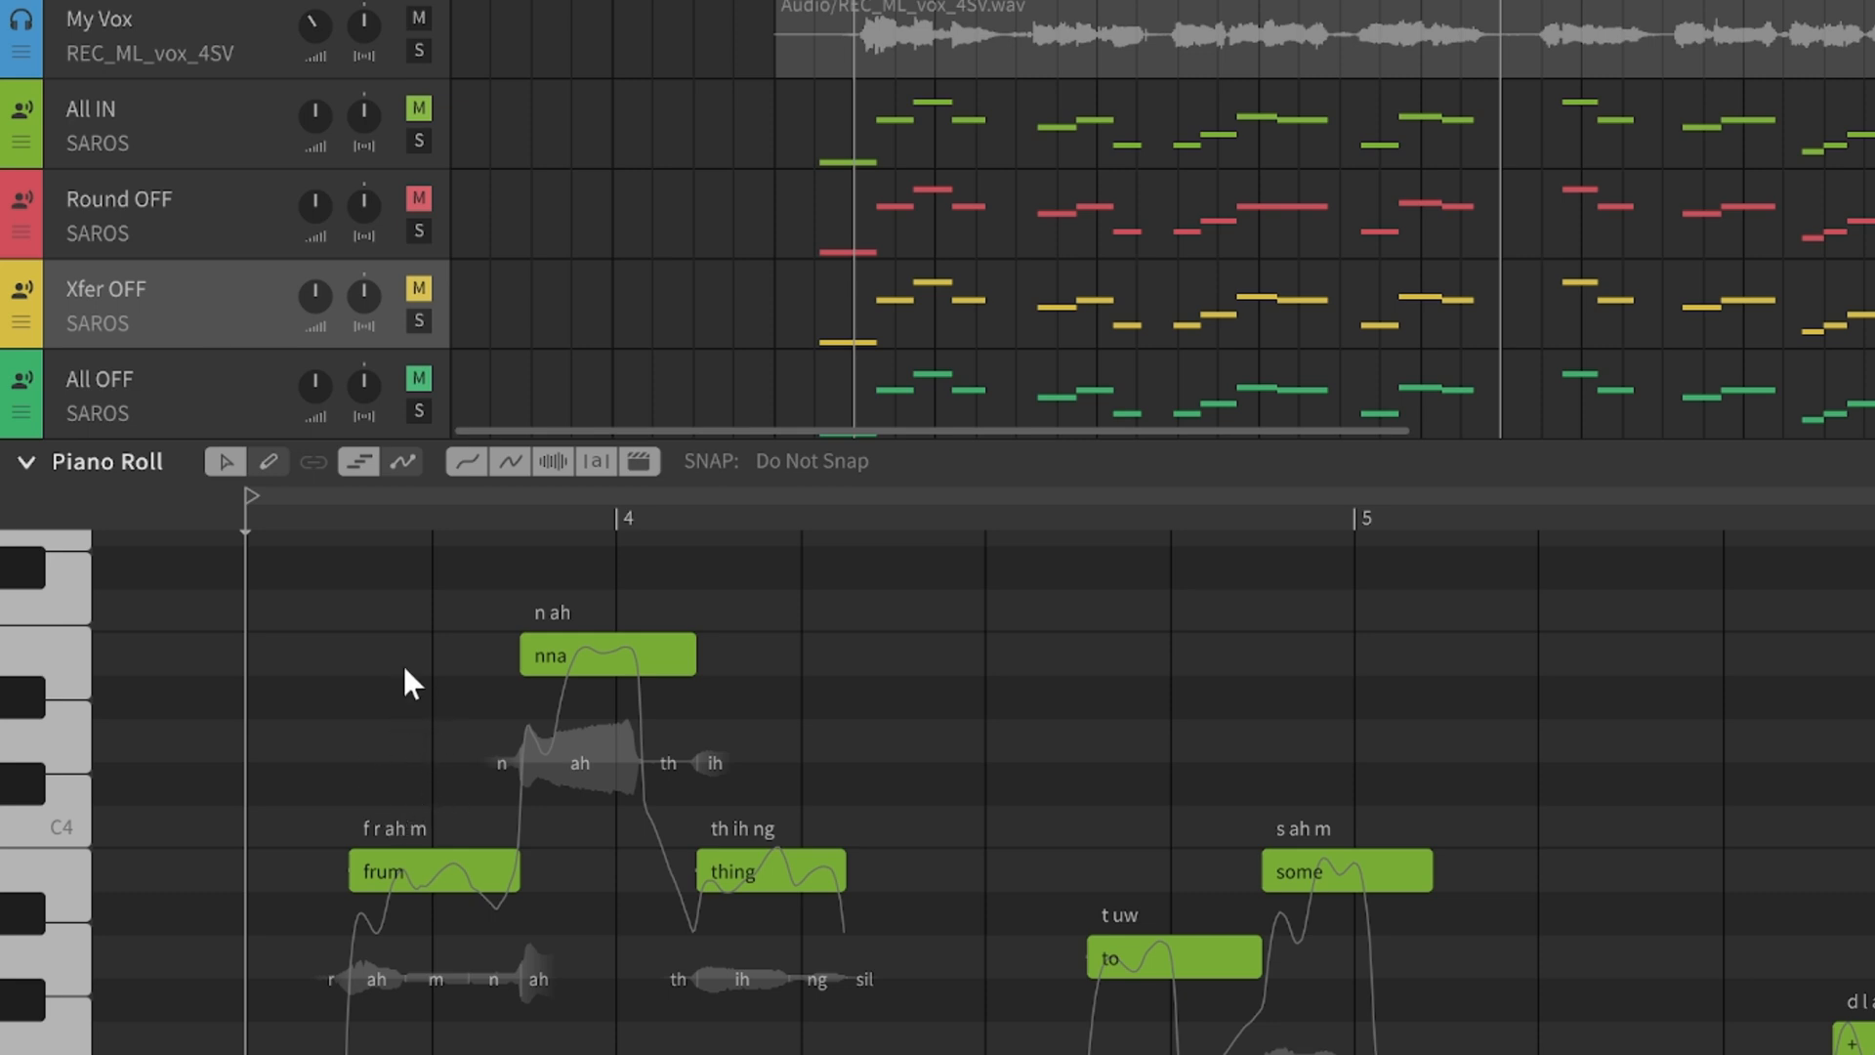
{"action": "mouse_move", "coordinate": [387, 990]}
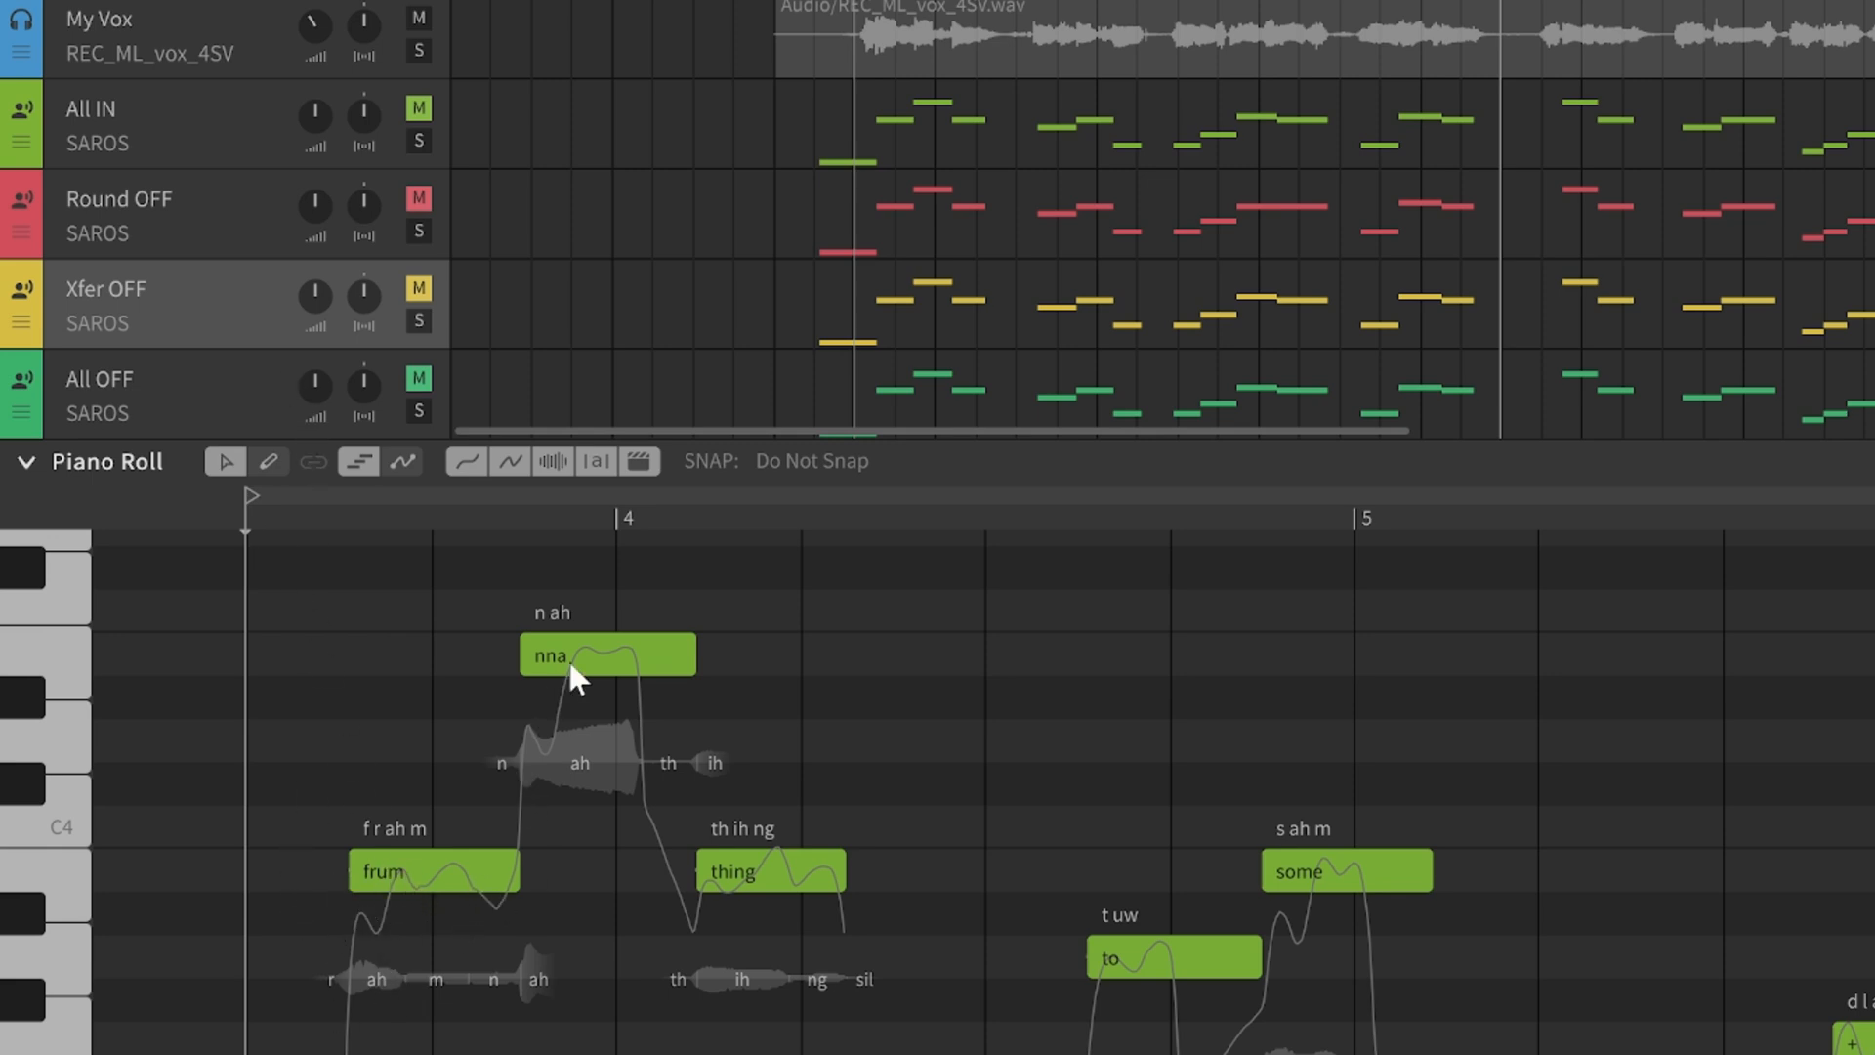
{"action": "mouse_move", "coordinate": [1162, 984]}
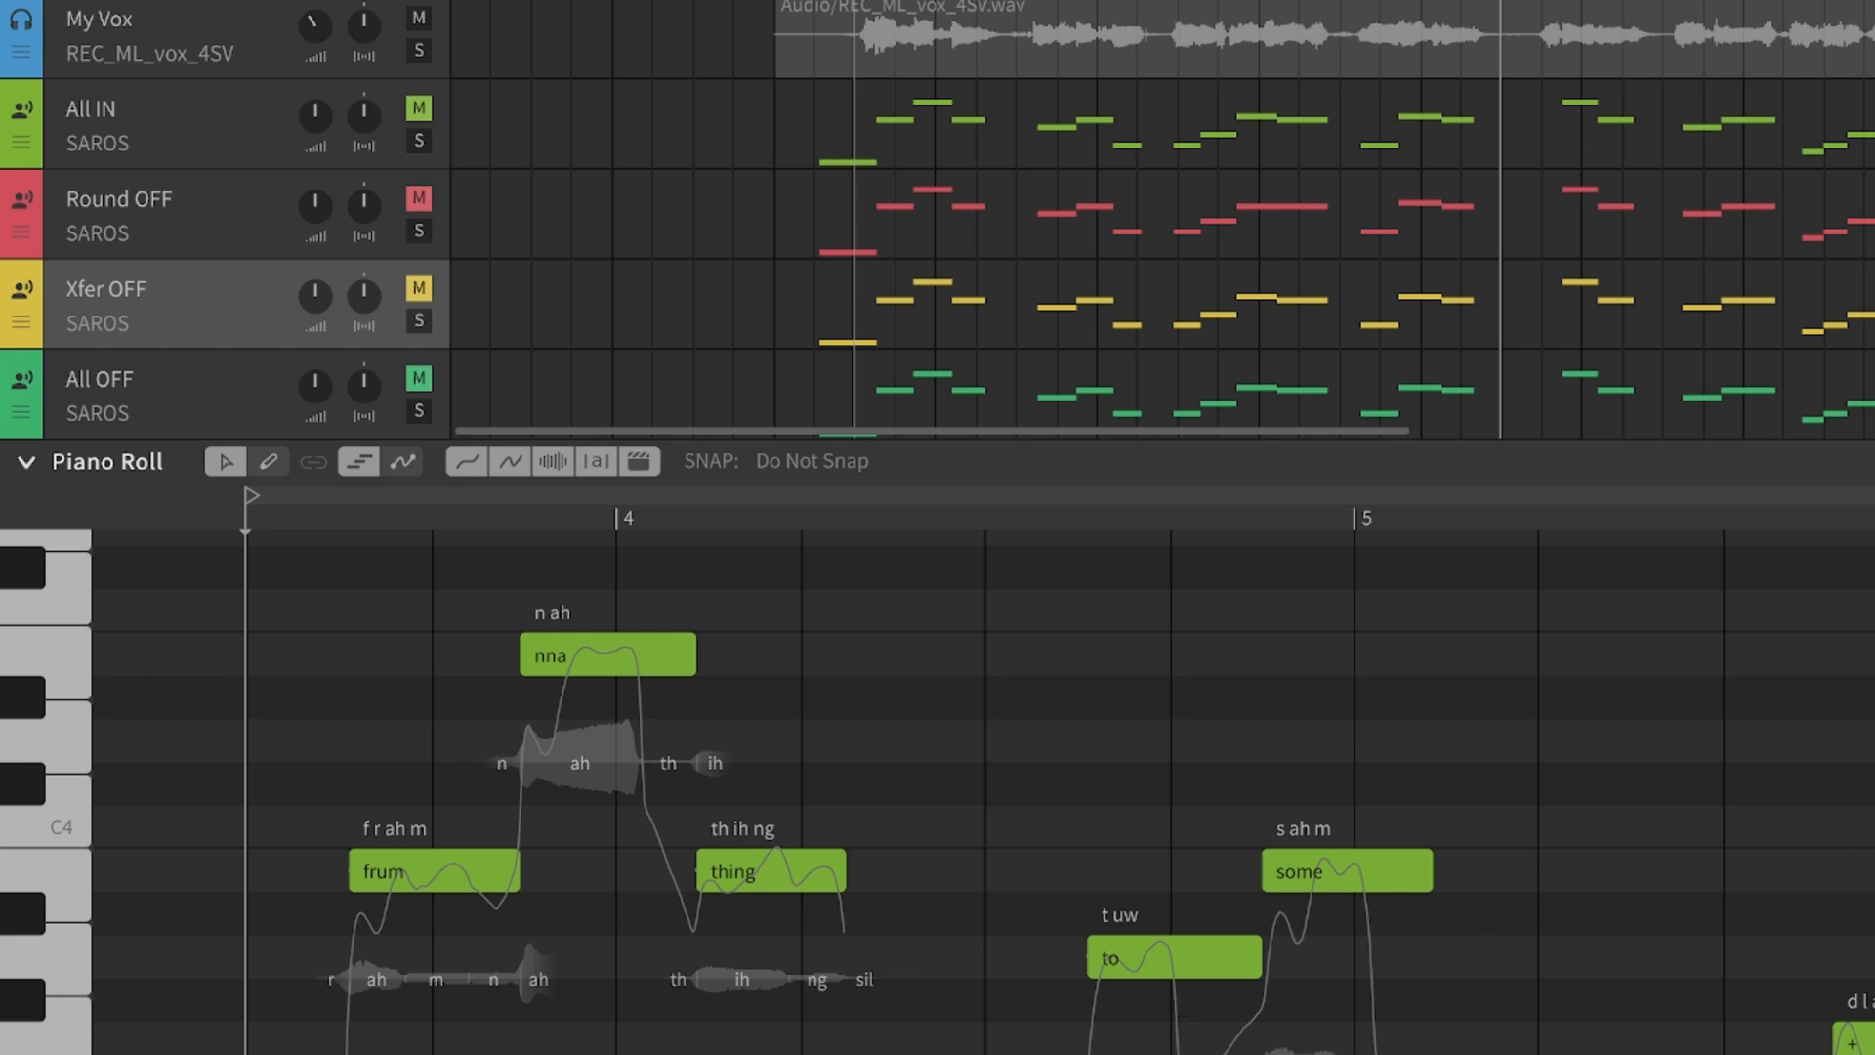
{"action": "mouse_move", "coordinate": [217, 192]}
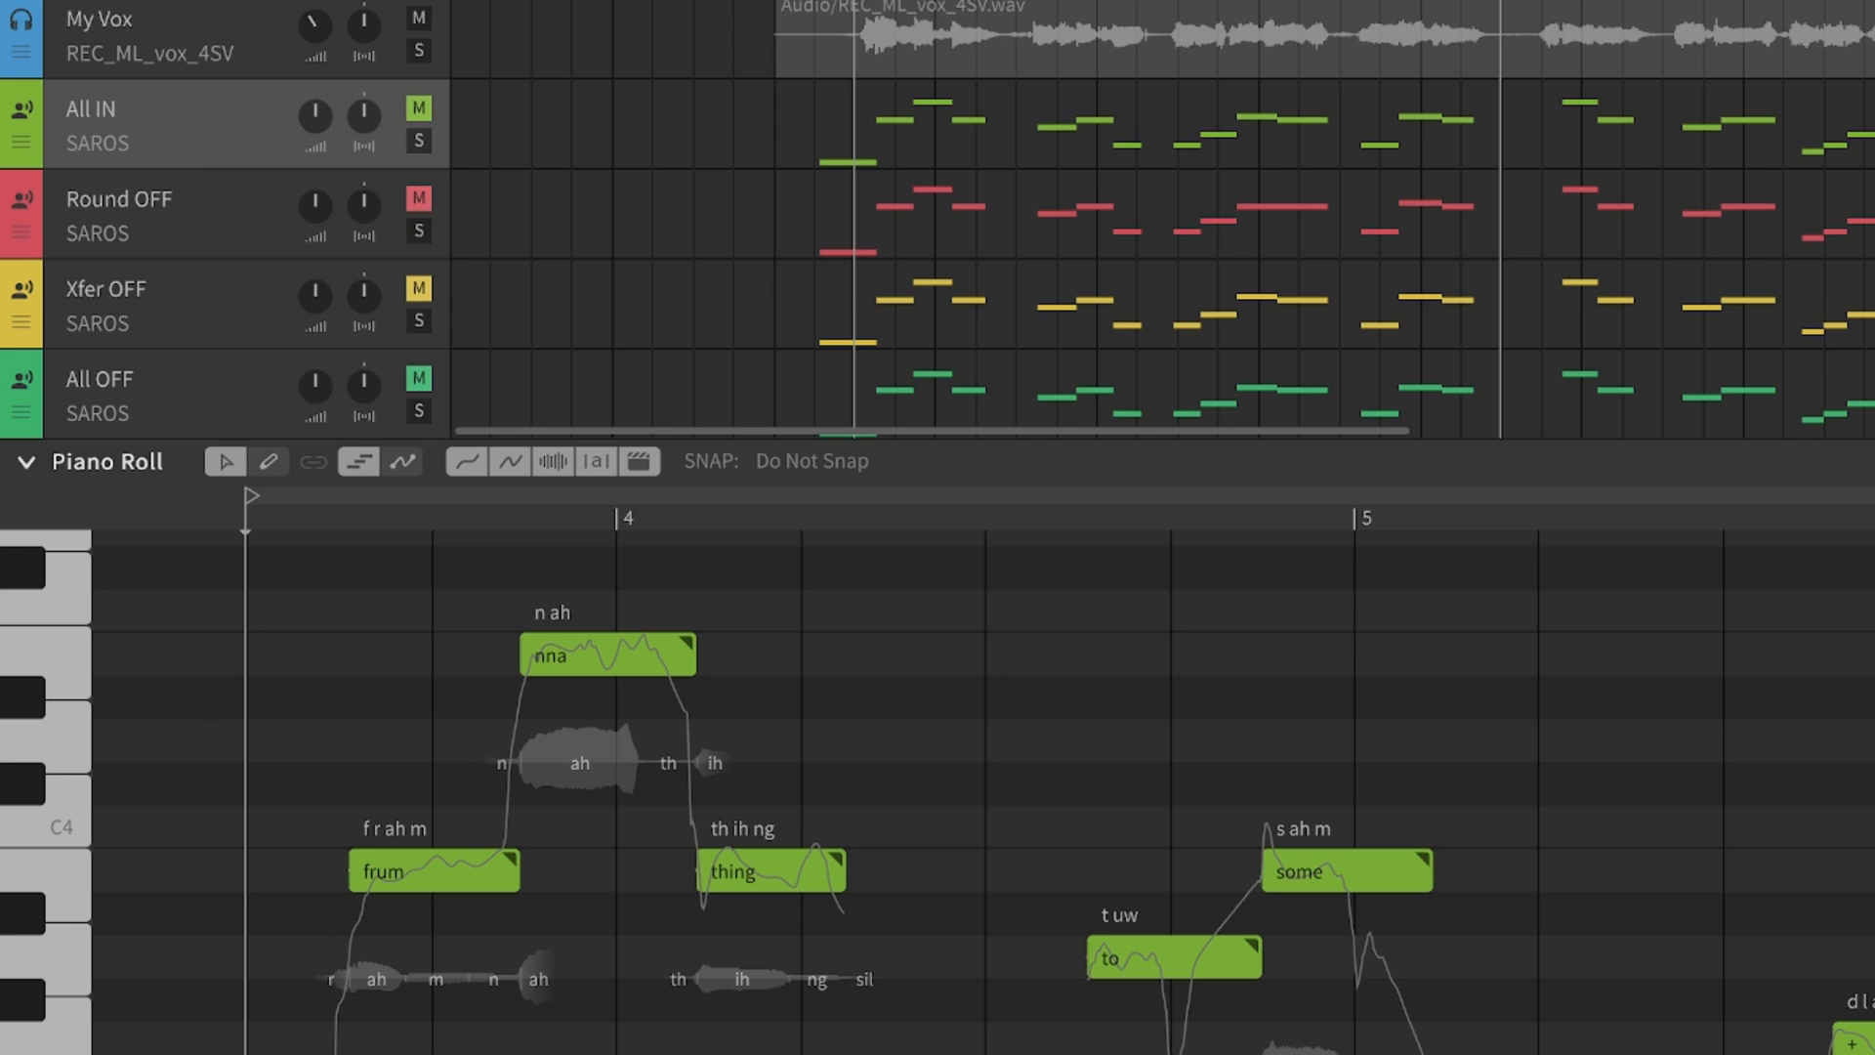
{"action": "mouse_move", "coordinate": [653, 674]}
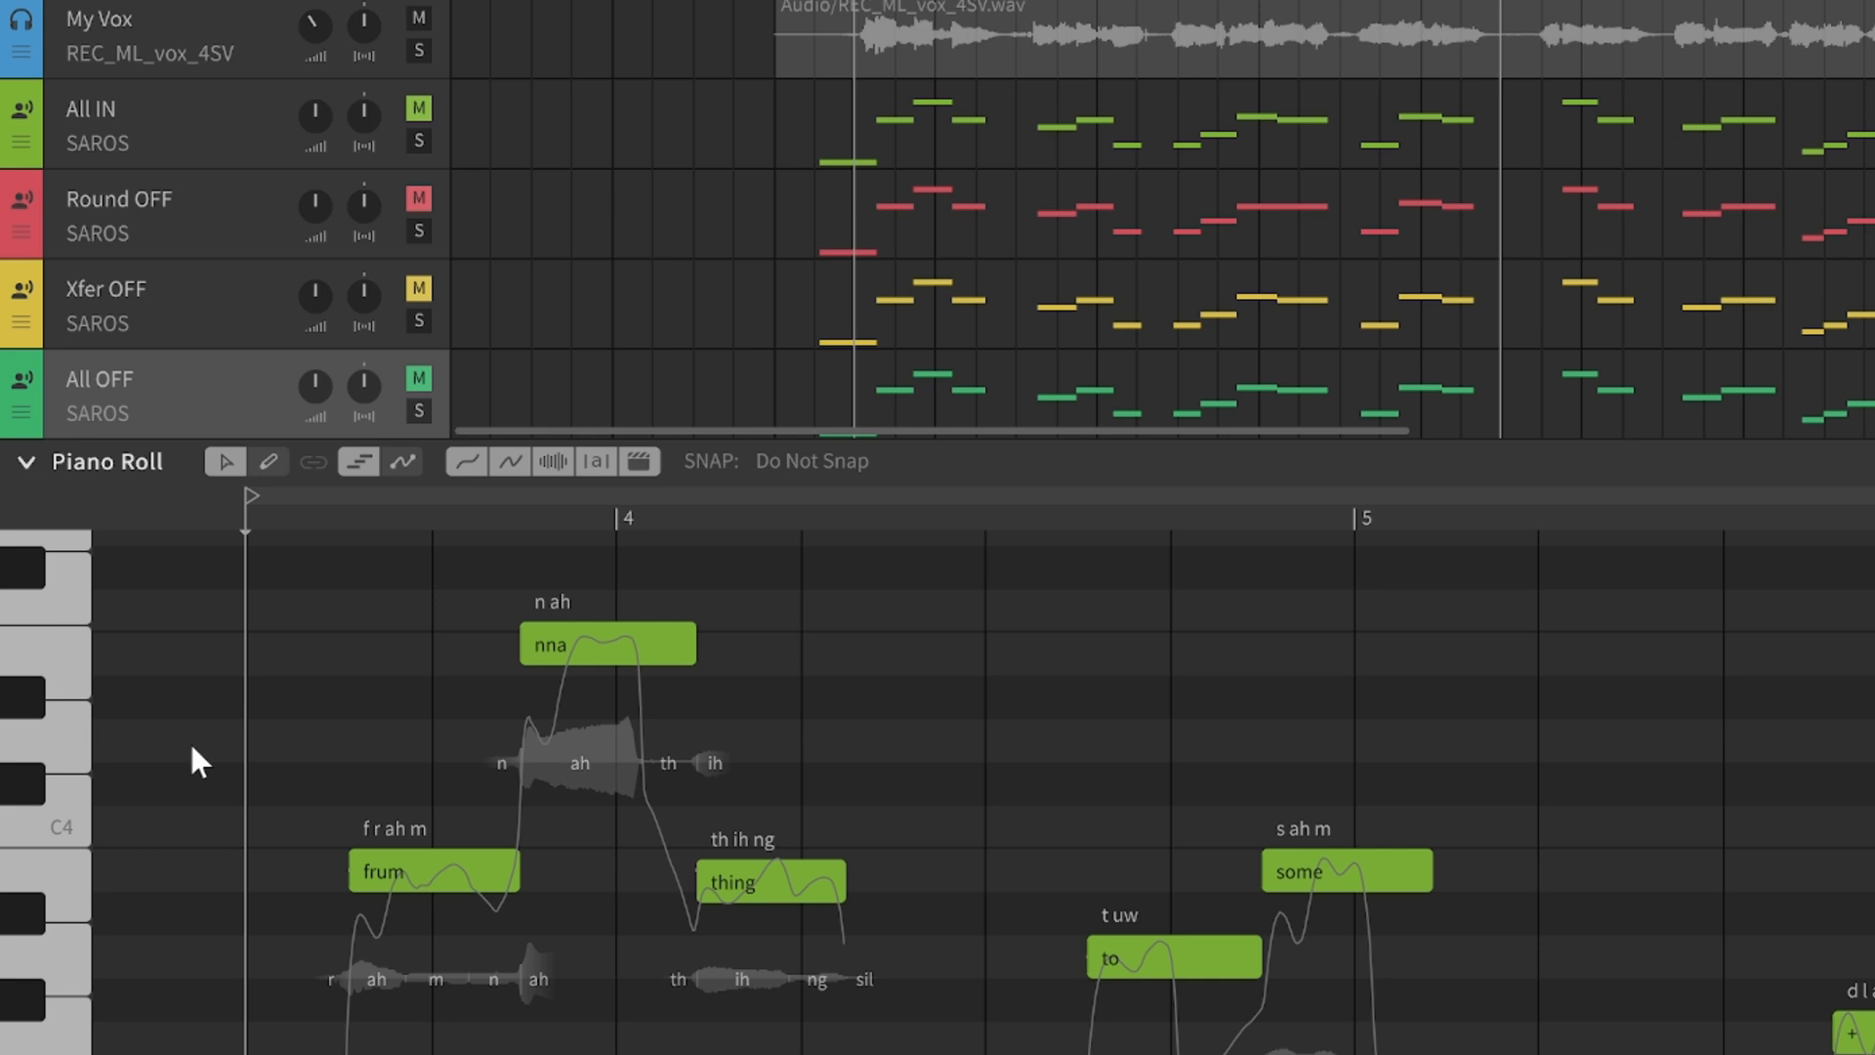
{"action": "mouse_move", "coordinate": [199, 403]}
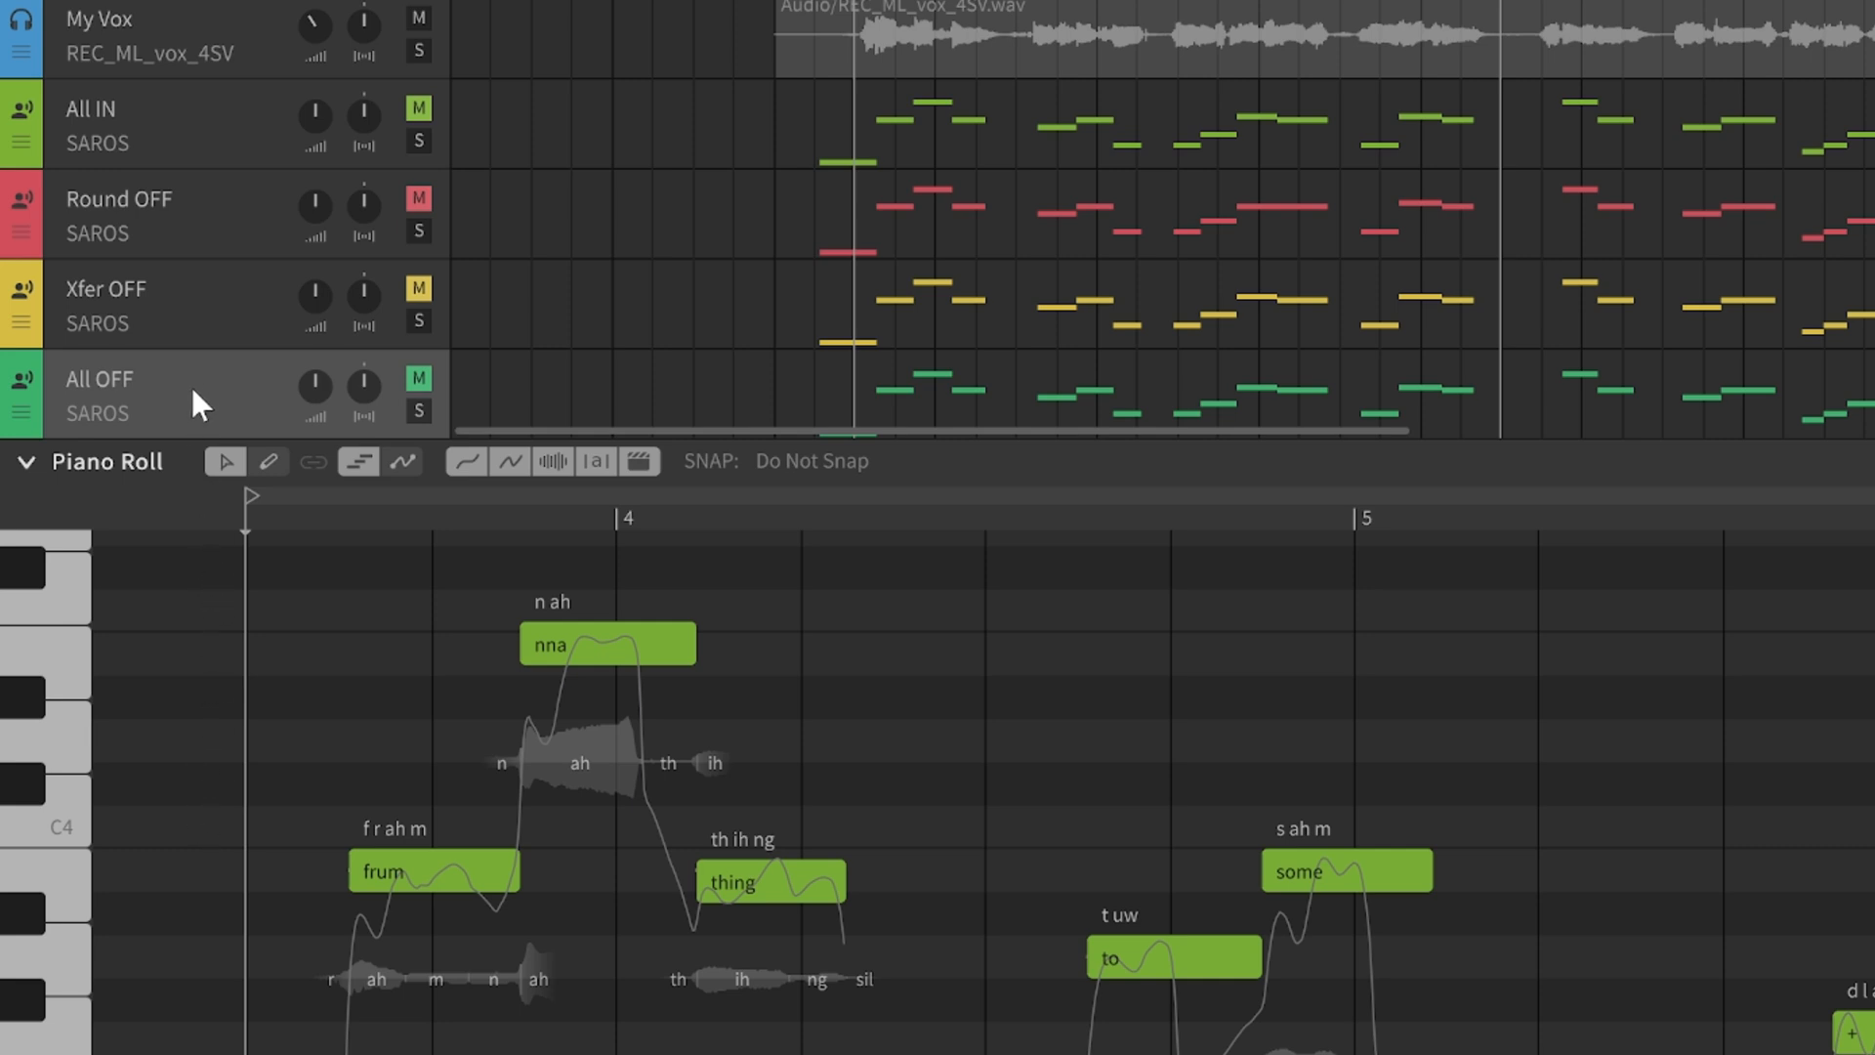
{"action": "mouse_move", "coordinate": [429, 897]}
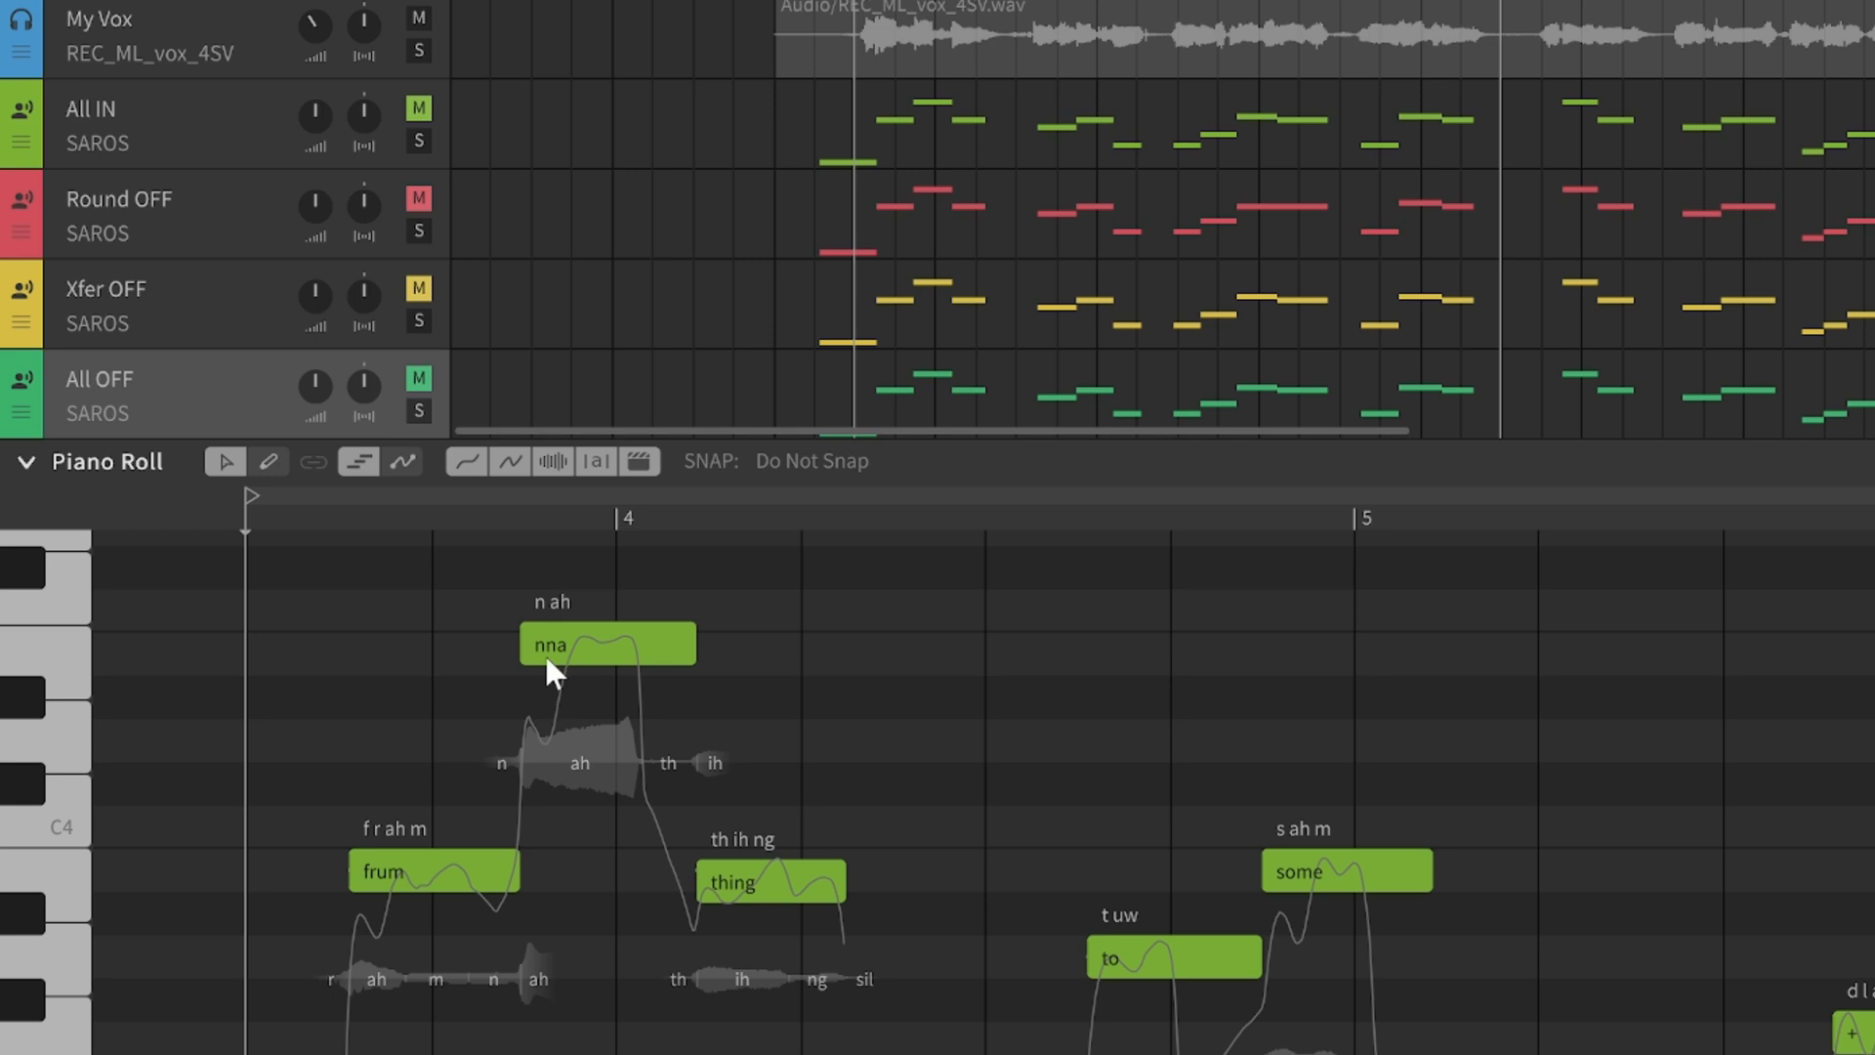
{"action": "mouse_move", "coordinate": [465, 664]}
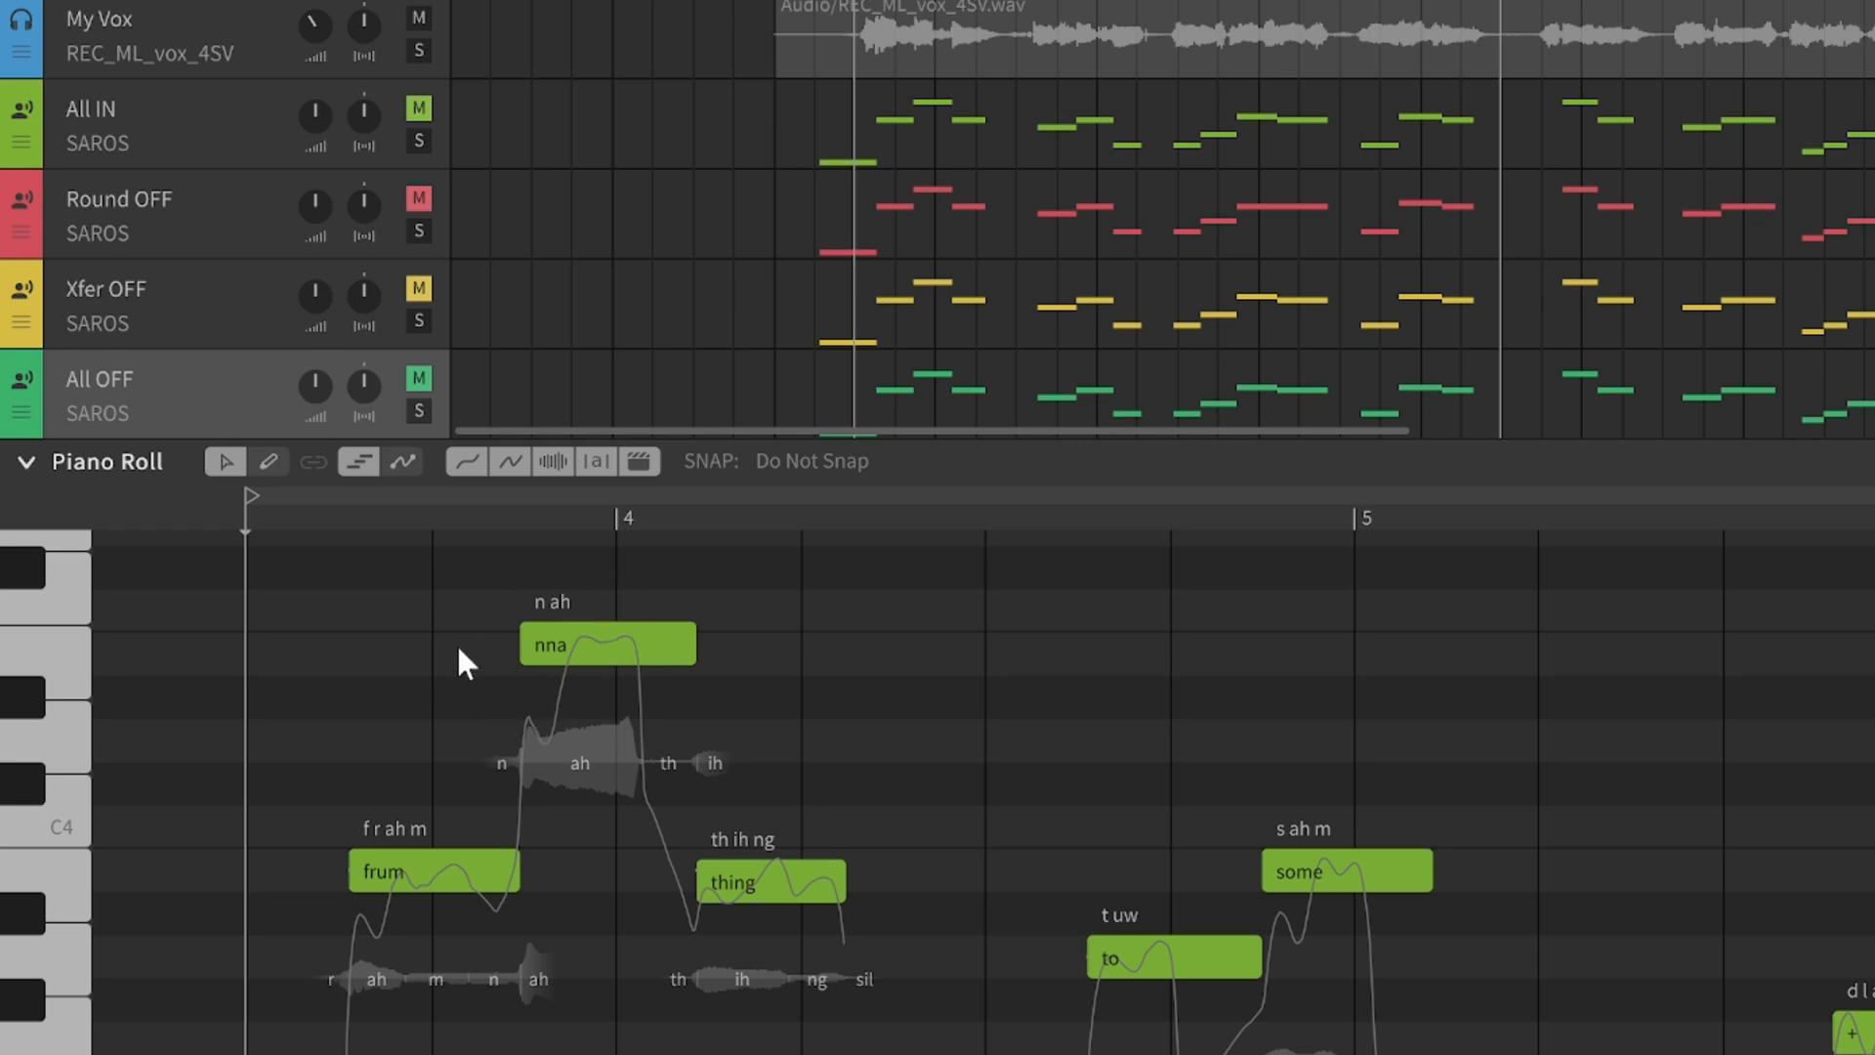
{"action": "mouse_move", "coordinate": [565, 699]}
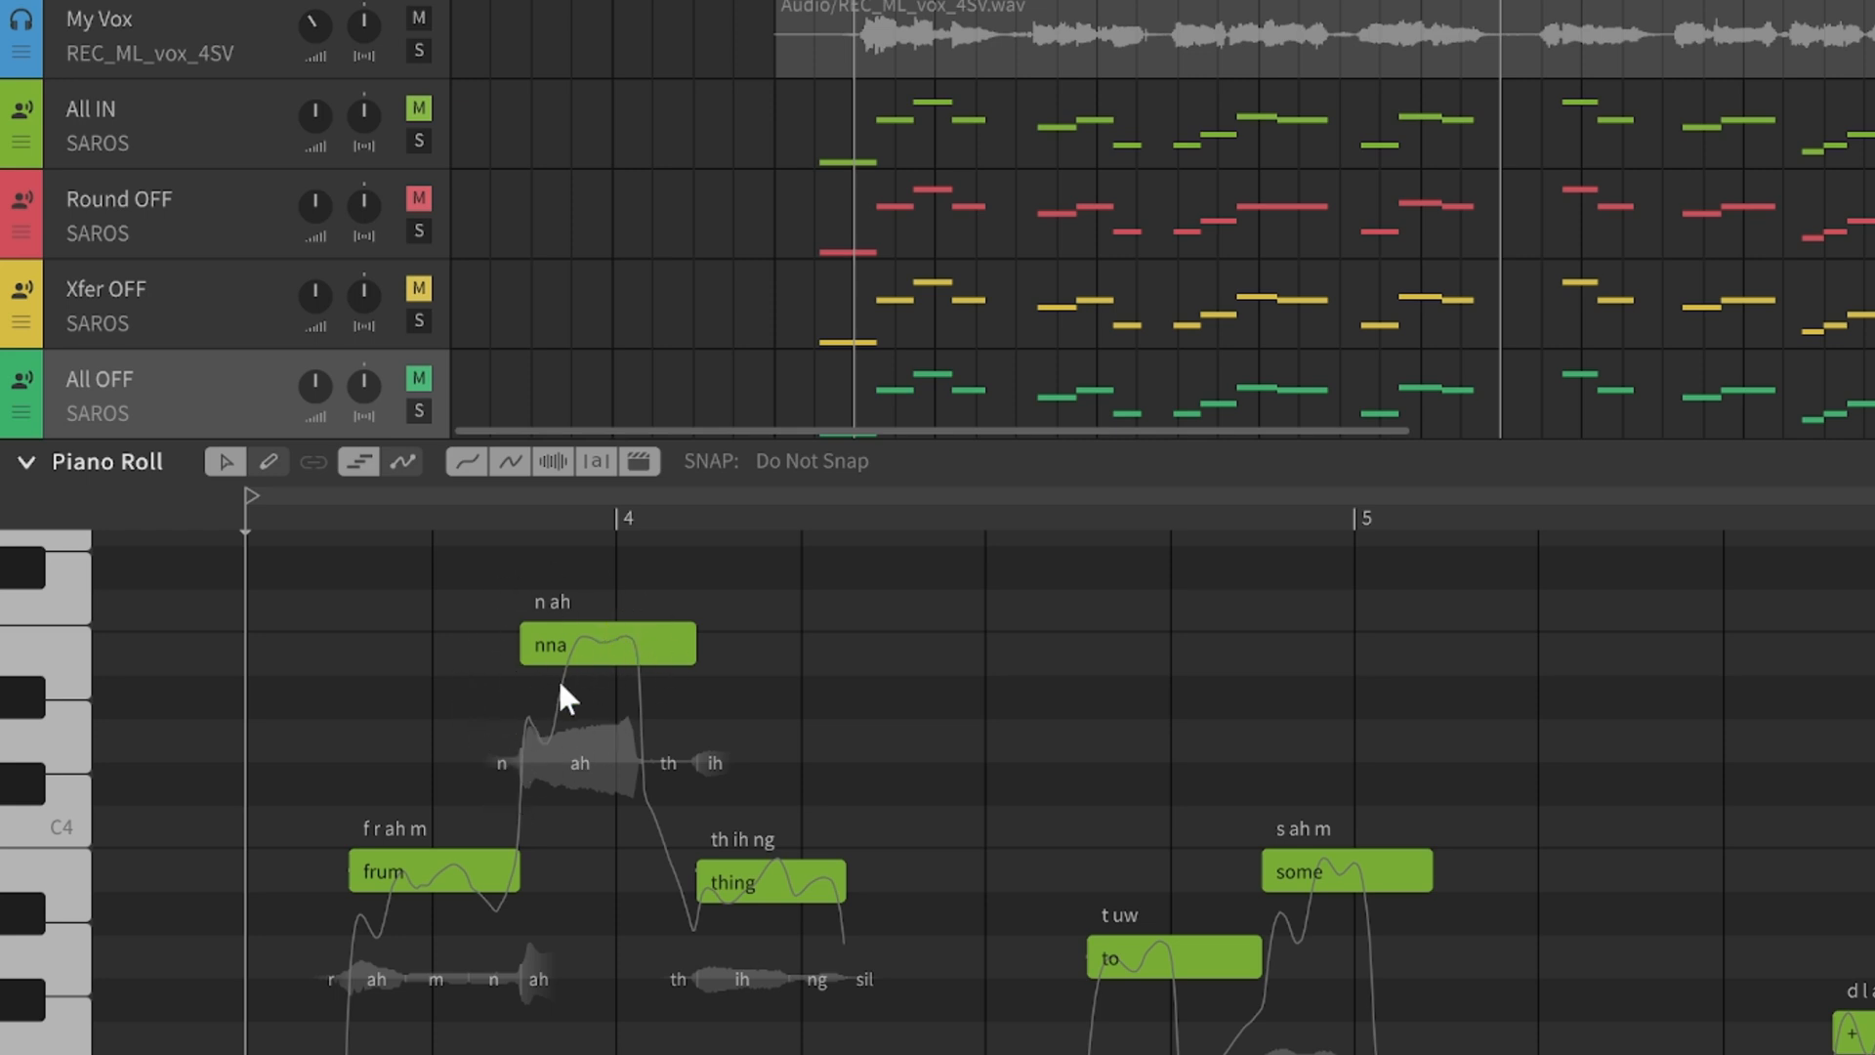
{"action": "mouse_move", "coordinate": [174, 369]}
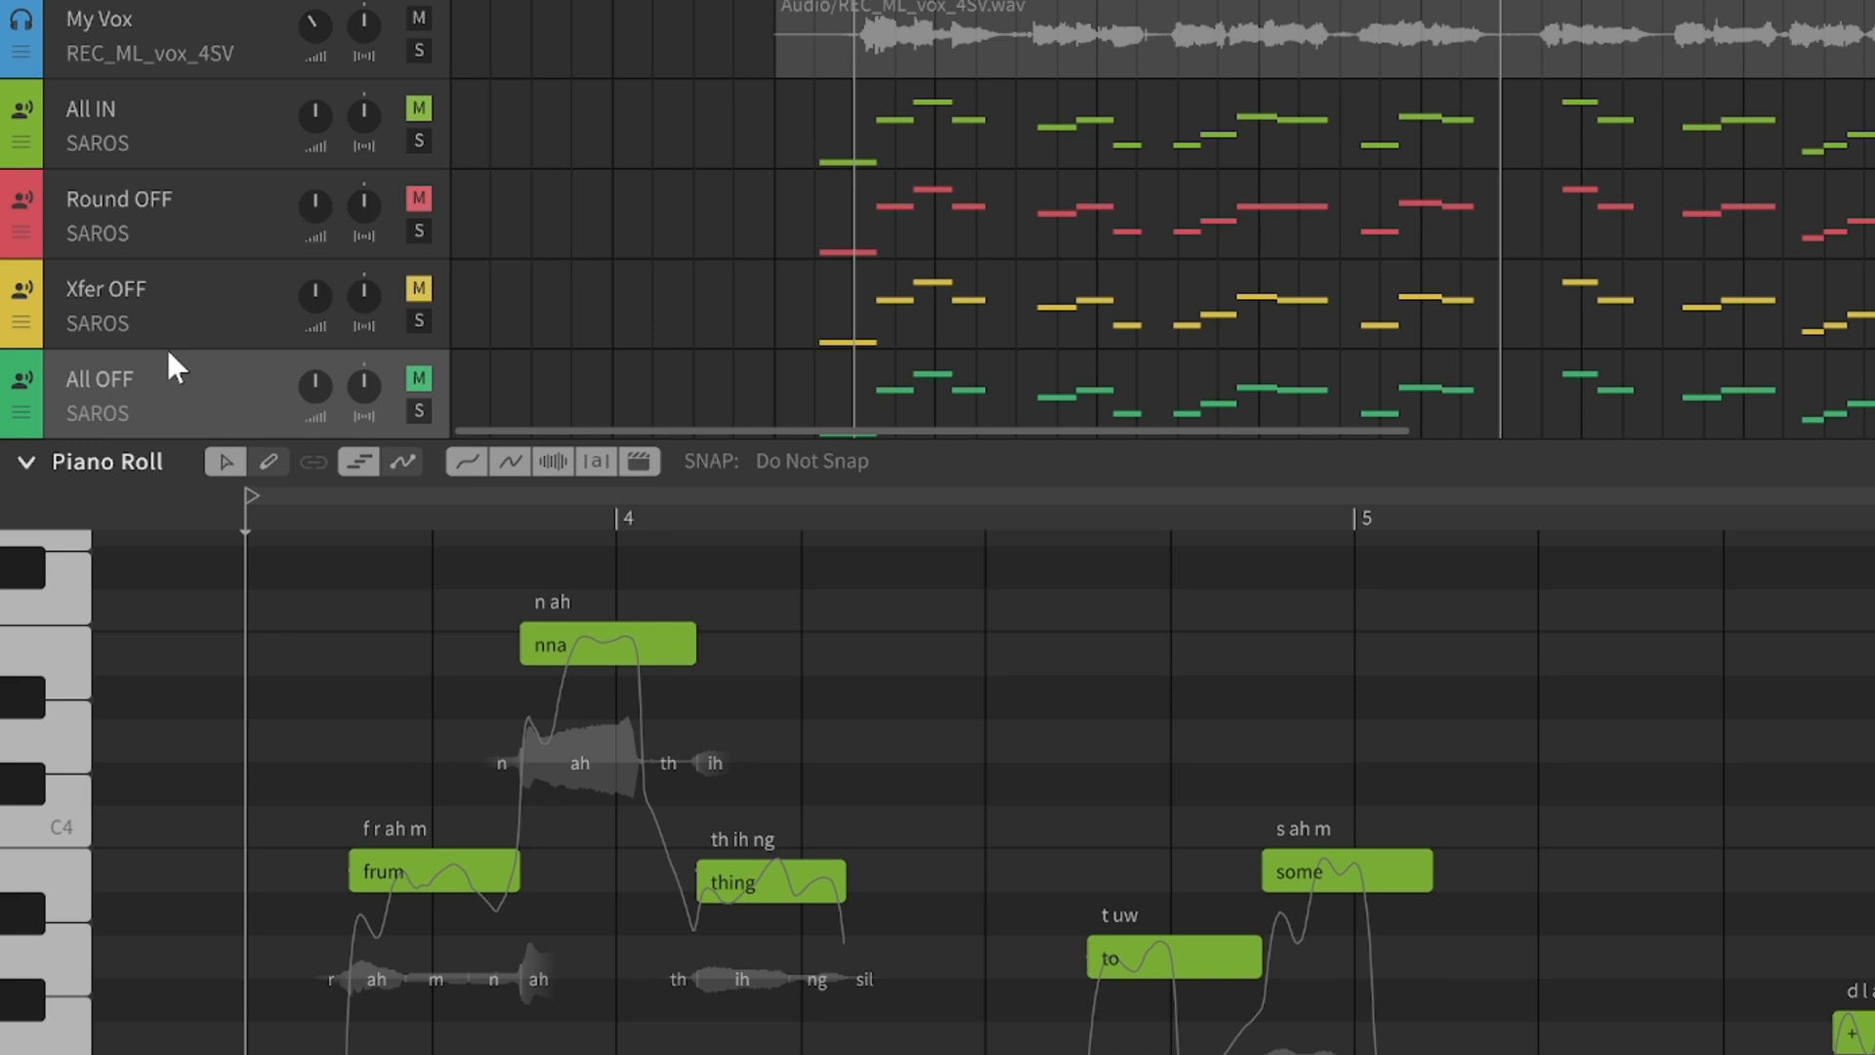
{"action": "mouse_move", "coordinate": [187, 311]}
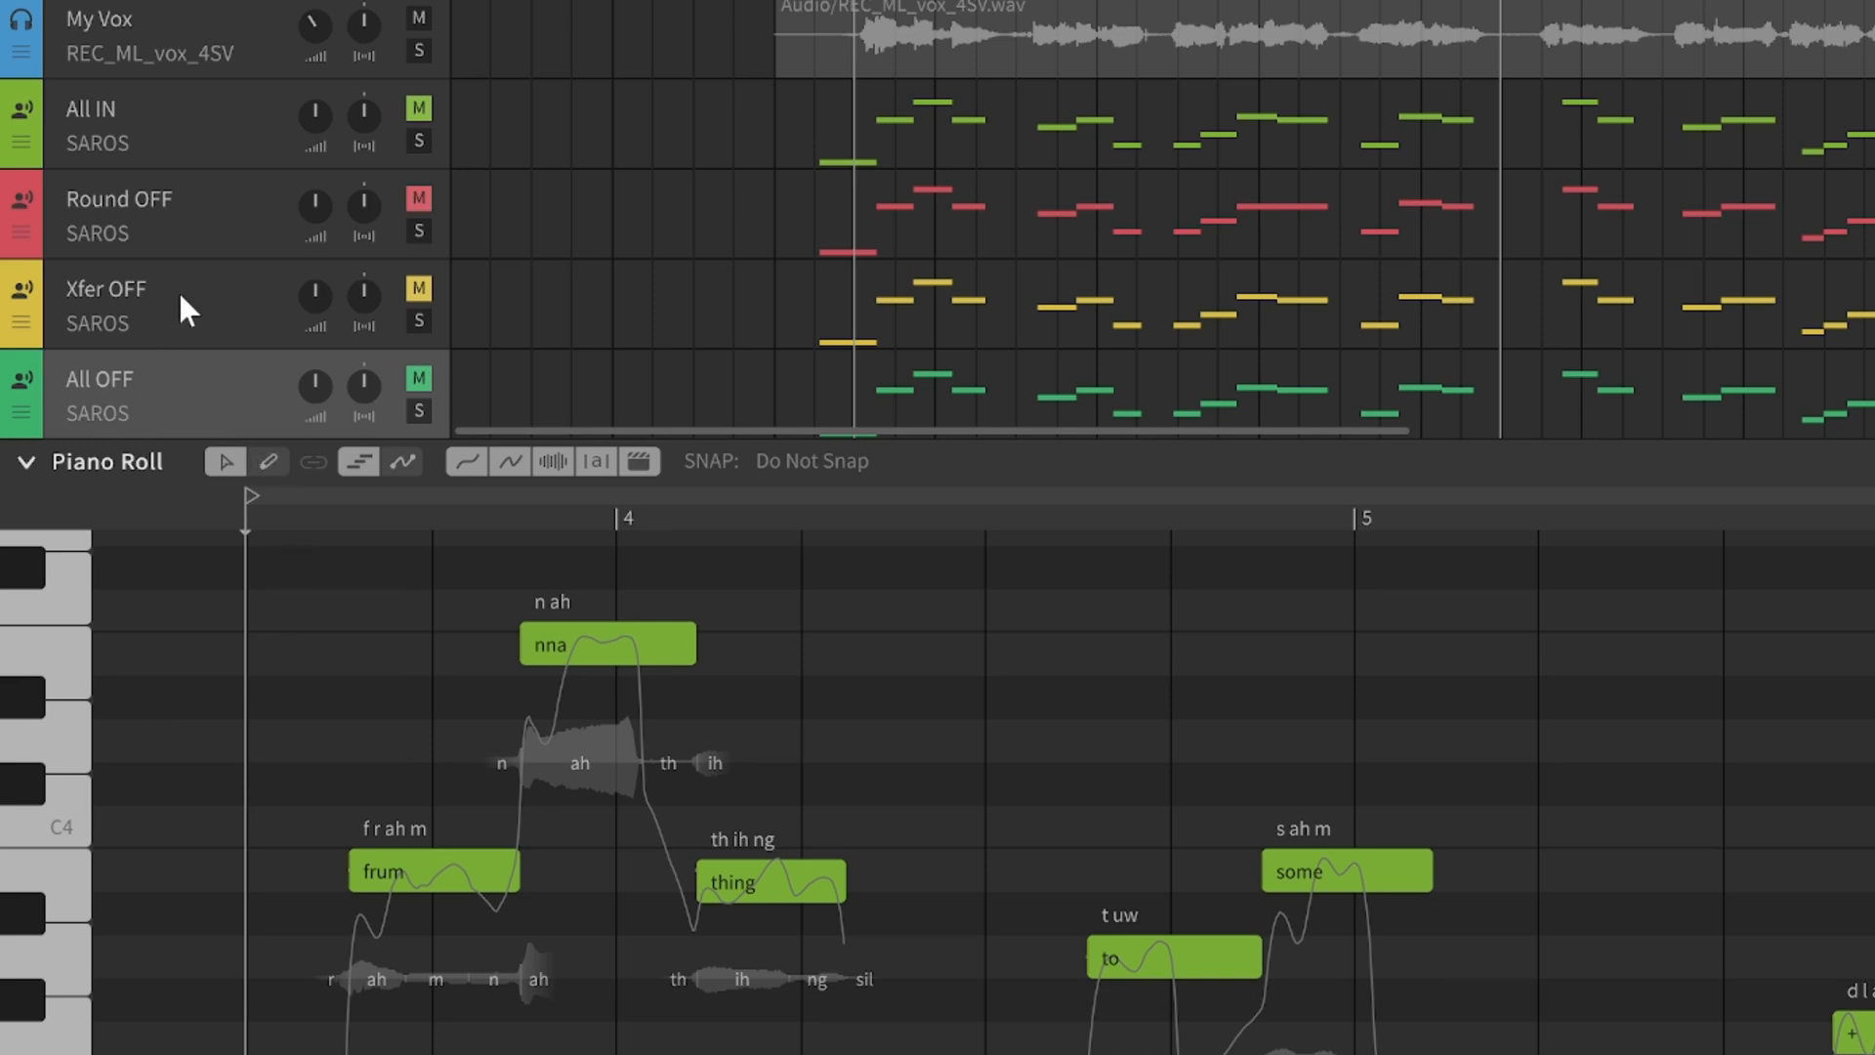
{"action": "mouse_move", "coordinate": [156, 424]}
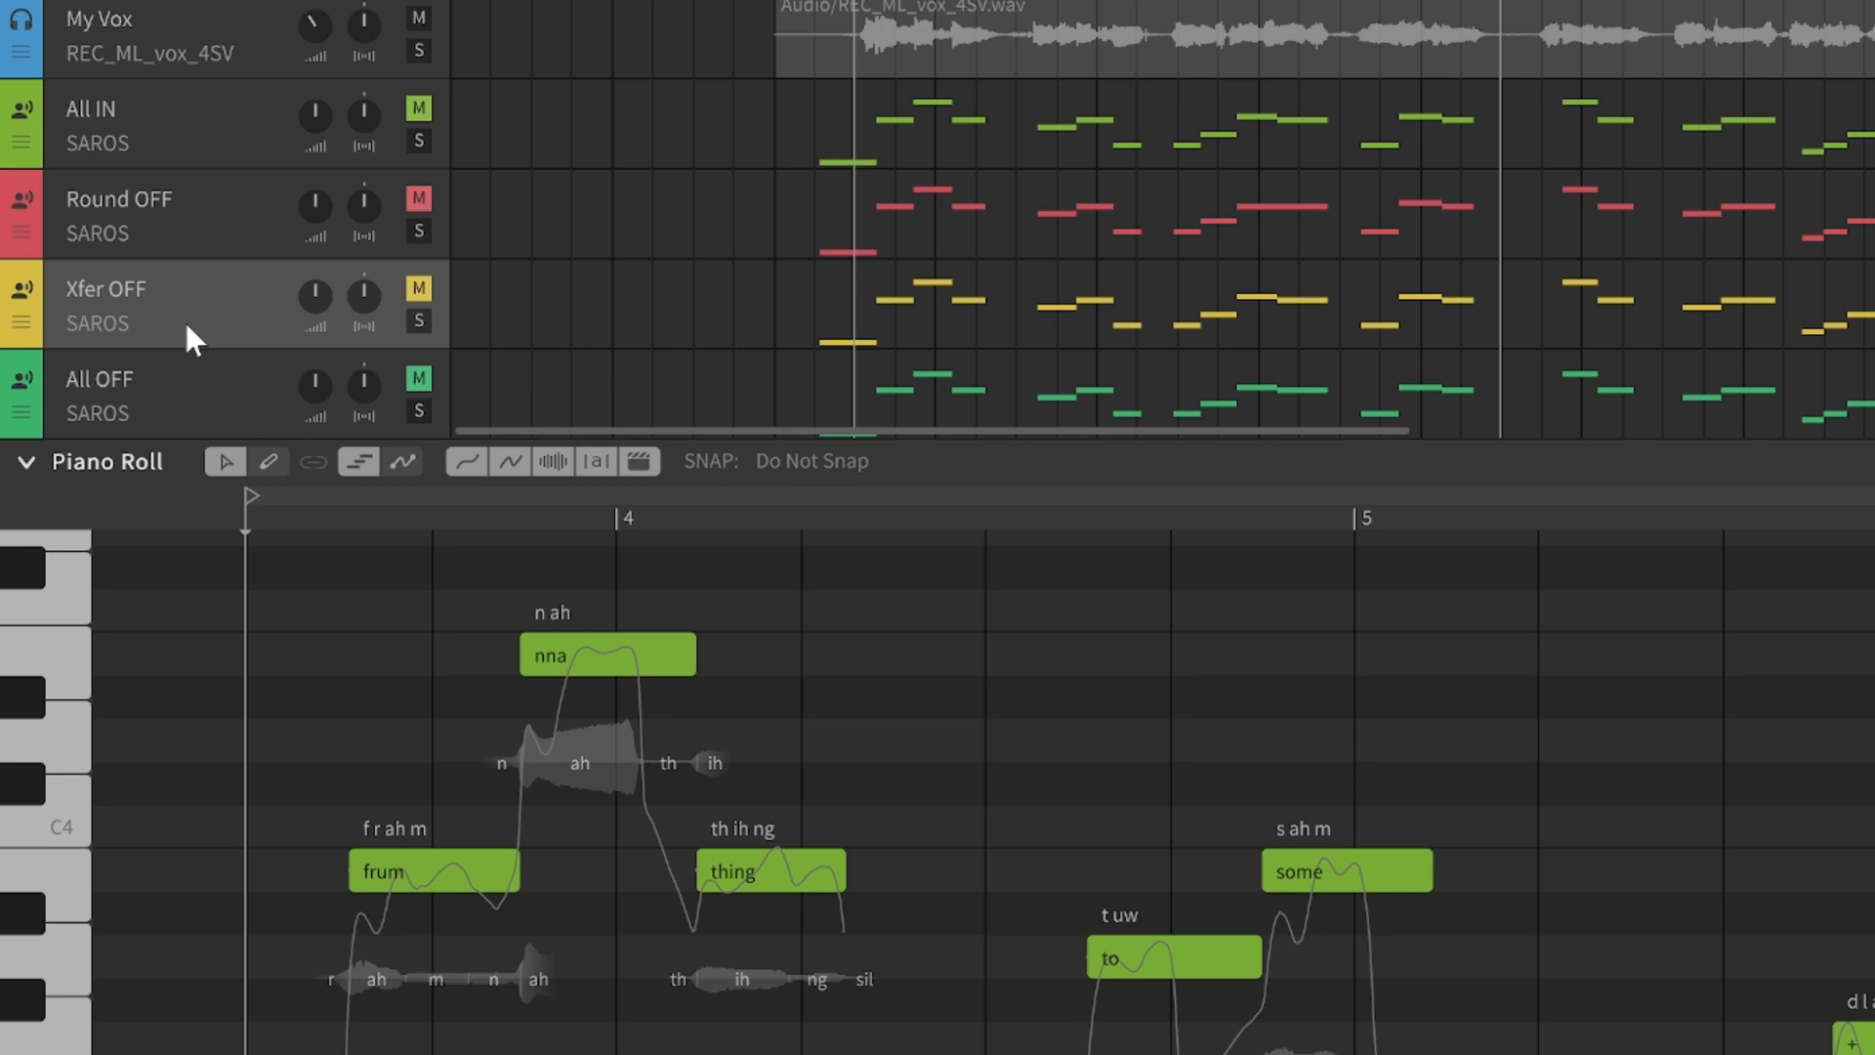
{"action": "mouse_move", "coordinate": [180, 360]}
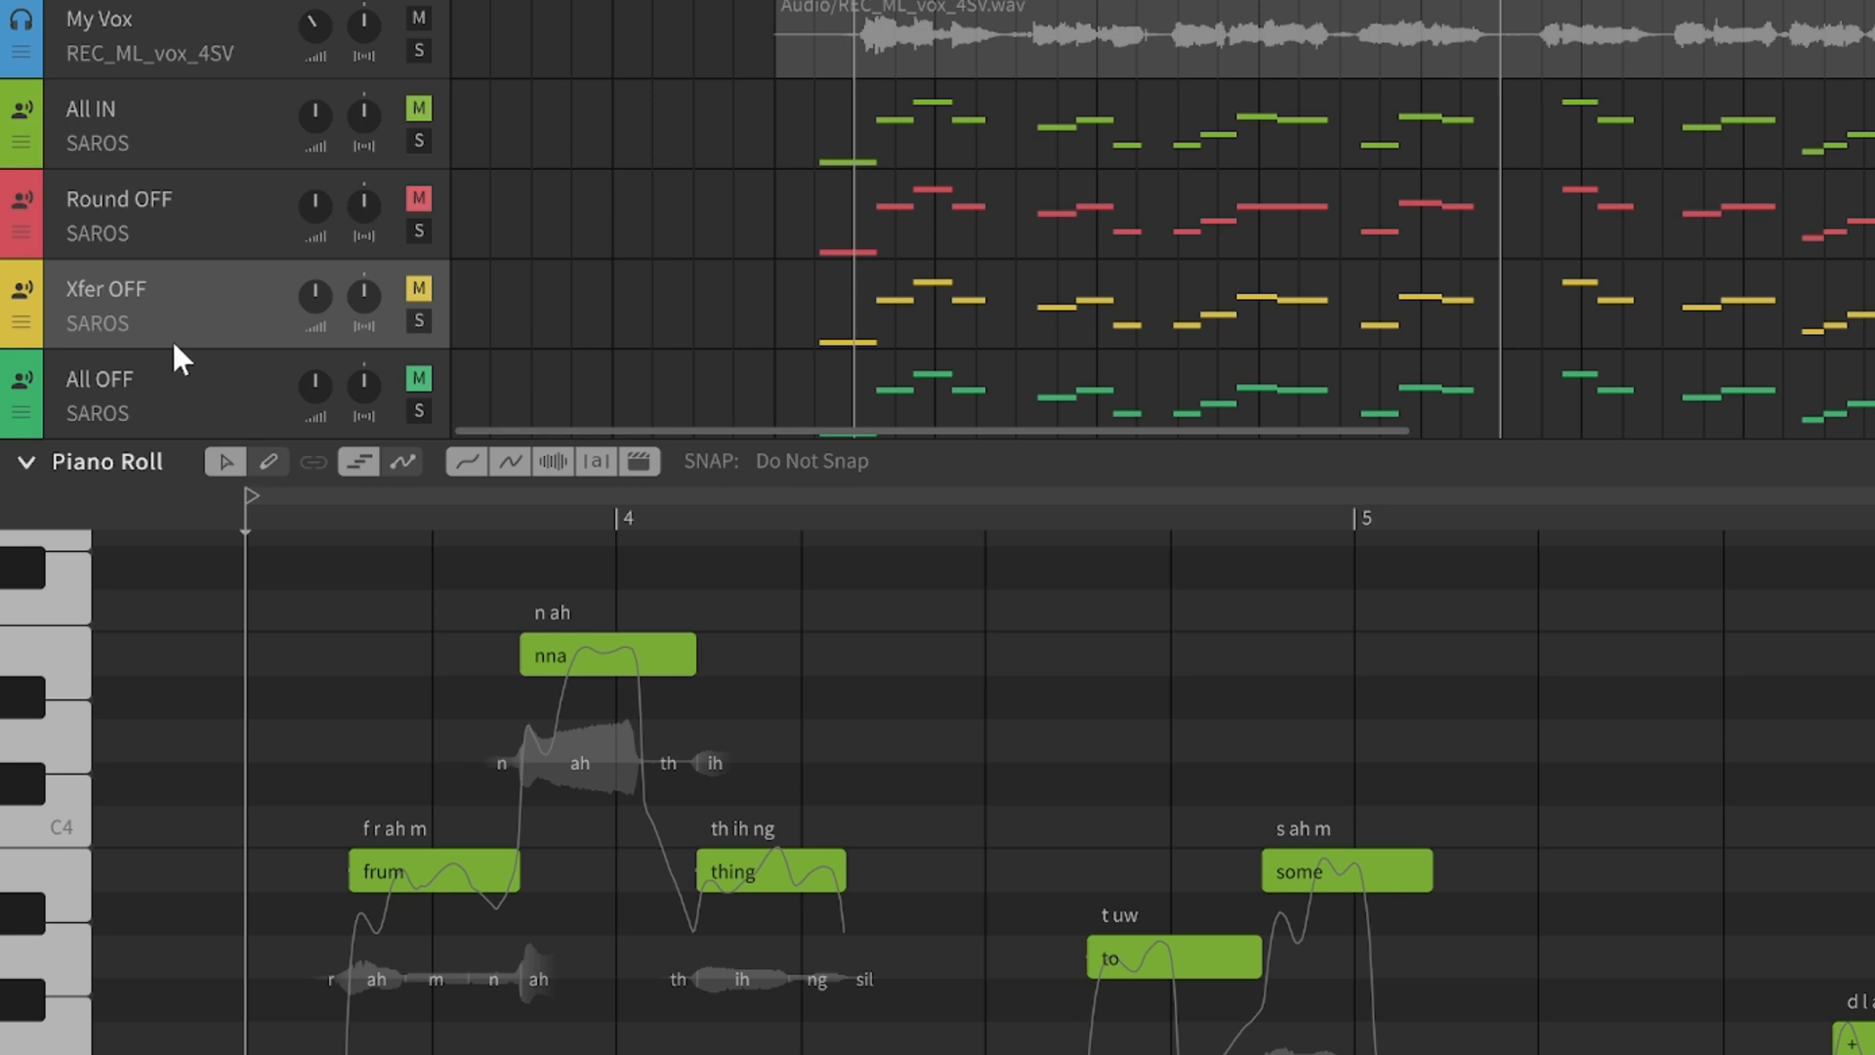
{"action": "mouse_move", "coordinate": [648, 697]}
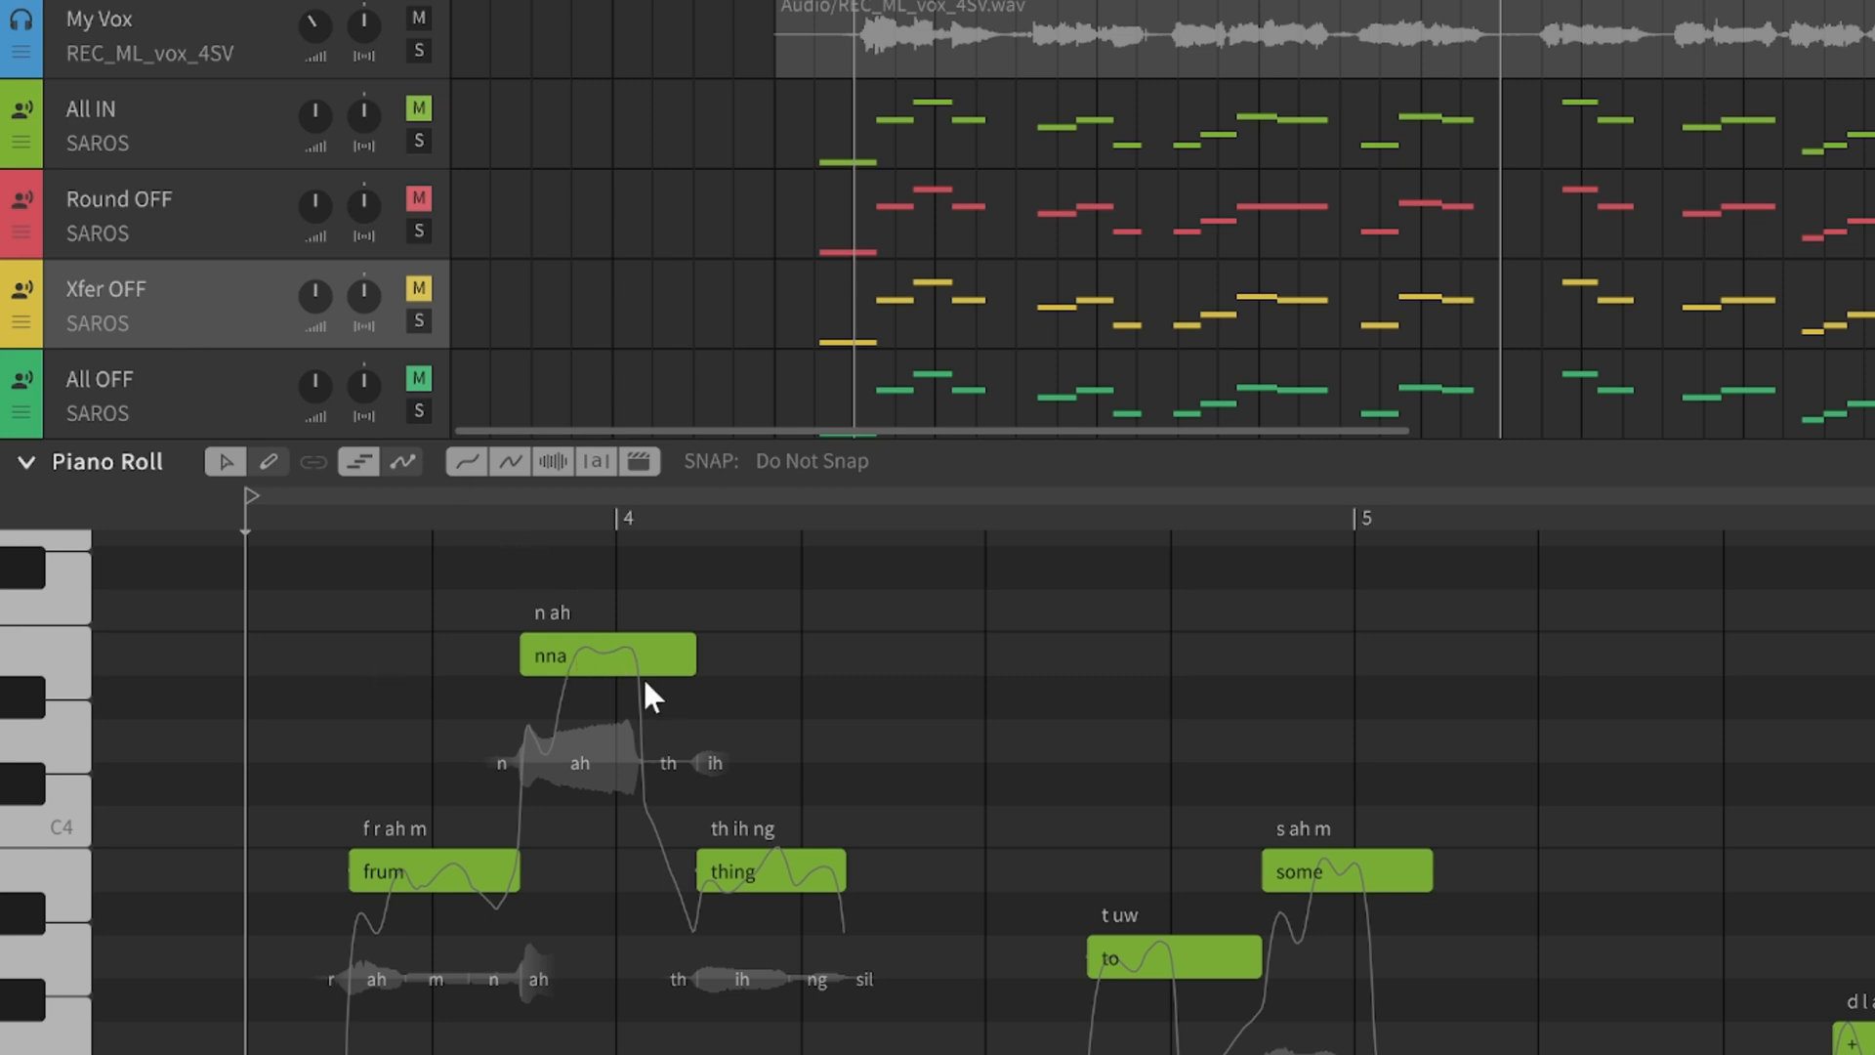
{"action": "mouse_move", "coordinate": [199, 383]}
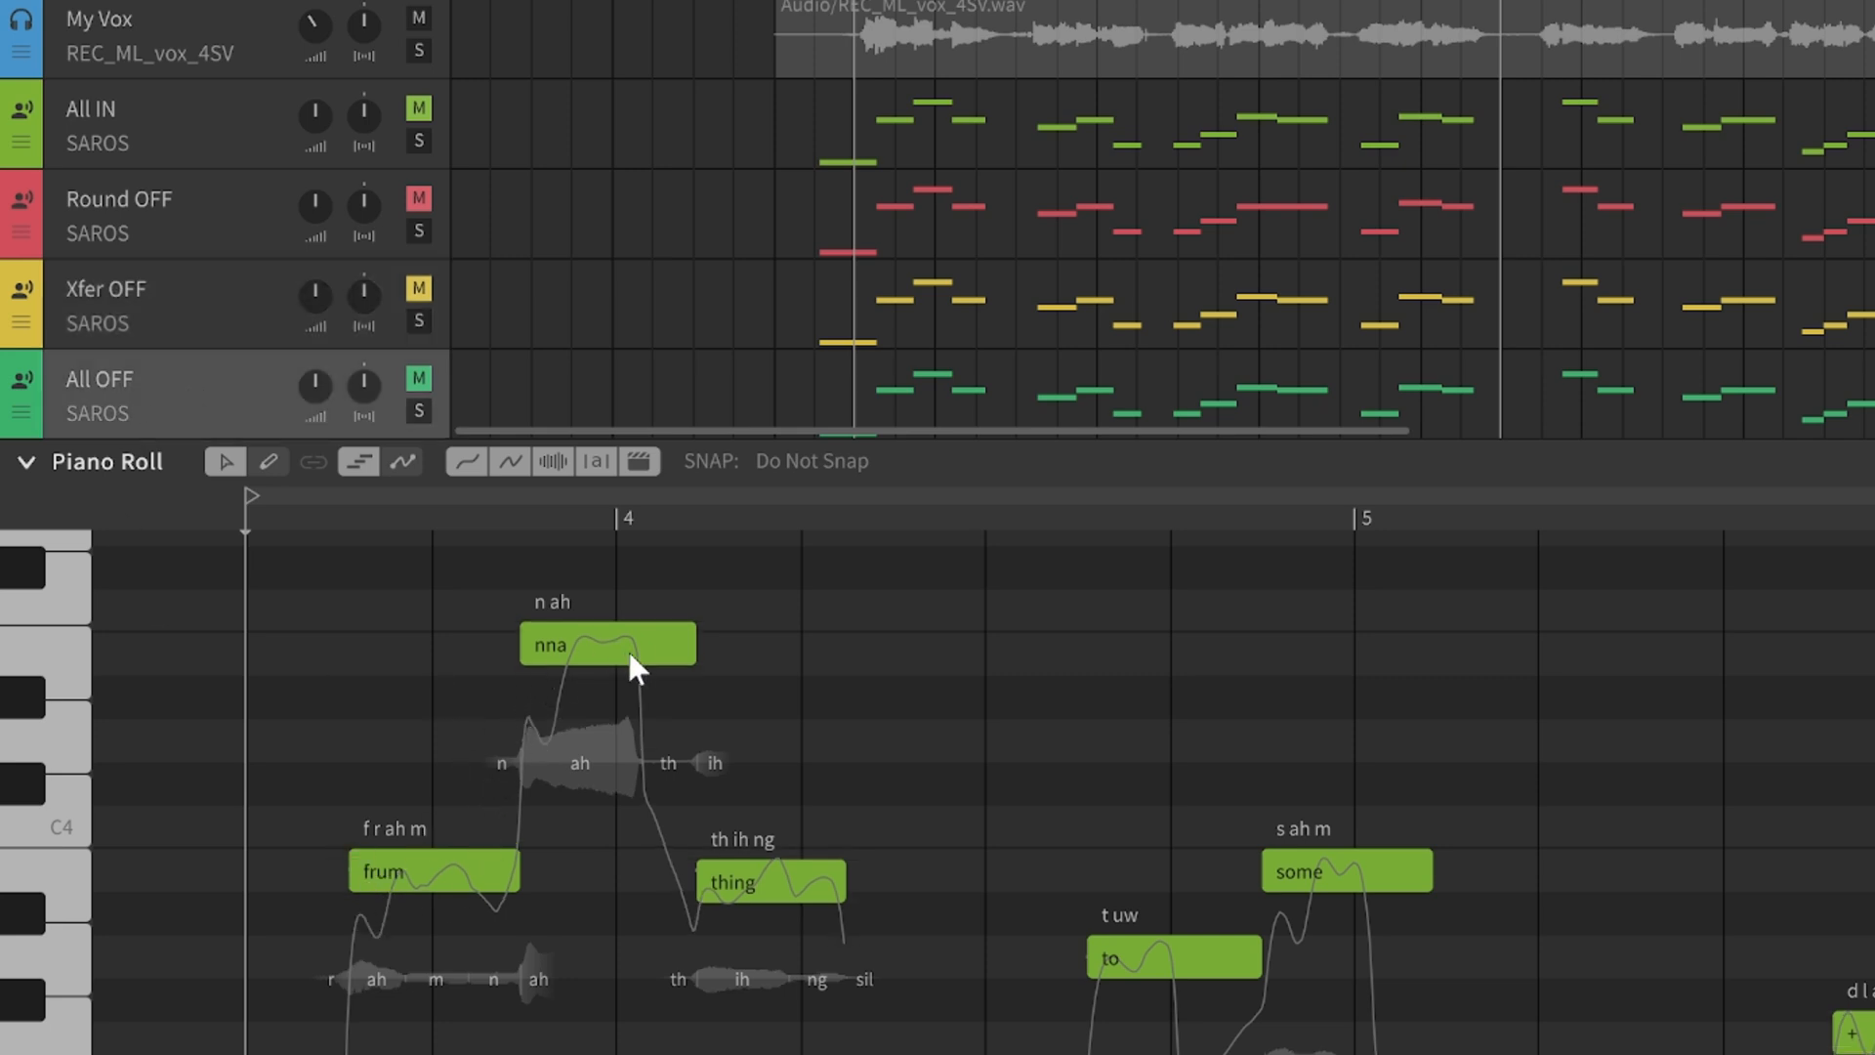
{"action": "mouse_move", "coordinate": [666, 883]}
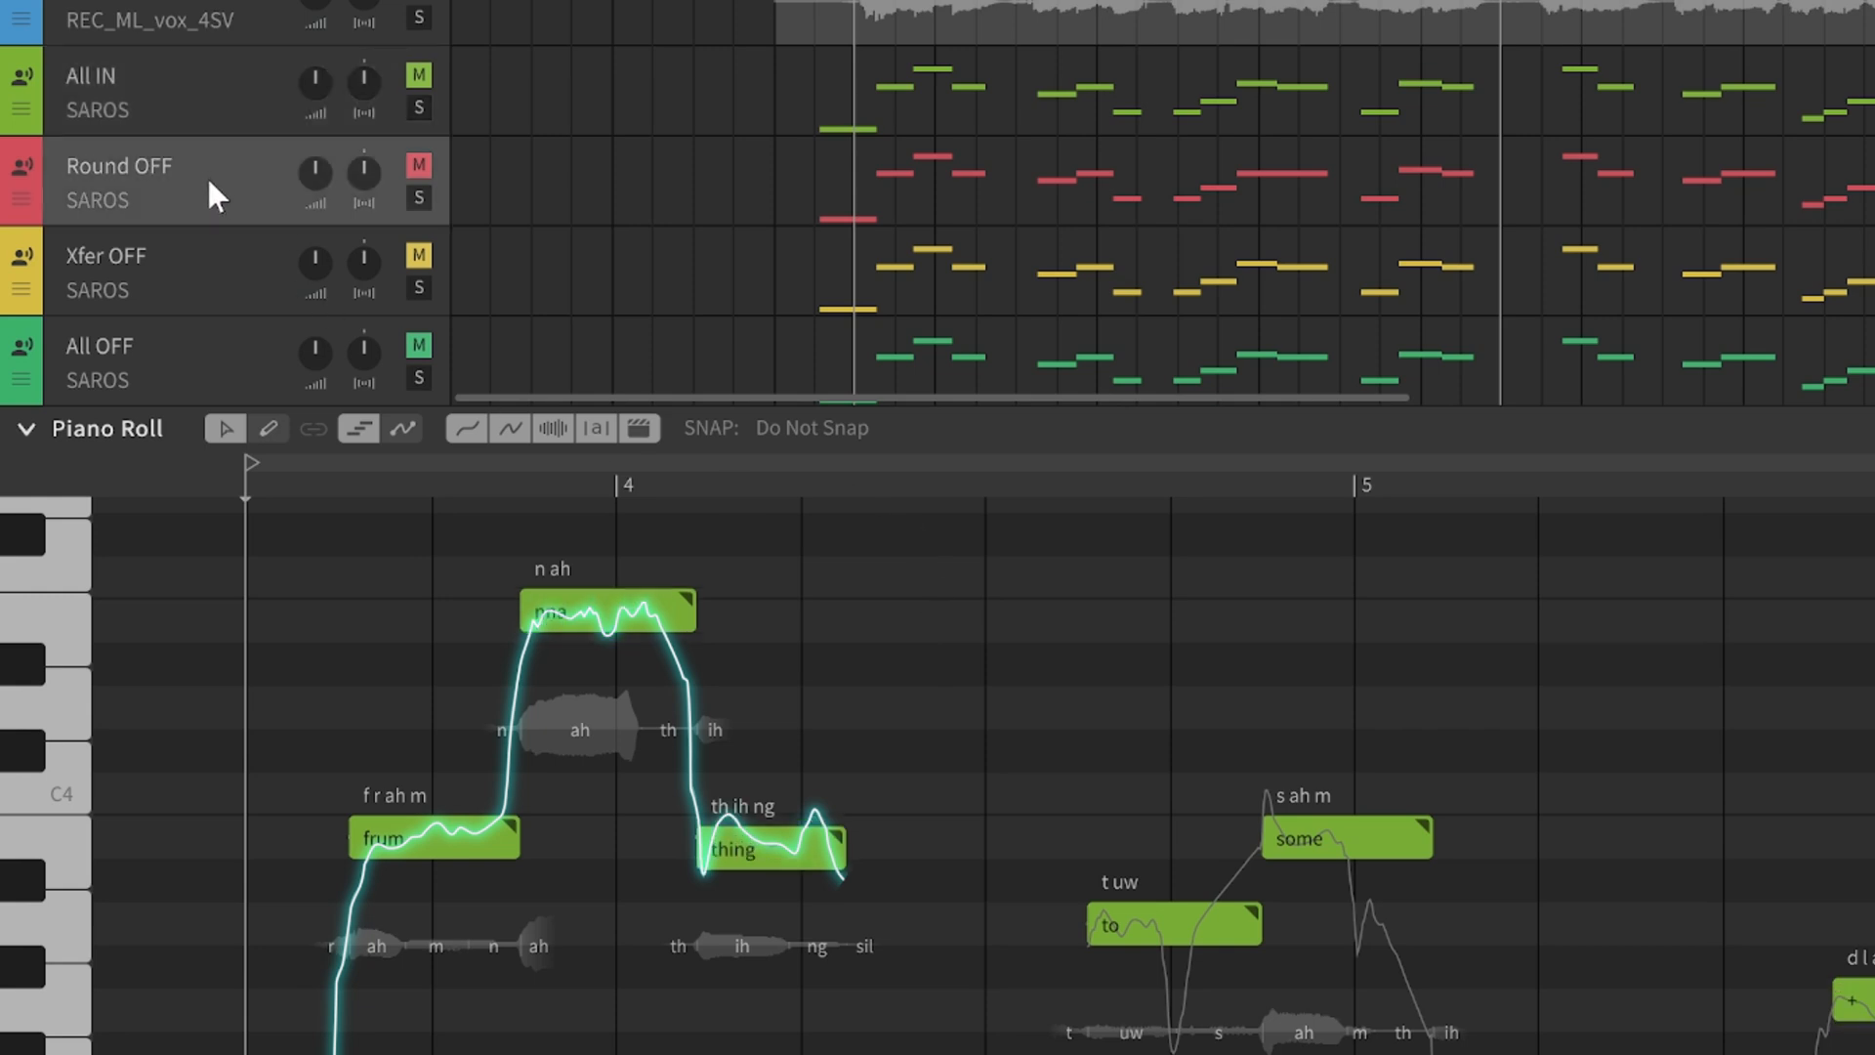
{"action": "mouse_move", "coordinate": [227, 113]}
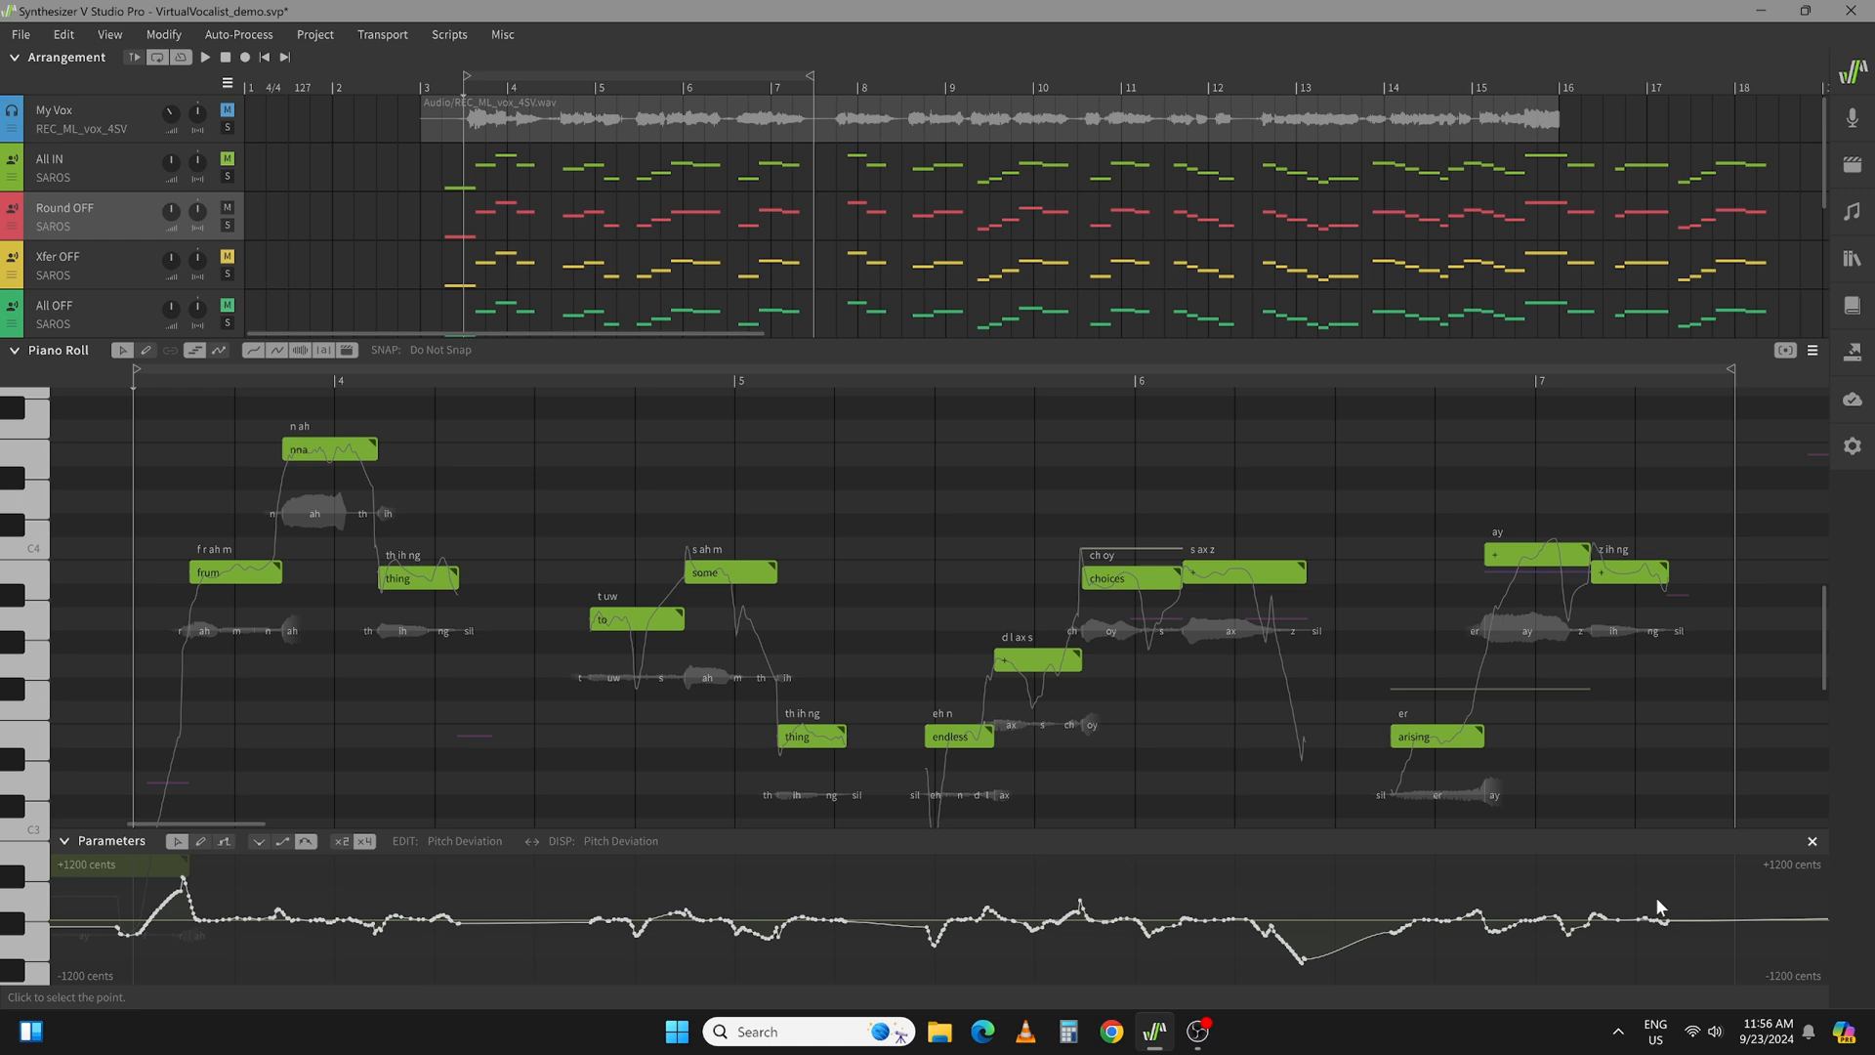
{"action": "mouse_move", "coordinate": [200, 932]}
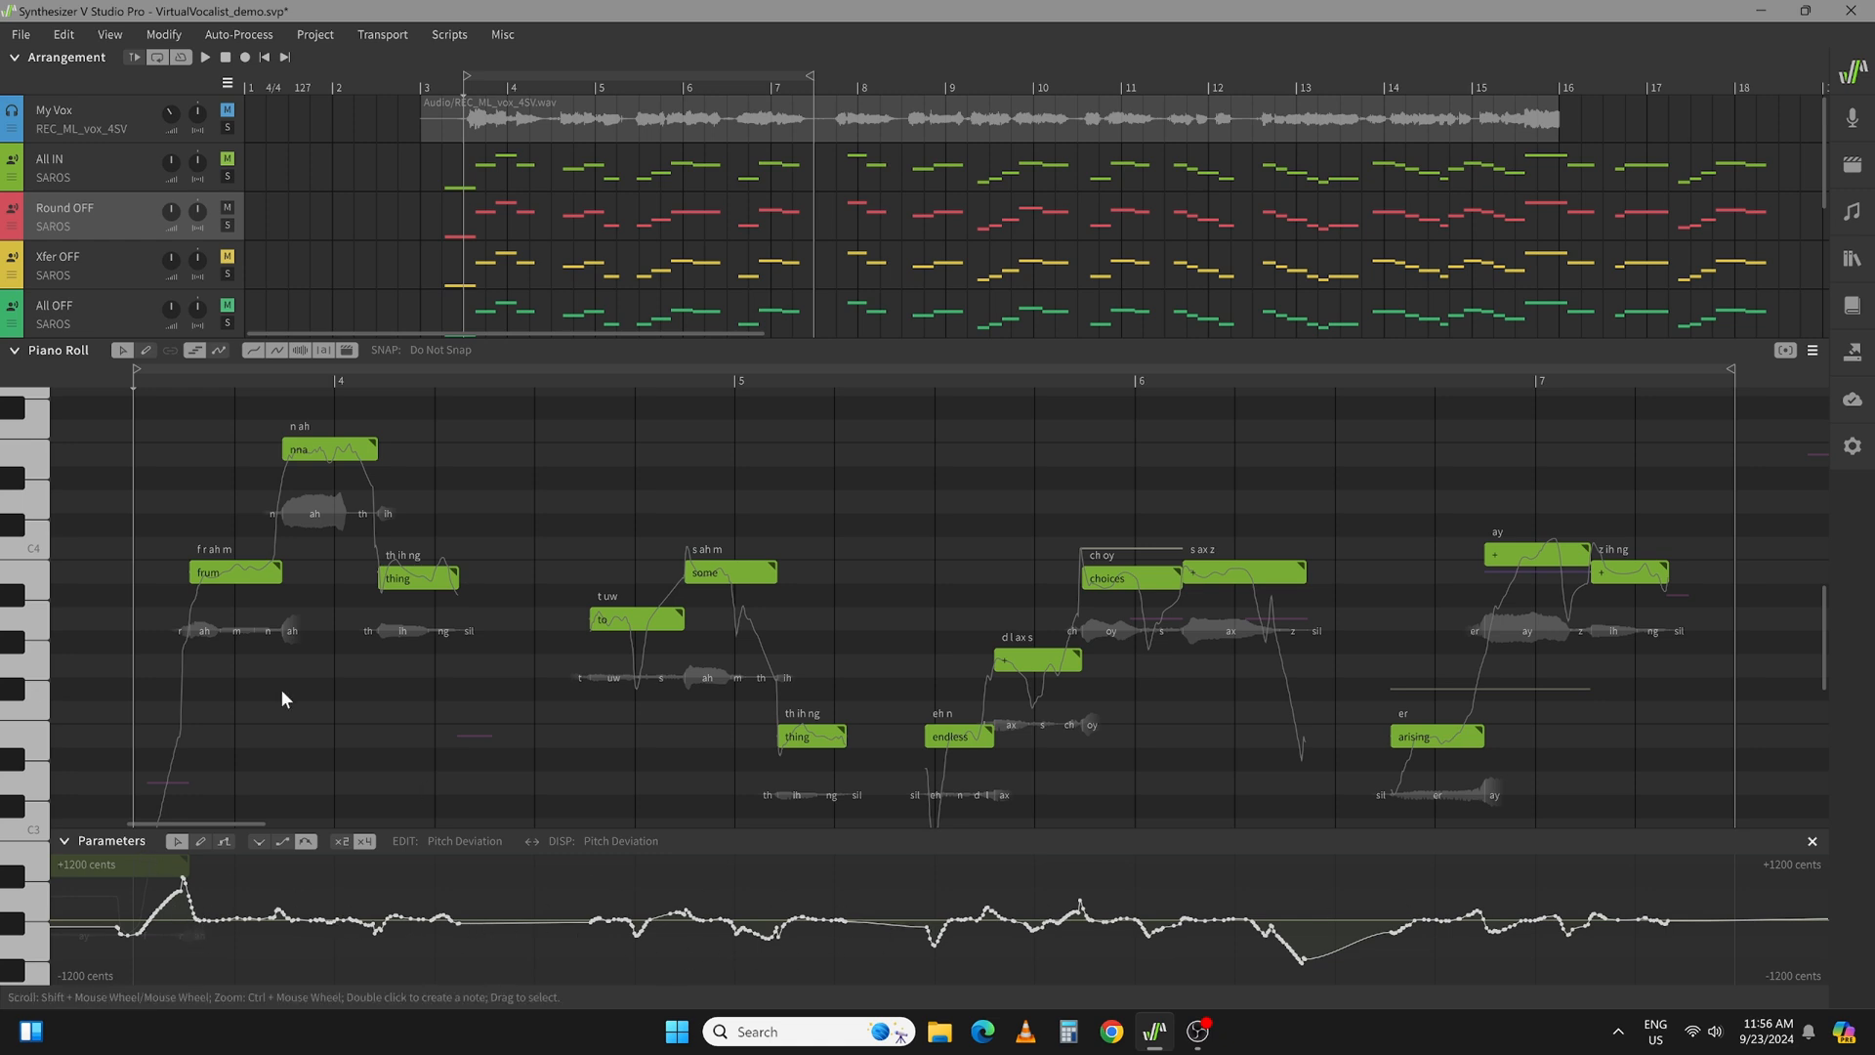
- Select the All OFF track to show its converted SAROS notes in the Piano Roll
{"action": "left_click", "coordinate": [84, 265]}
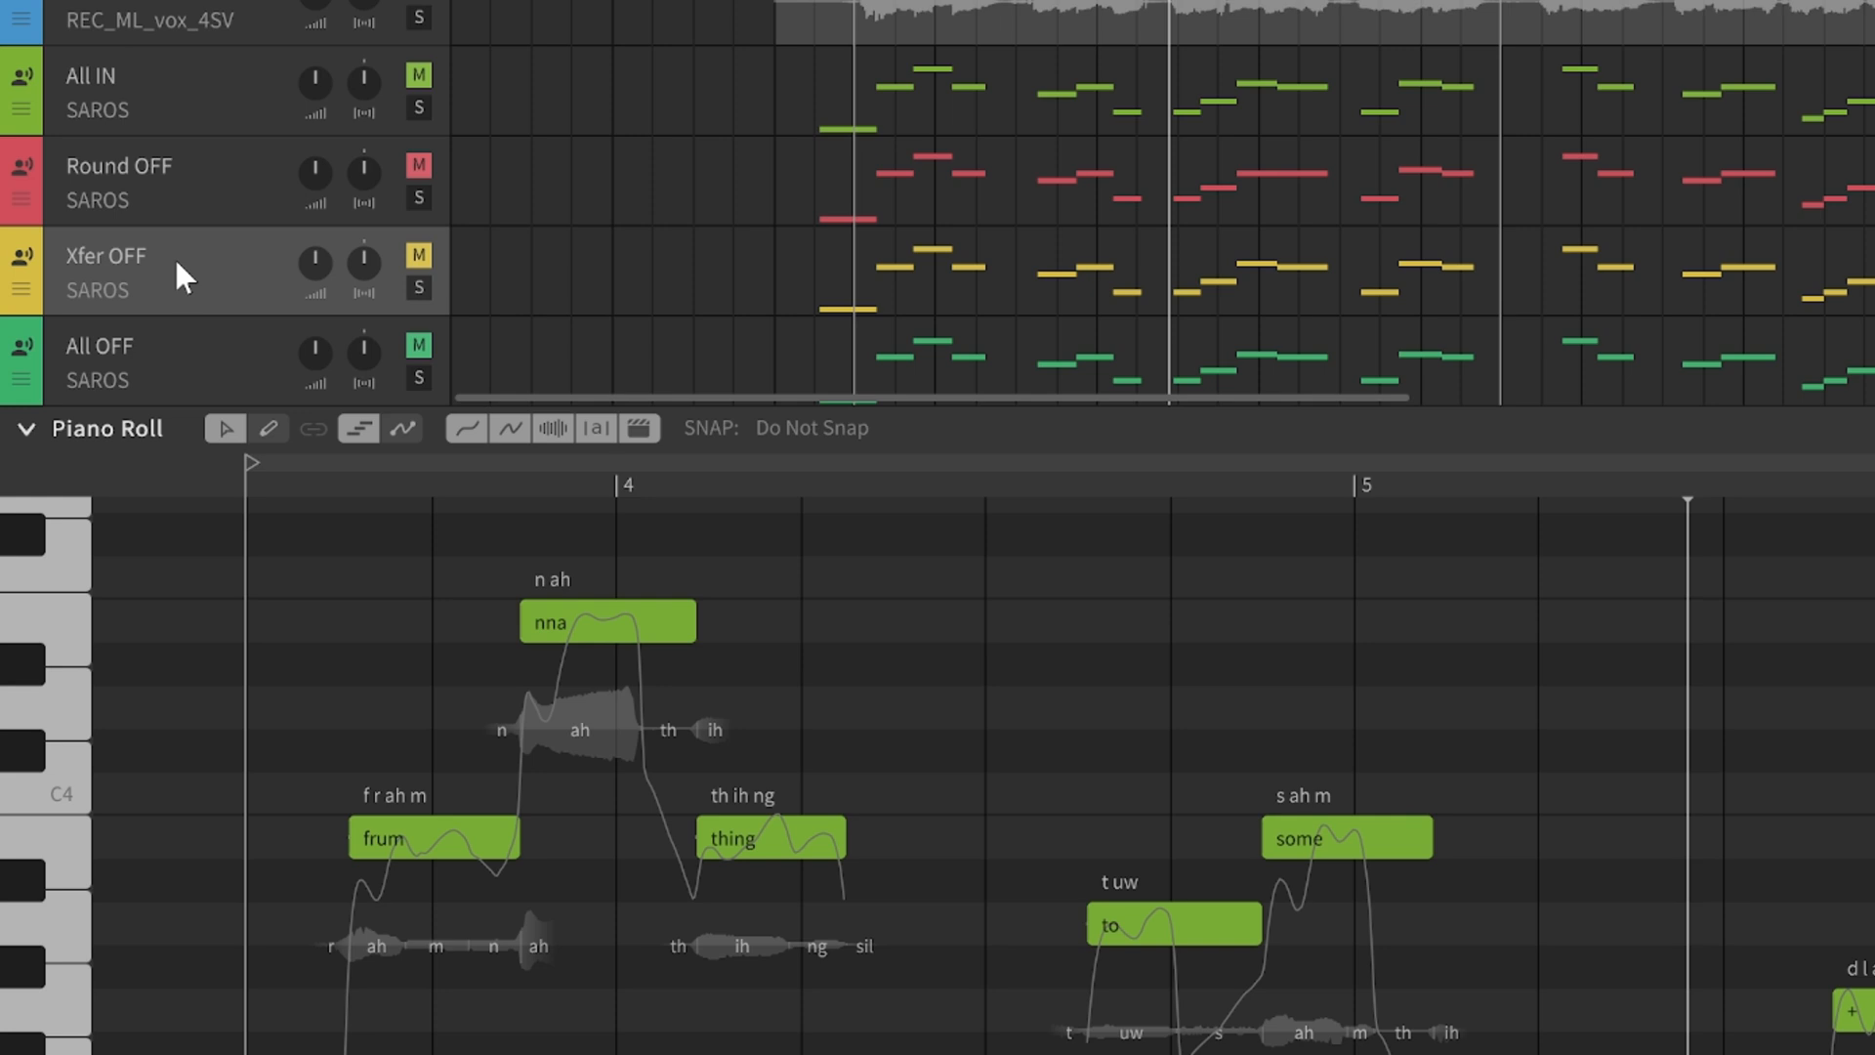
{"action": "mouse_move", "coordinate": [502, 881]}
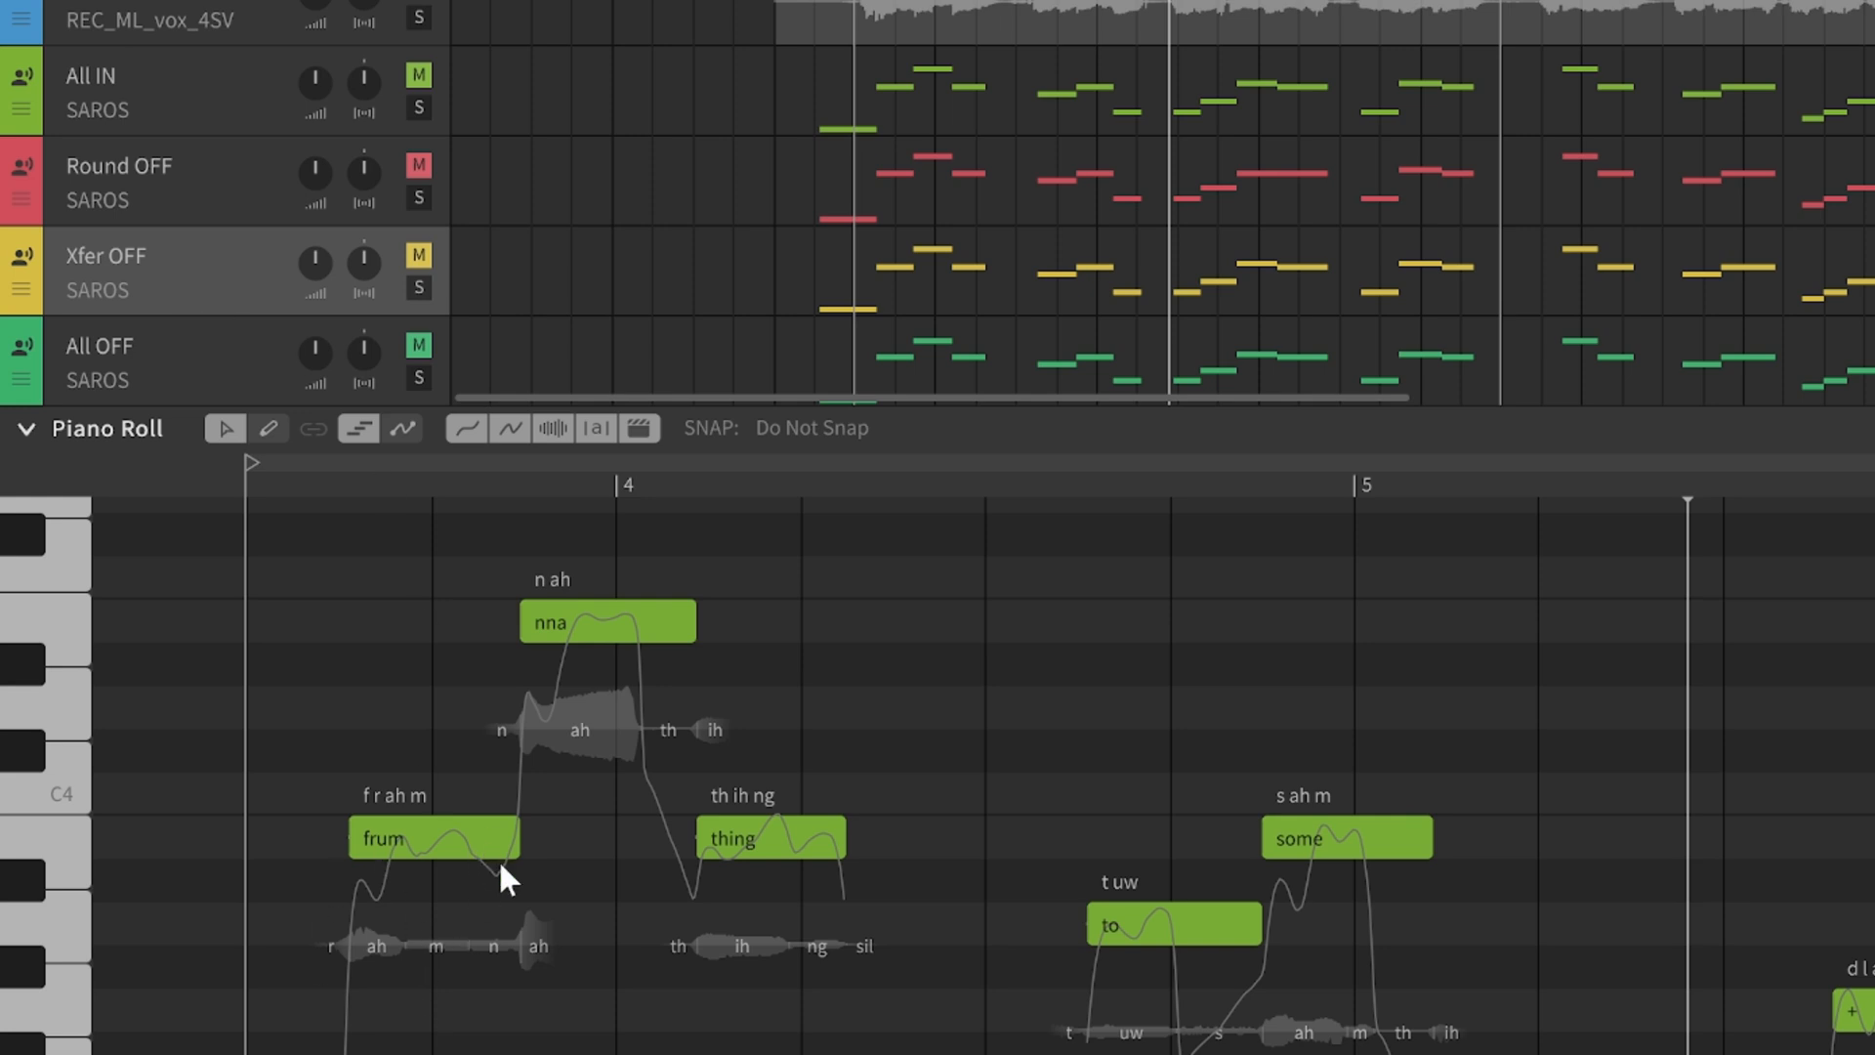
{"action": "mouse_move", "coordinate": [590, 649]}
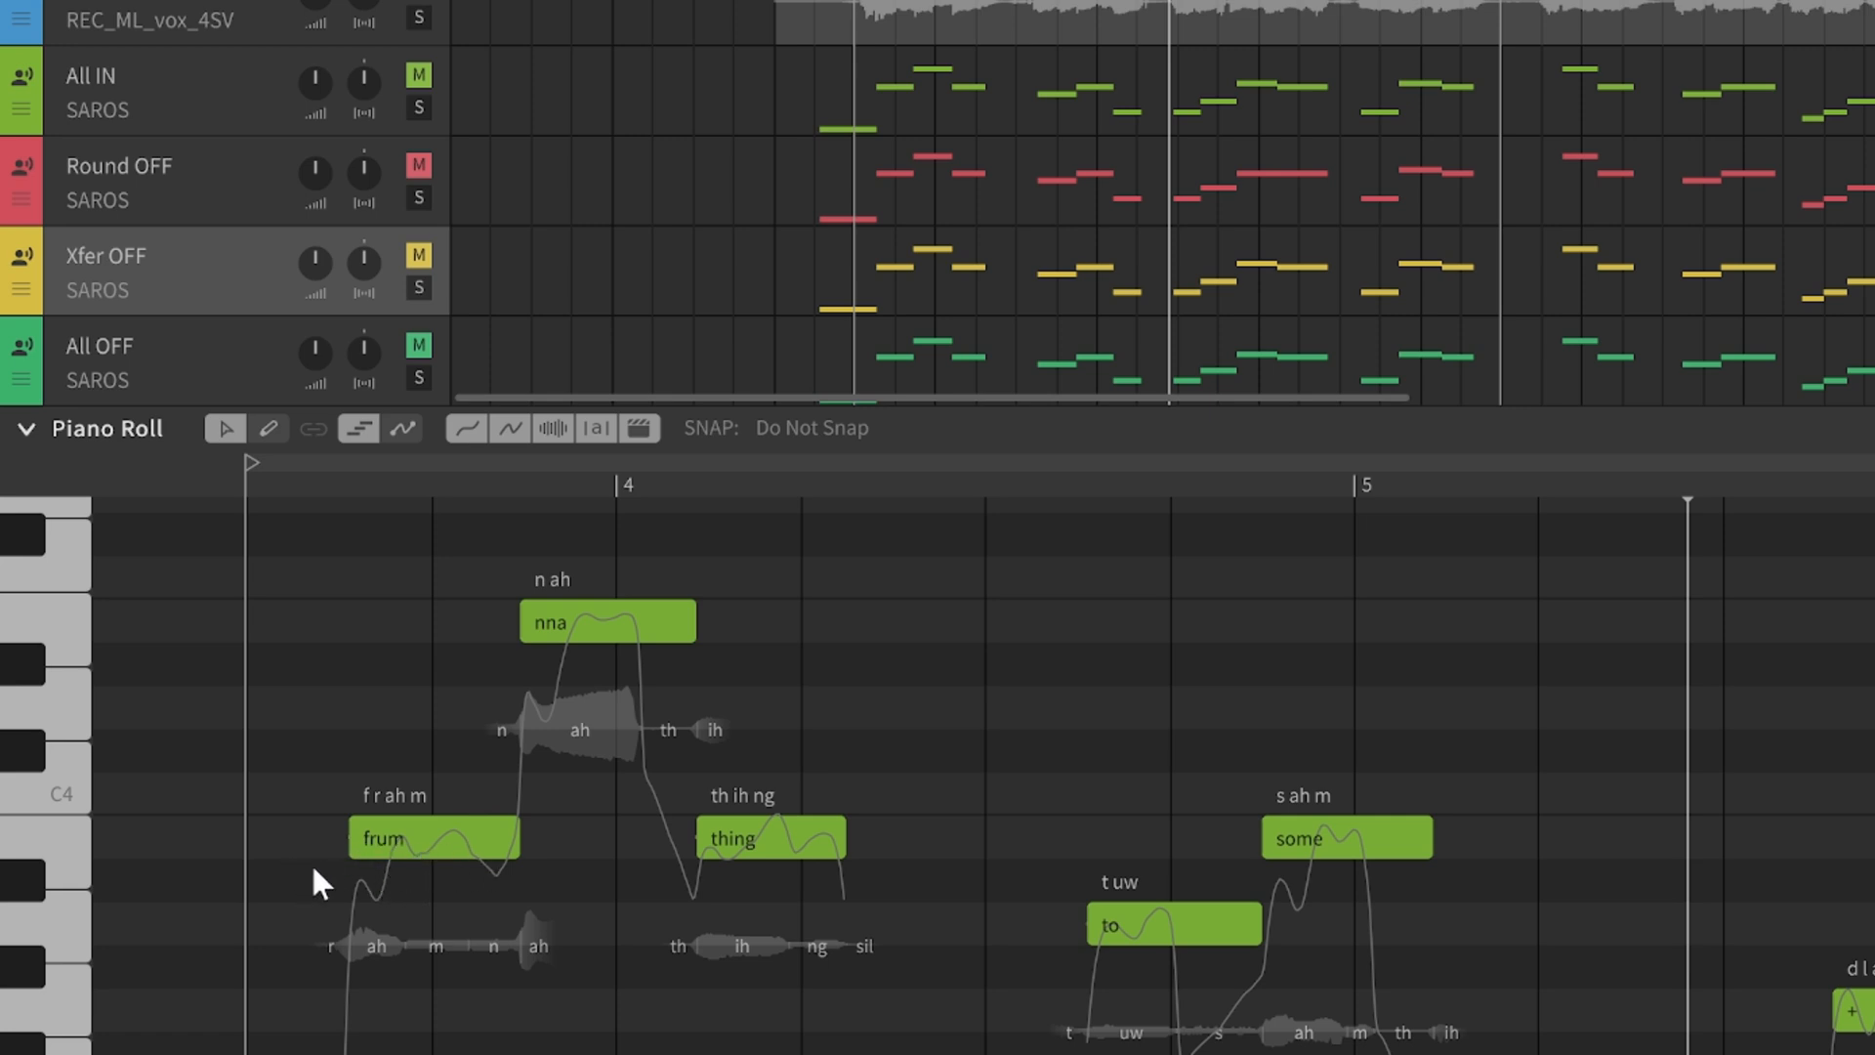
{"action": "mouse_move", "coordinate": [332, 866]}
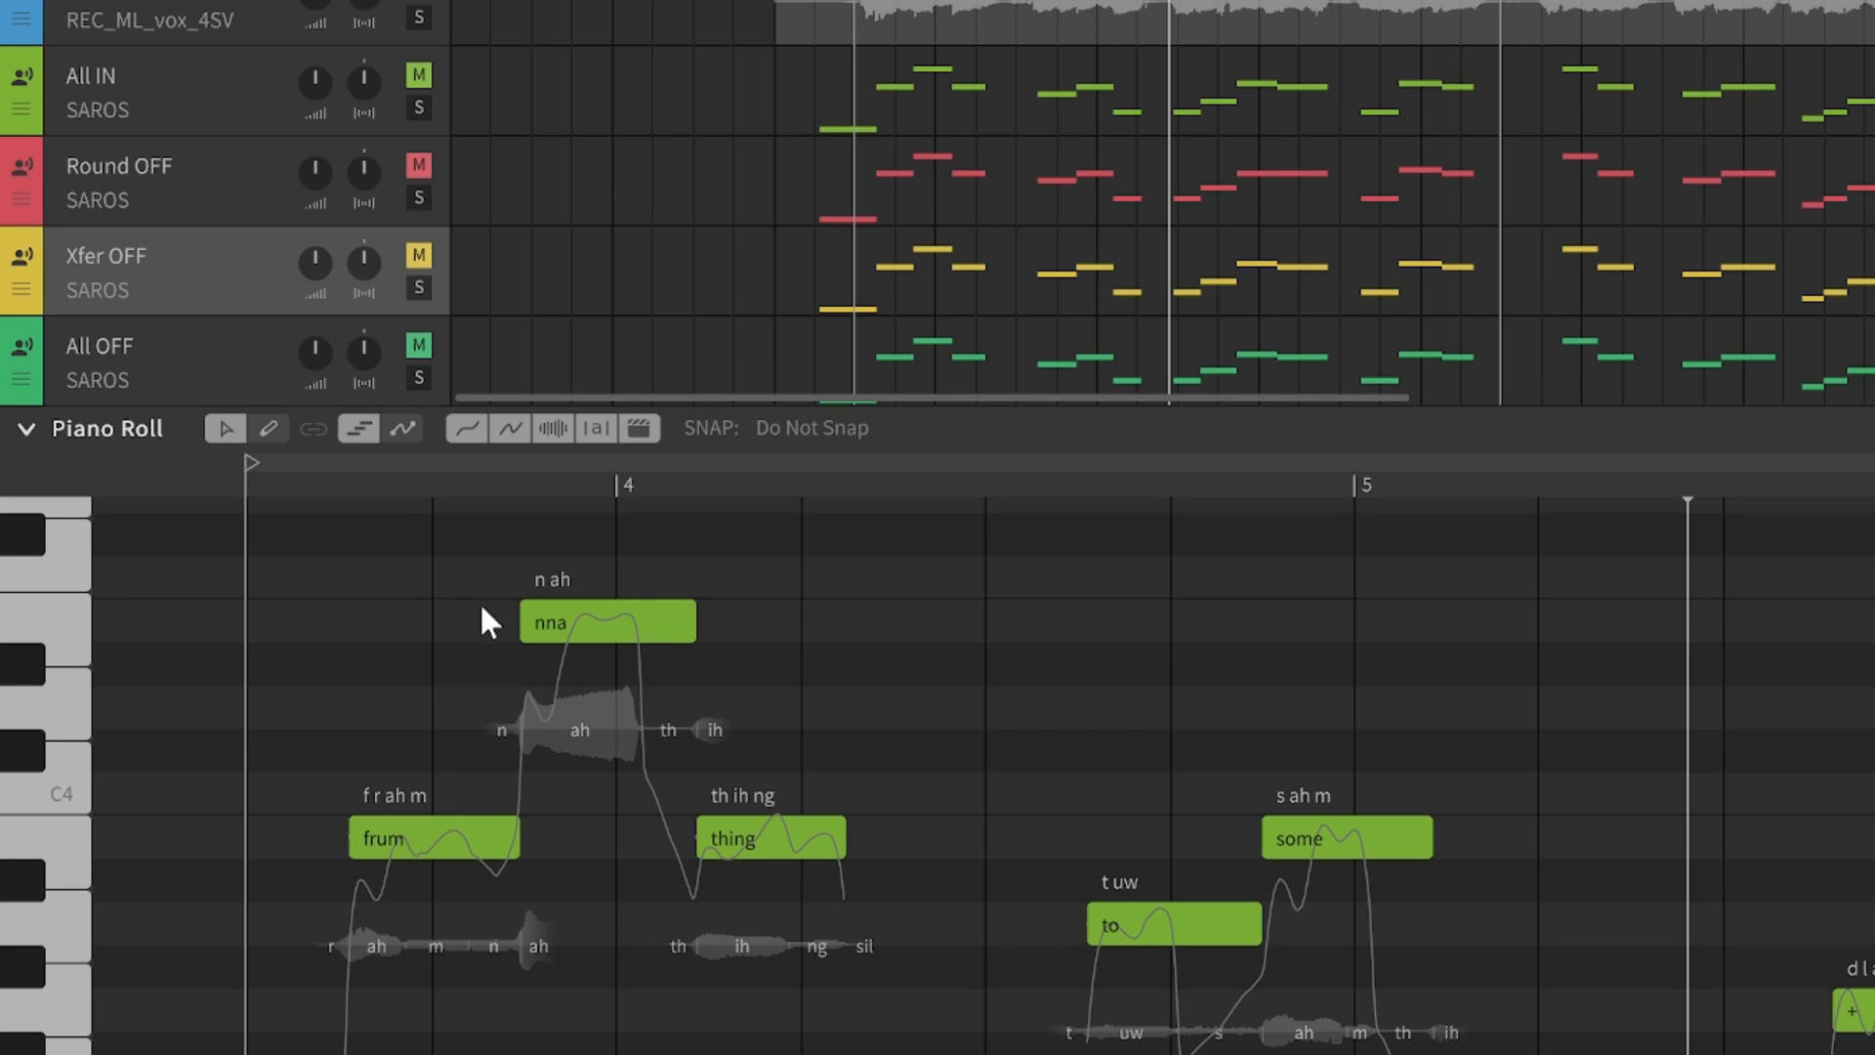
{"action": "mouse_move", "coordinate": [481, 602]}
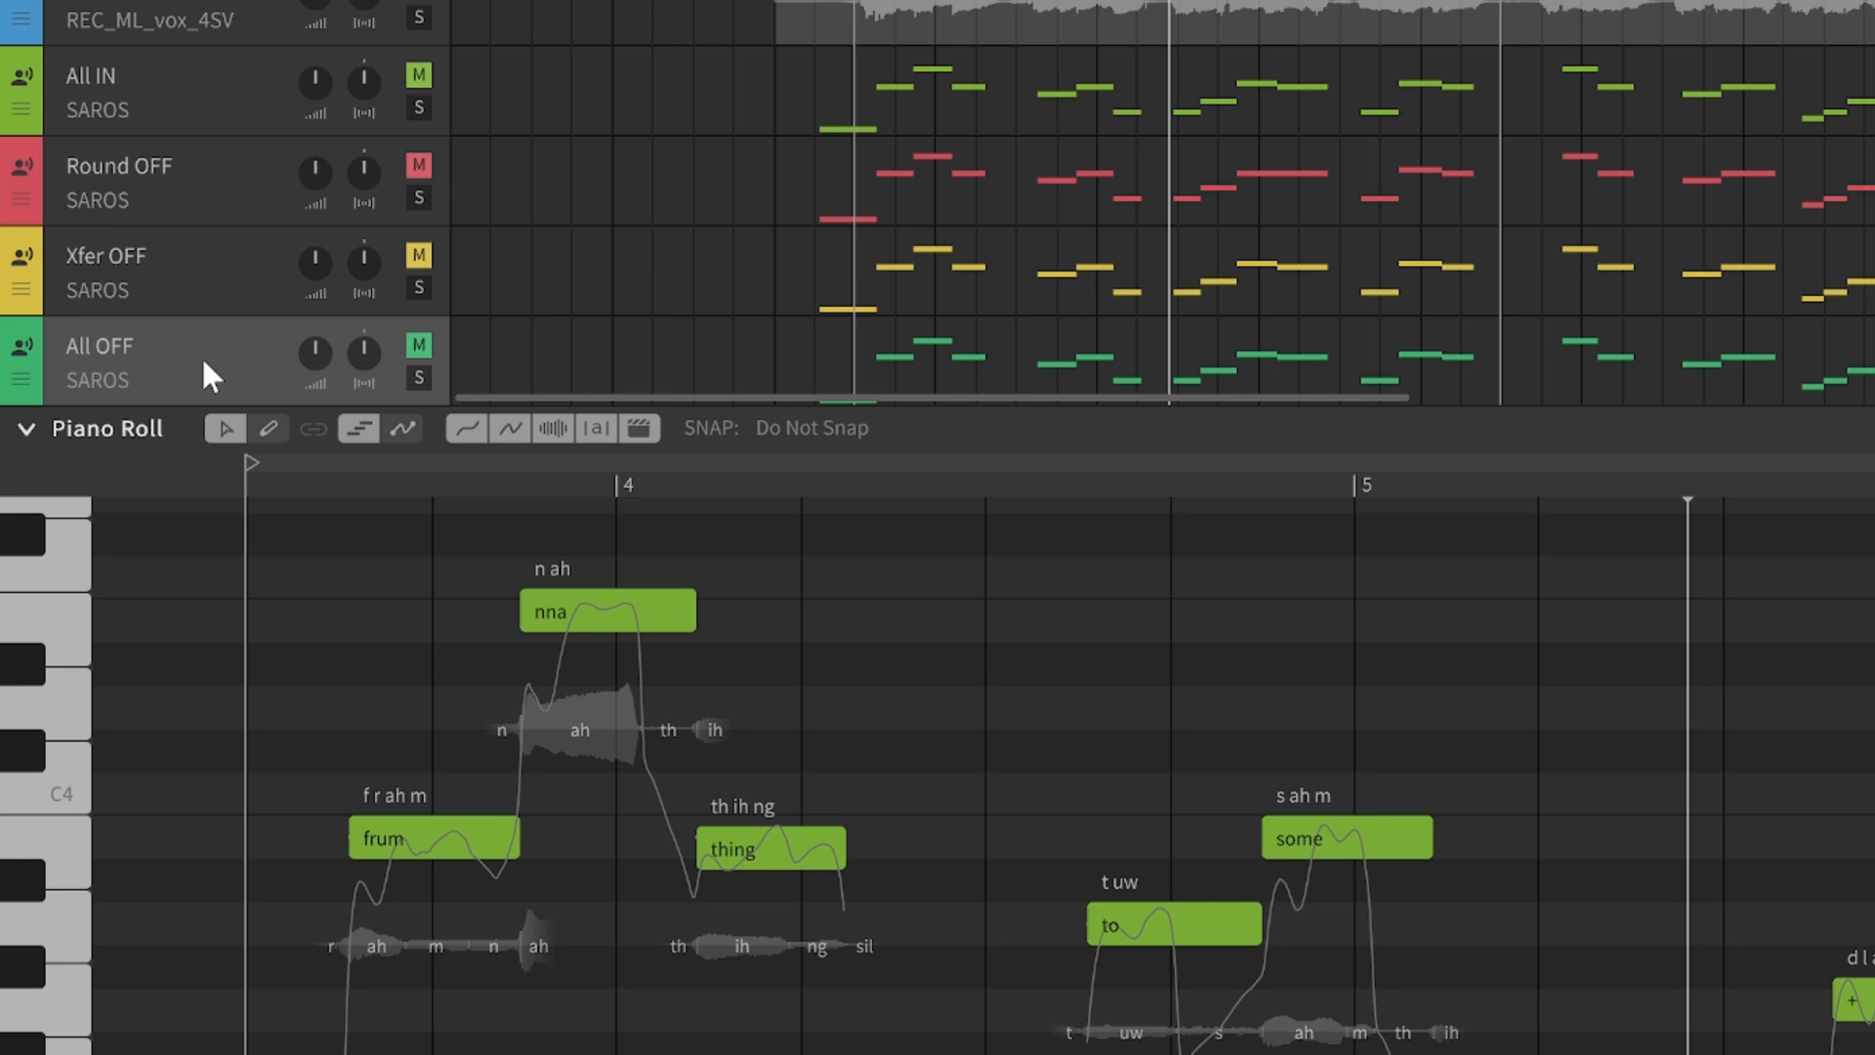
{"action": "mouse_move", "coordinate": [488, 707]}
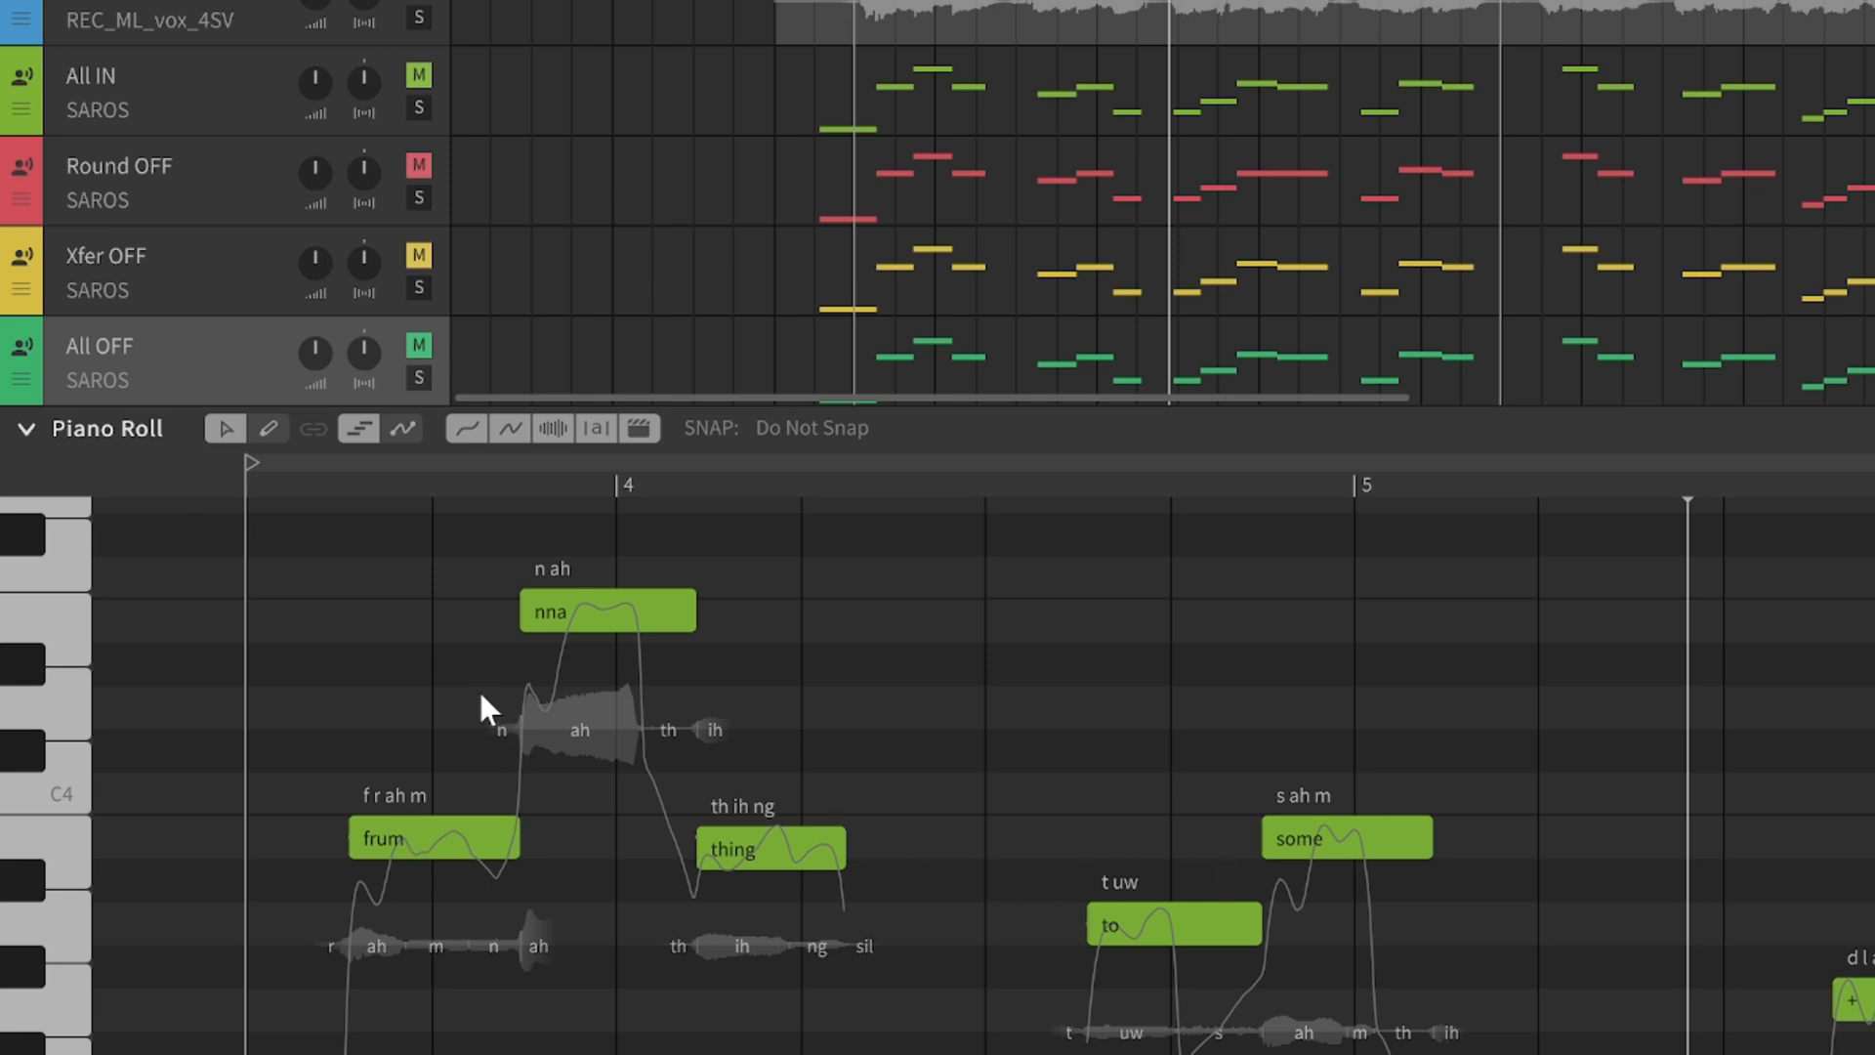
{"action": "mouse_move", "coordinate": [547, 823]}
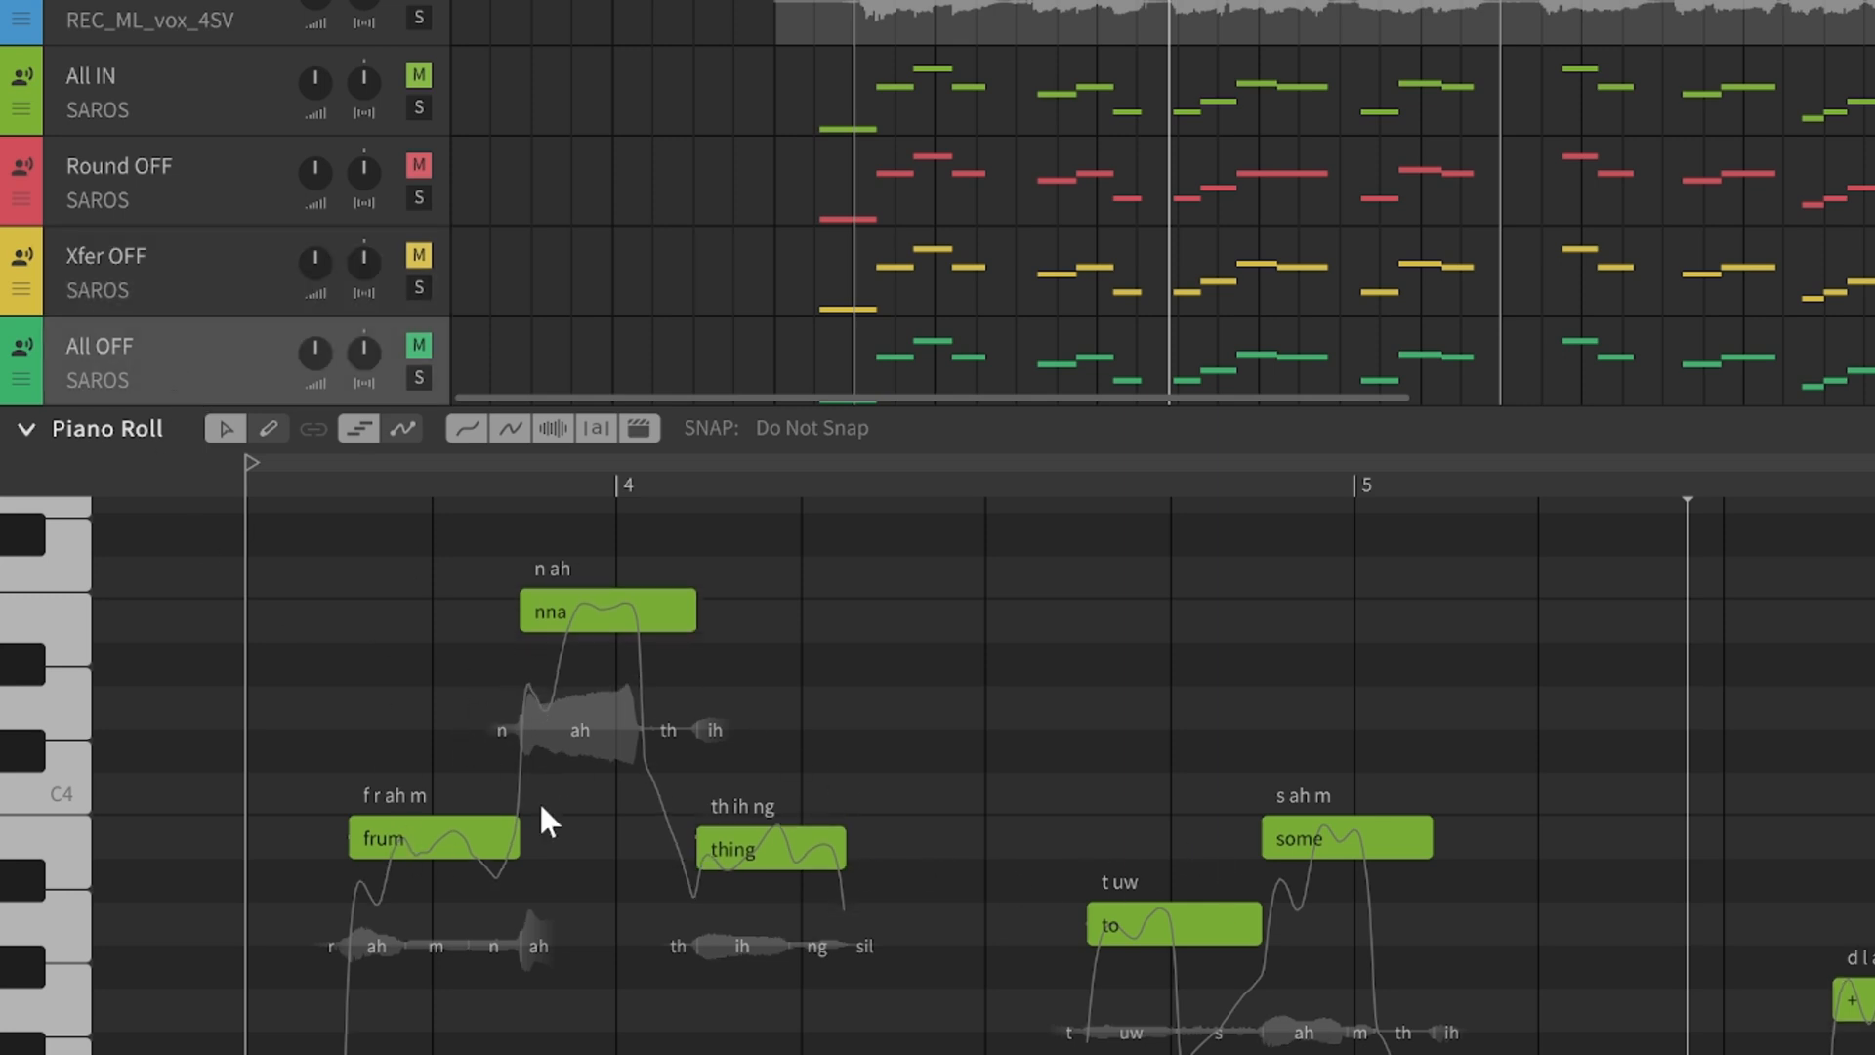
{"action": "mouse_move", "coordinate": [838, 891]}
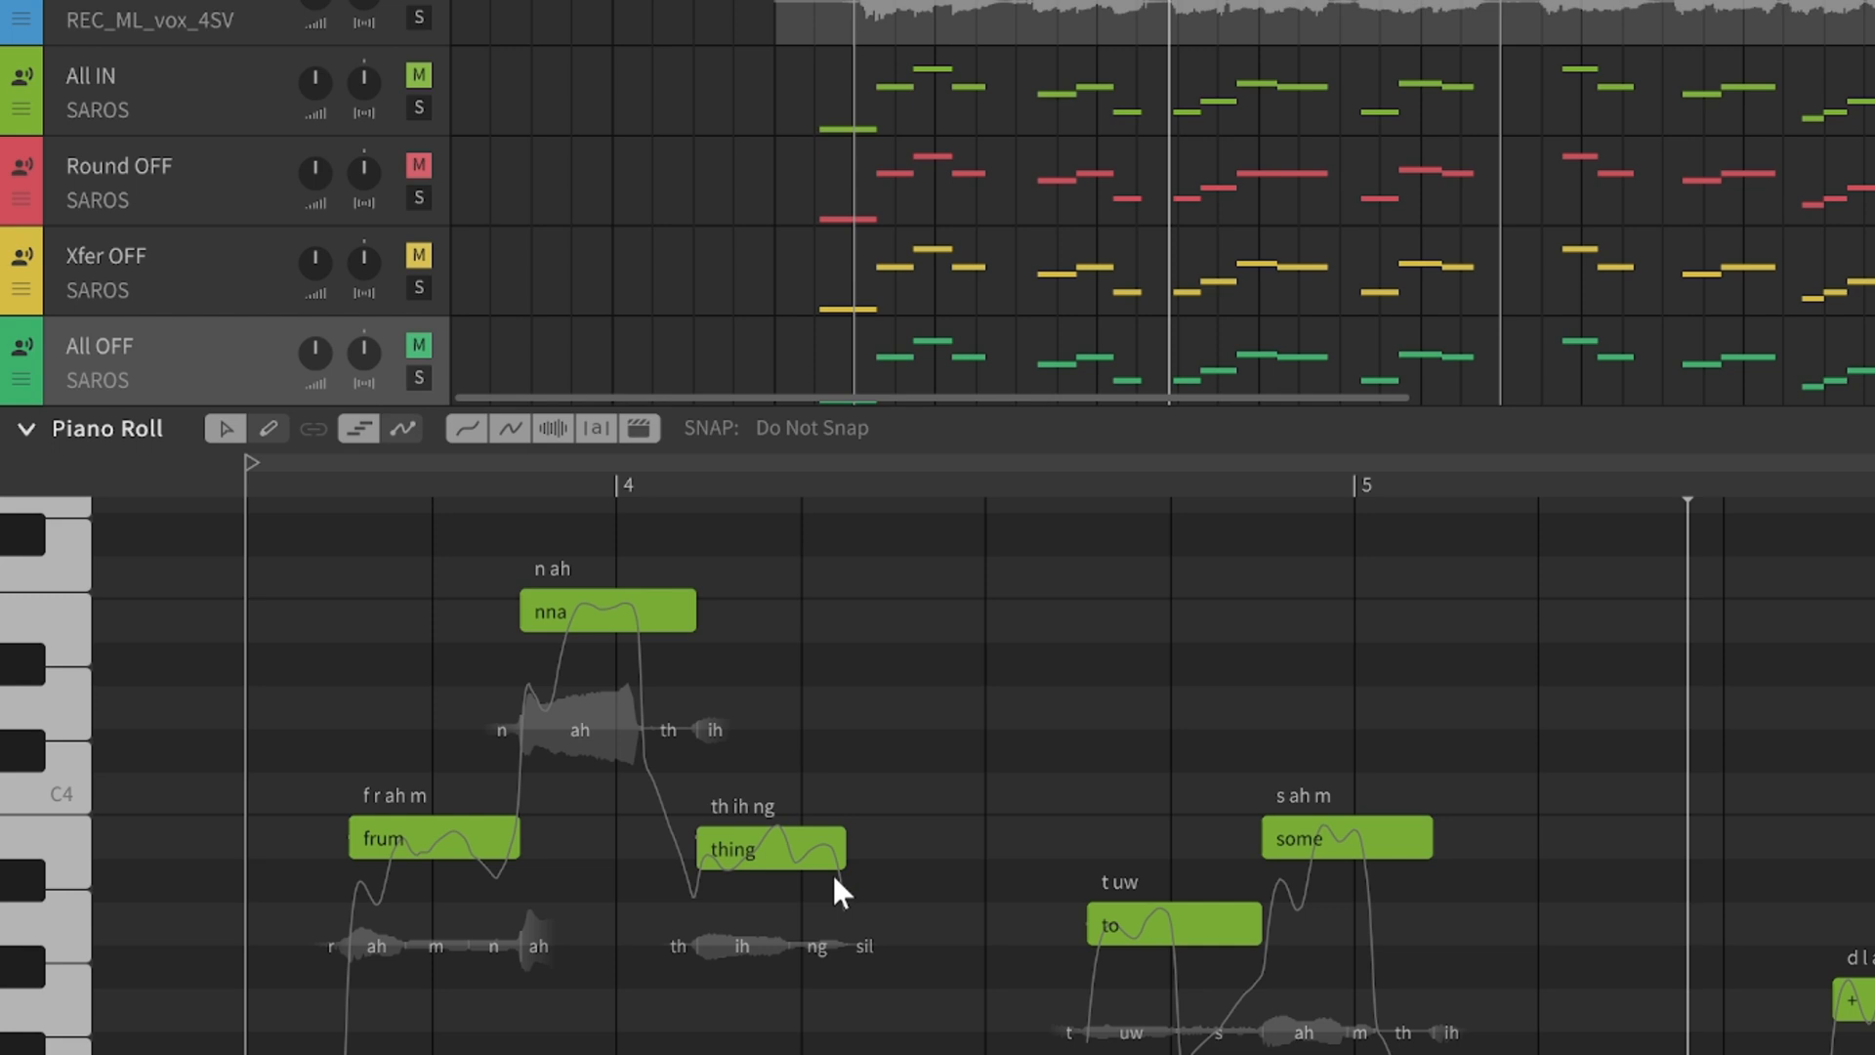
{"action": "mouse_move", "coordinate": [412, 787]}
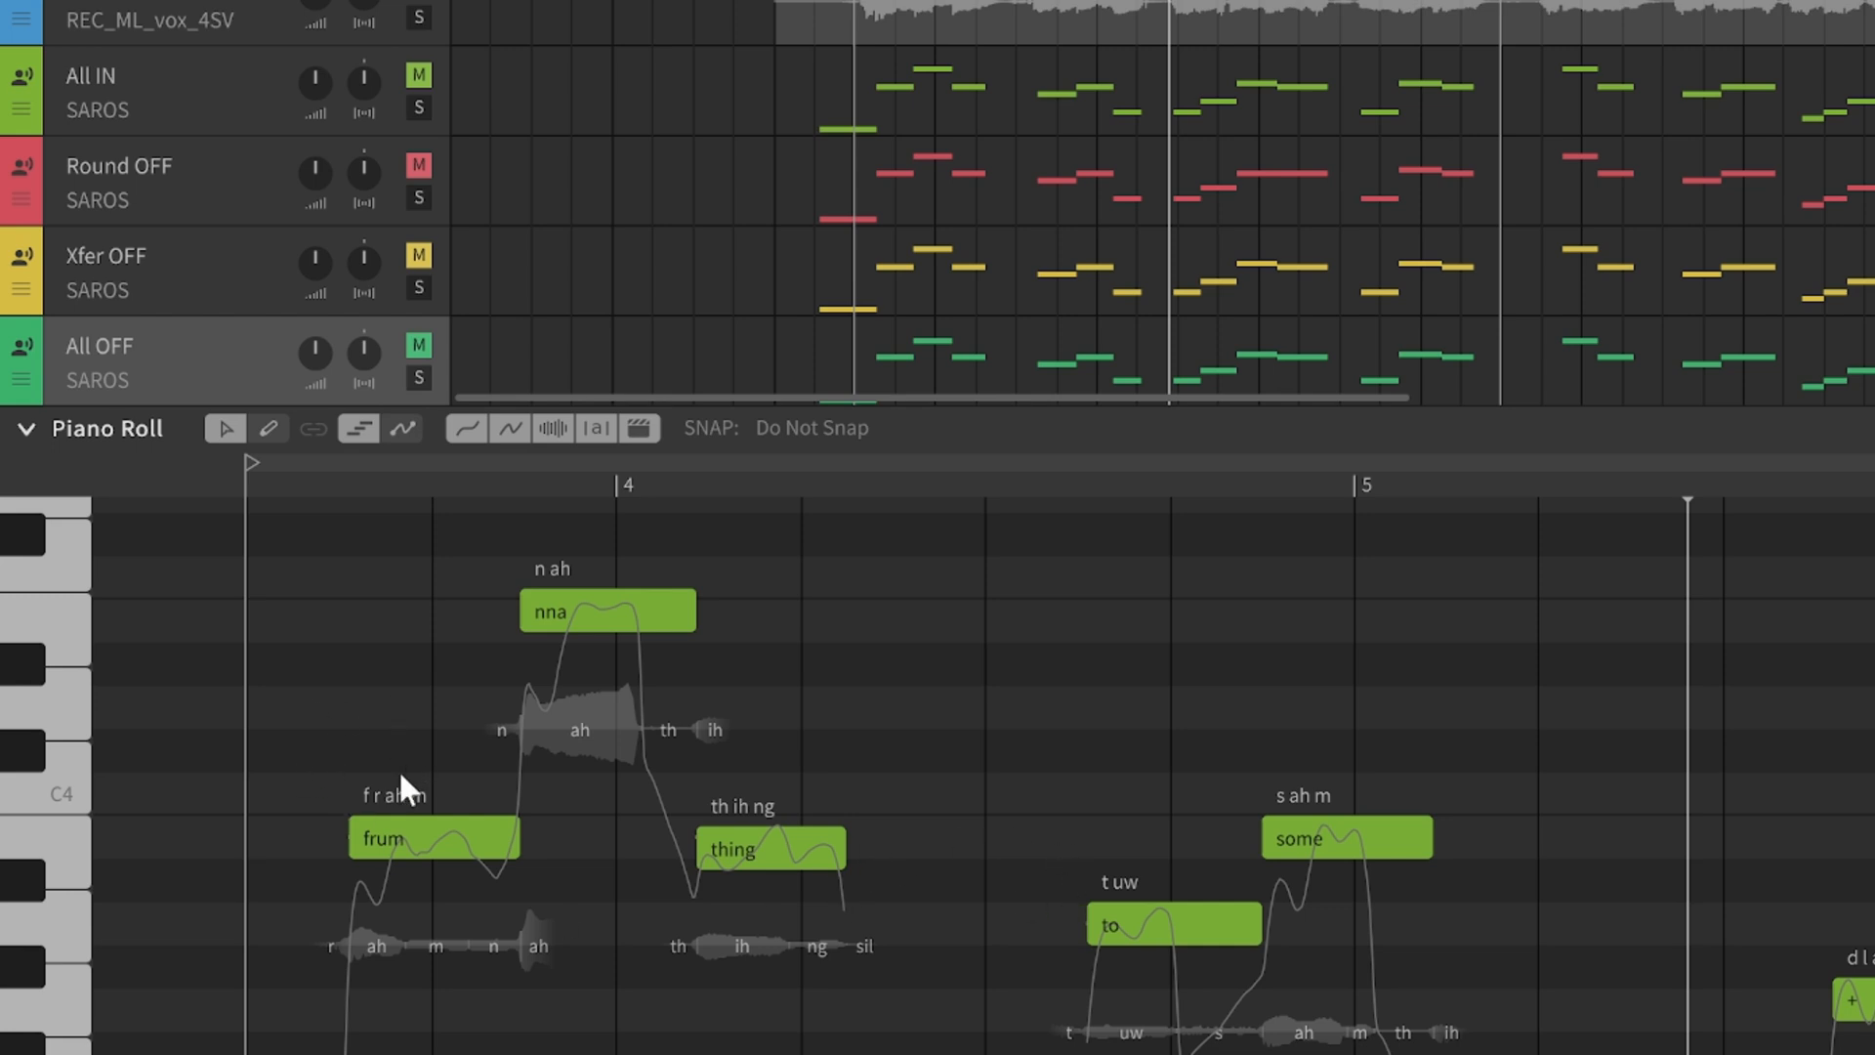
{"action": "mouse_move", "coordinate": [1520, 1004]}
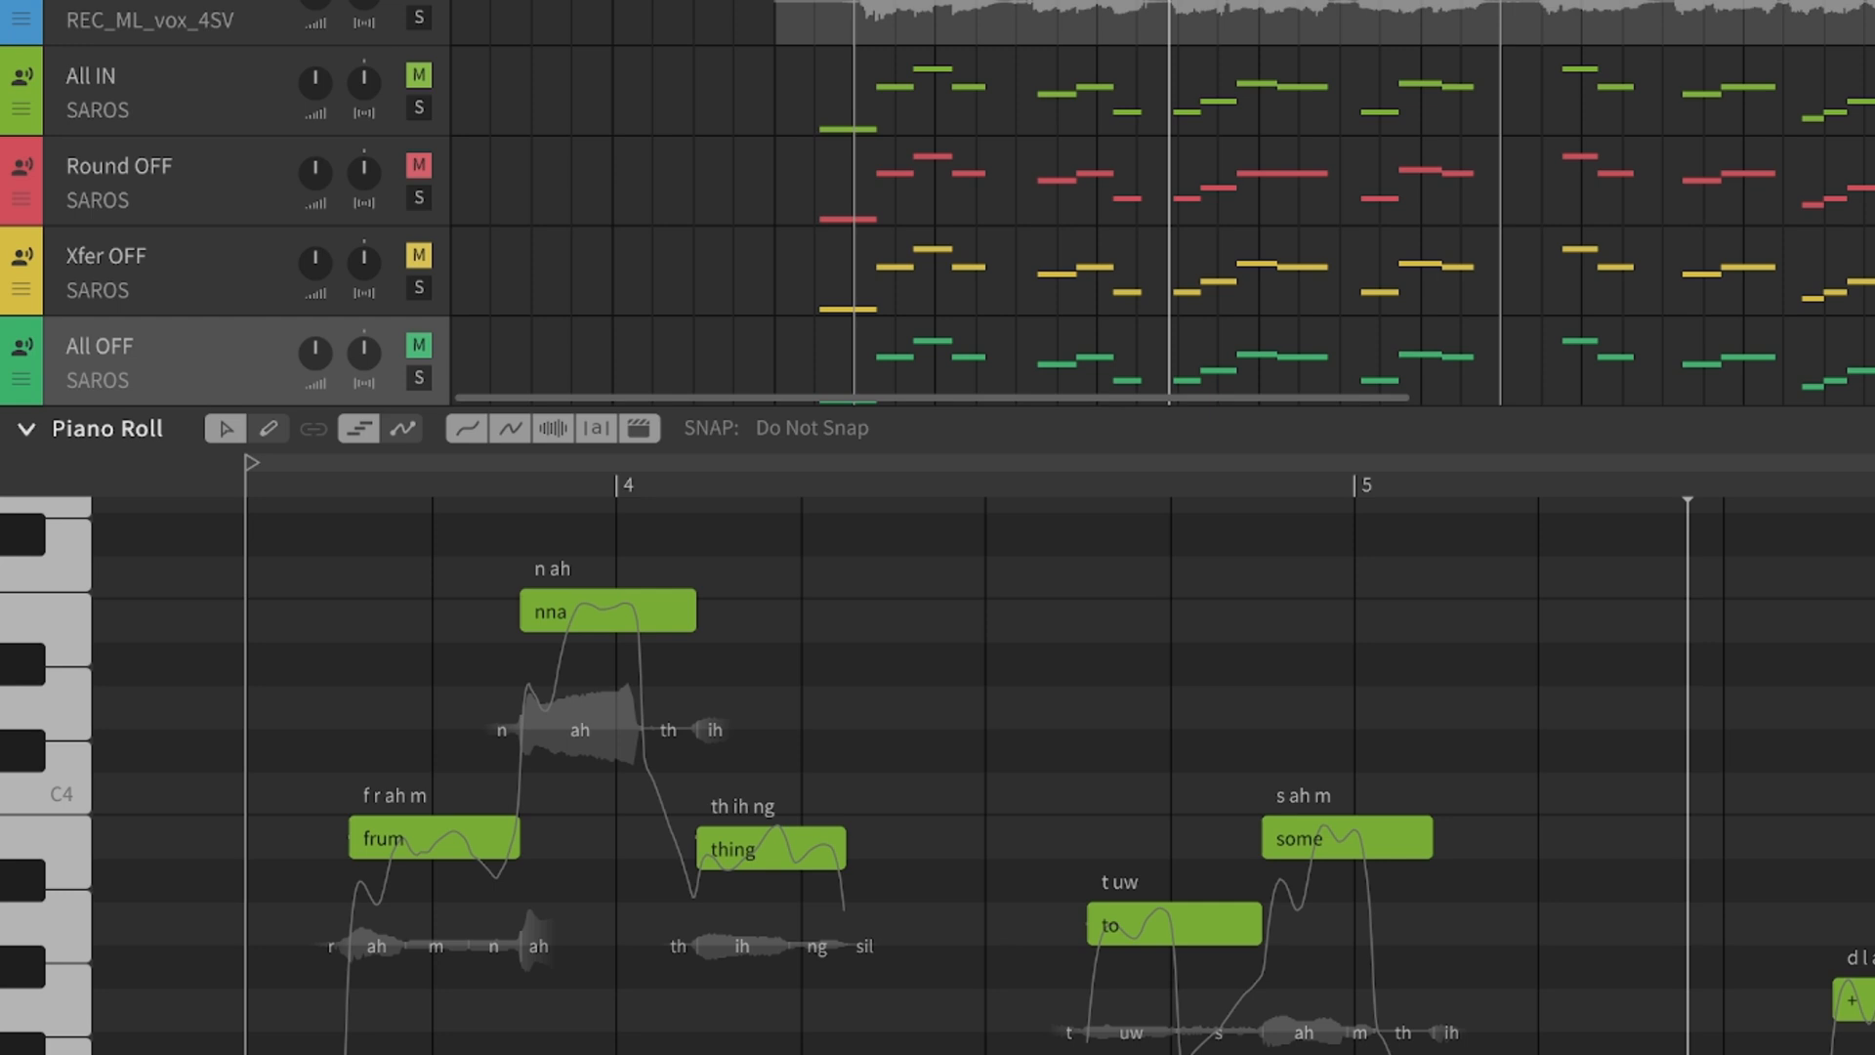
{"action": "mouse_move", "coordinate": [594, 1004]}
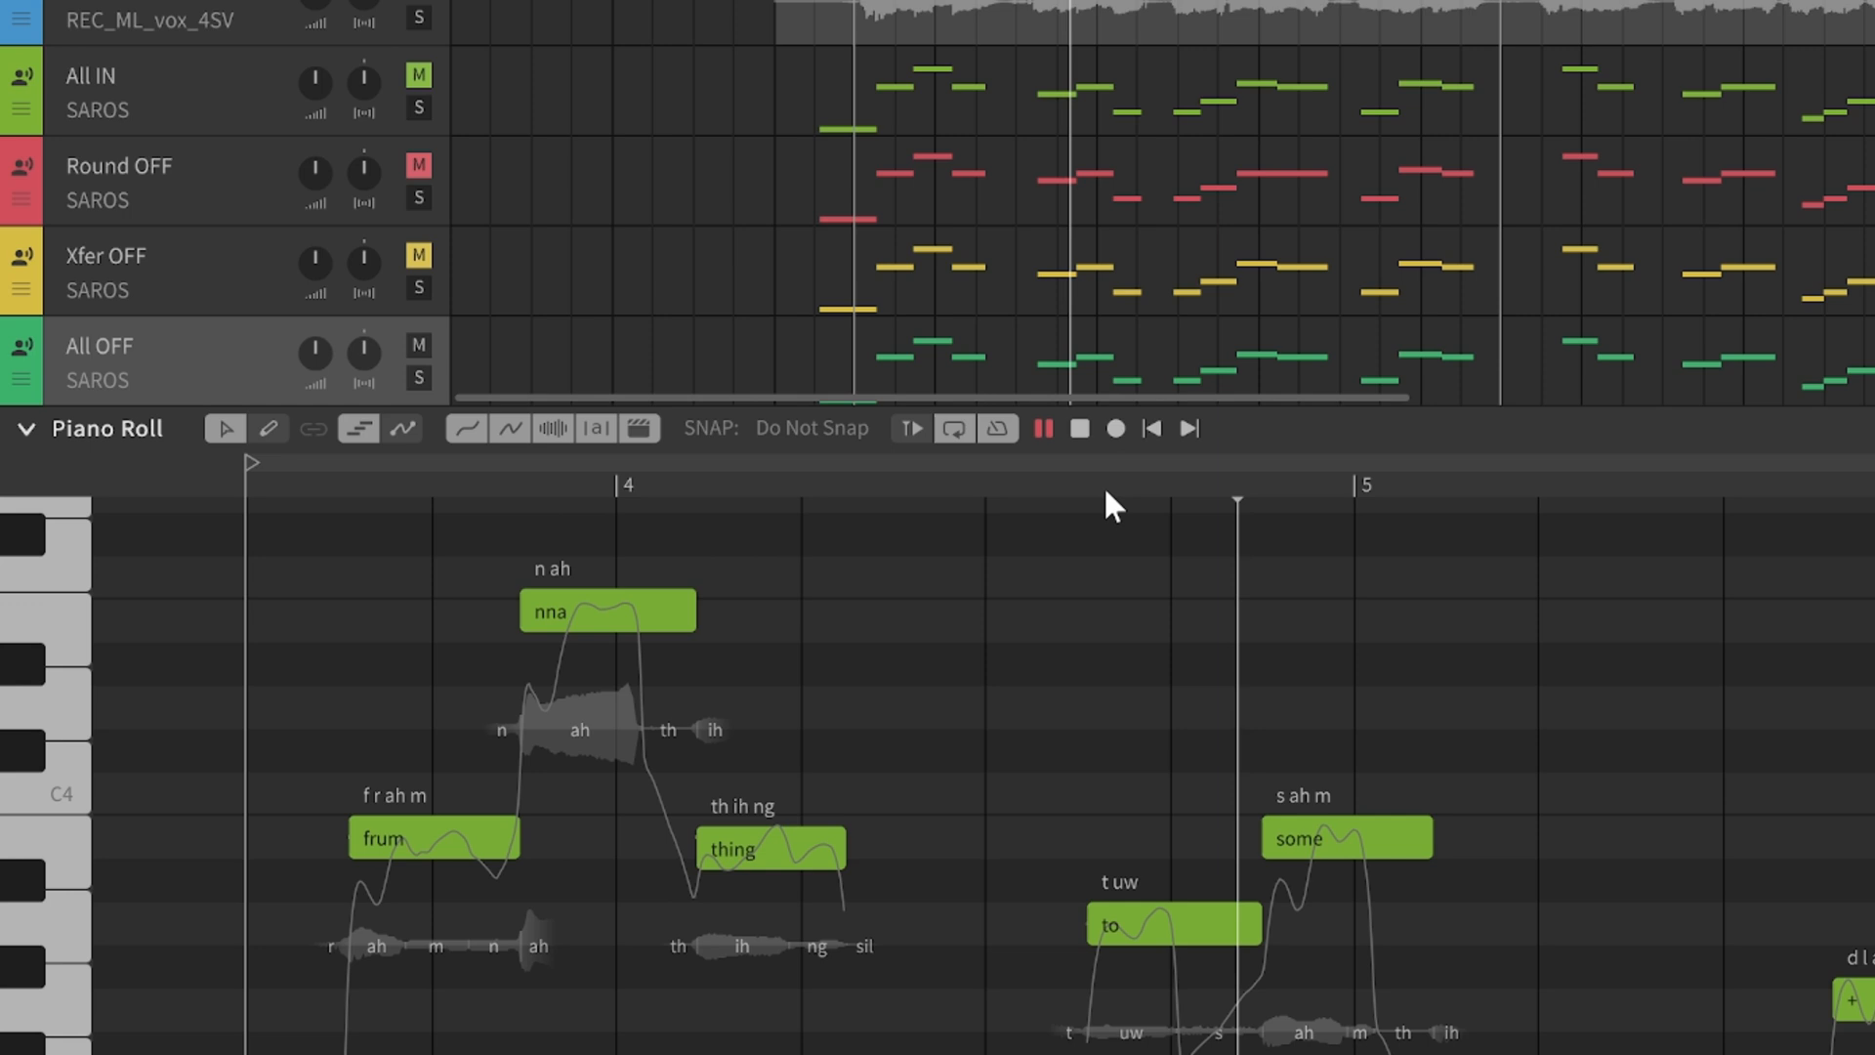
- Stop playback before reviewing the Voice-to-MIDI settings
{"action": "left_click", "coordinate": [1041, 428]}
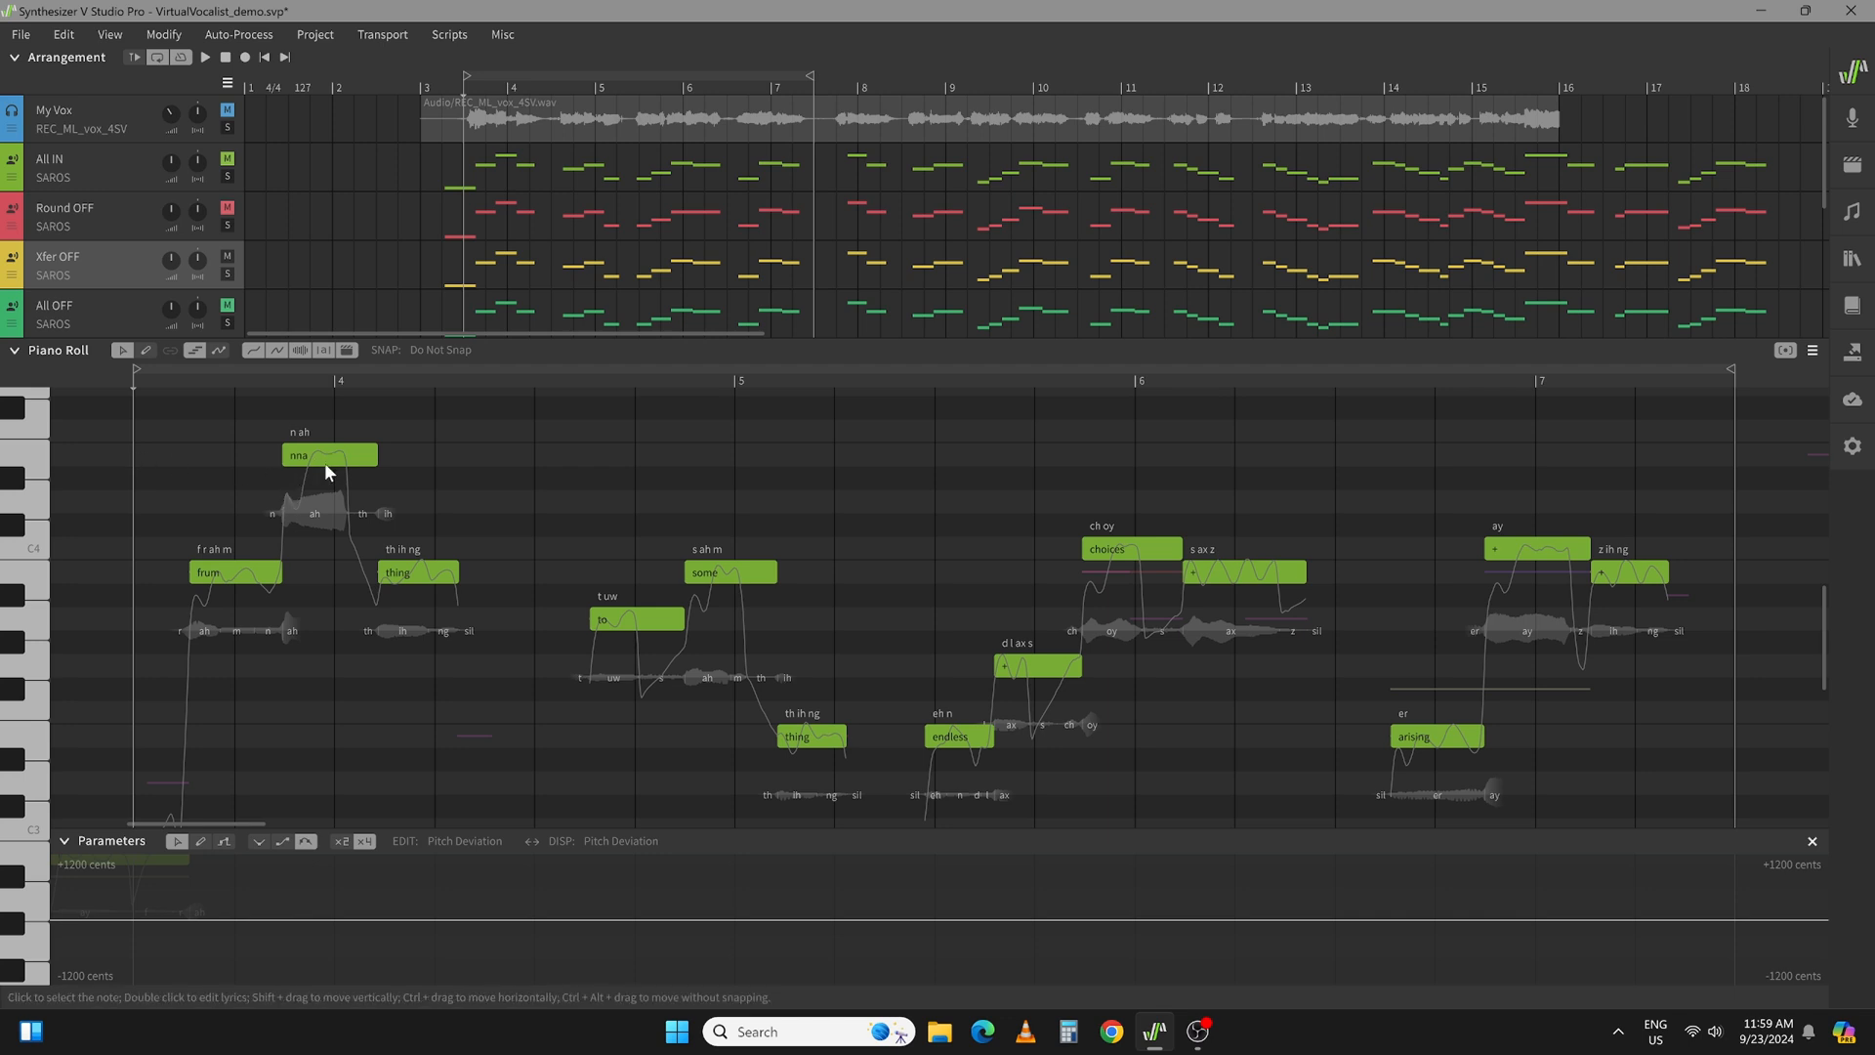
{"action": "mouse_move", "coordinate": [295, 574]}
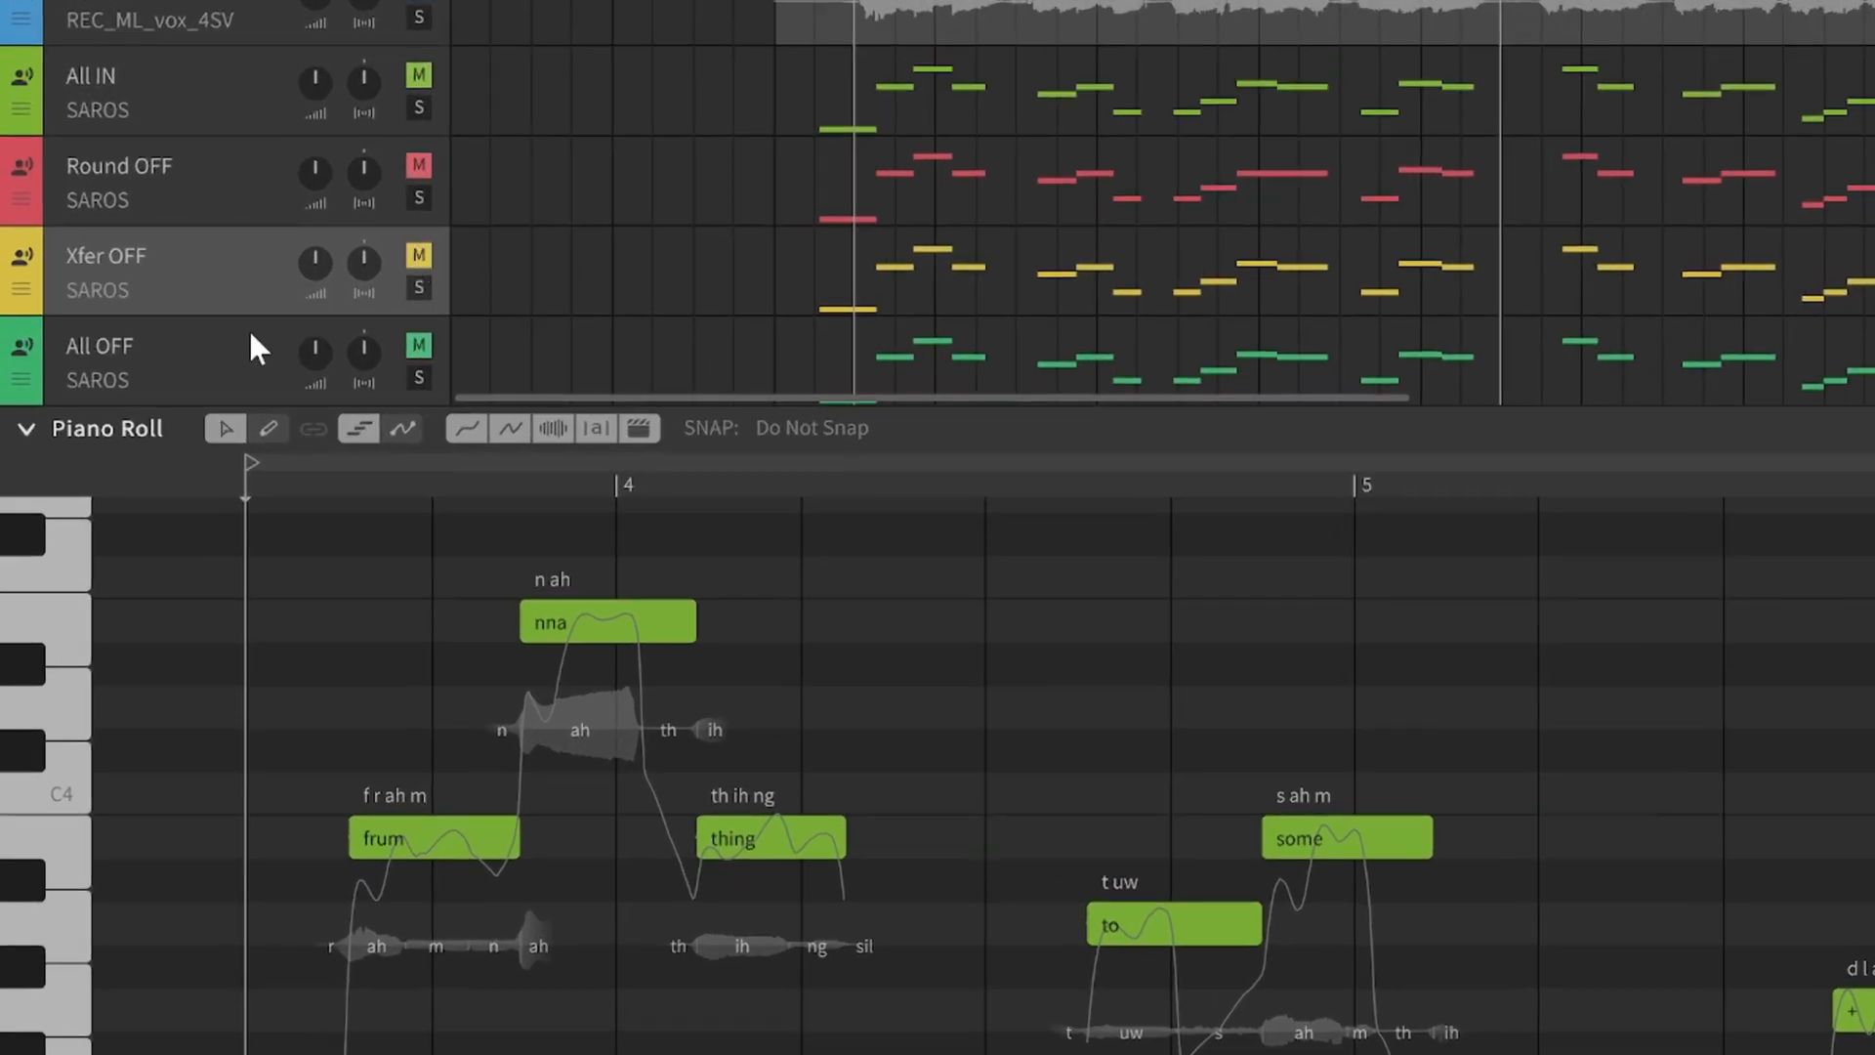
{"action": "mouse_move", "coordinate": [655, 647]}
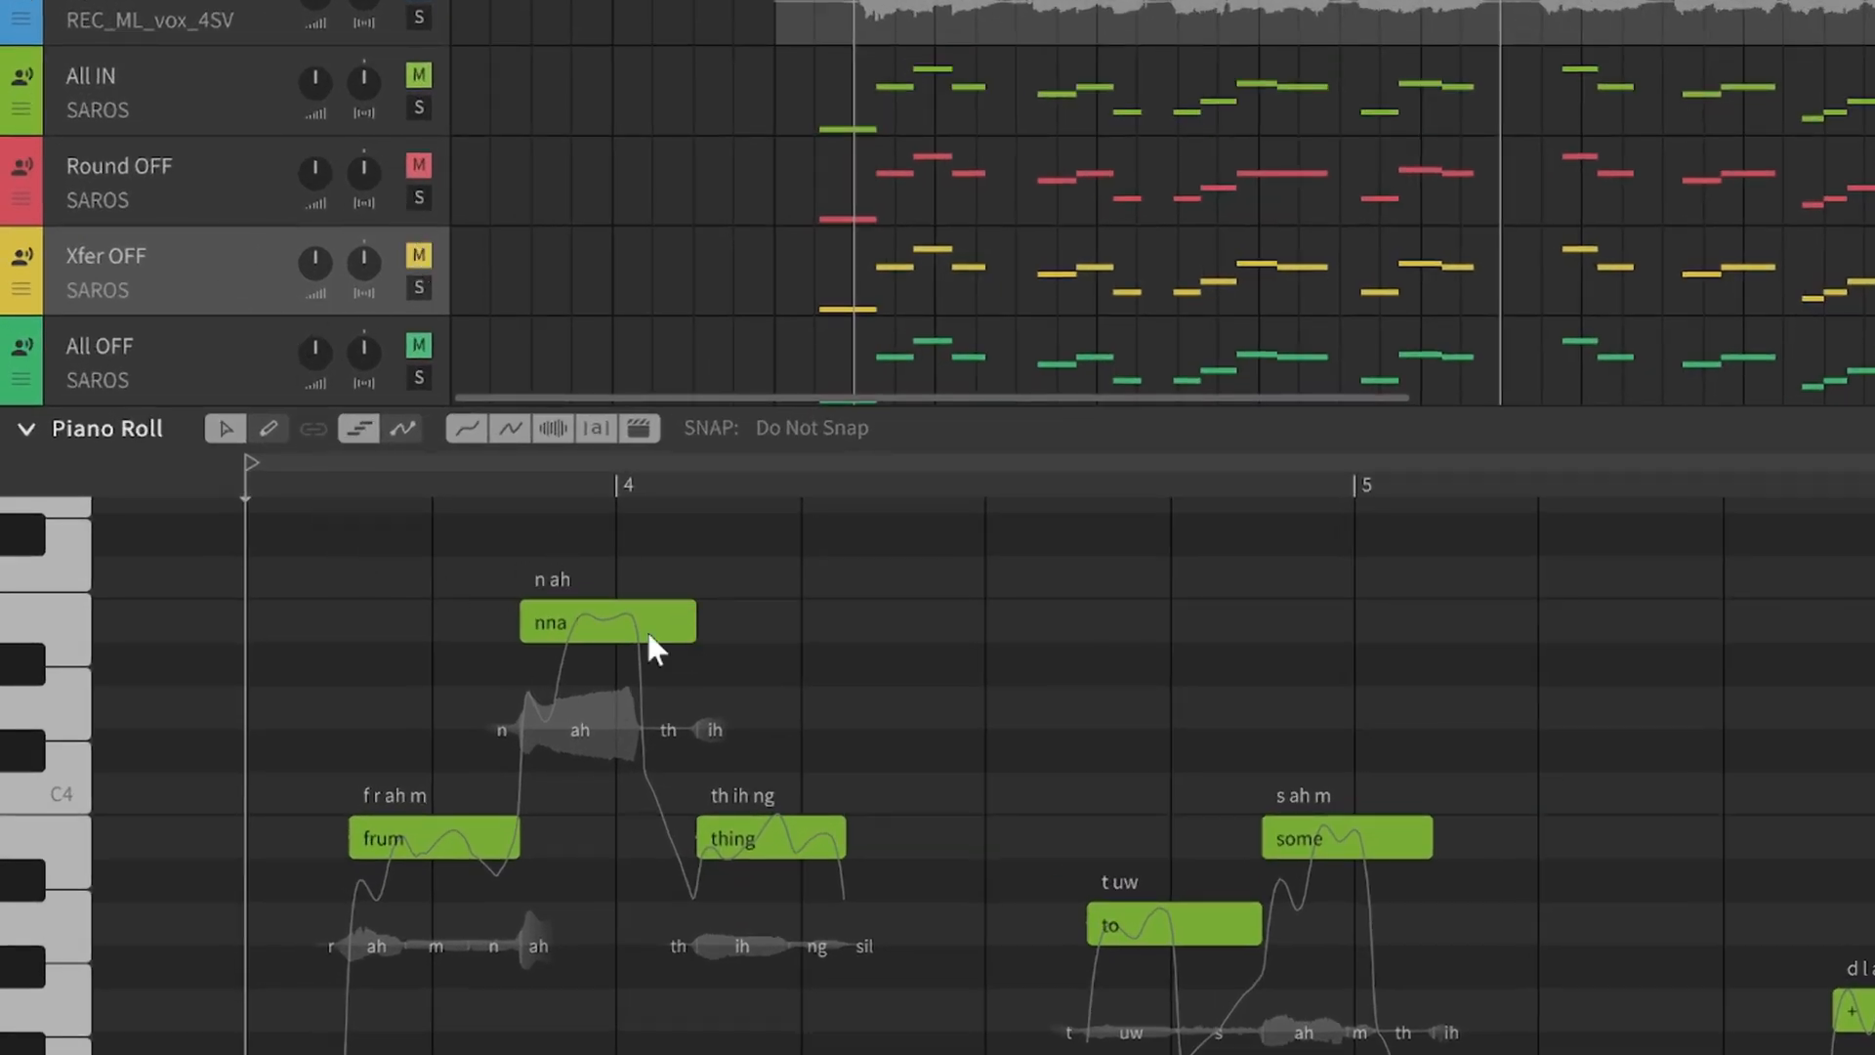
{"action": "mouse_move", "coordinate": [612, 897]}
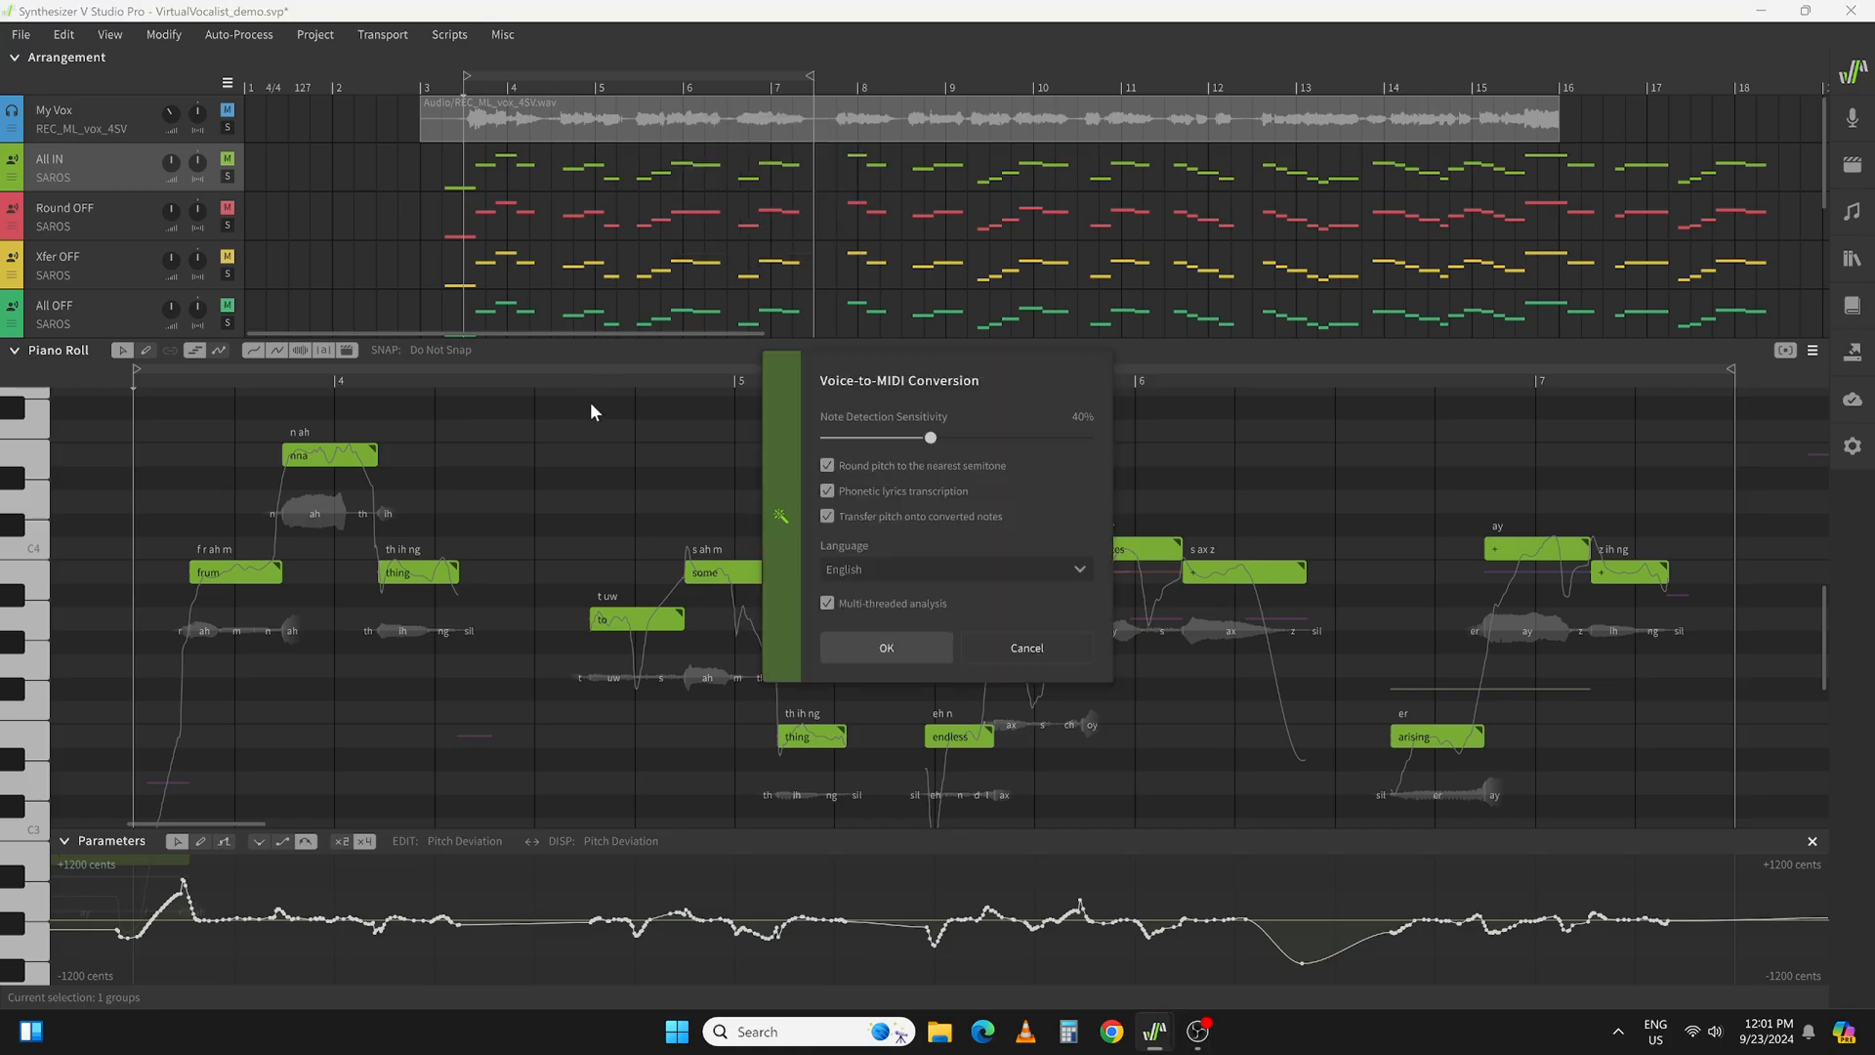
{"action": "mouse_move", "coordinate": [955, 524]}
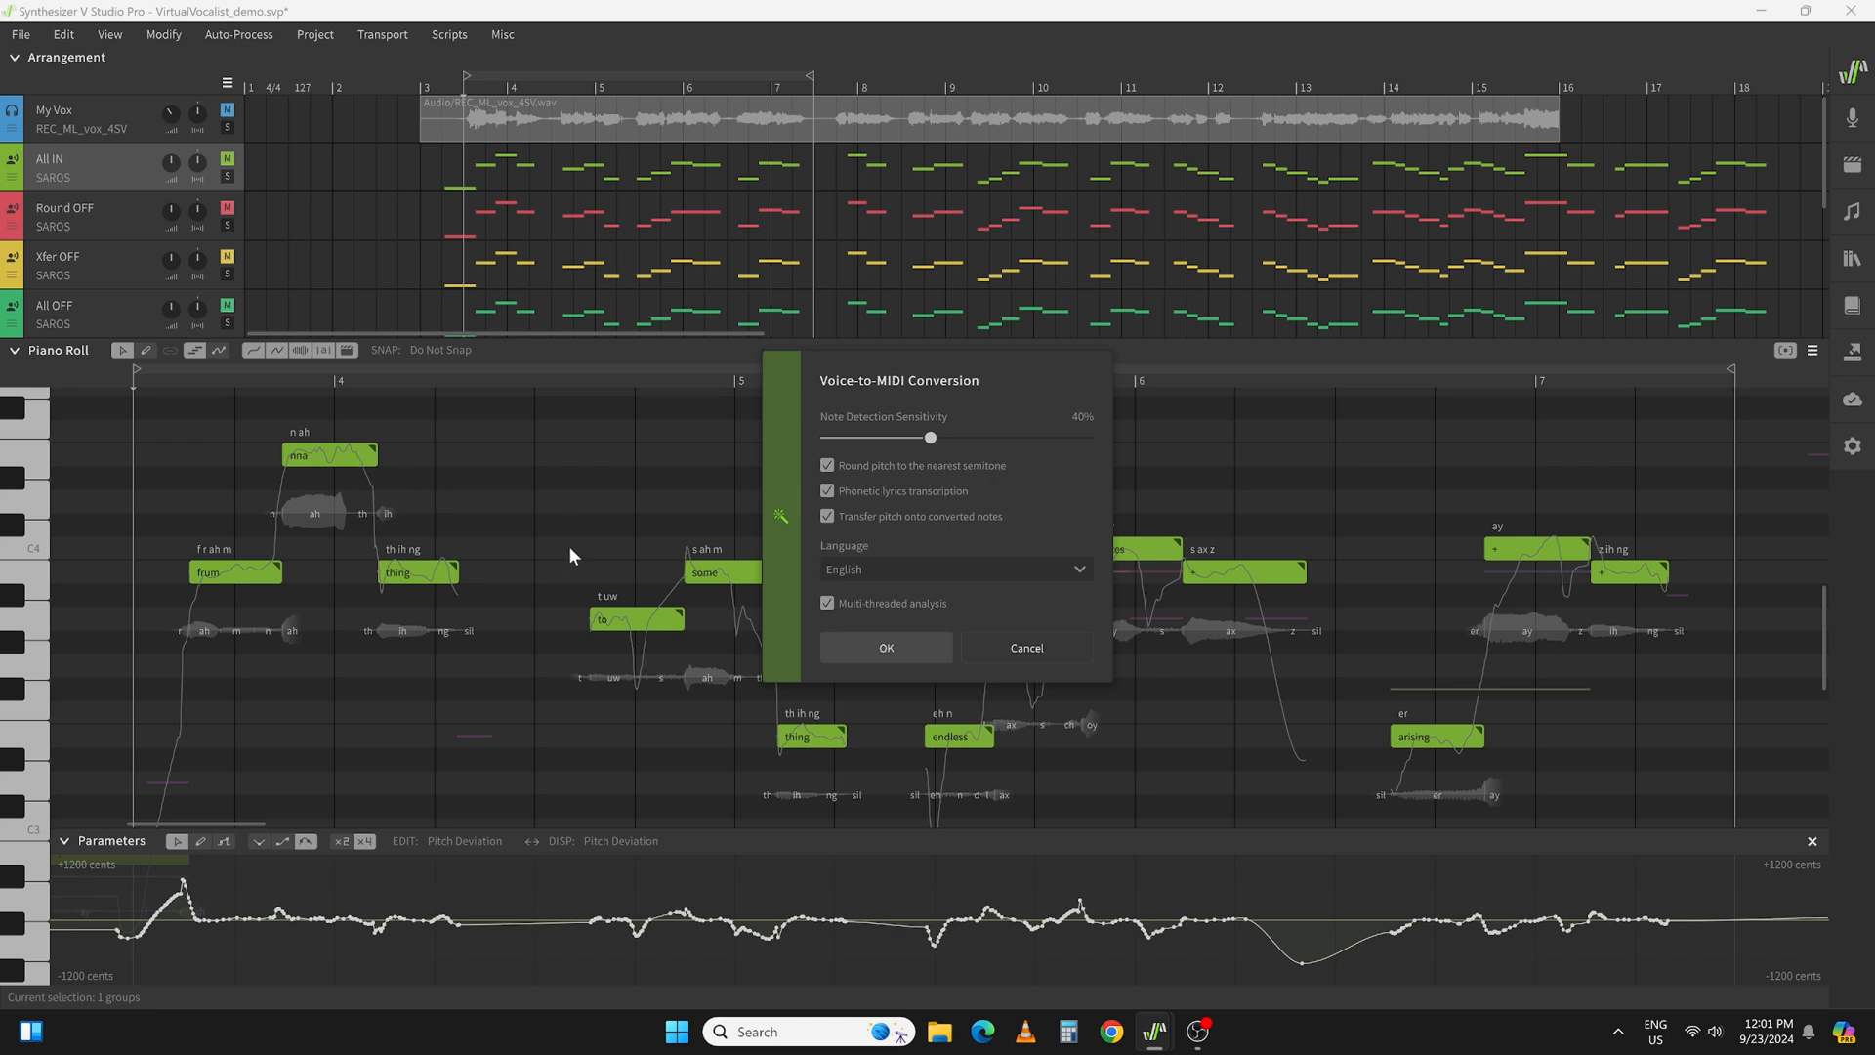
{"action": "mouse_move", "coordinate": [856, 553]}
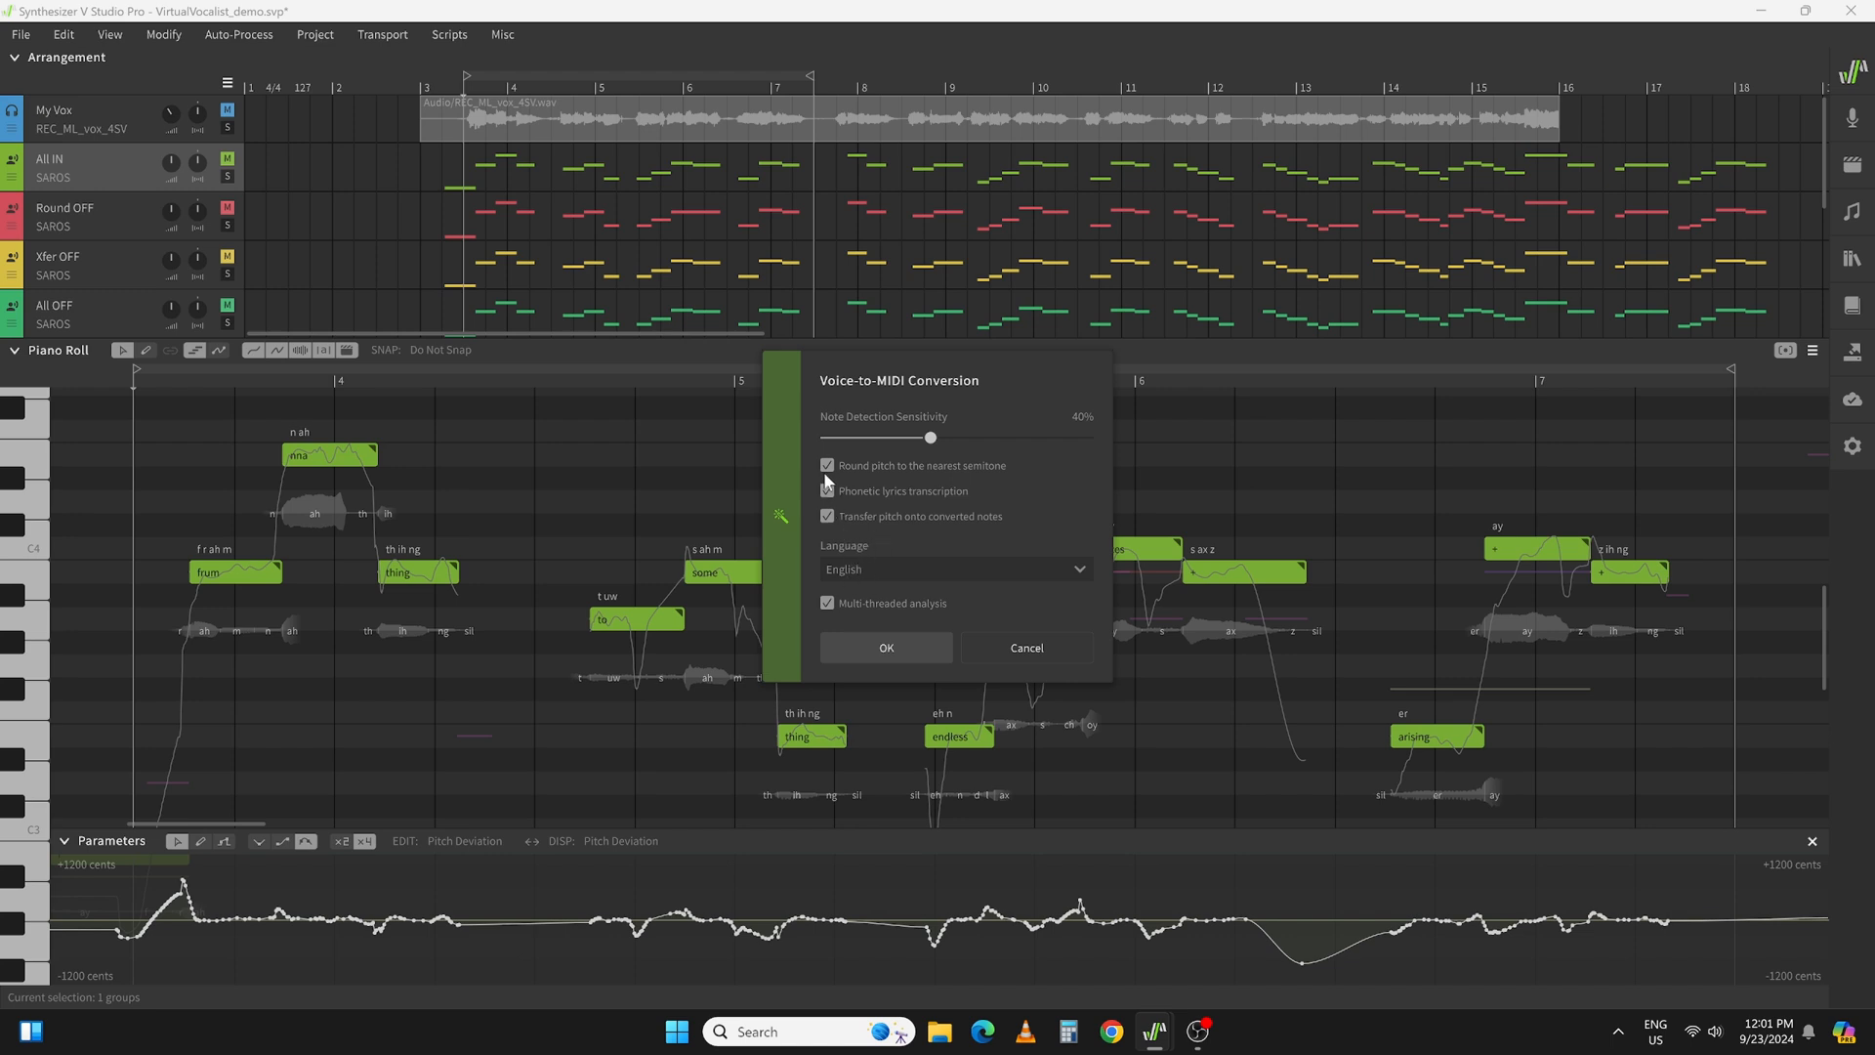
- Untick Round pitch to the nearest semitone and Transfer pitch at 40% sensitivity, then close the dialog
{"action": "left_click", "coordinate": [827, 465]}
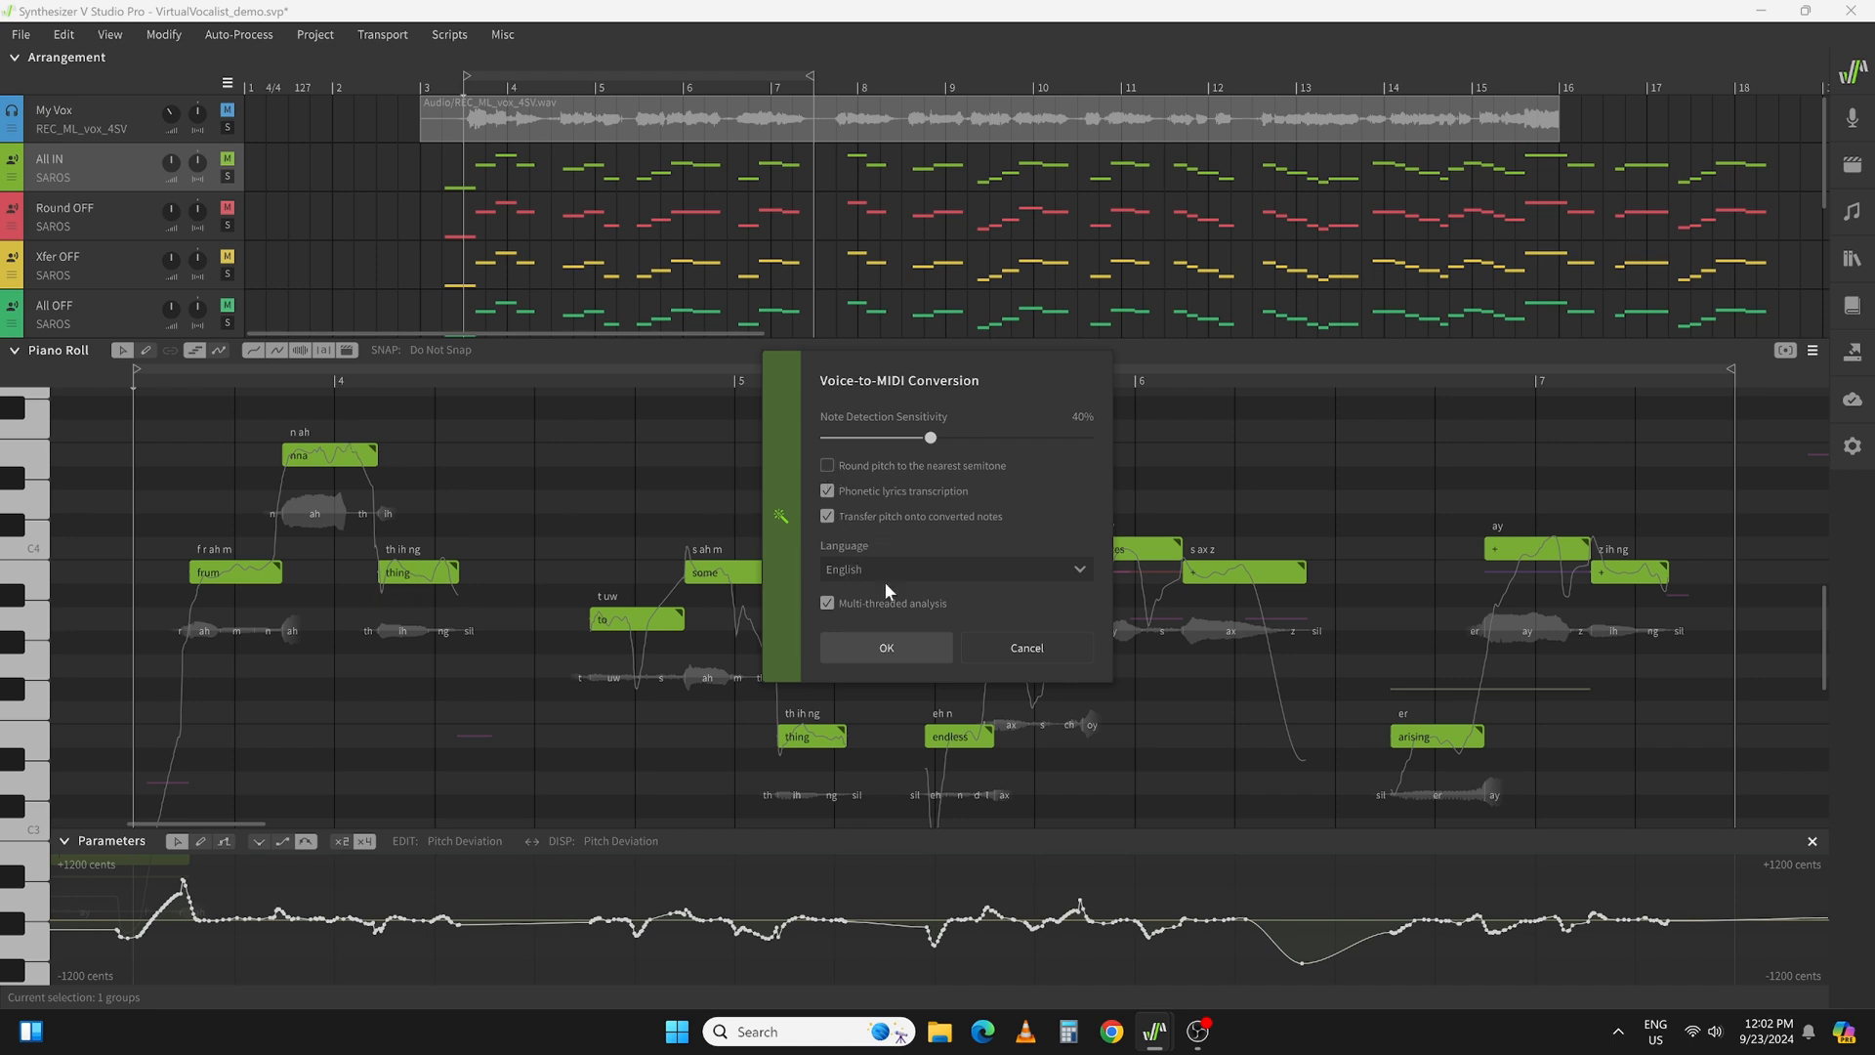
{"action": "mouse_move", "coordinate": [1035, 543]}
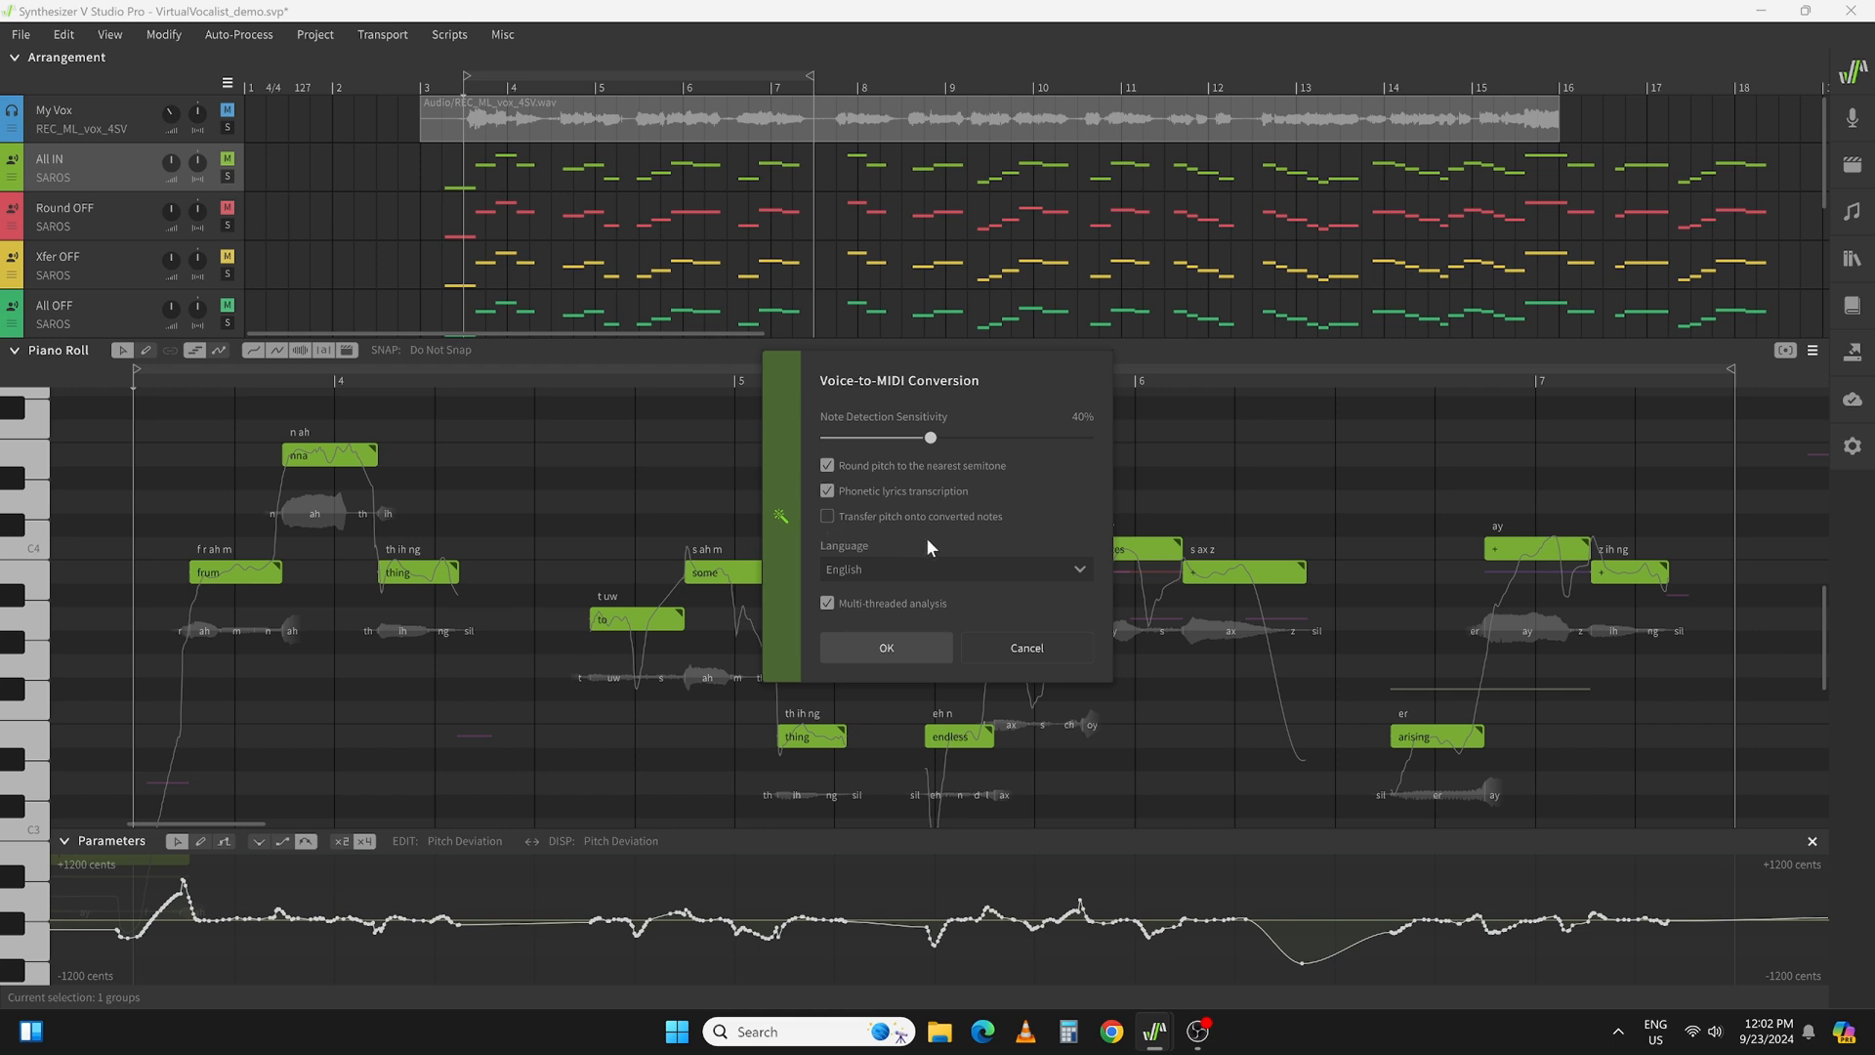
{"action": "mouse_move", "coordinate": [934, 547]}
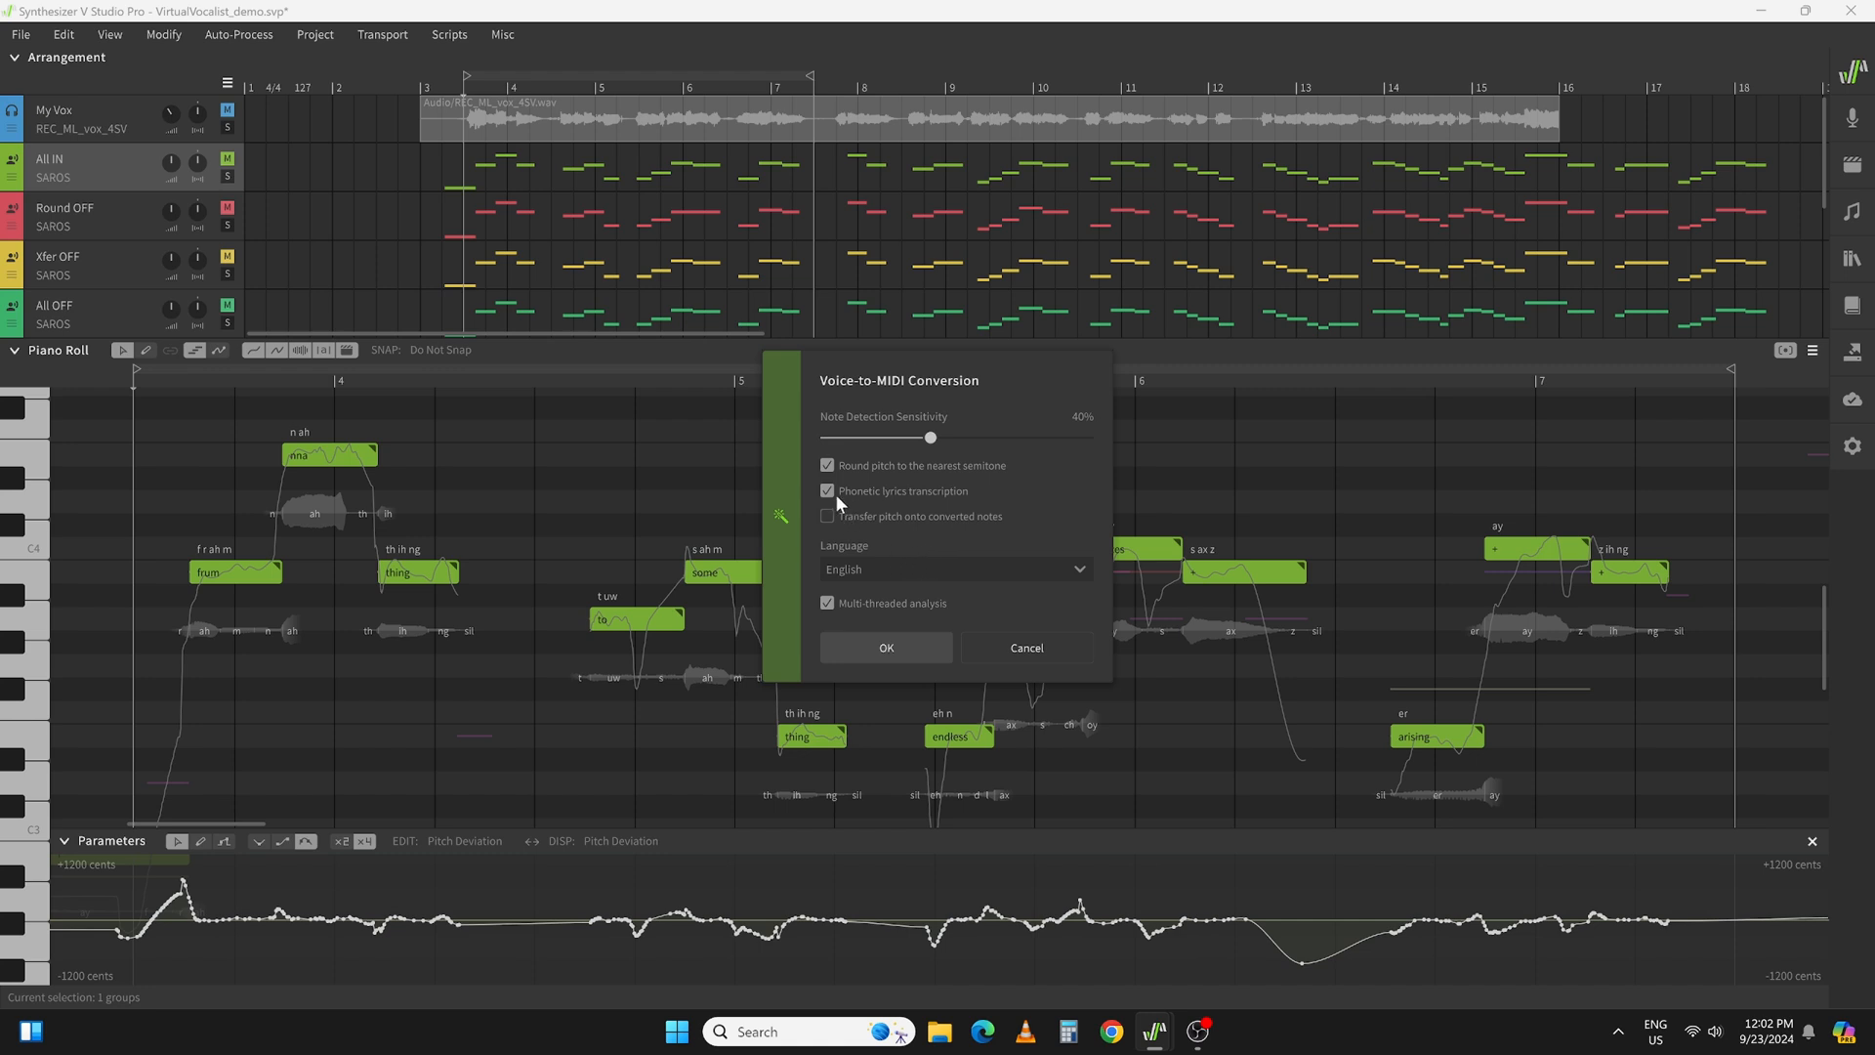
{"action": "left_click", "coordinate": [826, 465]}
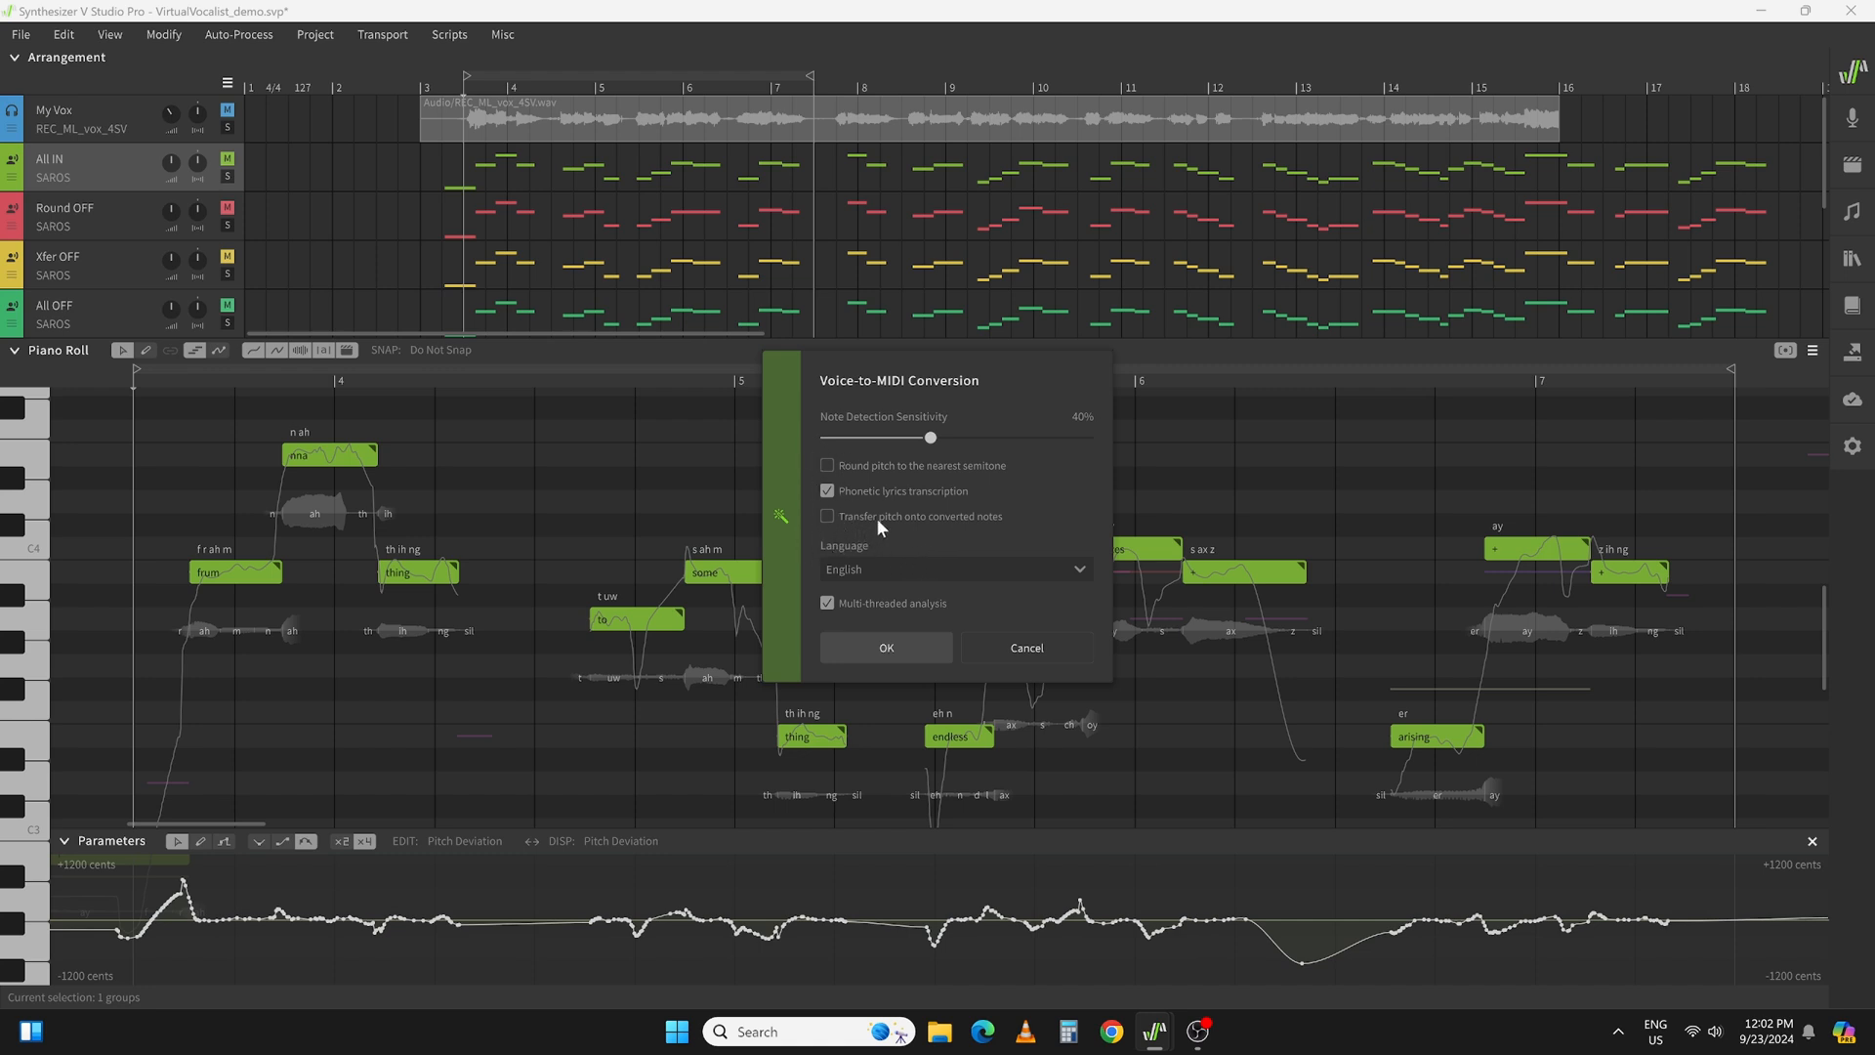
{"action": "mouse_move", "coordinate": [884, 552]}
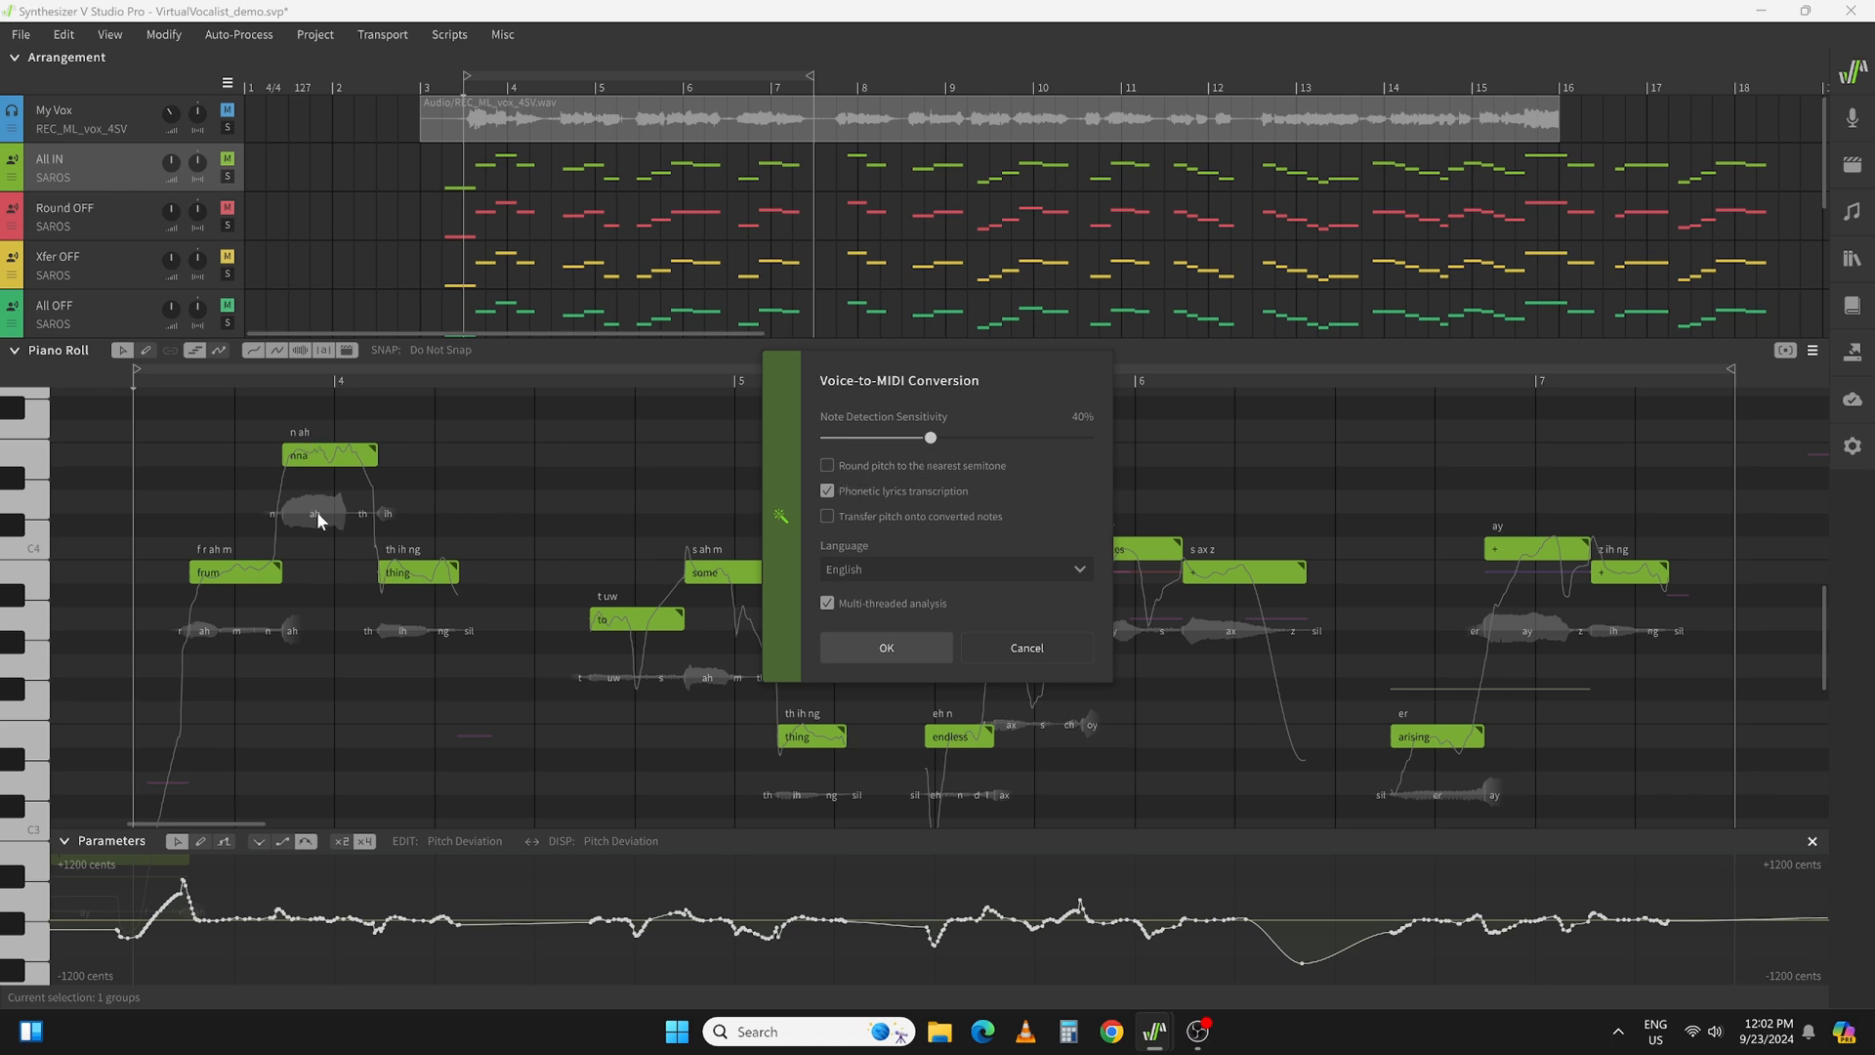
{"action": "mouse_move", "coordinate": [764, 616]}
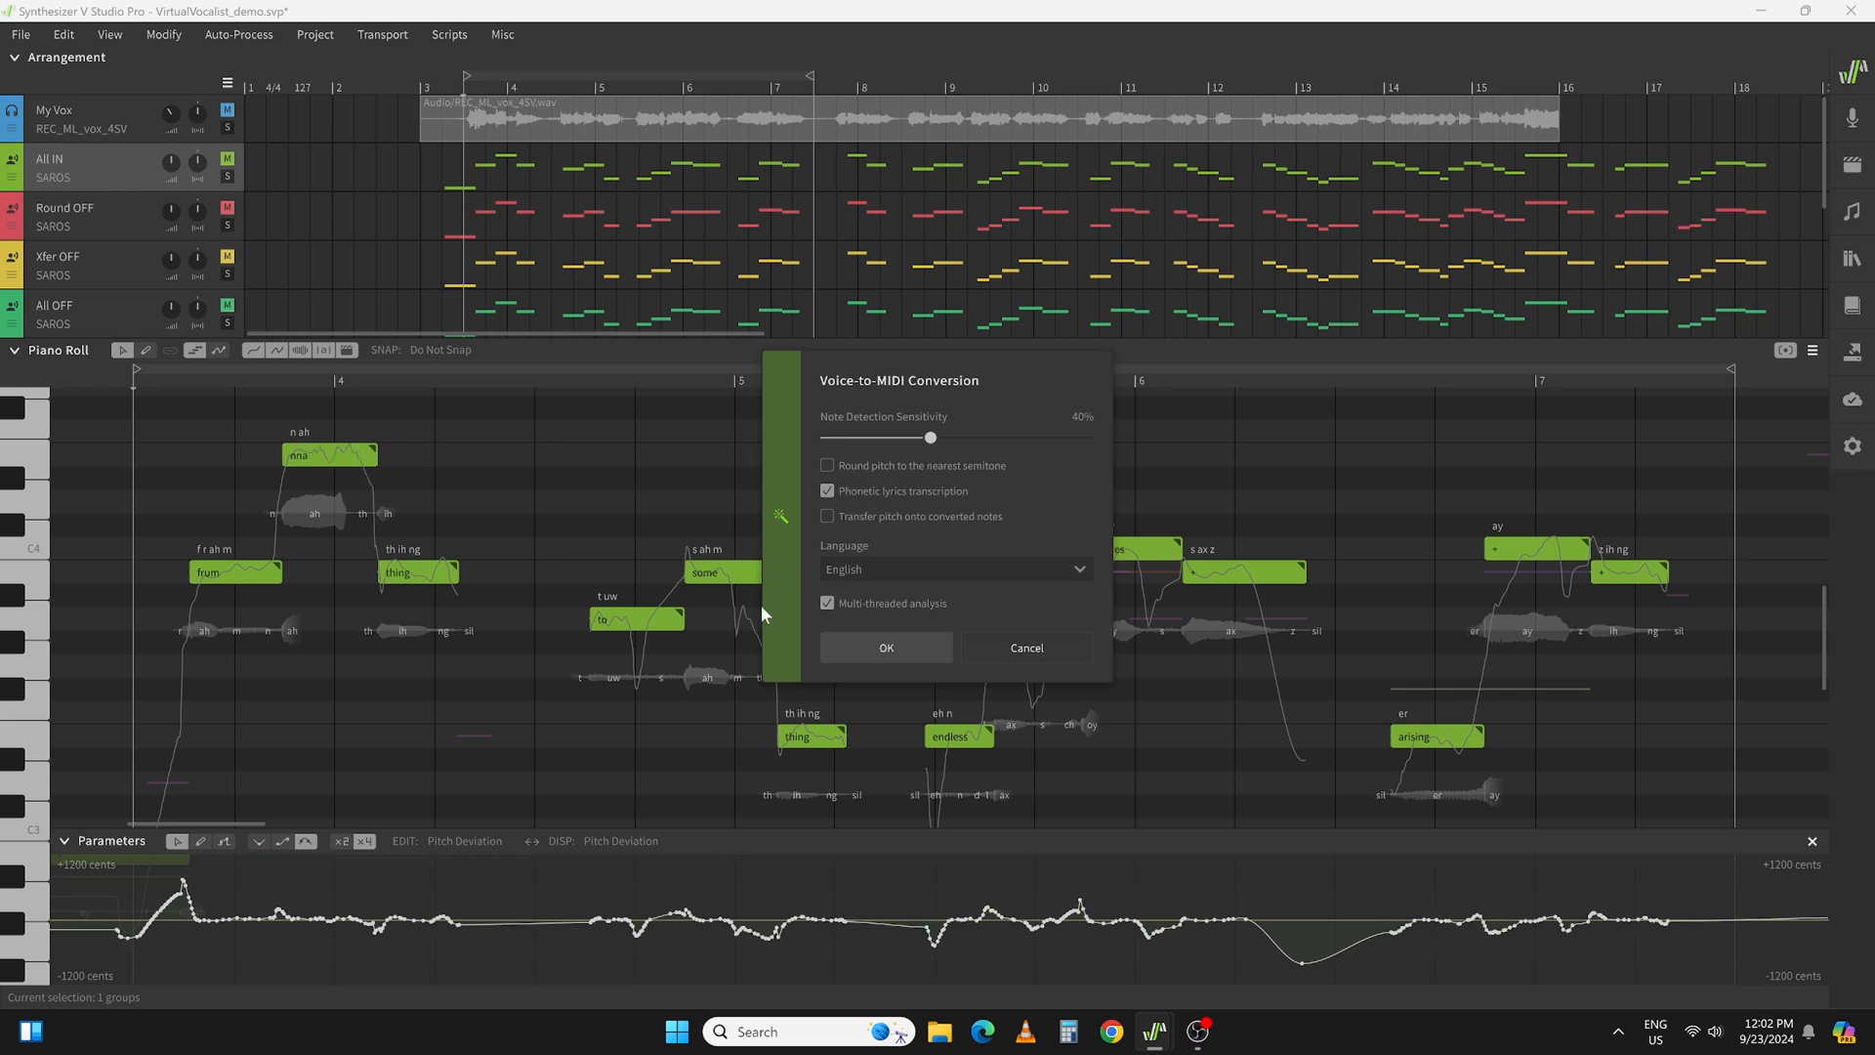
{"action": "left_click", "coordinate": [885, 647]}
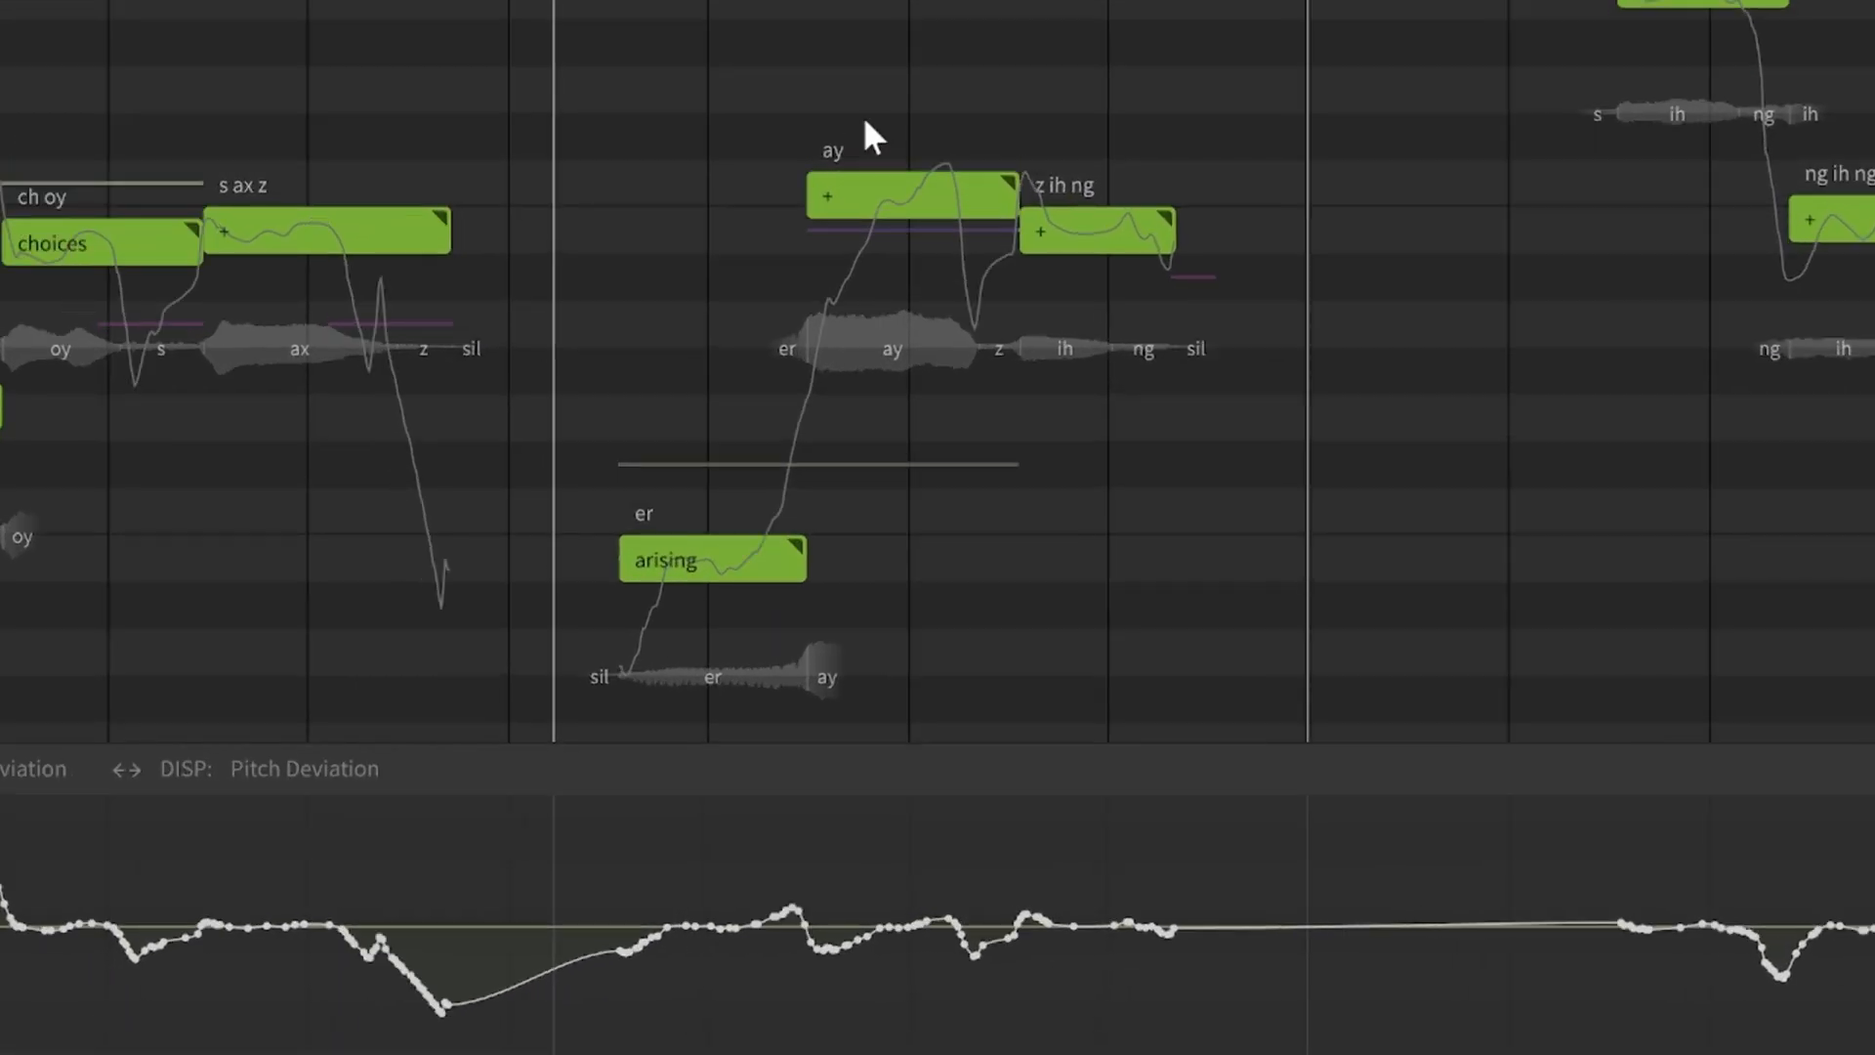
{"action": "mouse_move", "coordinate": [868, 215]}
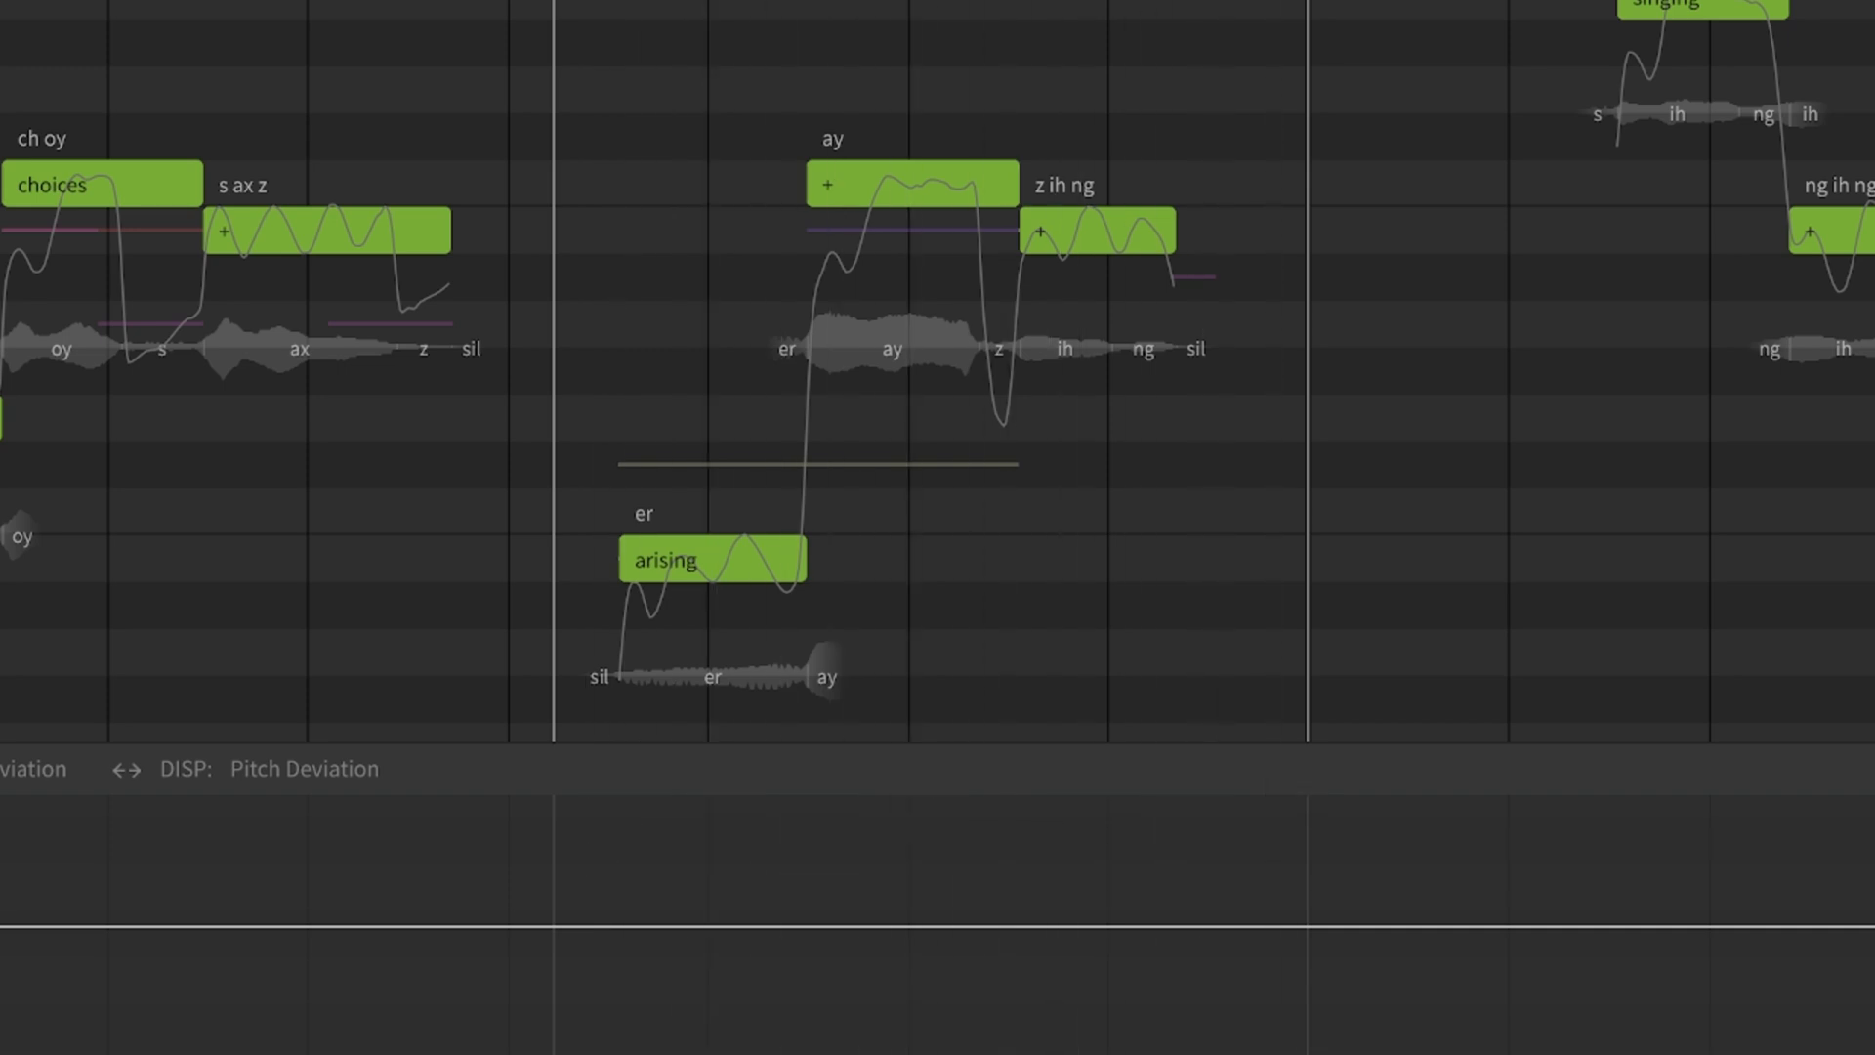
{"action": "mouse_move", "coordinate": [1082, 362]}
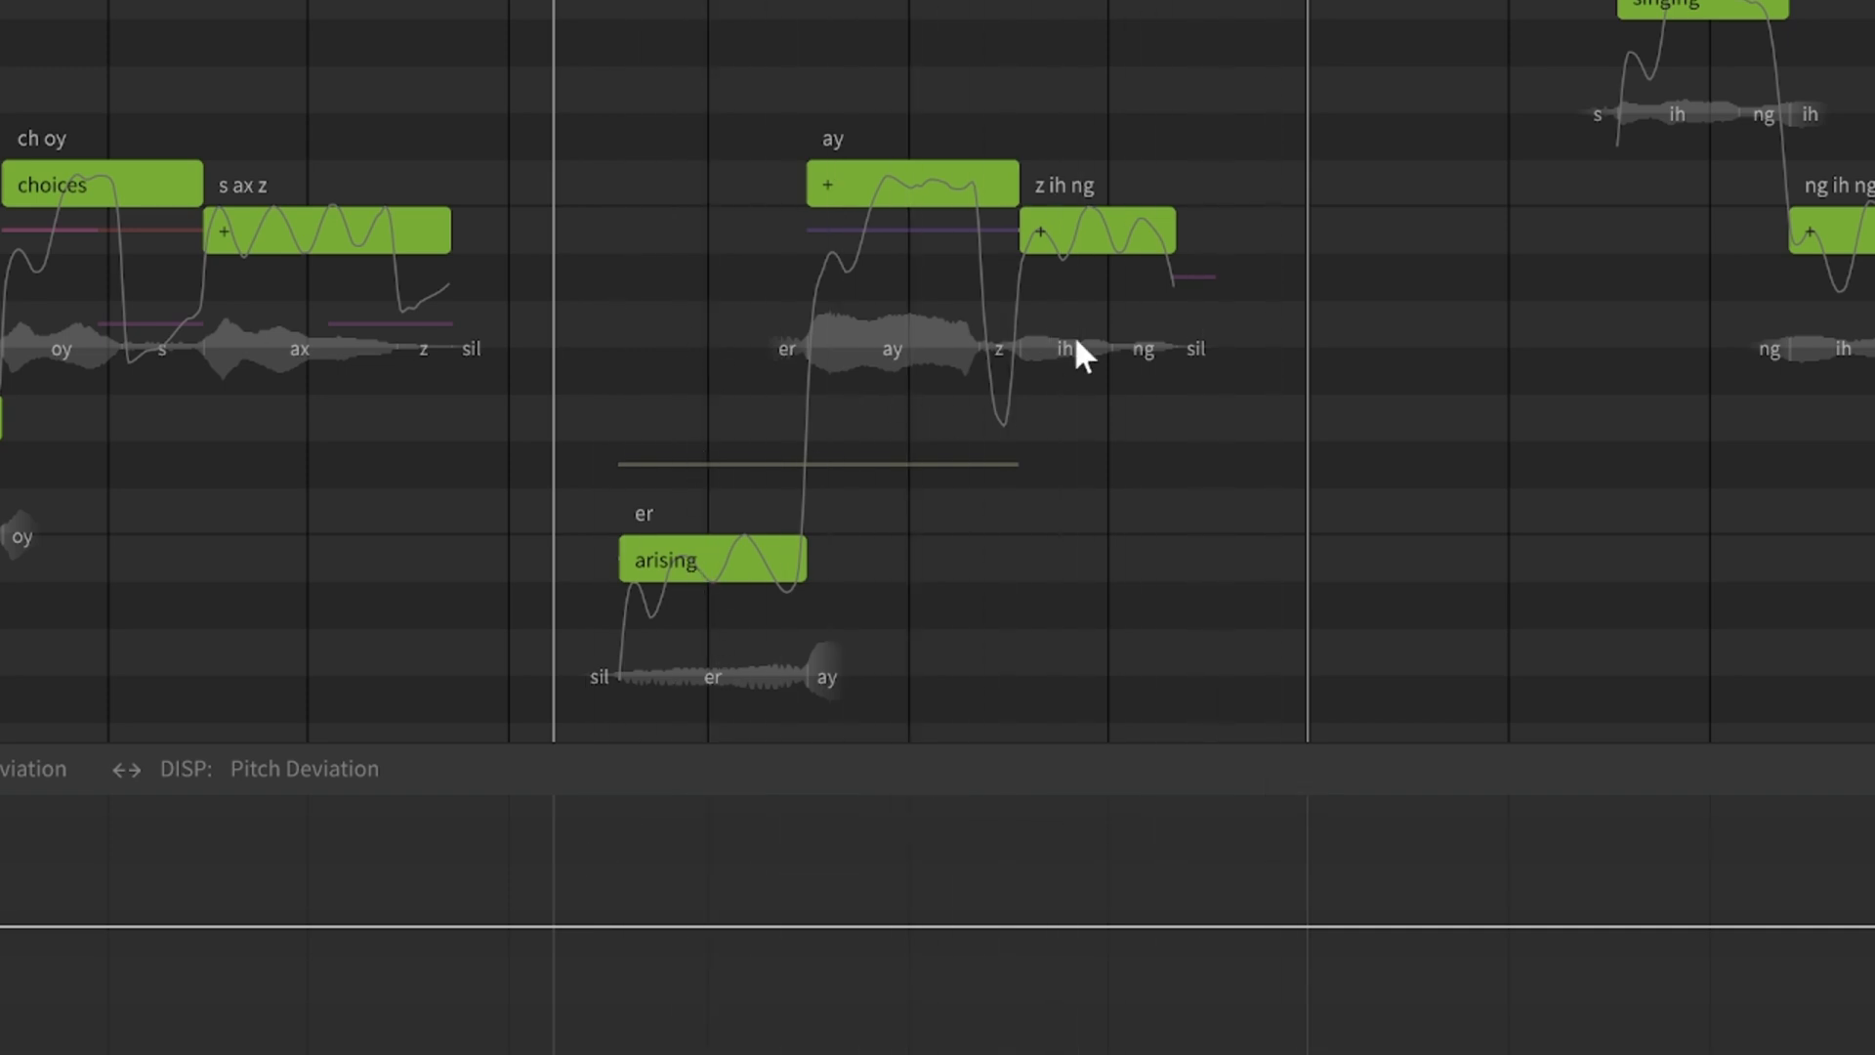
{"action": "mouse_move", "coordinate": [1099, 322]}
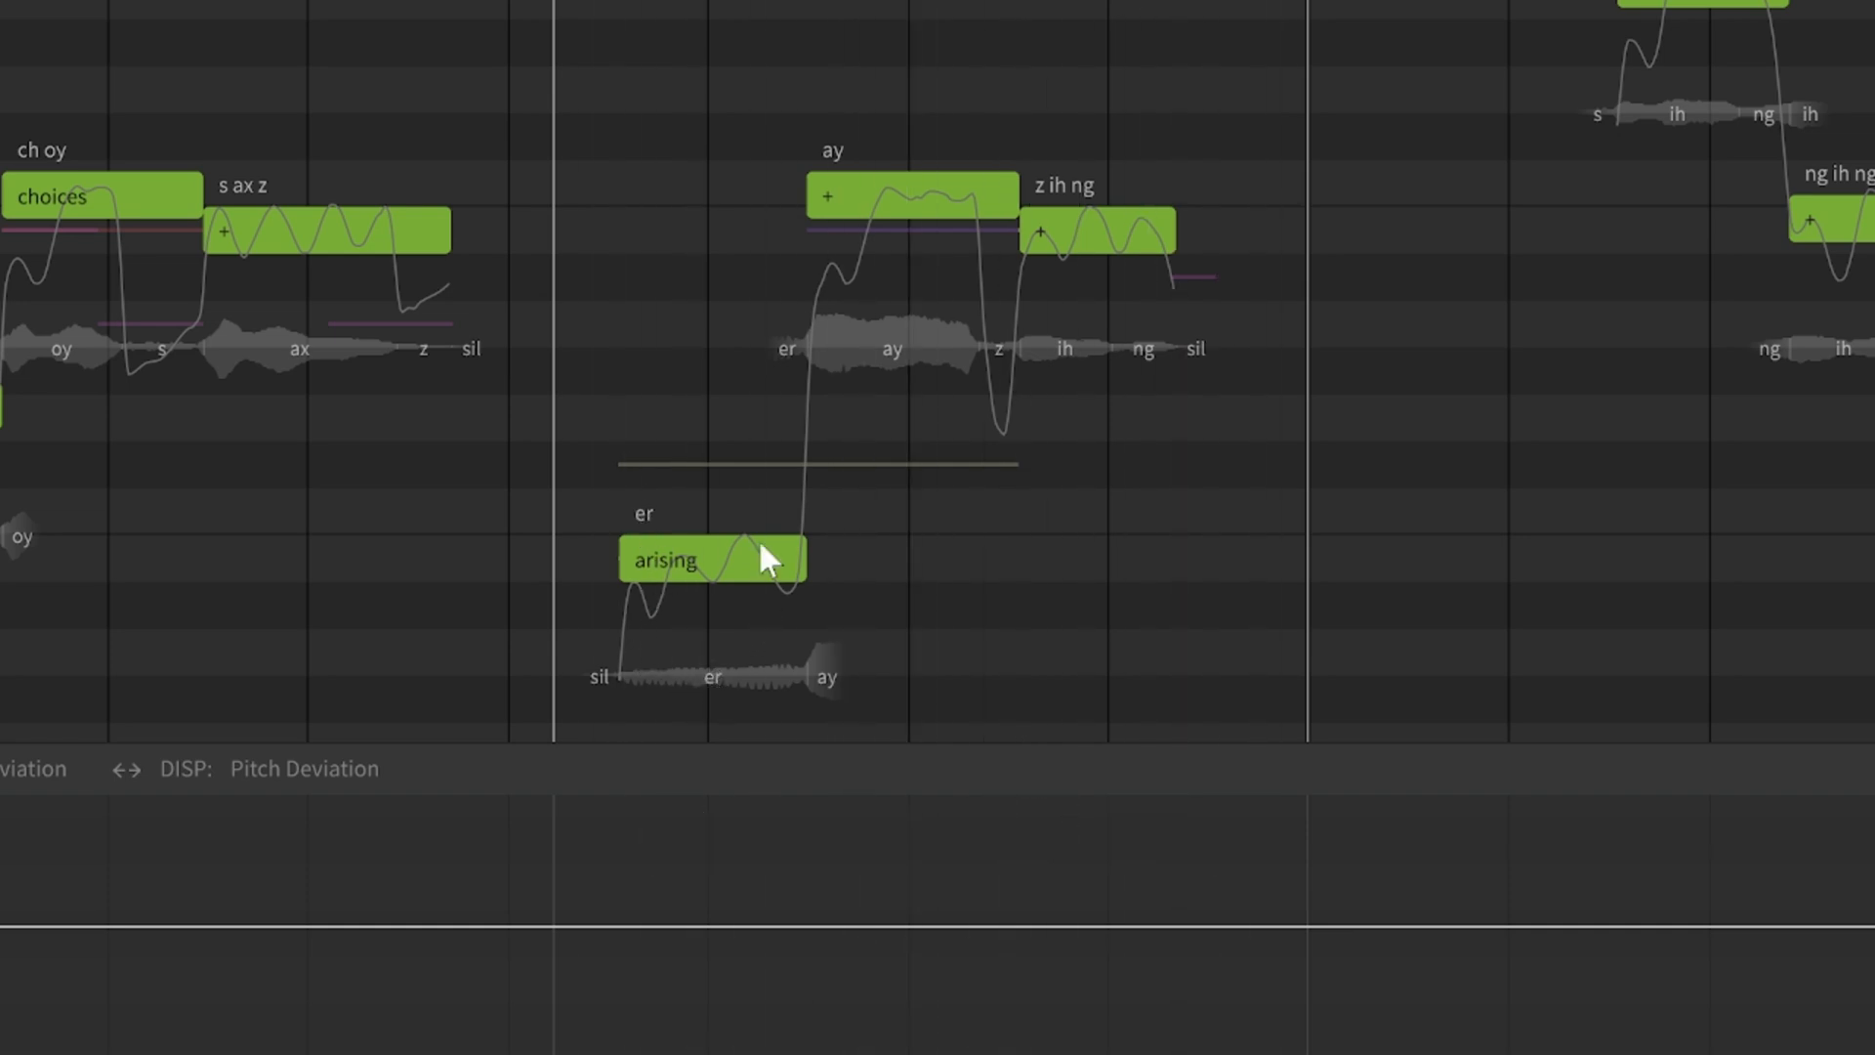
{"action": "mouse_move", "coordinate": [987, 433]}
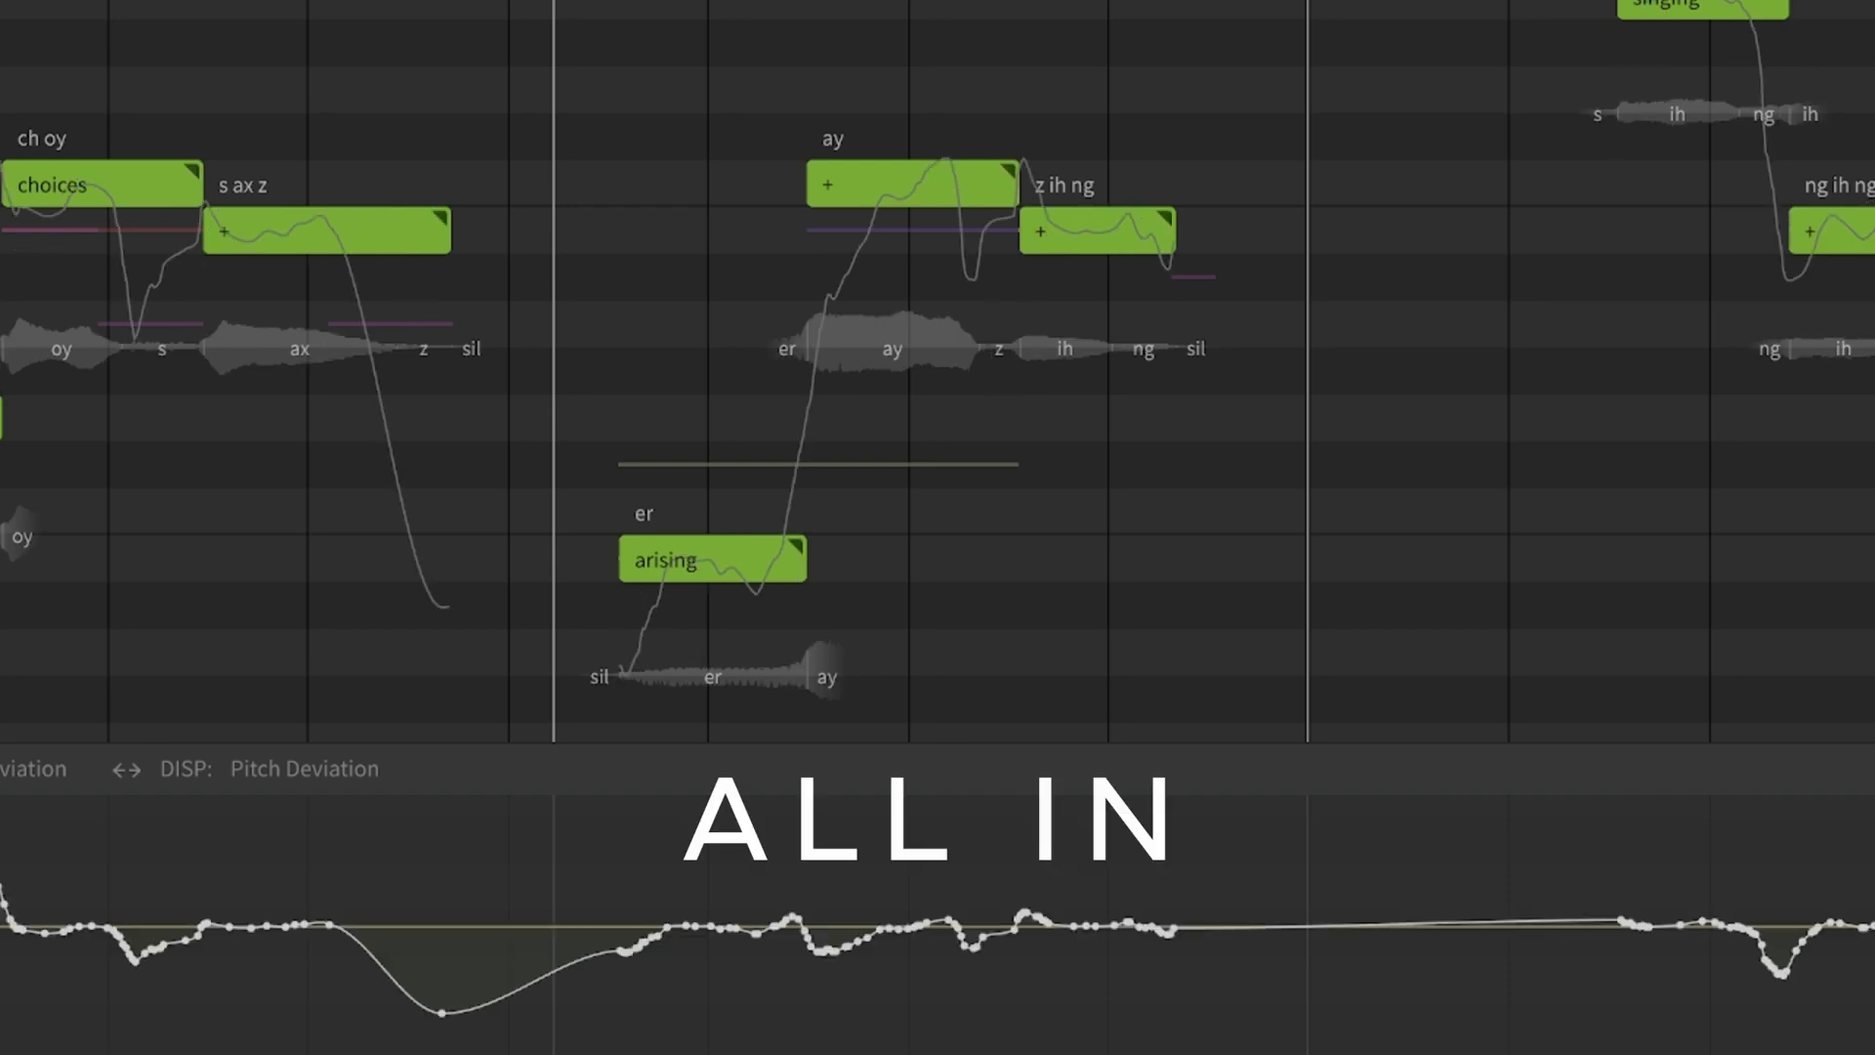
{"action": "mouse_move", "coordinate": [883, 191]}
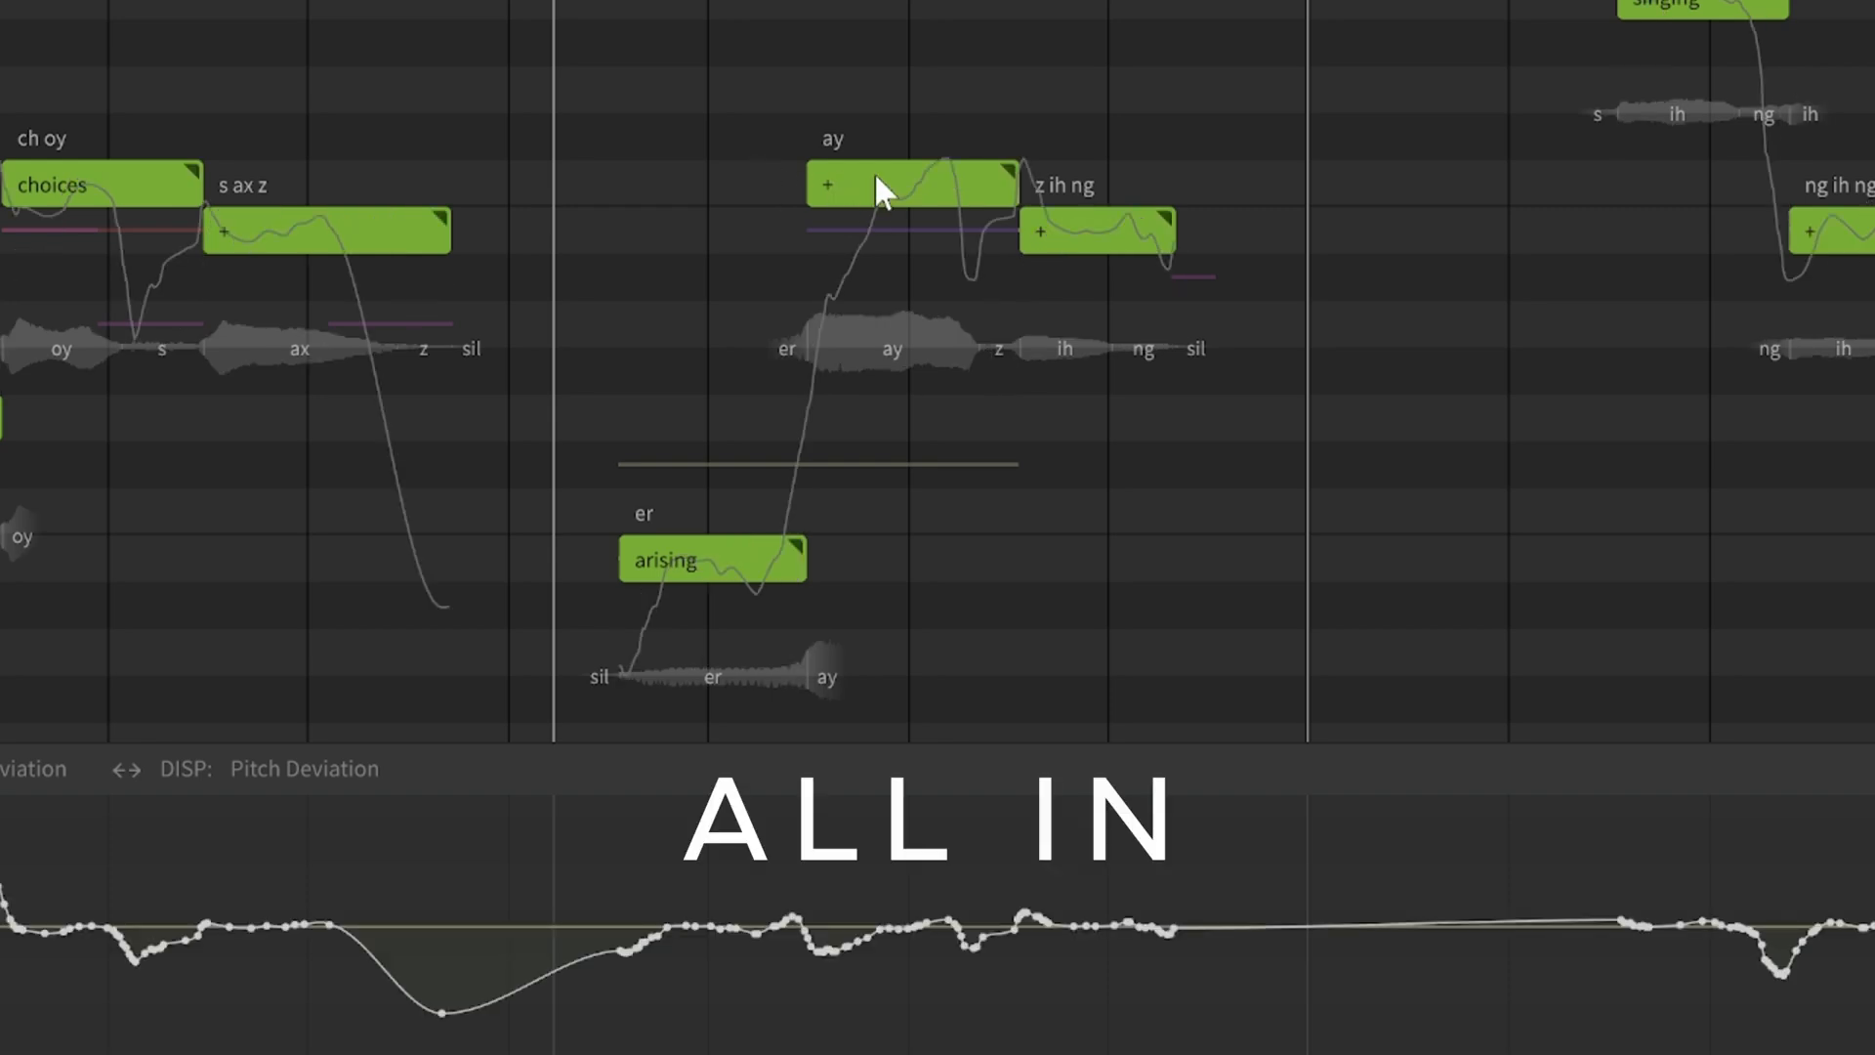
{"action": "left_click", "coordinate": [912, 185]}
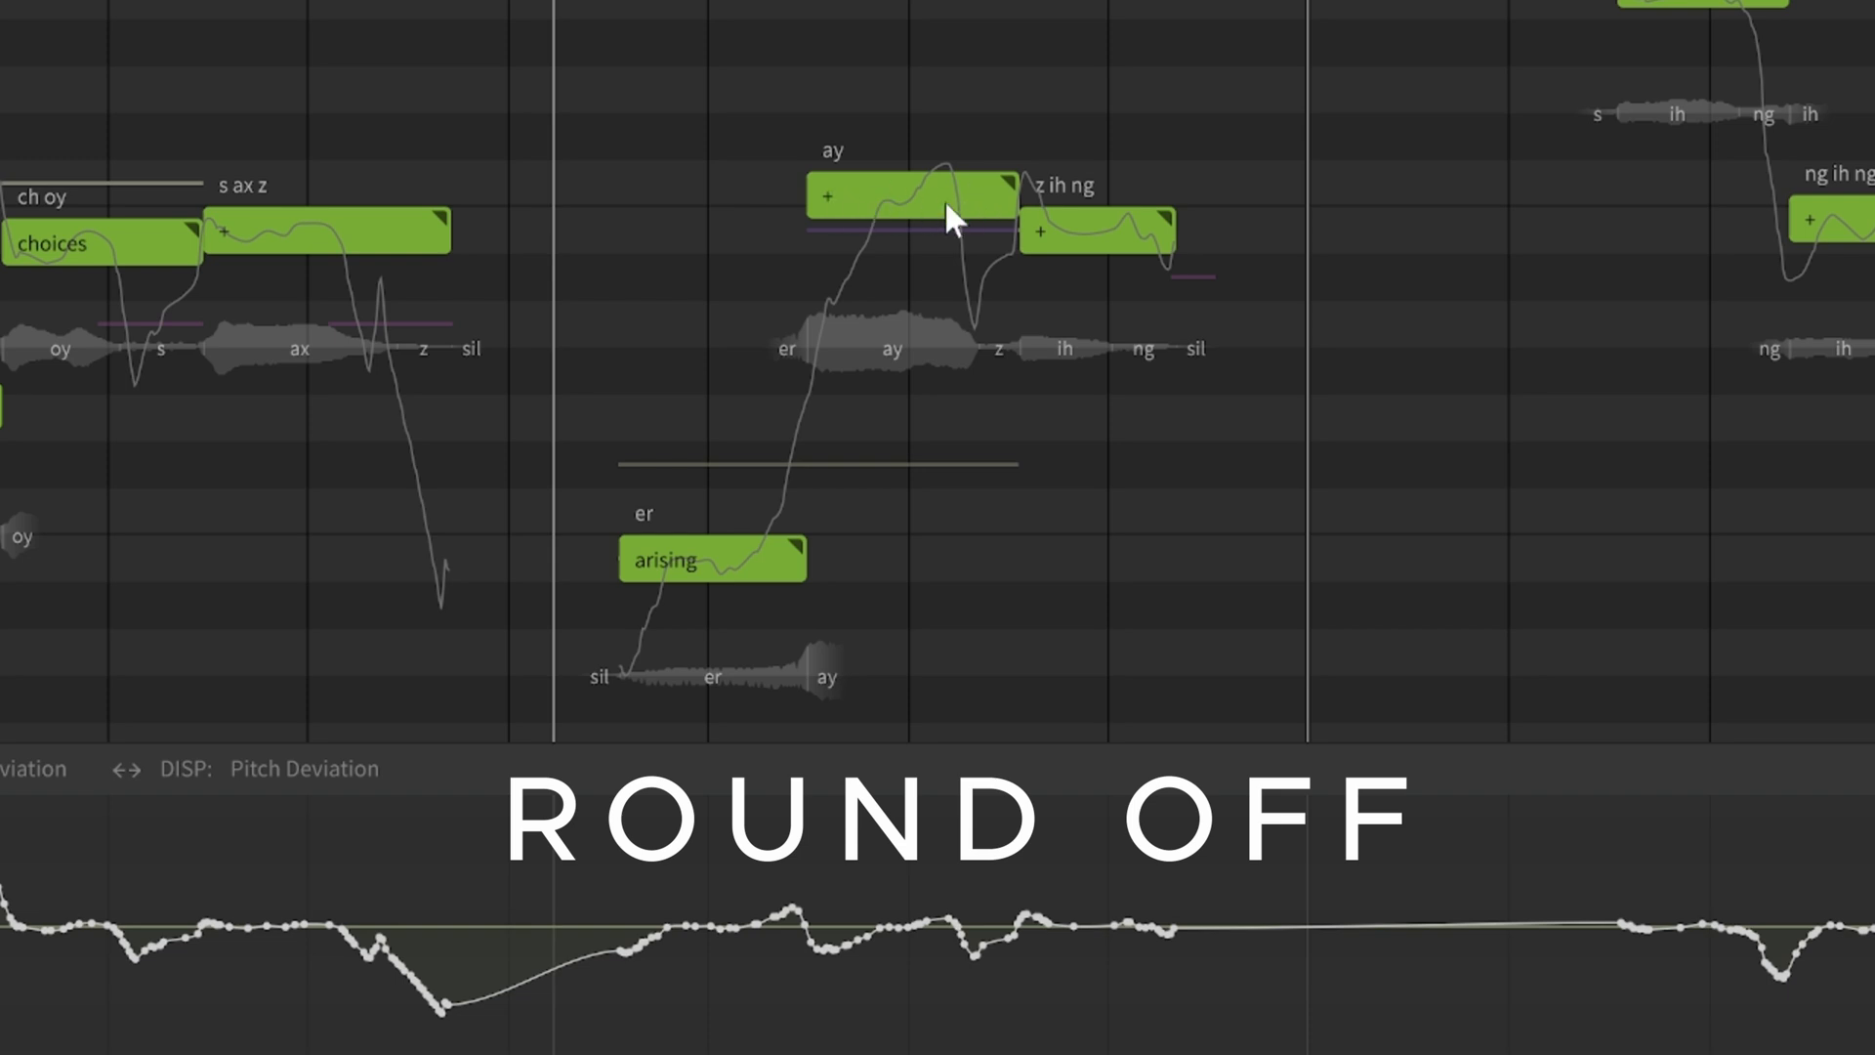
{"action": "mouse_move", "coordinate": [867, 217]}
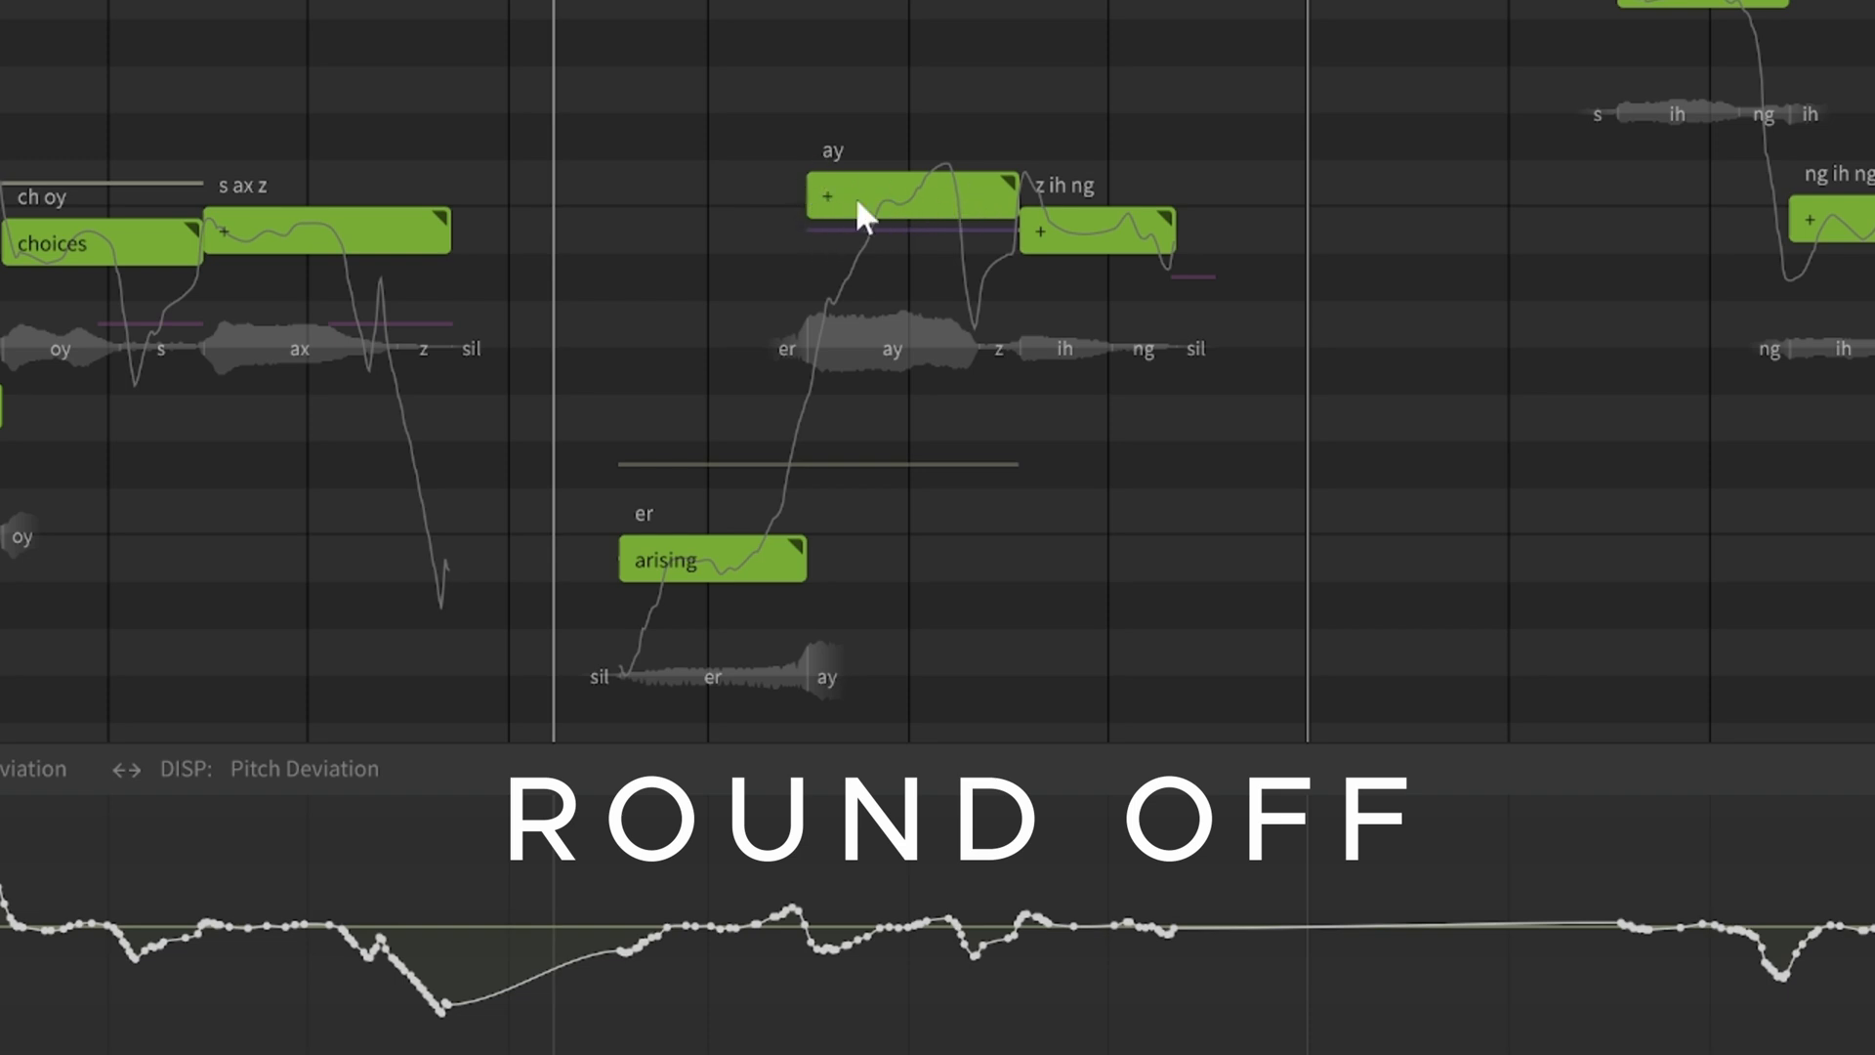
{"action": "left_click", "coordinate": [912, 195]}
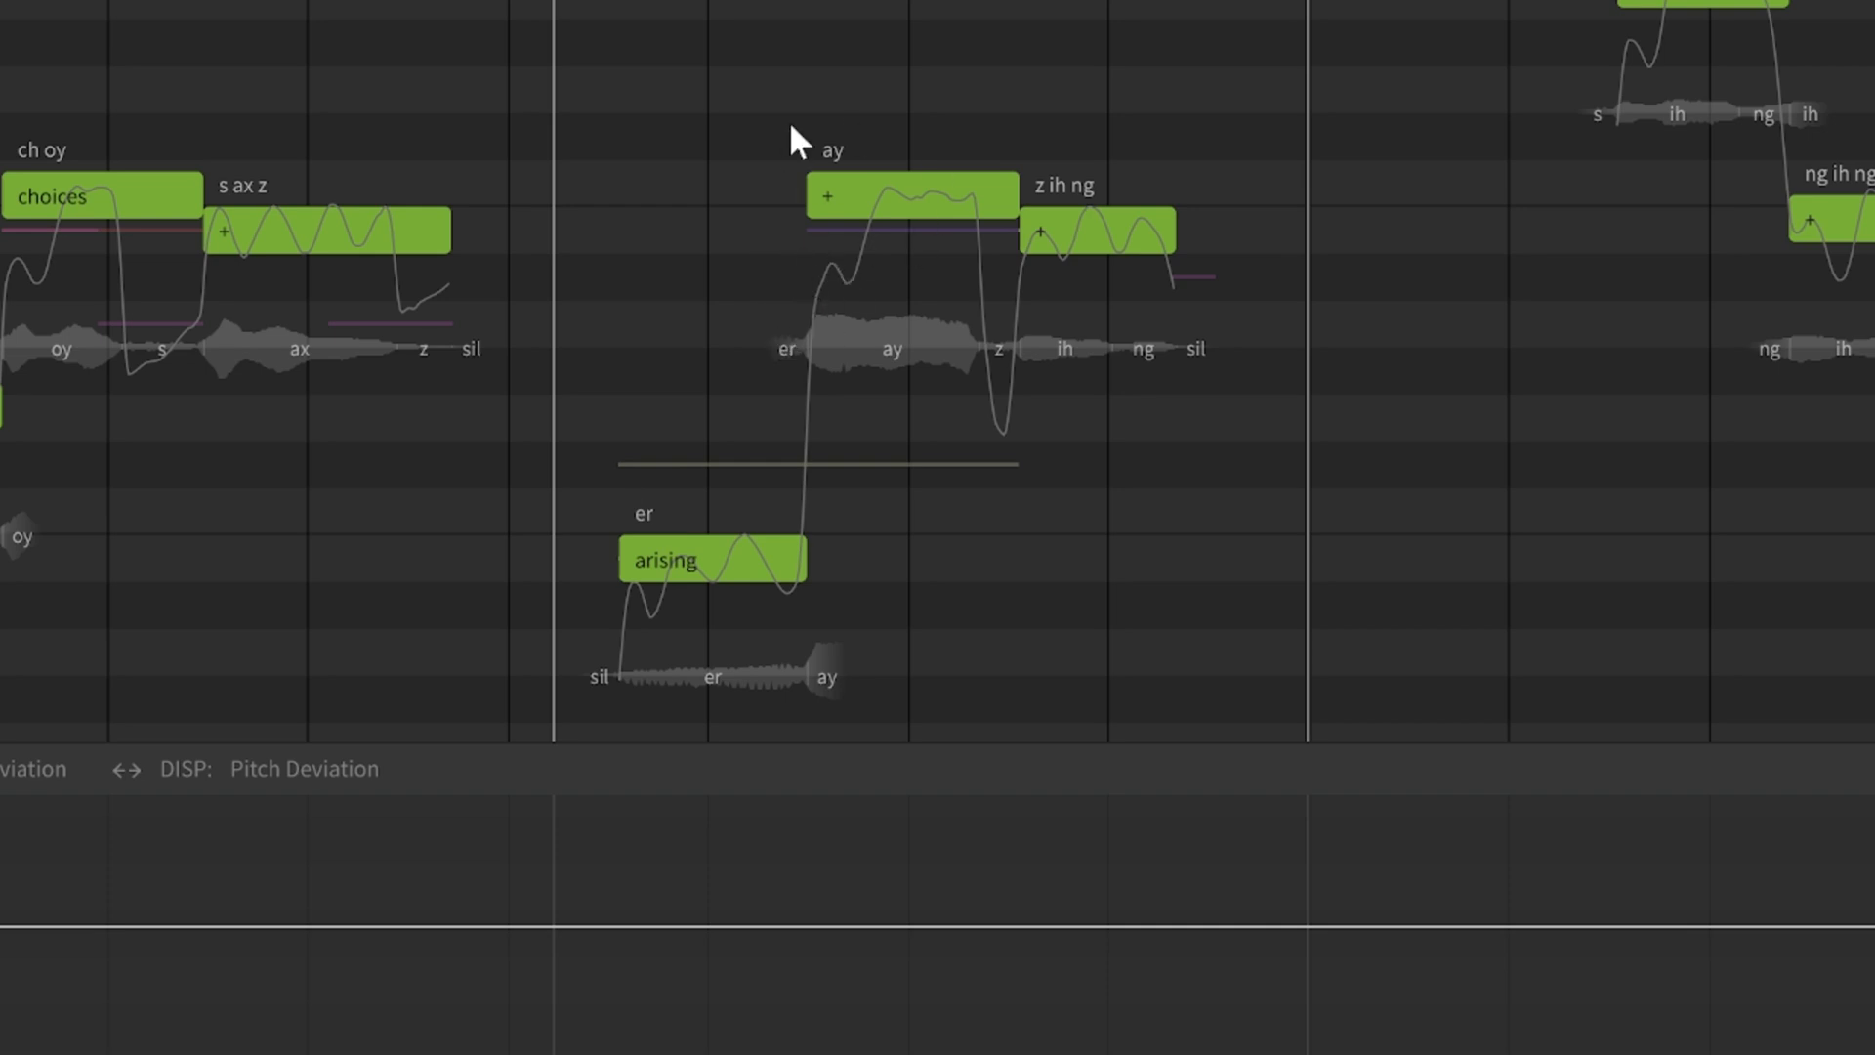
{"action": "mouse_move", "coordinate": [856, 353]}
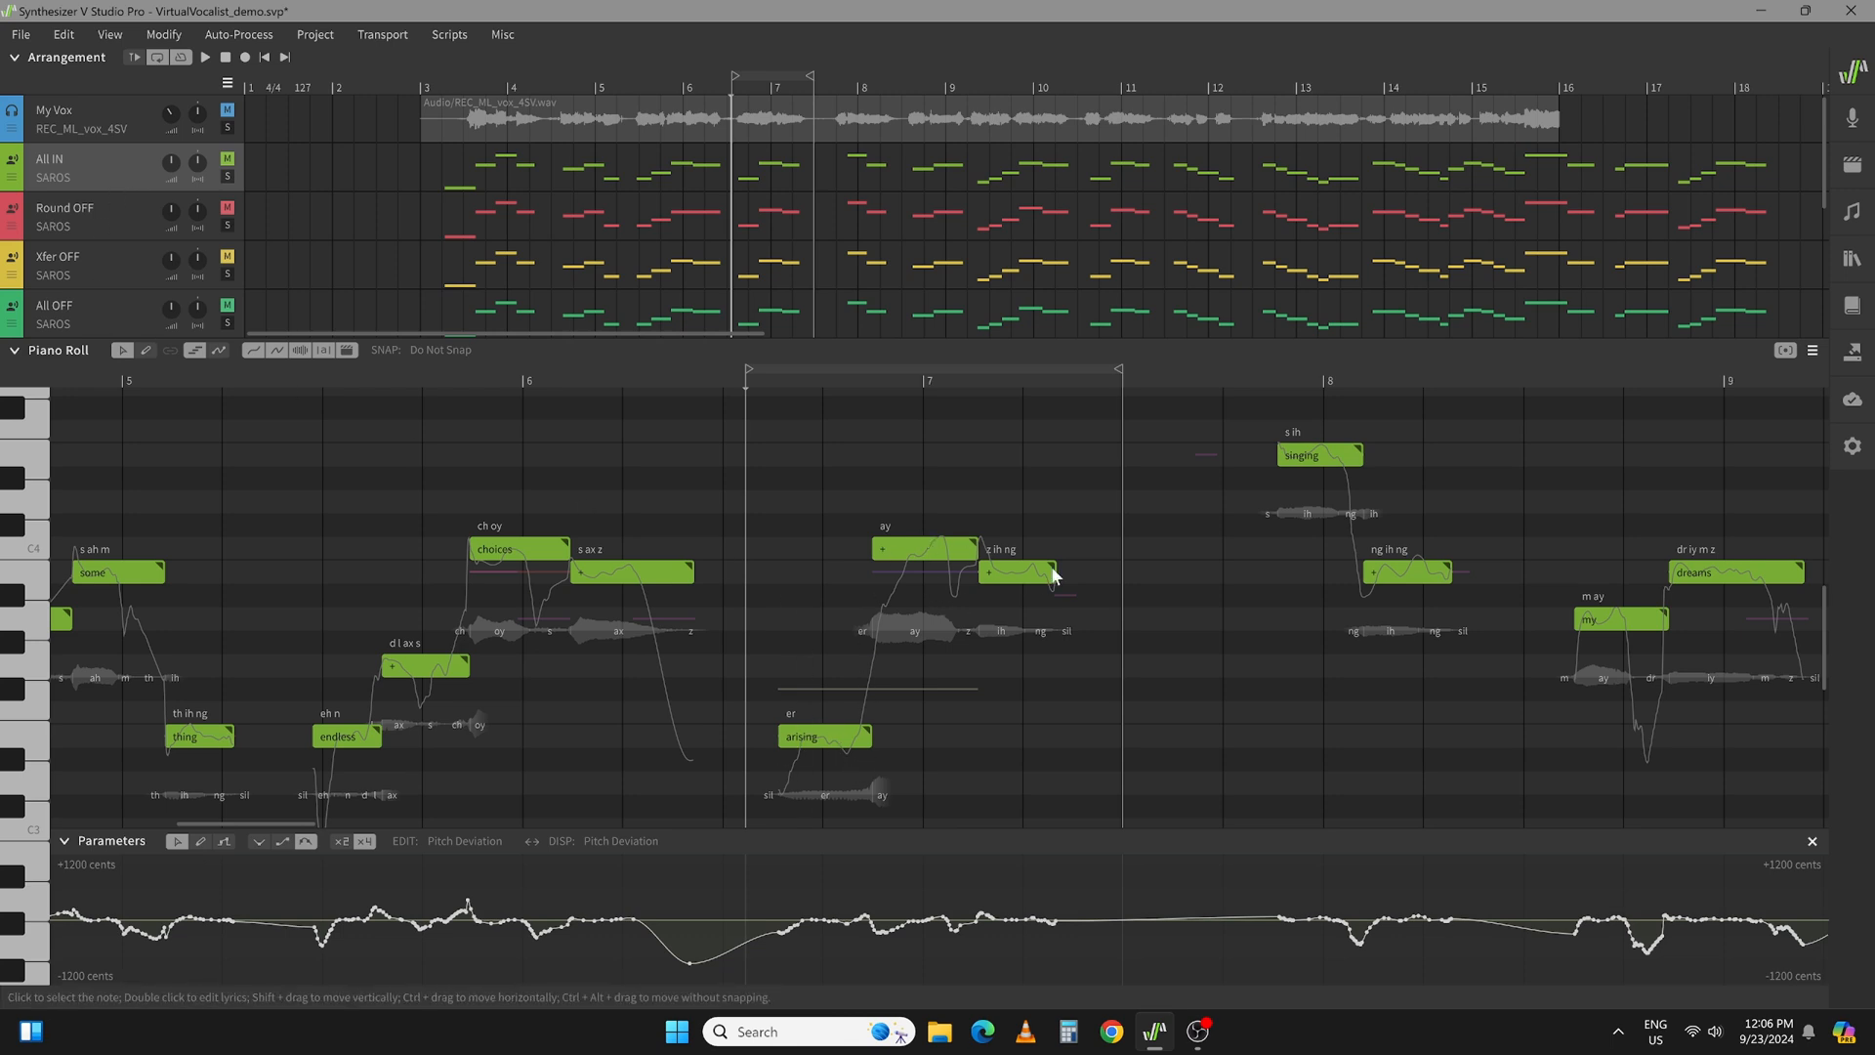
{"action": "mouse_move", "coordinate": [852, 578]}
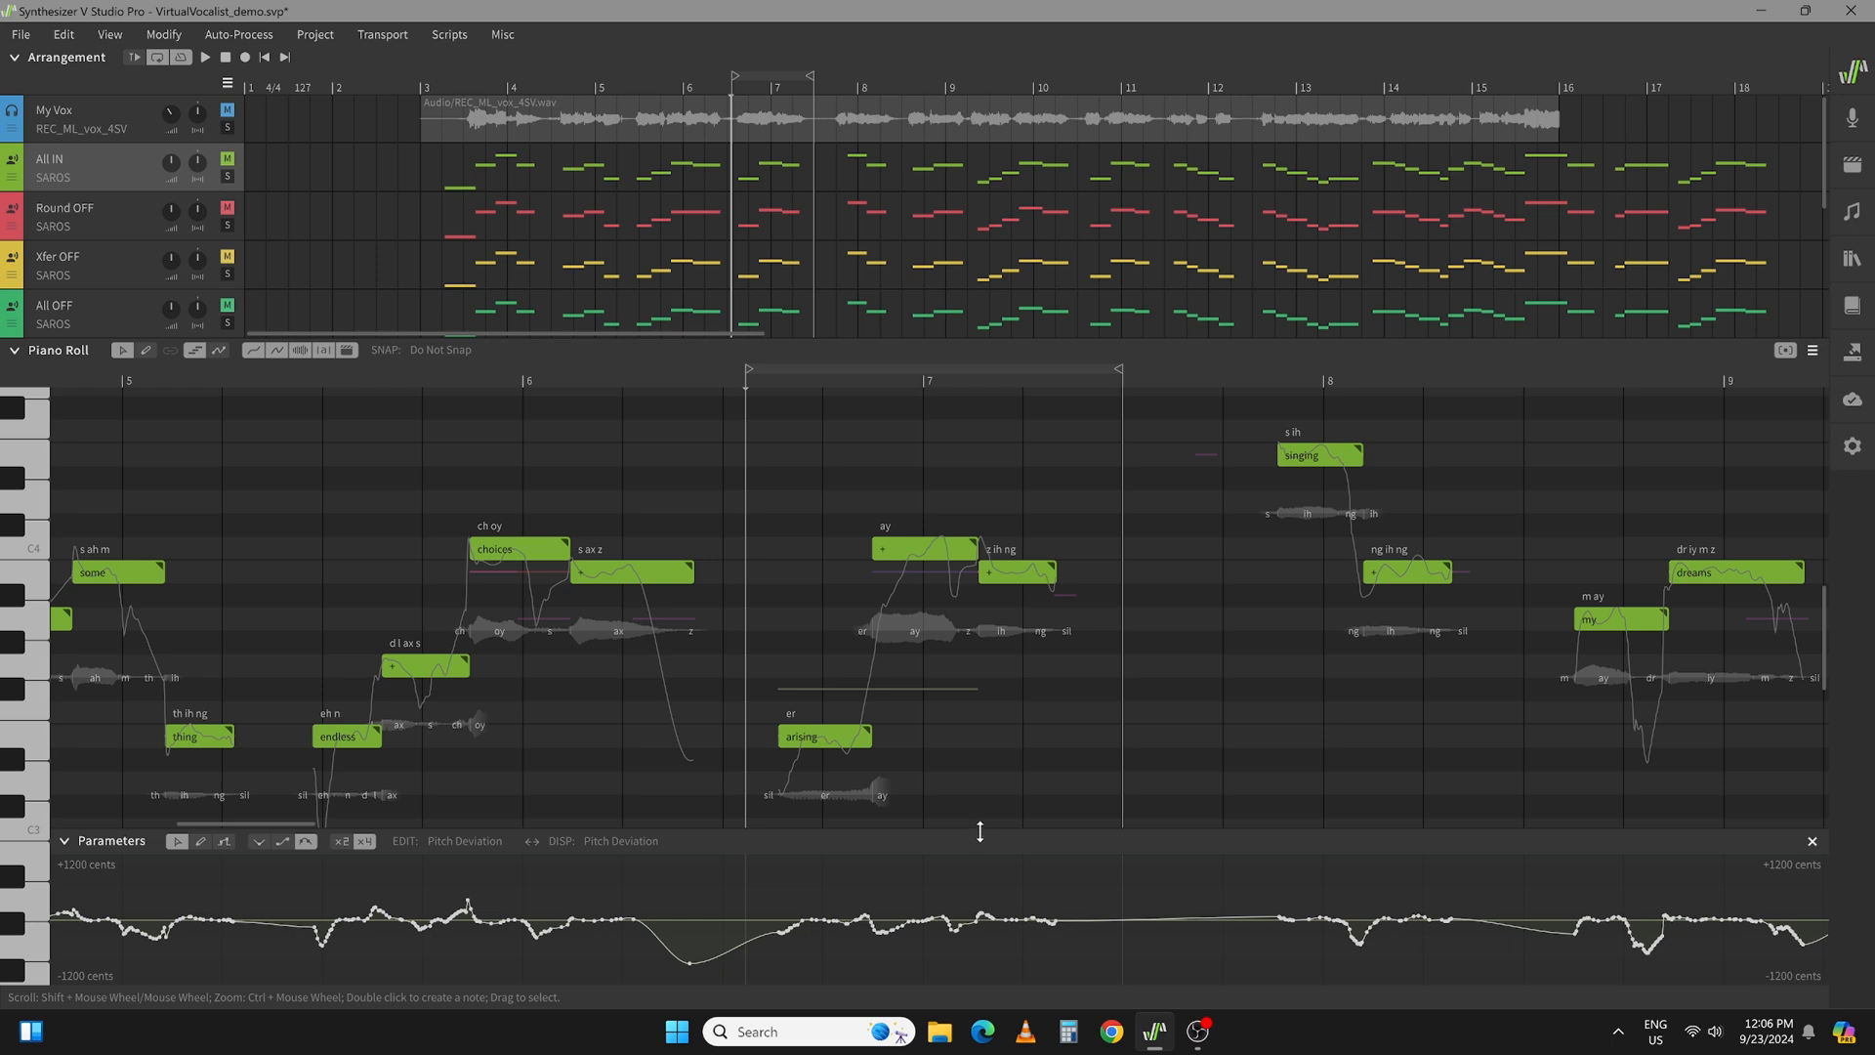
{"action": "mouse_move", "coordinate": [905, 563]}
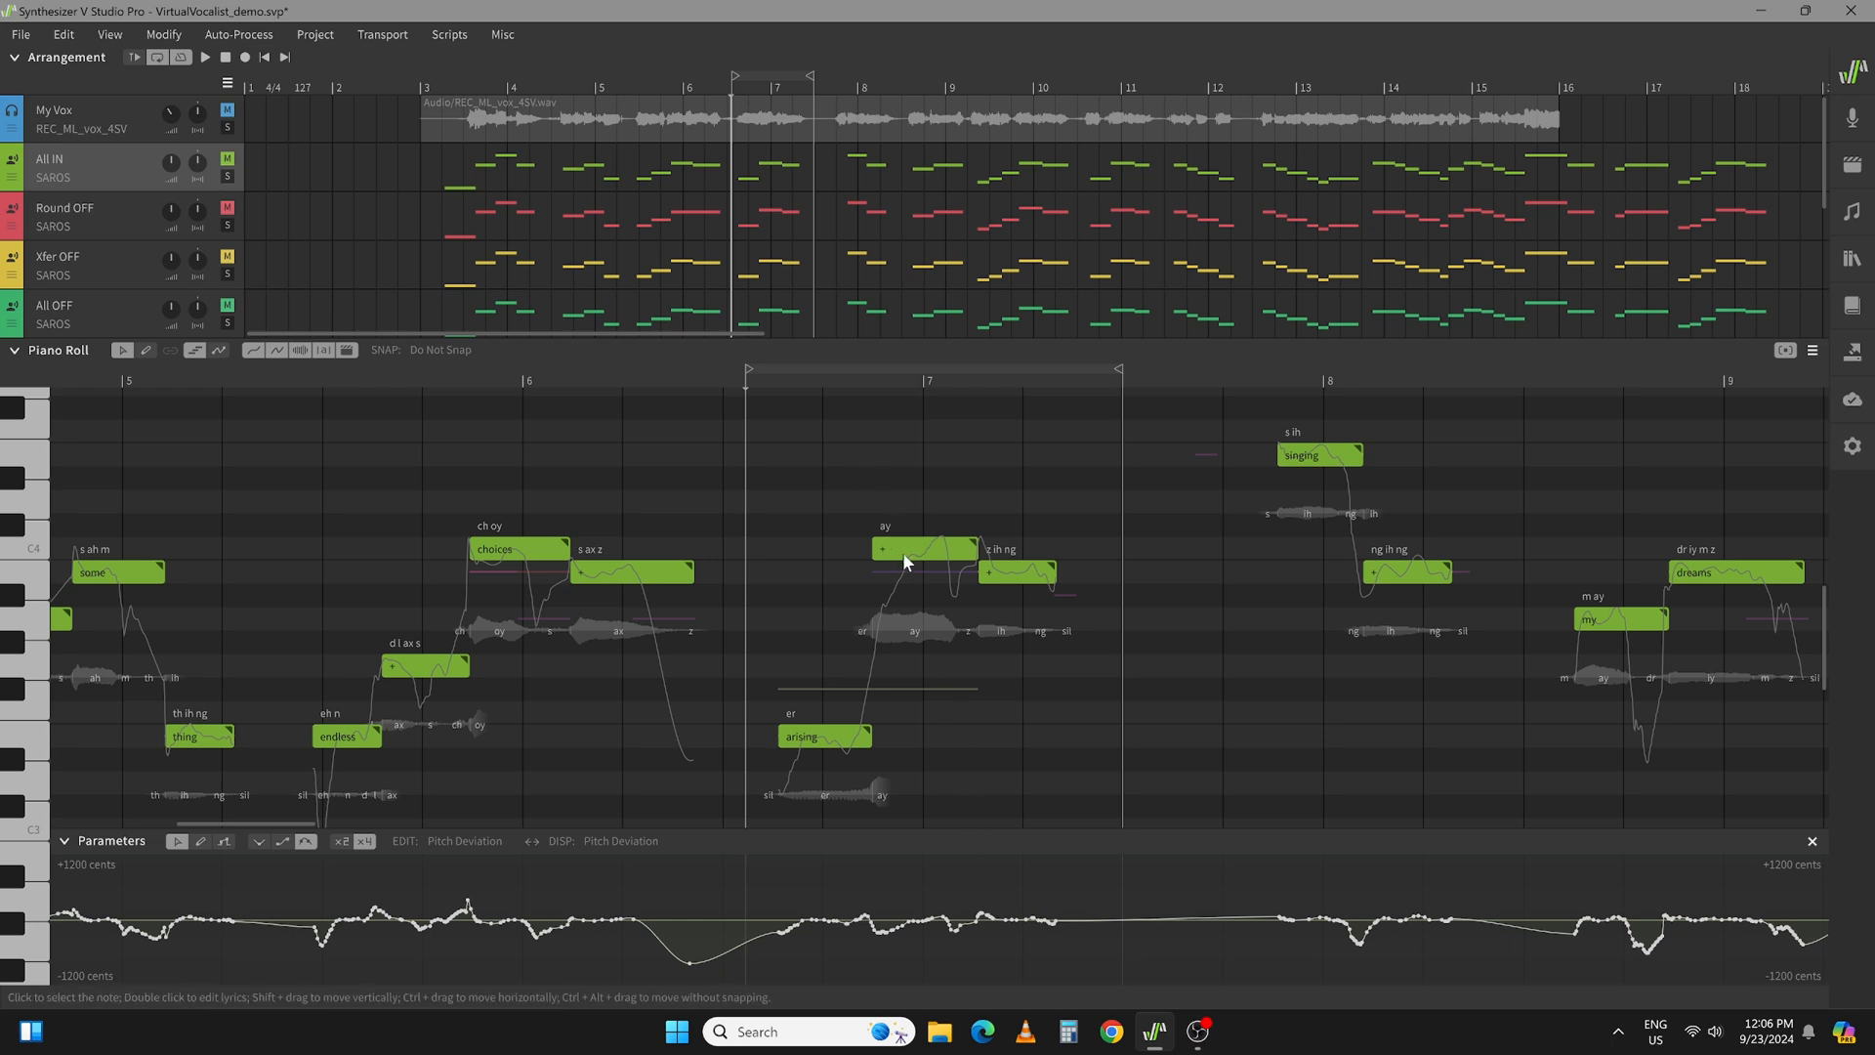
{"action": "mouse_move", "coordinate": [906, 596]}
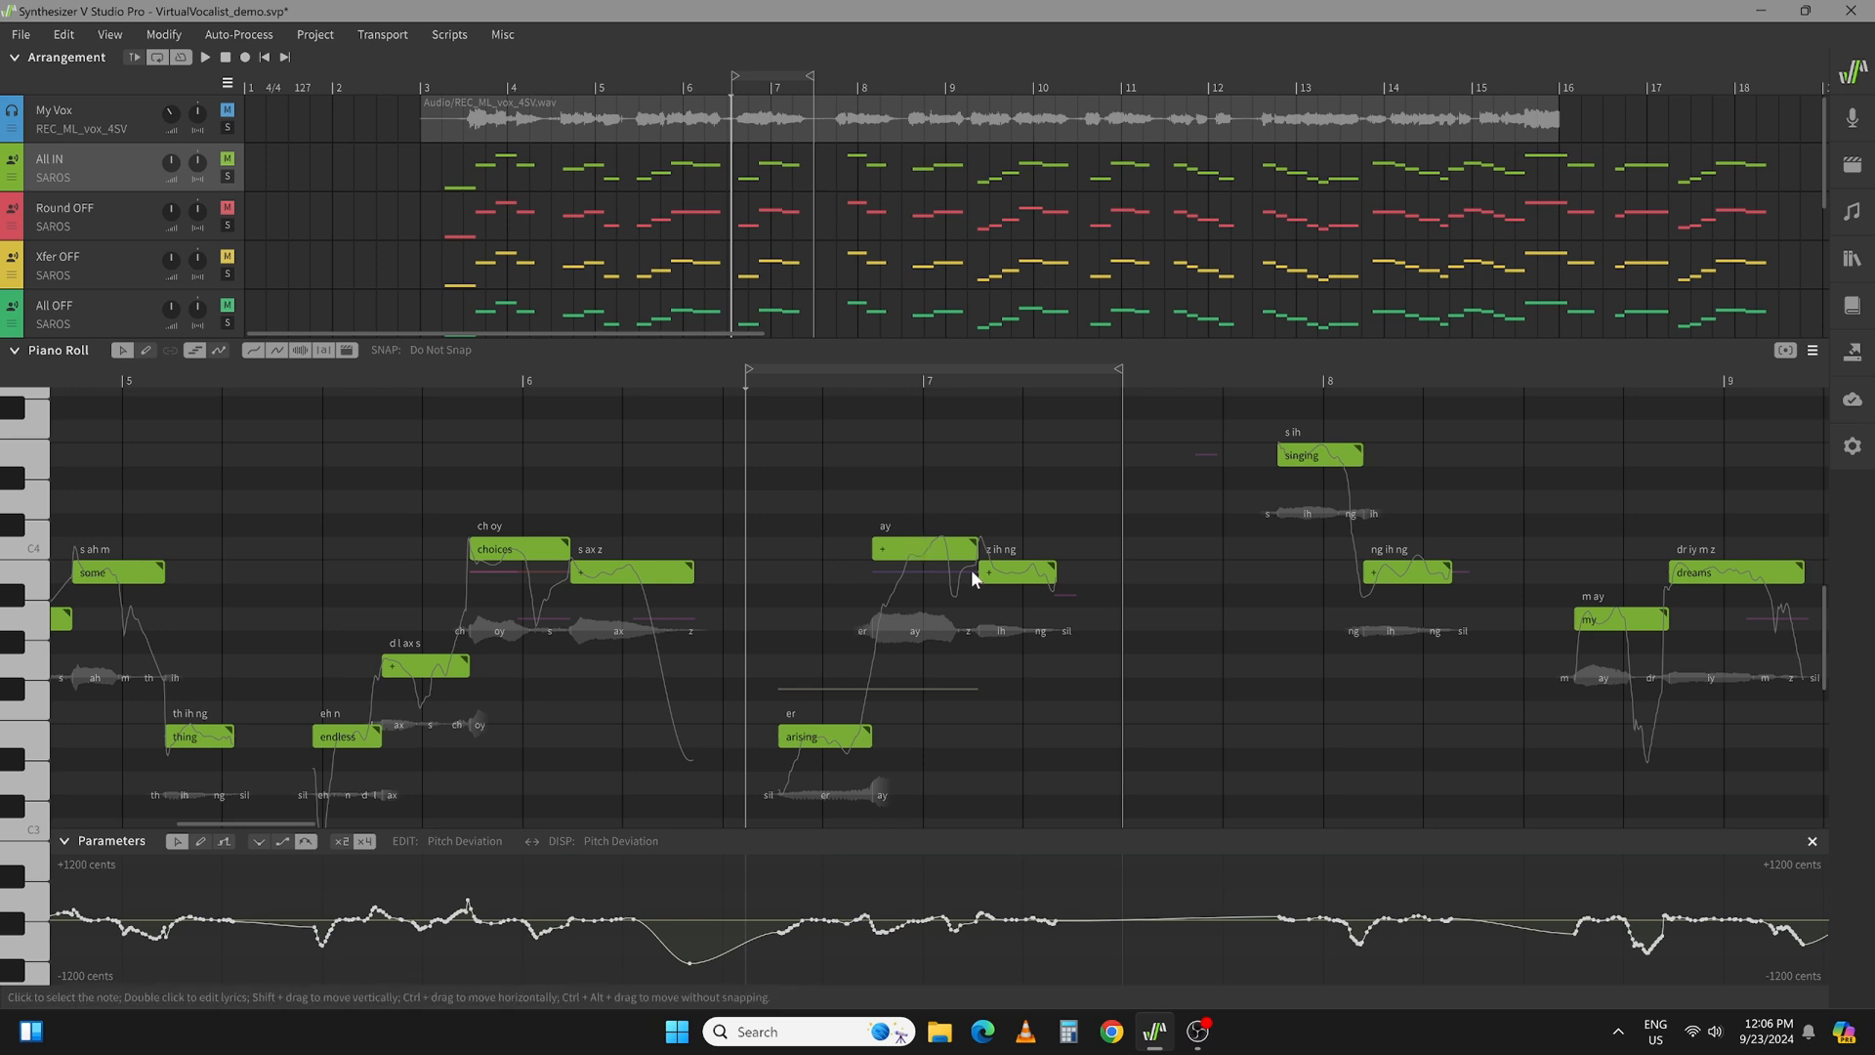
{"action": "mouse_move", "coordinate": [900, 703]}
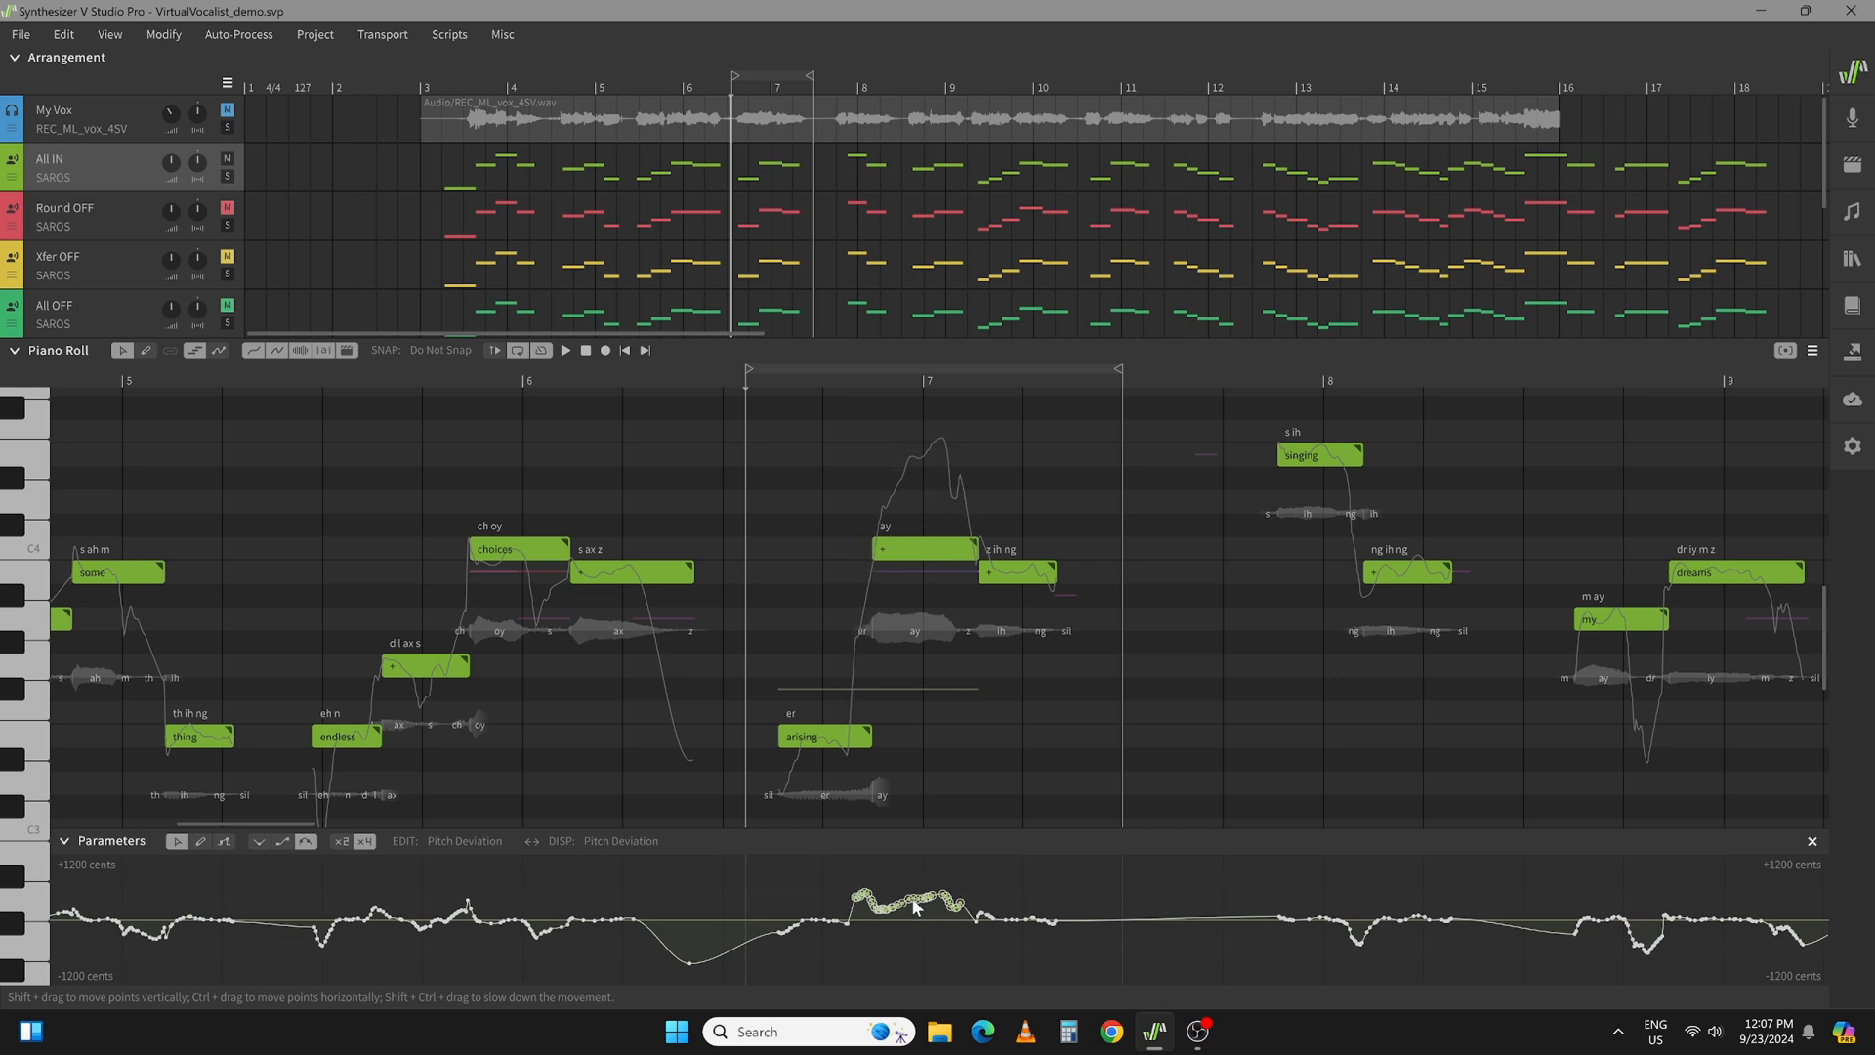
- Play back the raised pitch deviation under the 'ay' note after 'arising'
{"action": "left_click", "coordinate": [566, 350]}
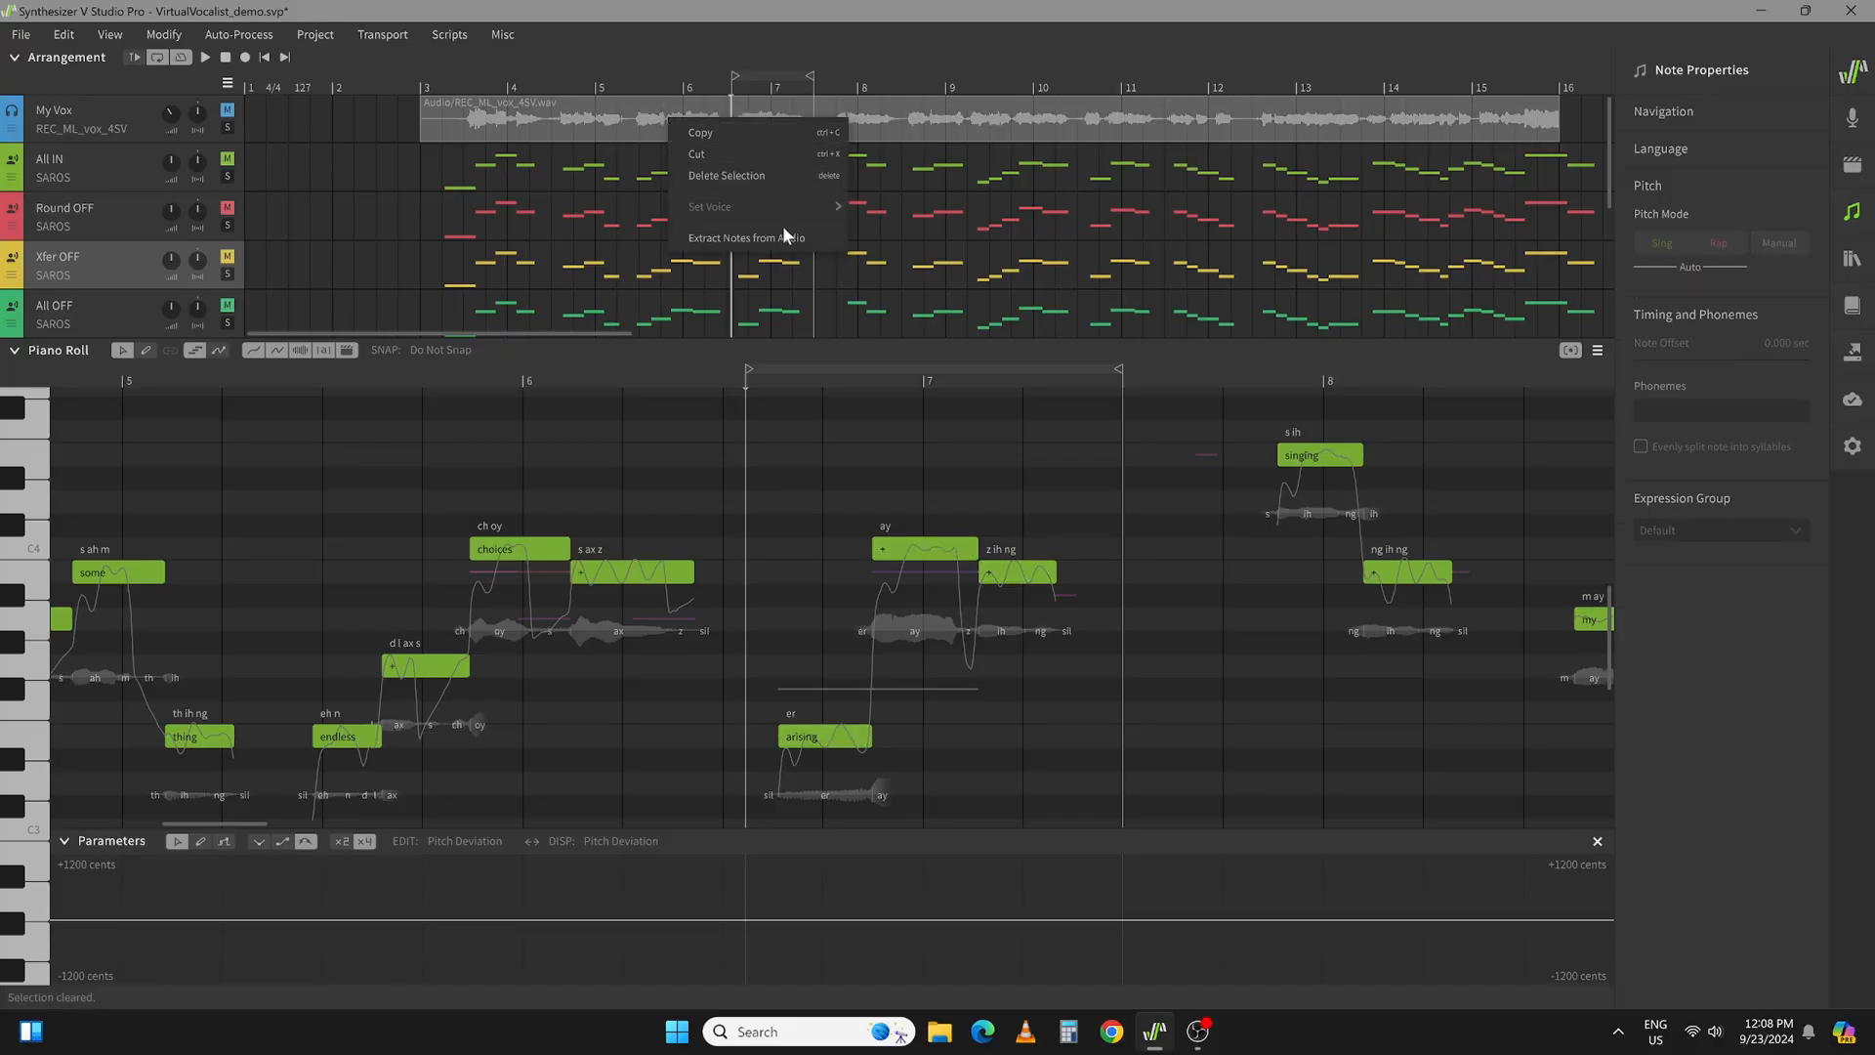
- Extract Notes from Audio with the Note Detection Sensitivity slider pushed up toward its maximum
{"action": "left_click", "coordinate": [745, 236]}
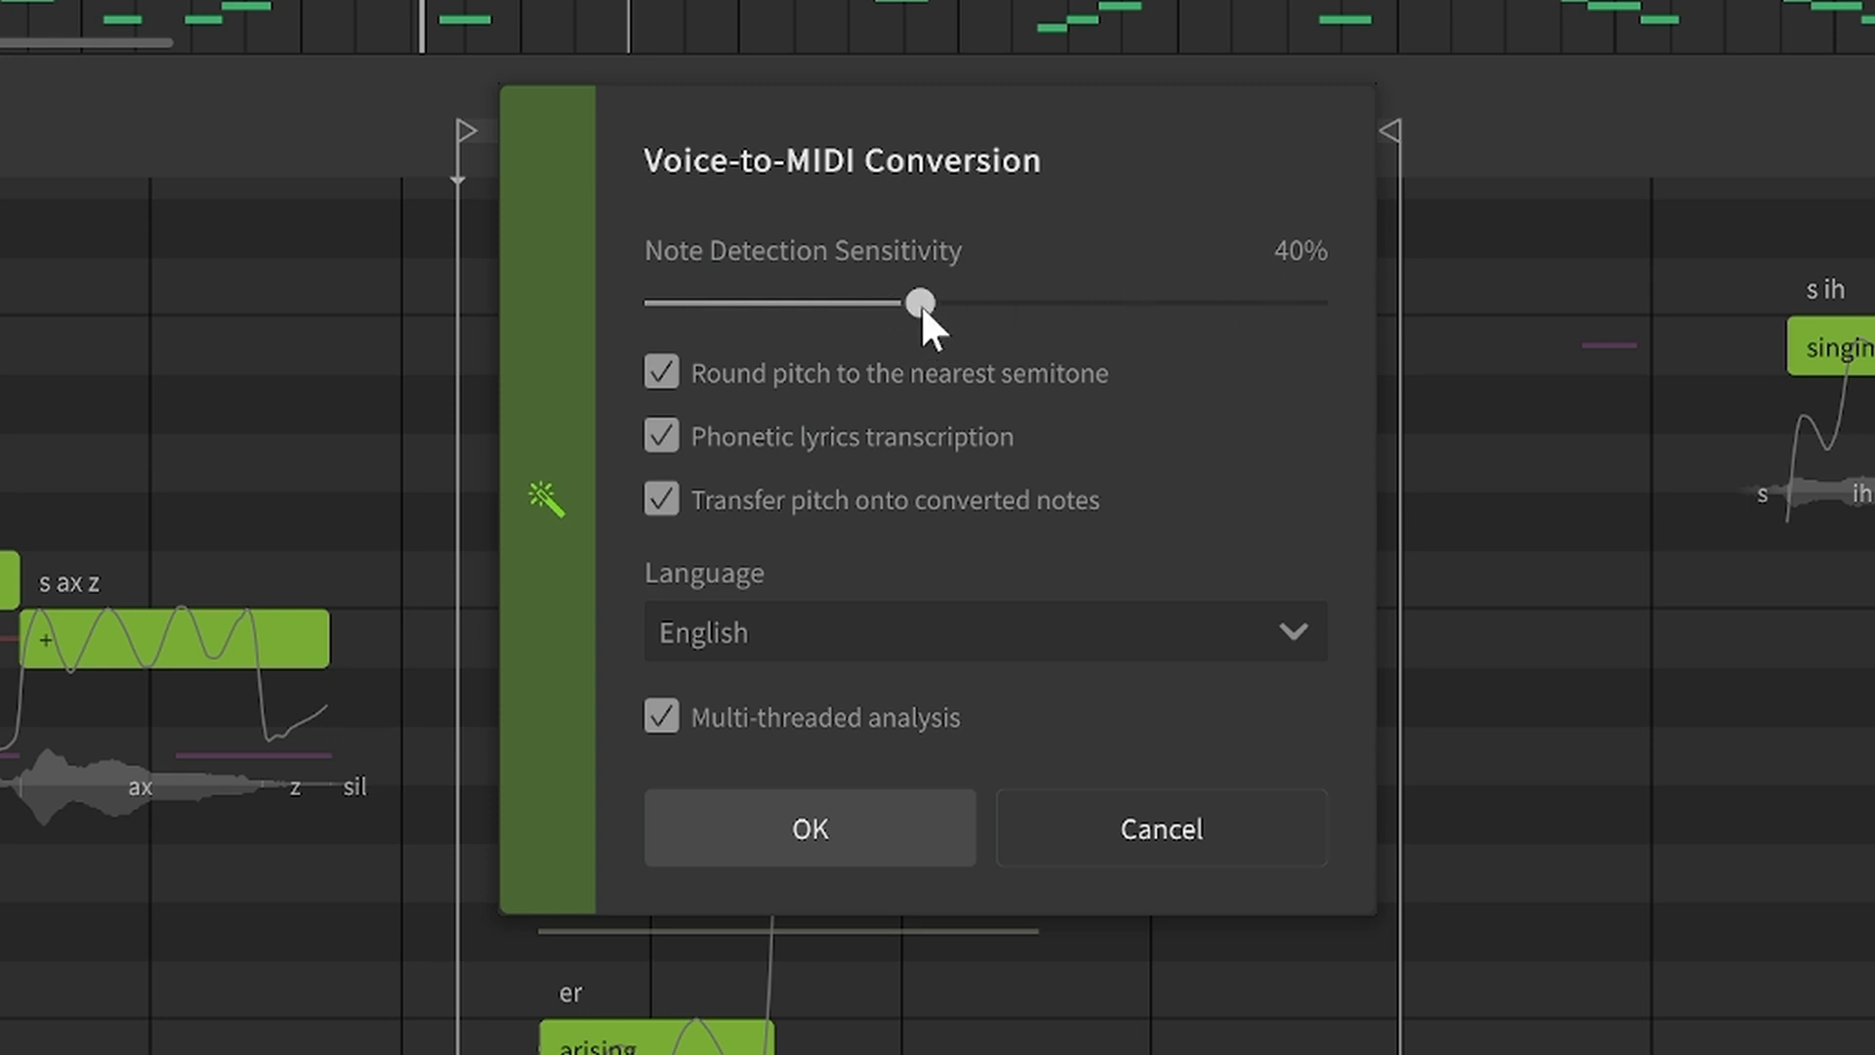
{"action": "left_click_drag", "start_coordinate": [920, 303], "coordinate": [985, 303]}
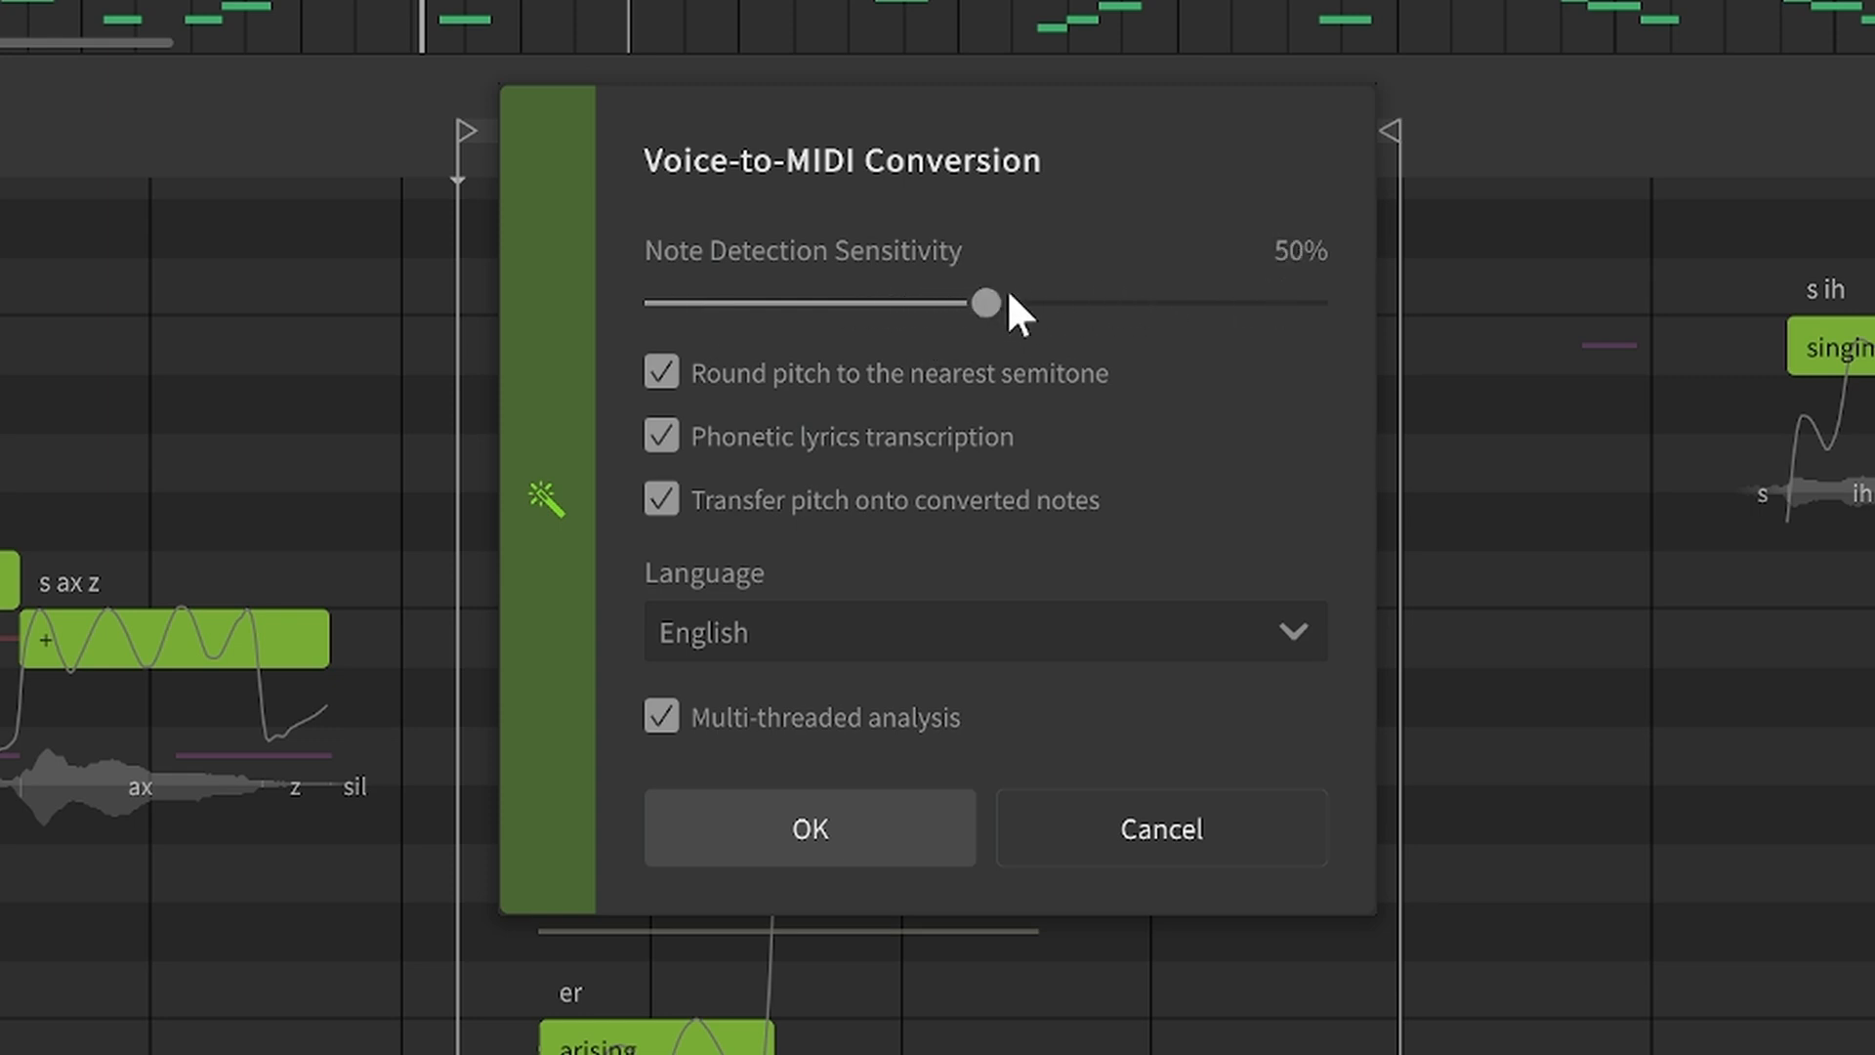
{"action": "left_click_drag", "start_coordinate": [984, 303], "coordinate": [1146, 303]}
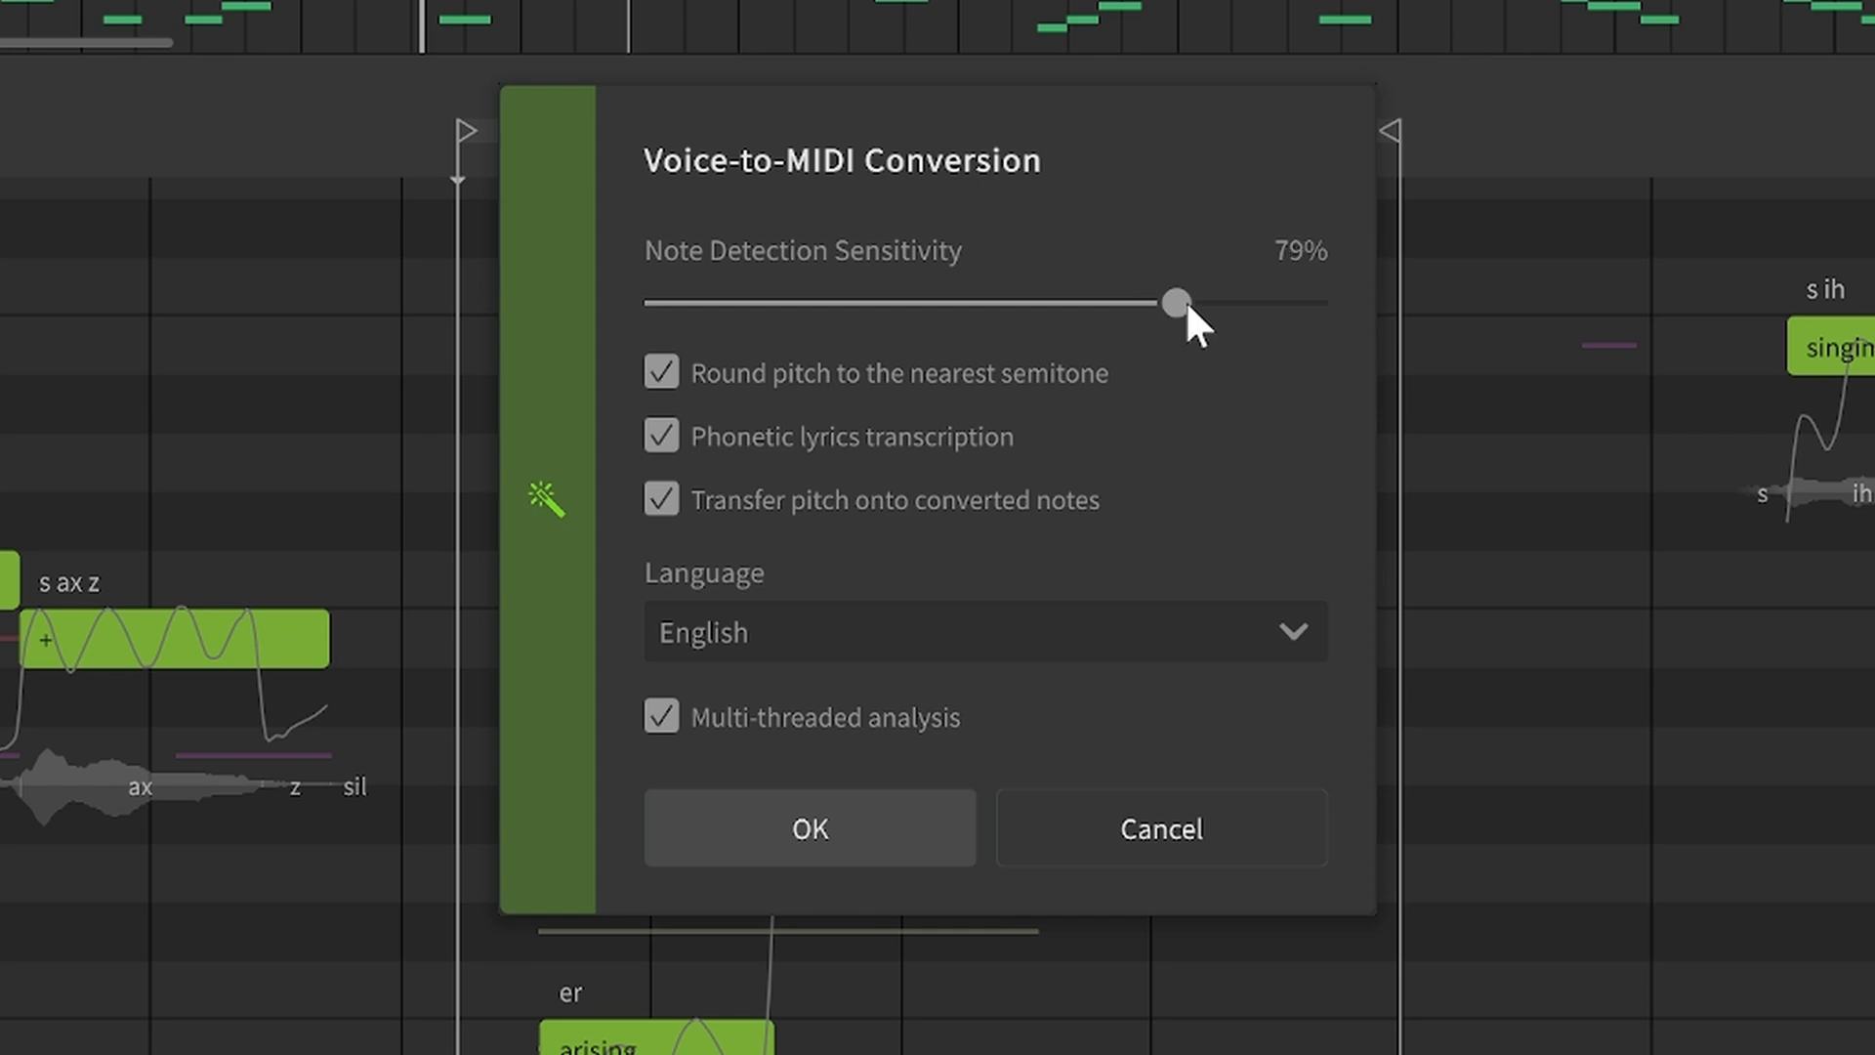
{"action": "left_click_drag", "start_coordinate": [1143, 300], "coordinate": [1181, 303]}
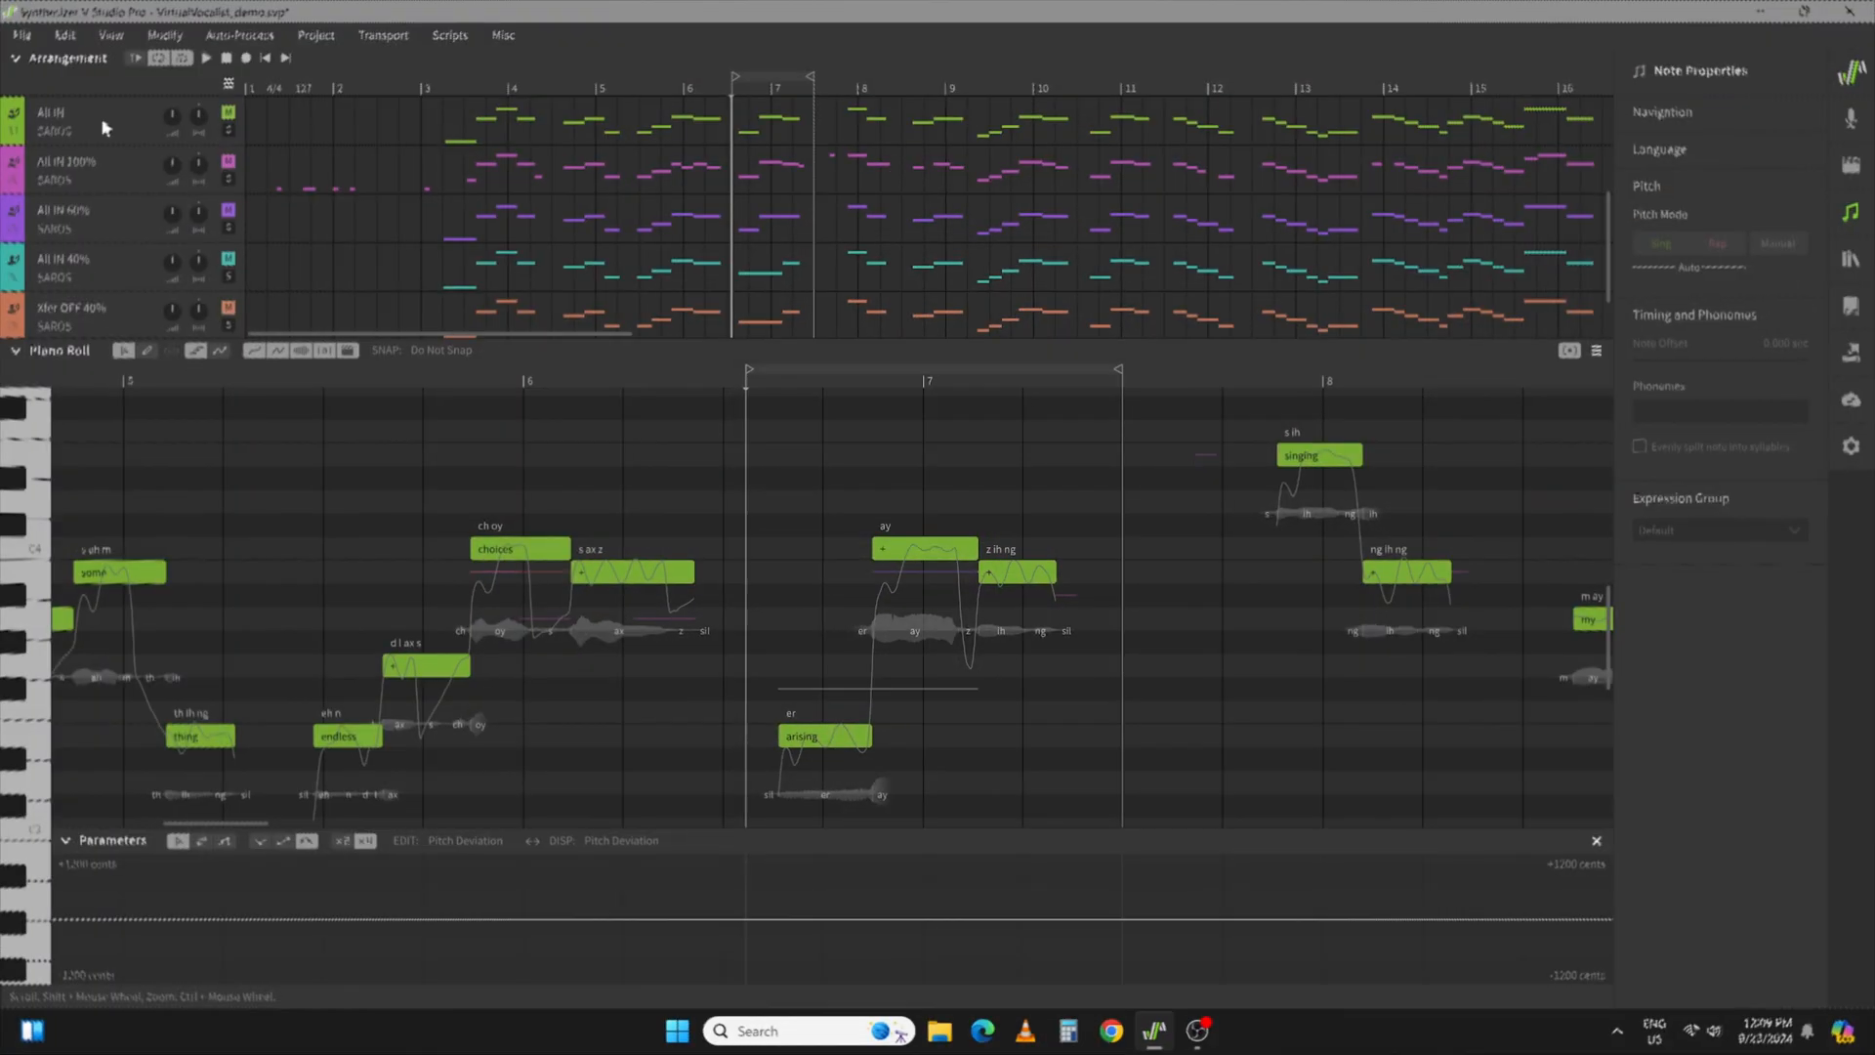
- Load the All IN track's notes and pitch deviation curve into the Piano Roll
{"action": "left_click", "coordinate": [84, 119]}
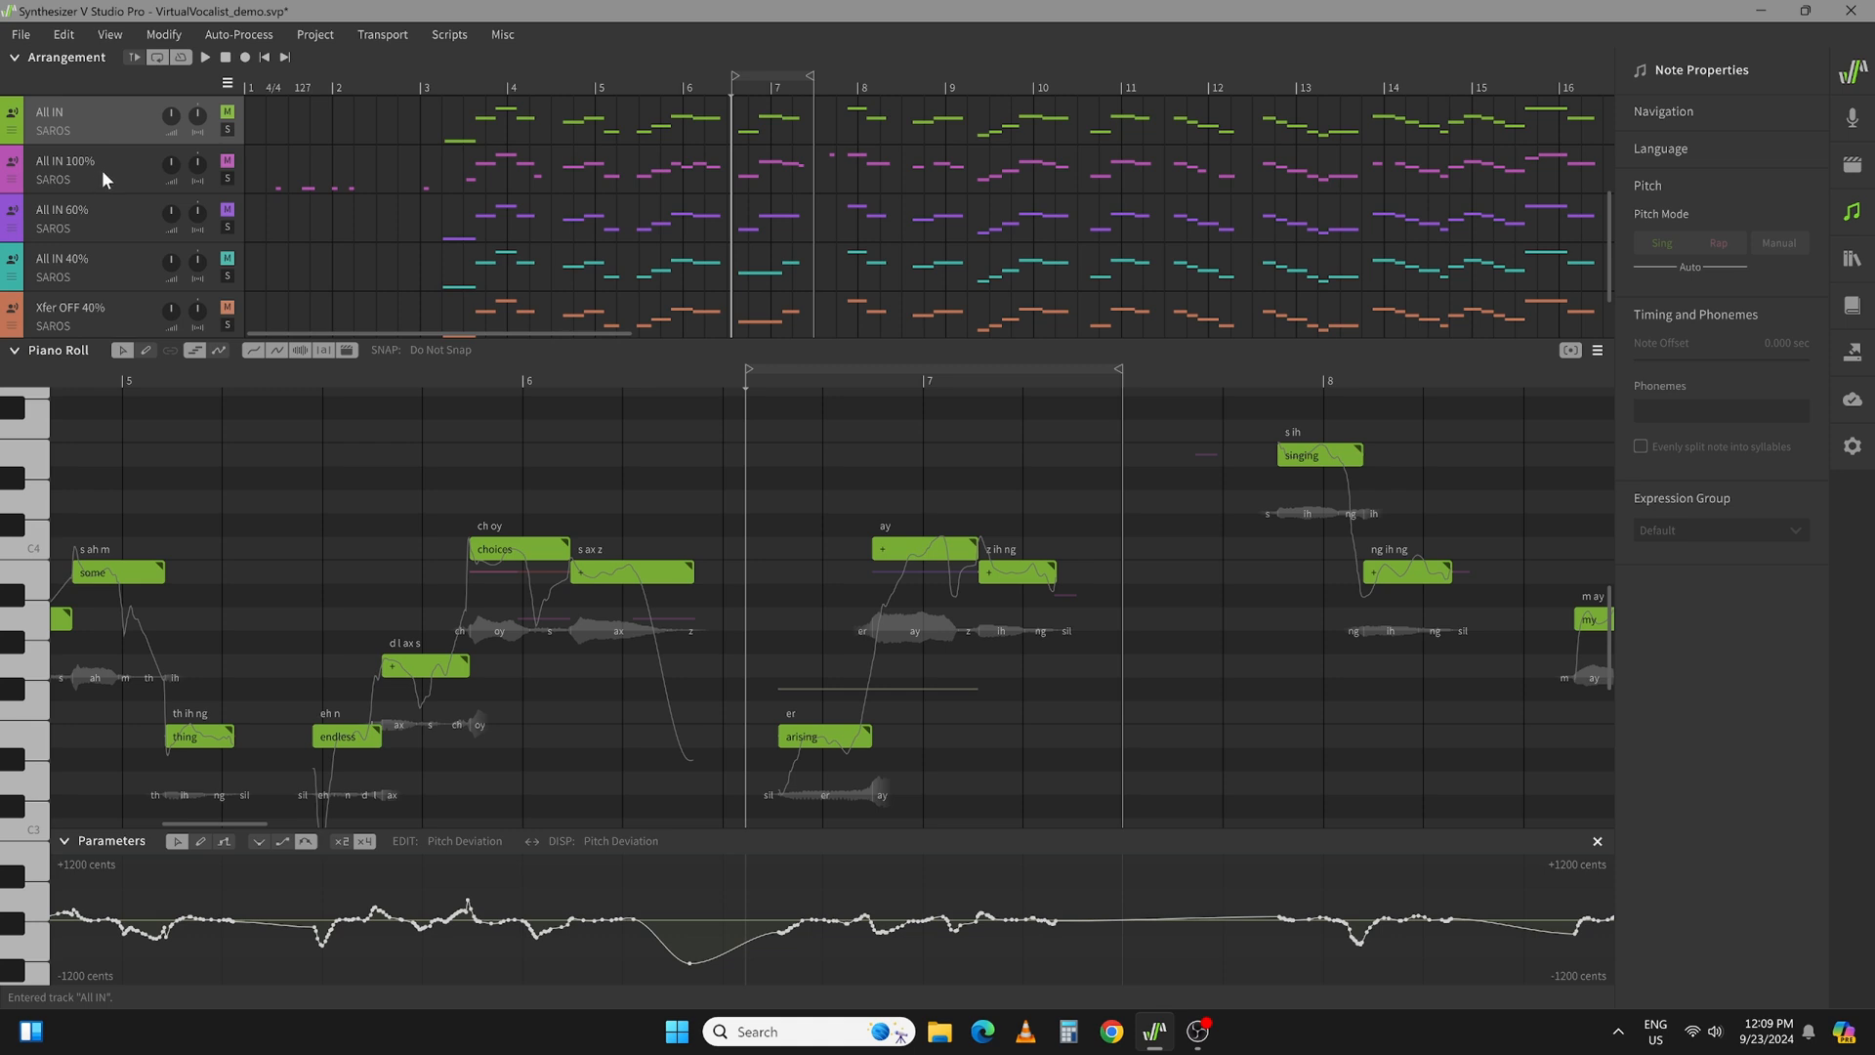
{"action": "mouse_move", "coordinate": [287, 254]}
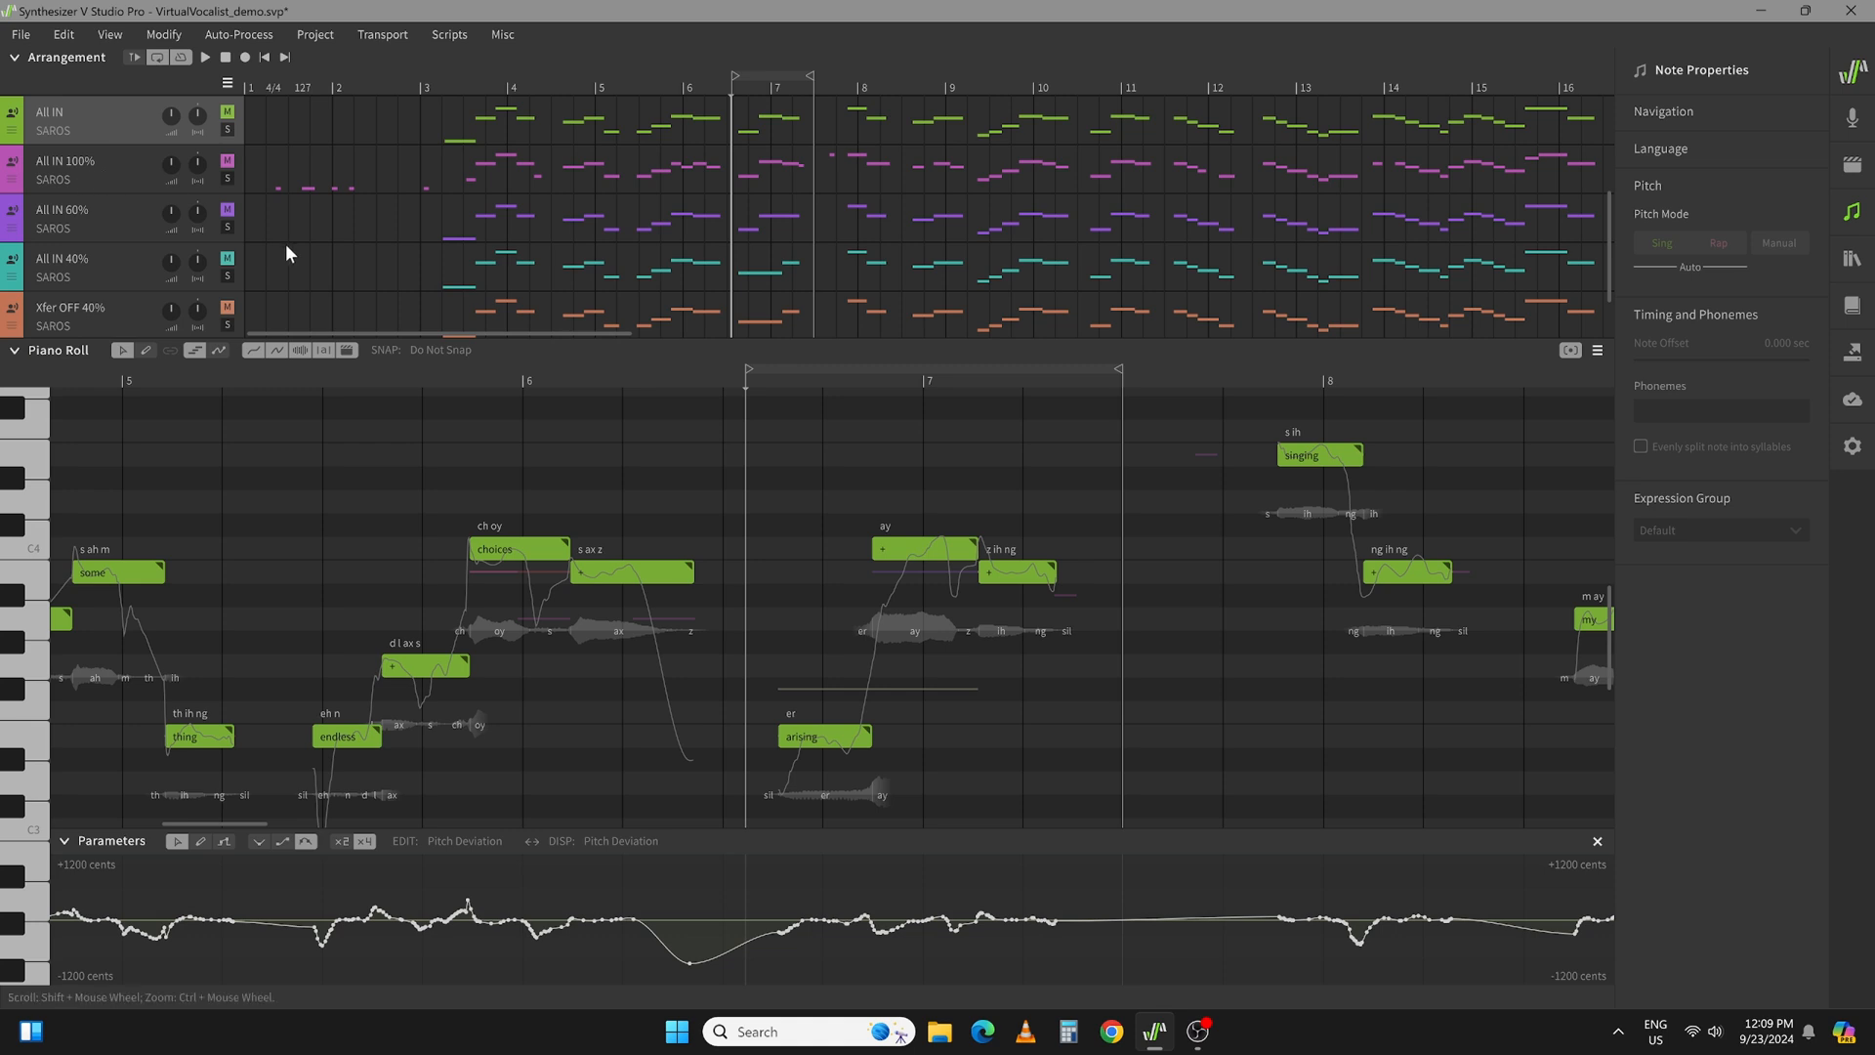
{"action": "mouse_move", "coordinate": [443, 205]}
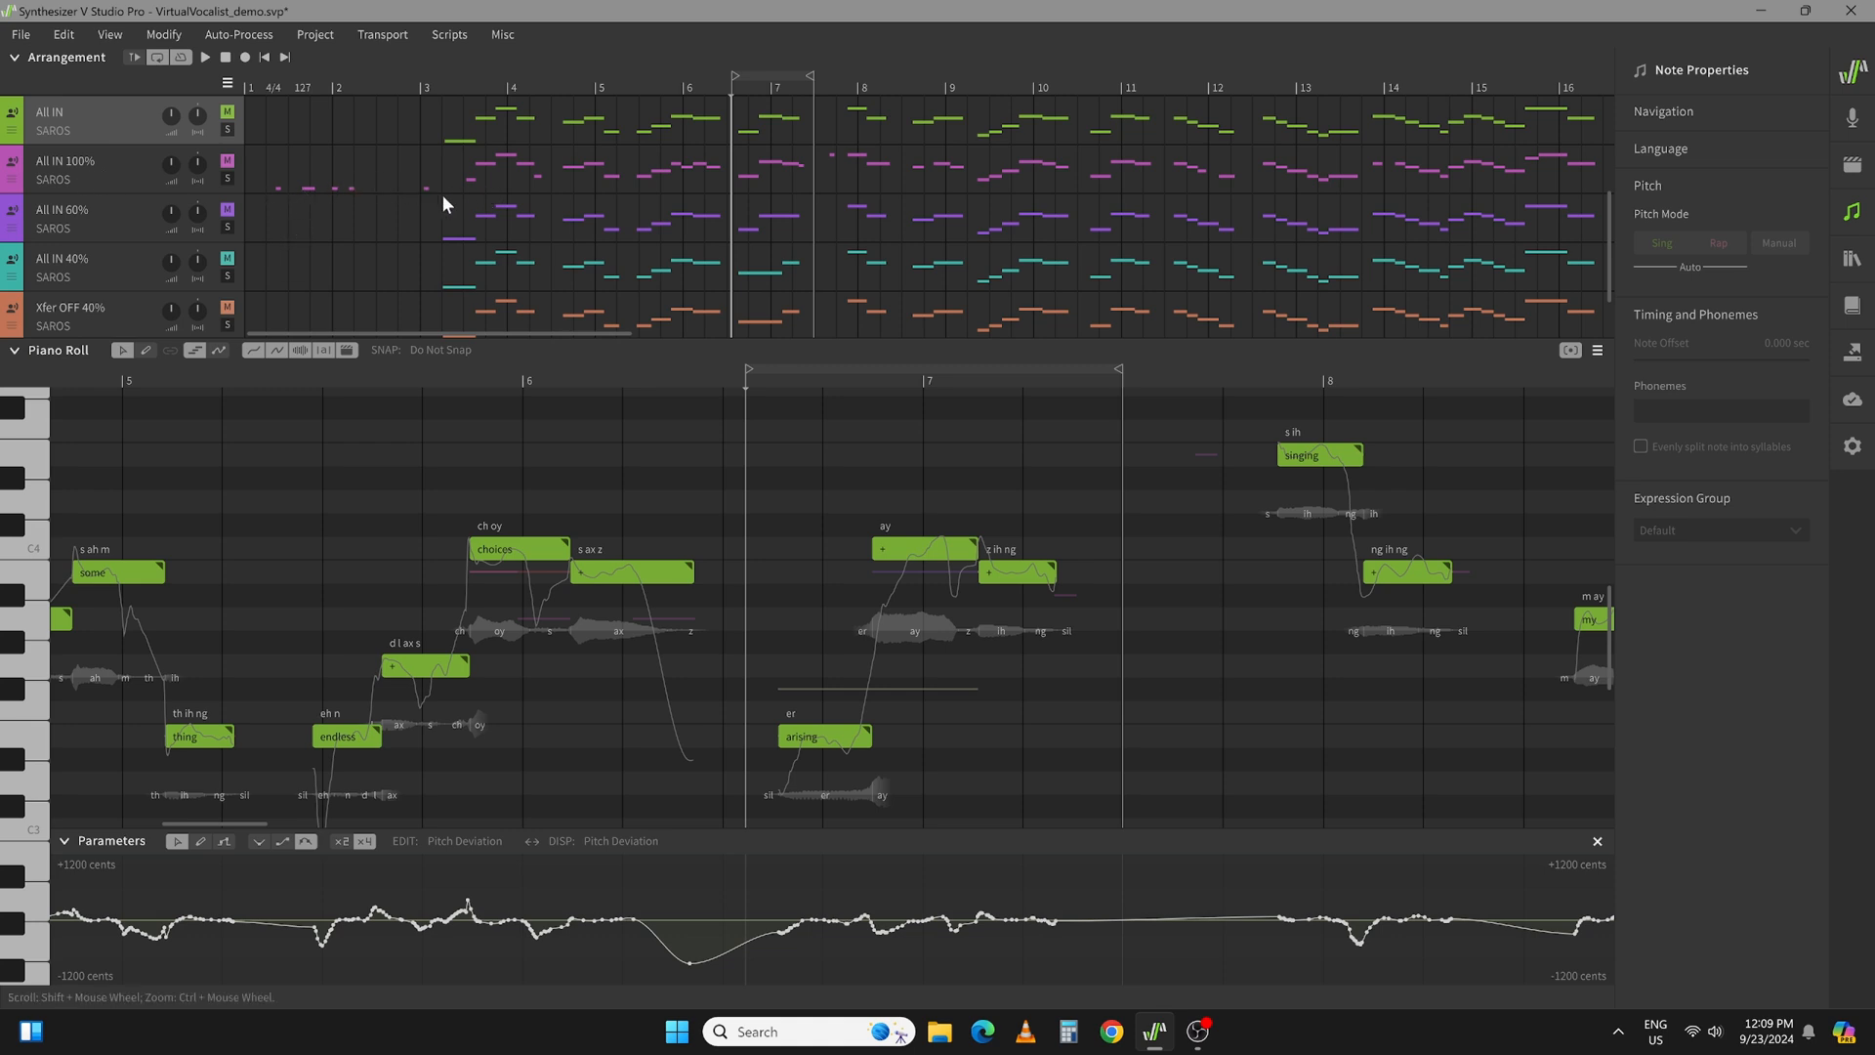
{"action": "mouse_move", "coordinate": [309, 197]}
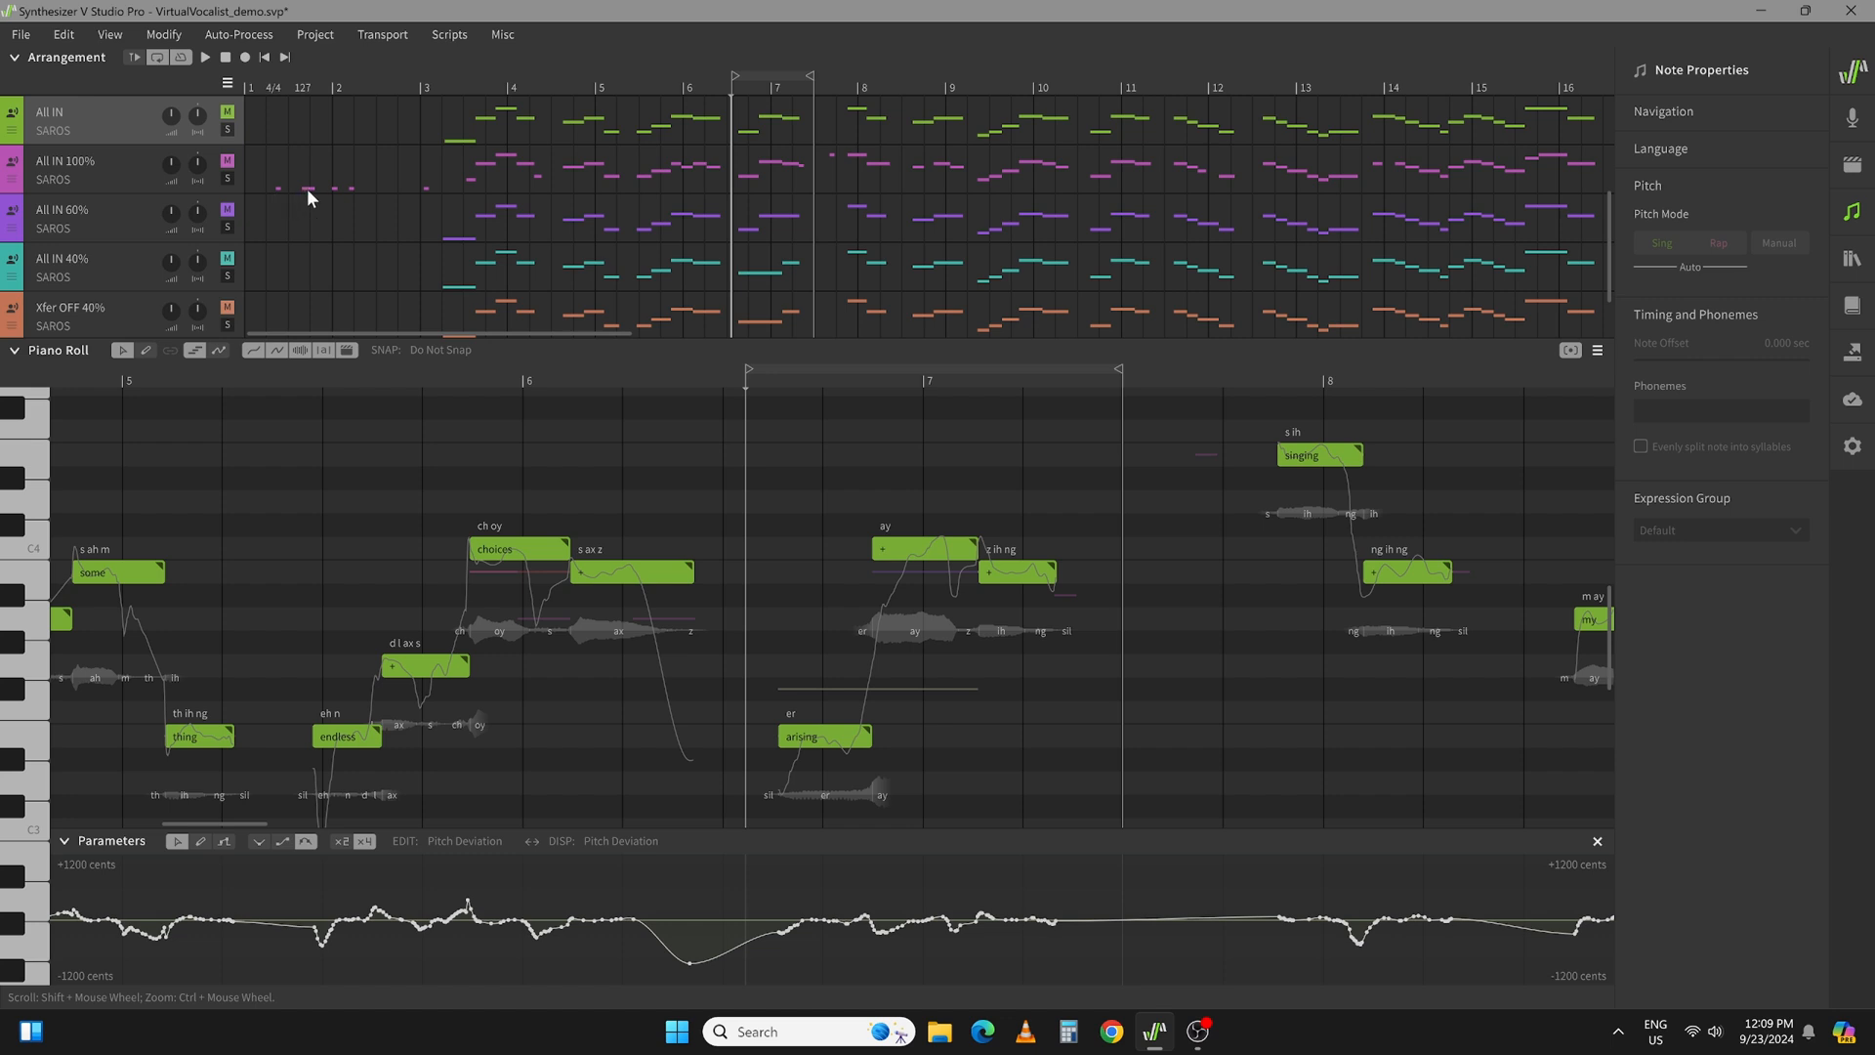
{"action": "mouse_move", "coordinate": [404, 199]}
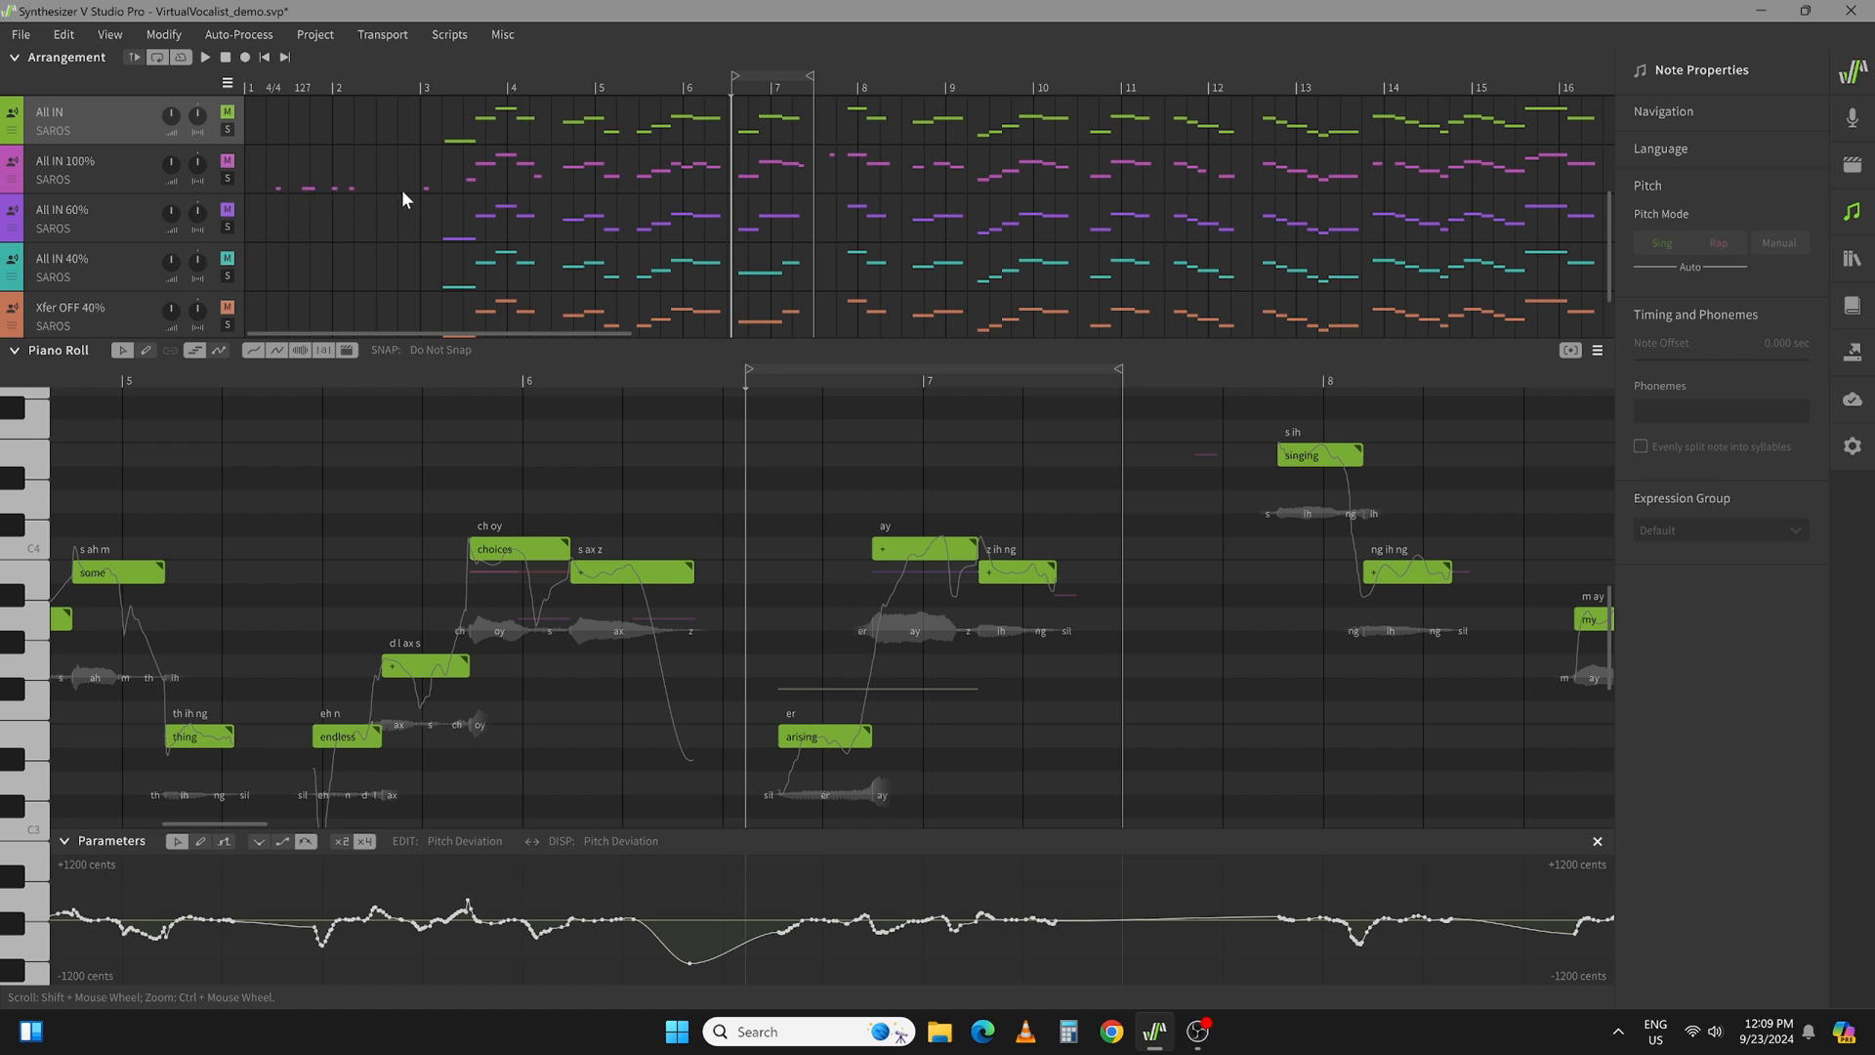
{"action": "mouse_move", "coordinate": [461, 142]}
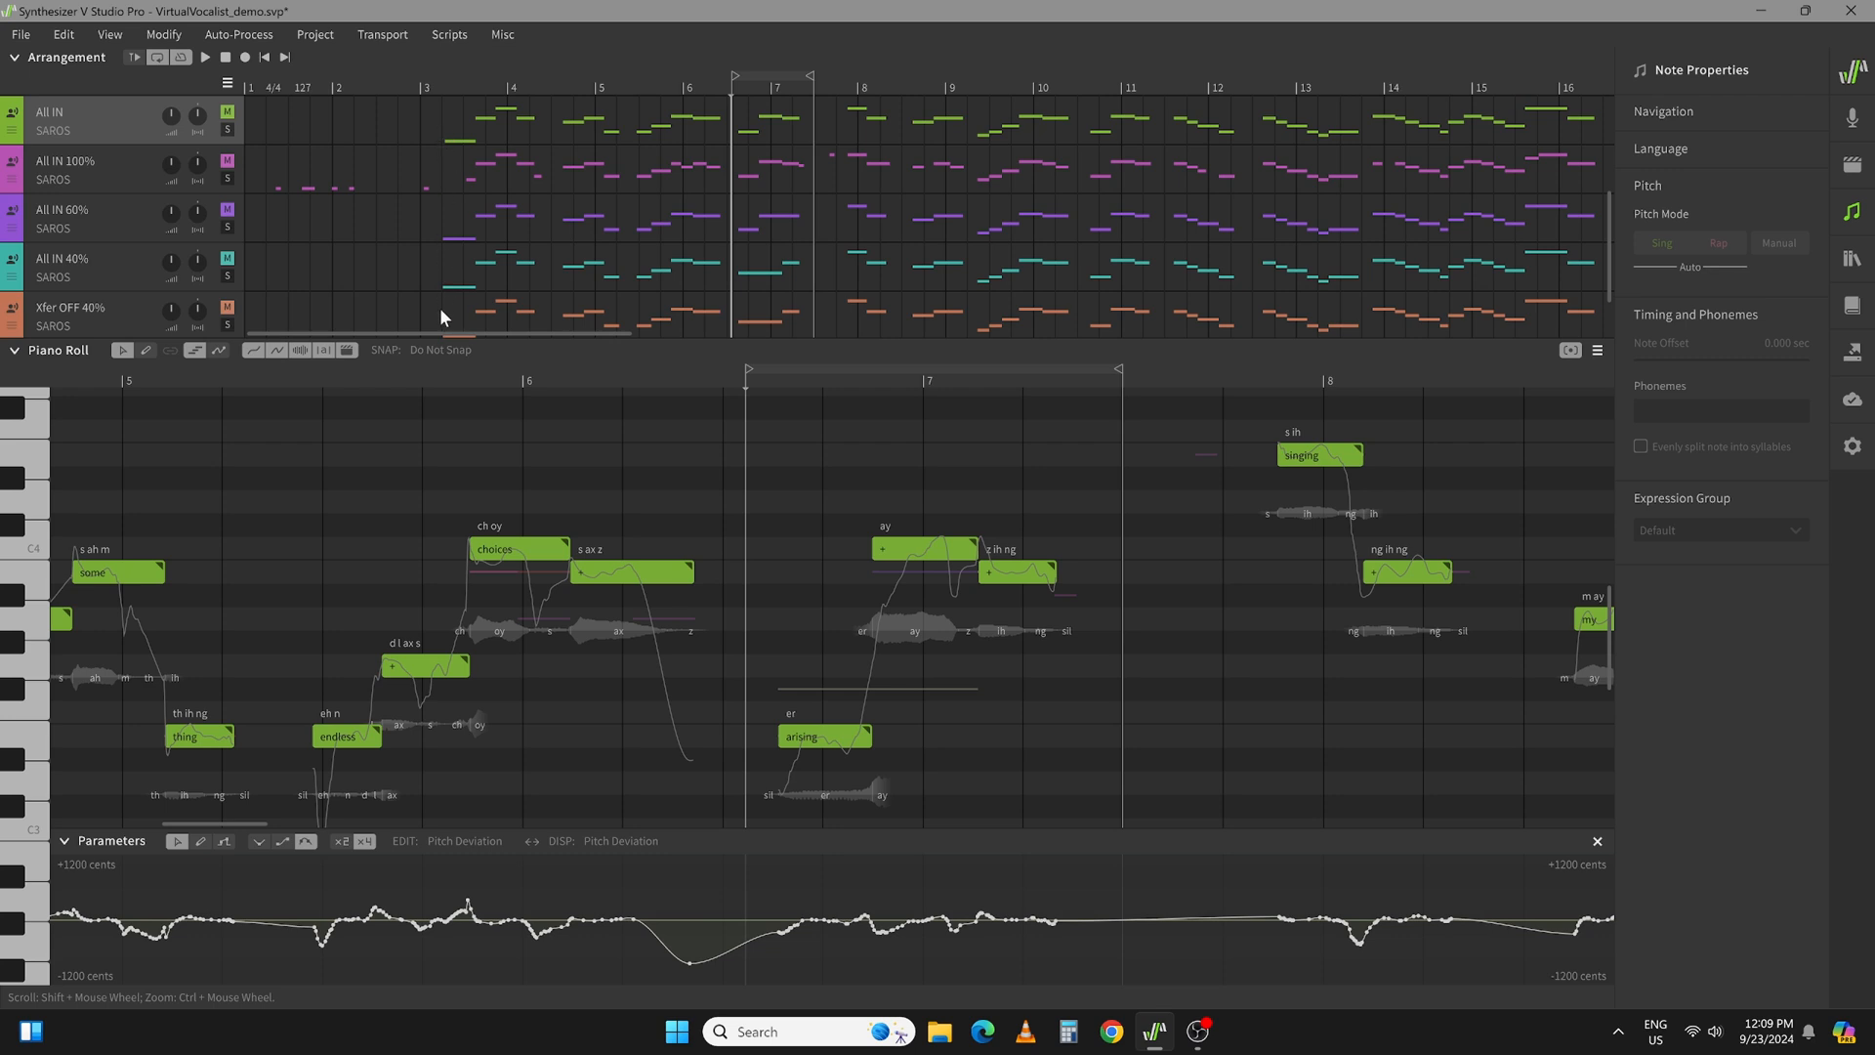
{"action": "mouse_move", "coordinate": [430, 201]}
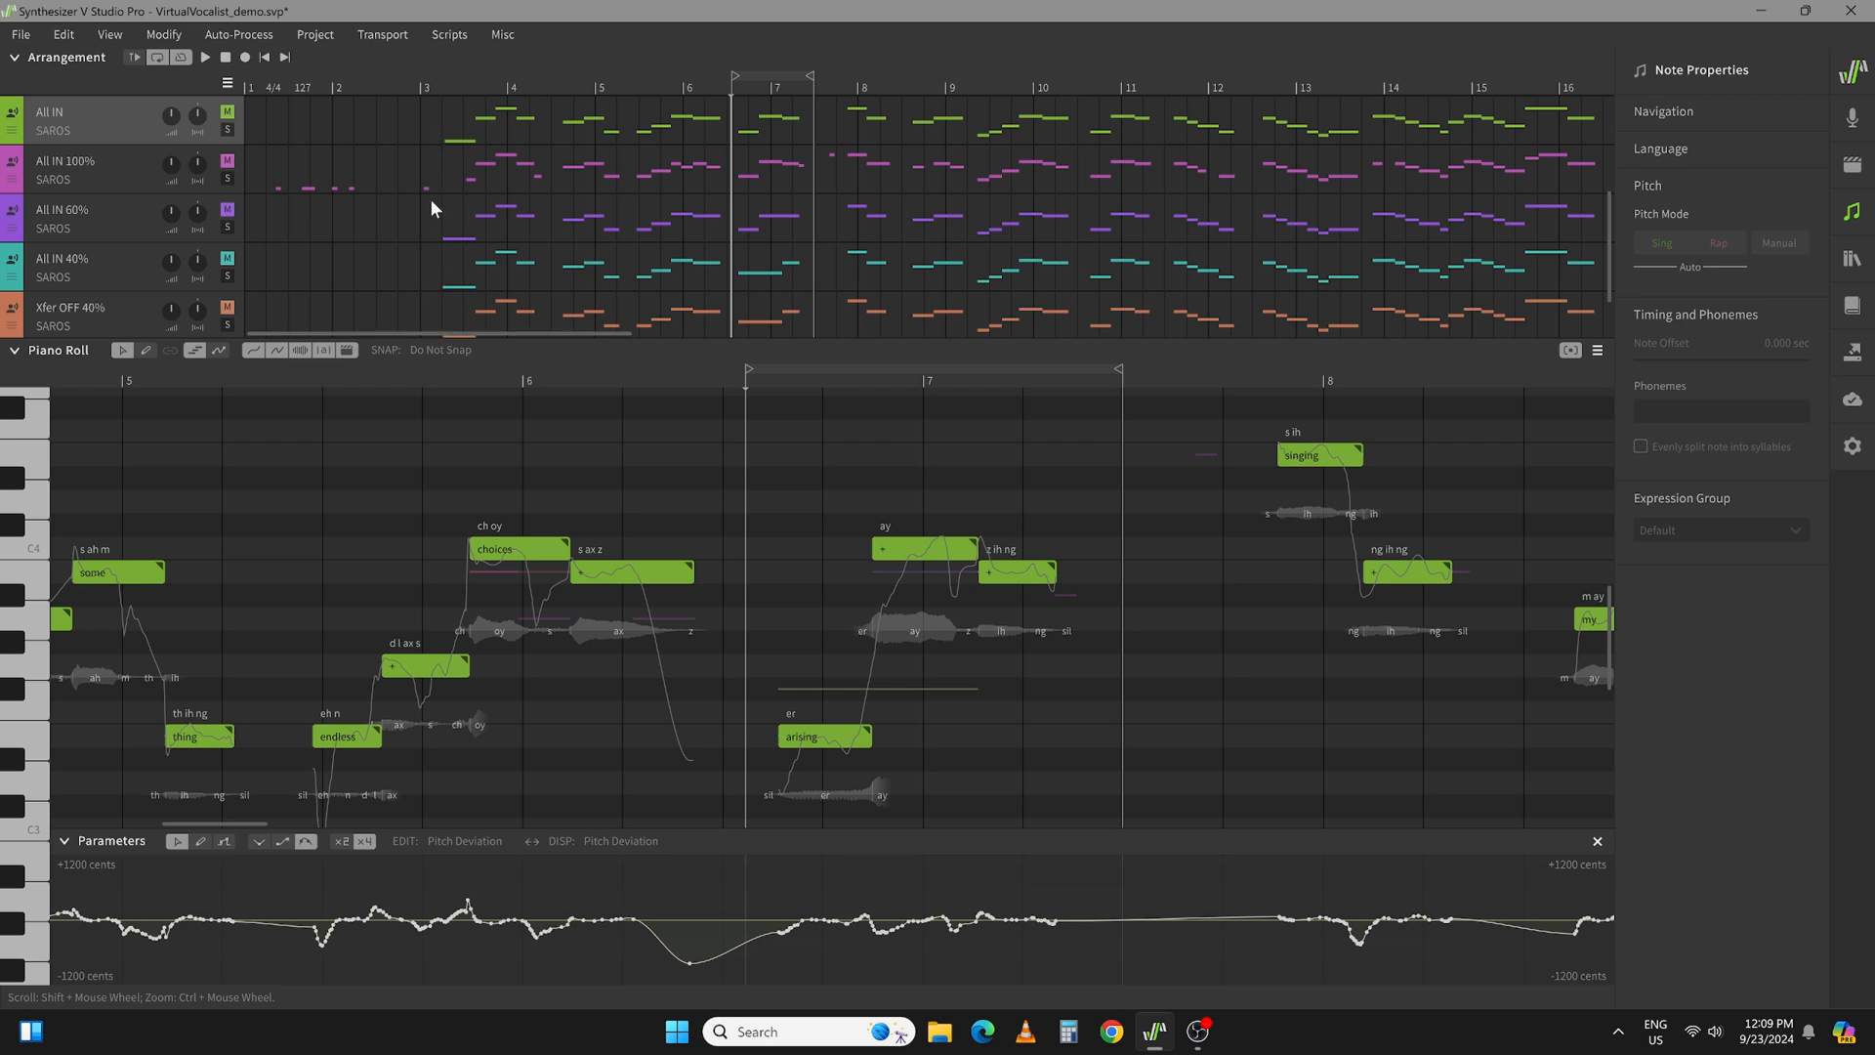
{"action": "mouse_move", "coordinate": [463, 196]}
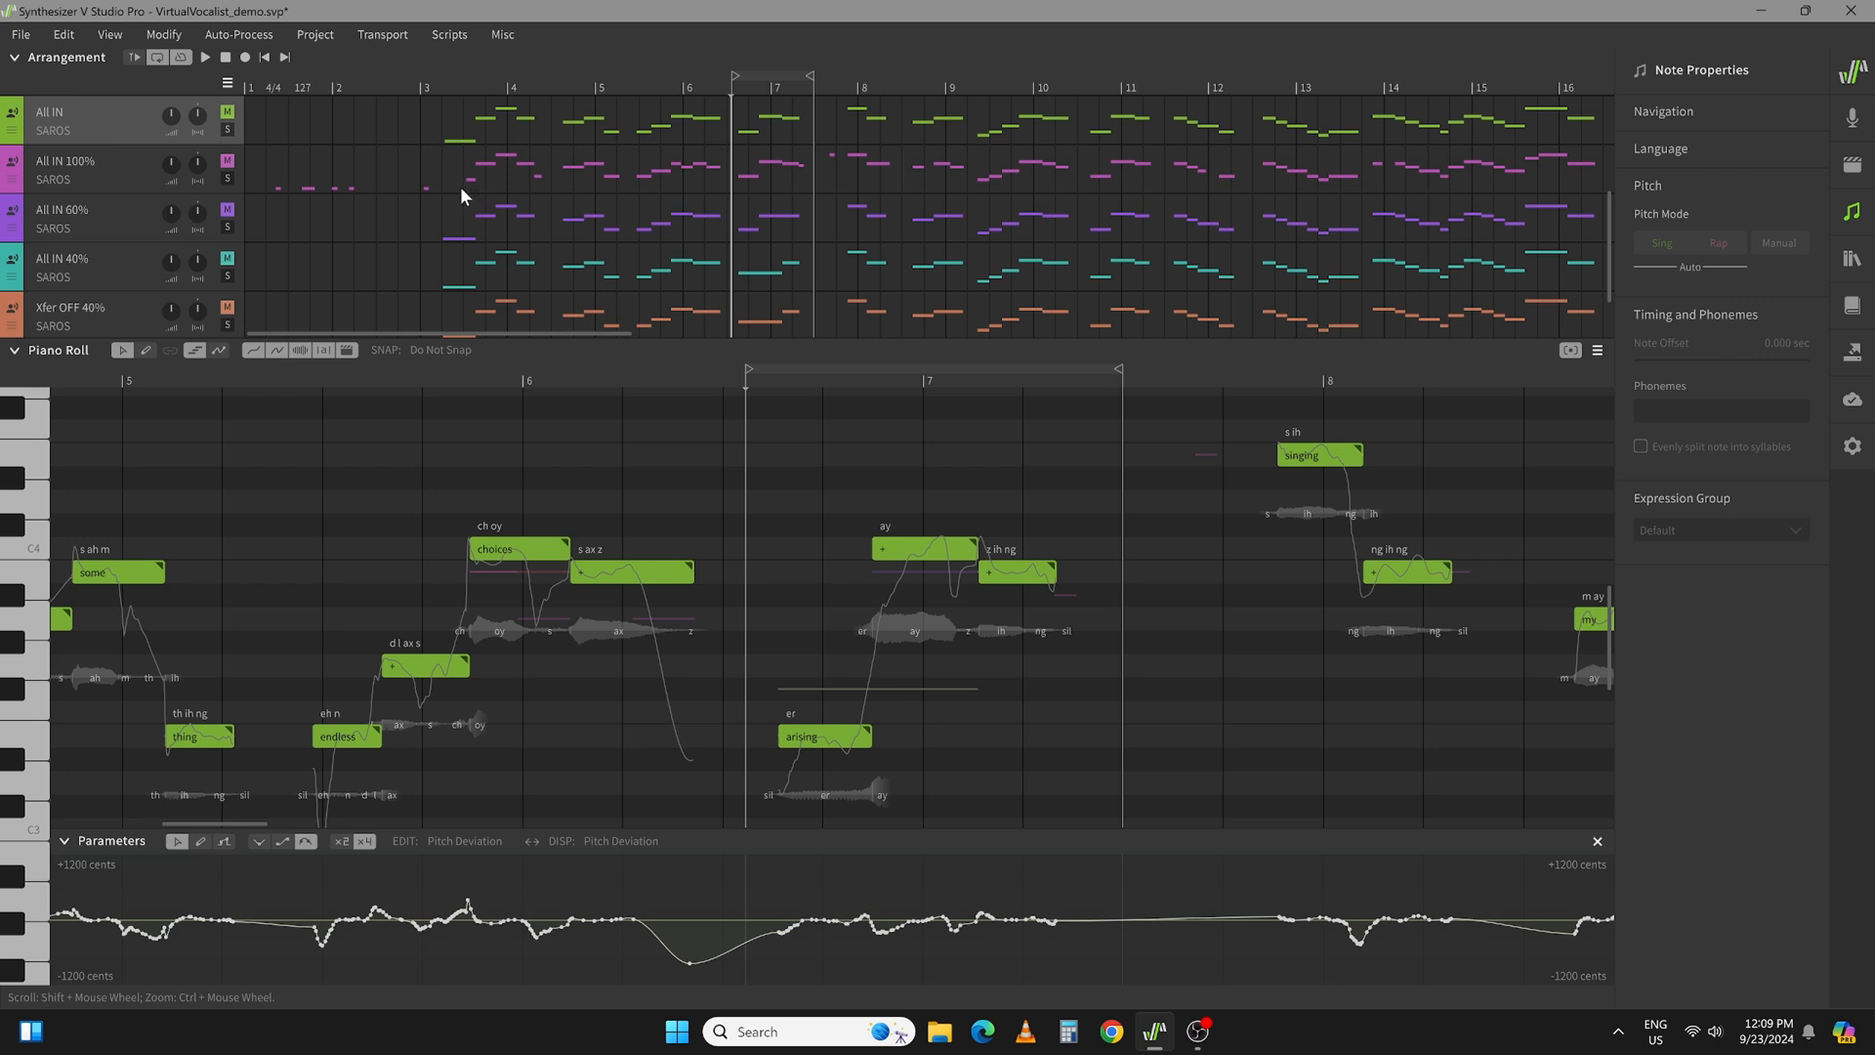
{"action": "mouse_move", "coordinate": [646, 195]}
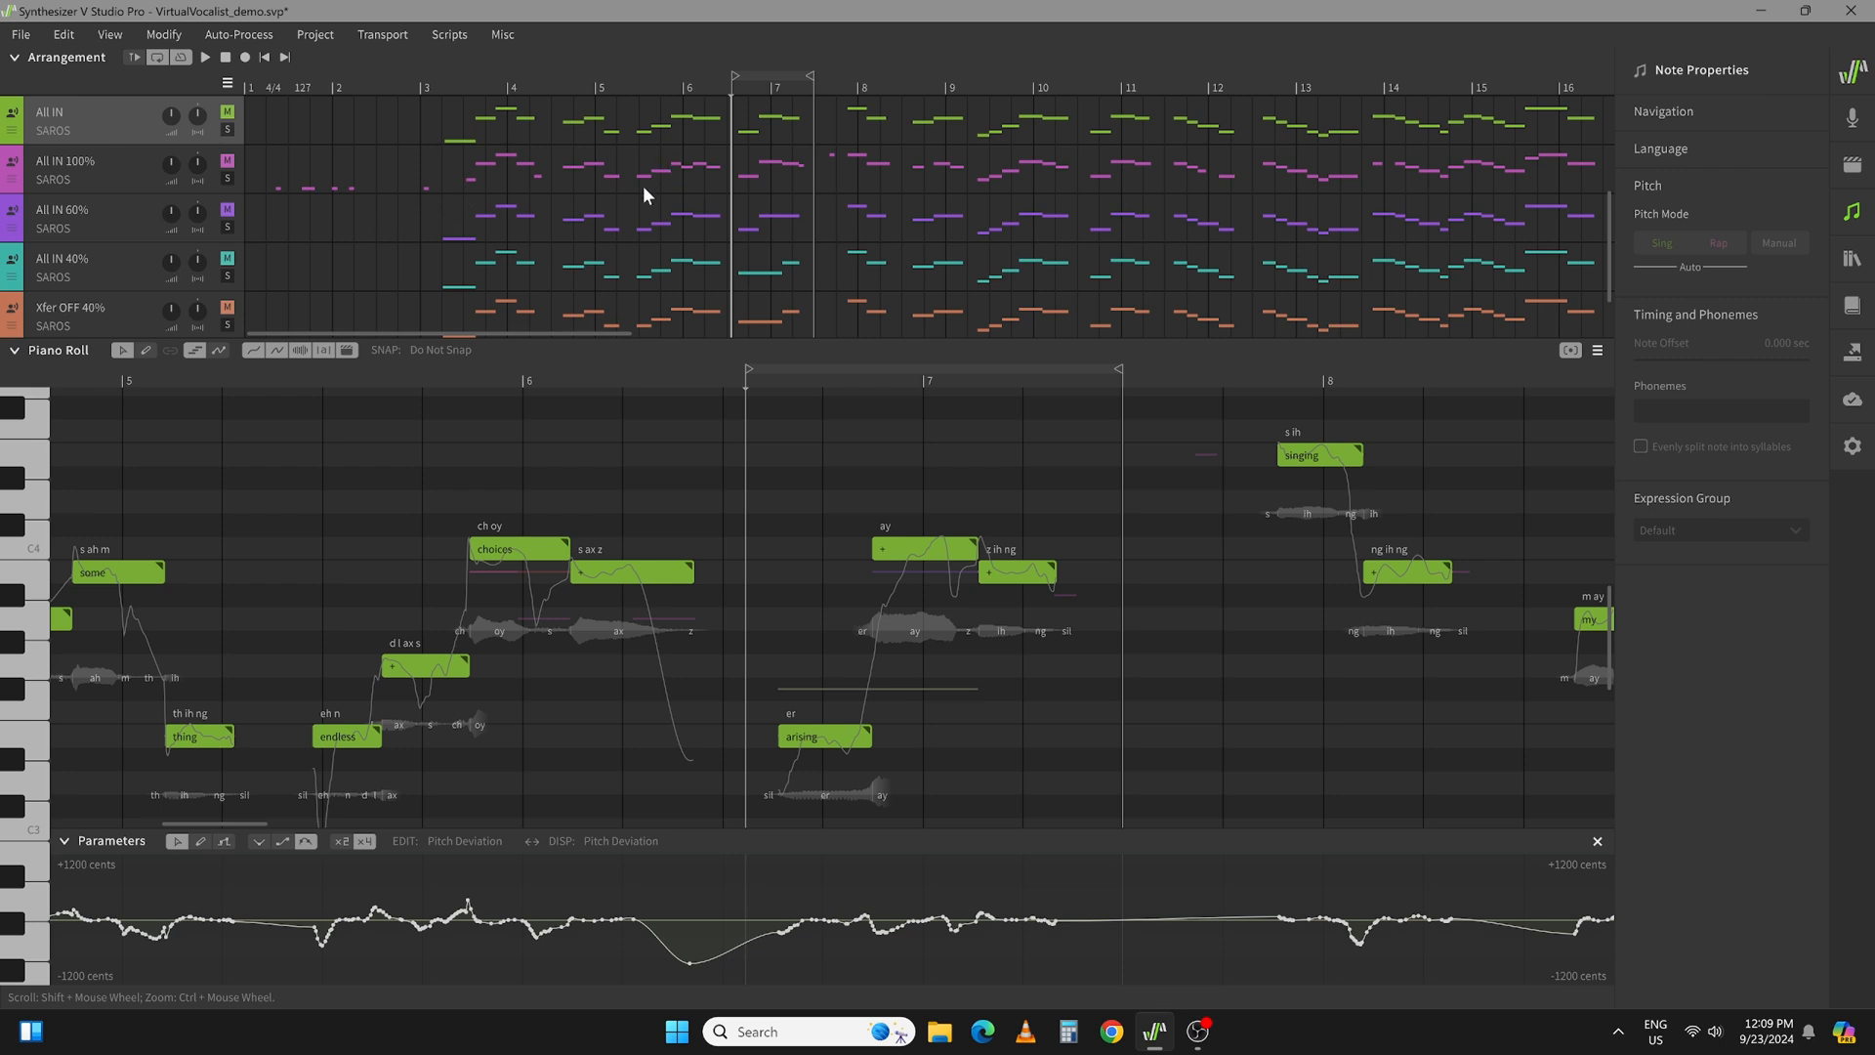
{"action": "mouse_move", "coordinate": [657, 197]}
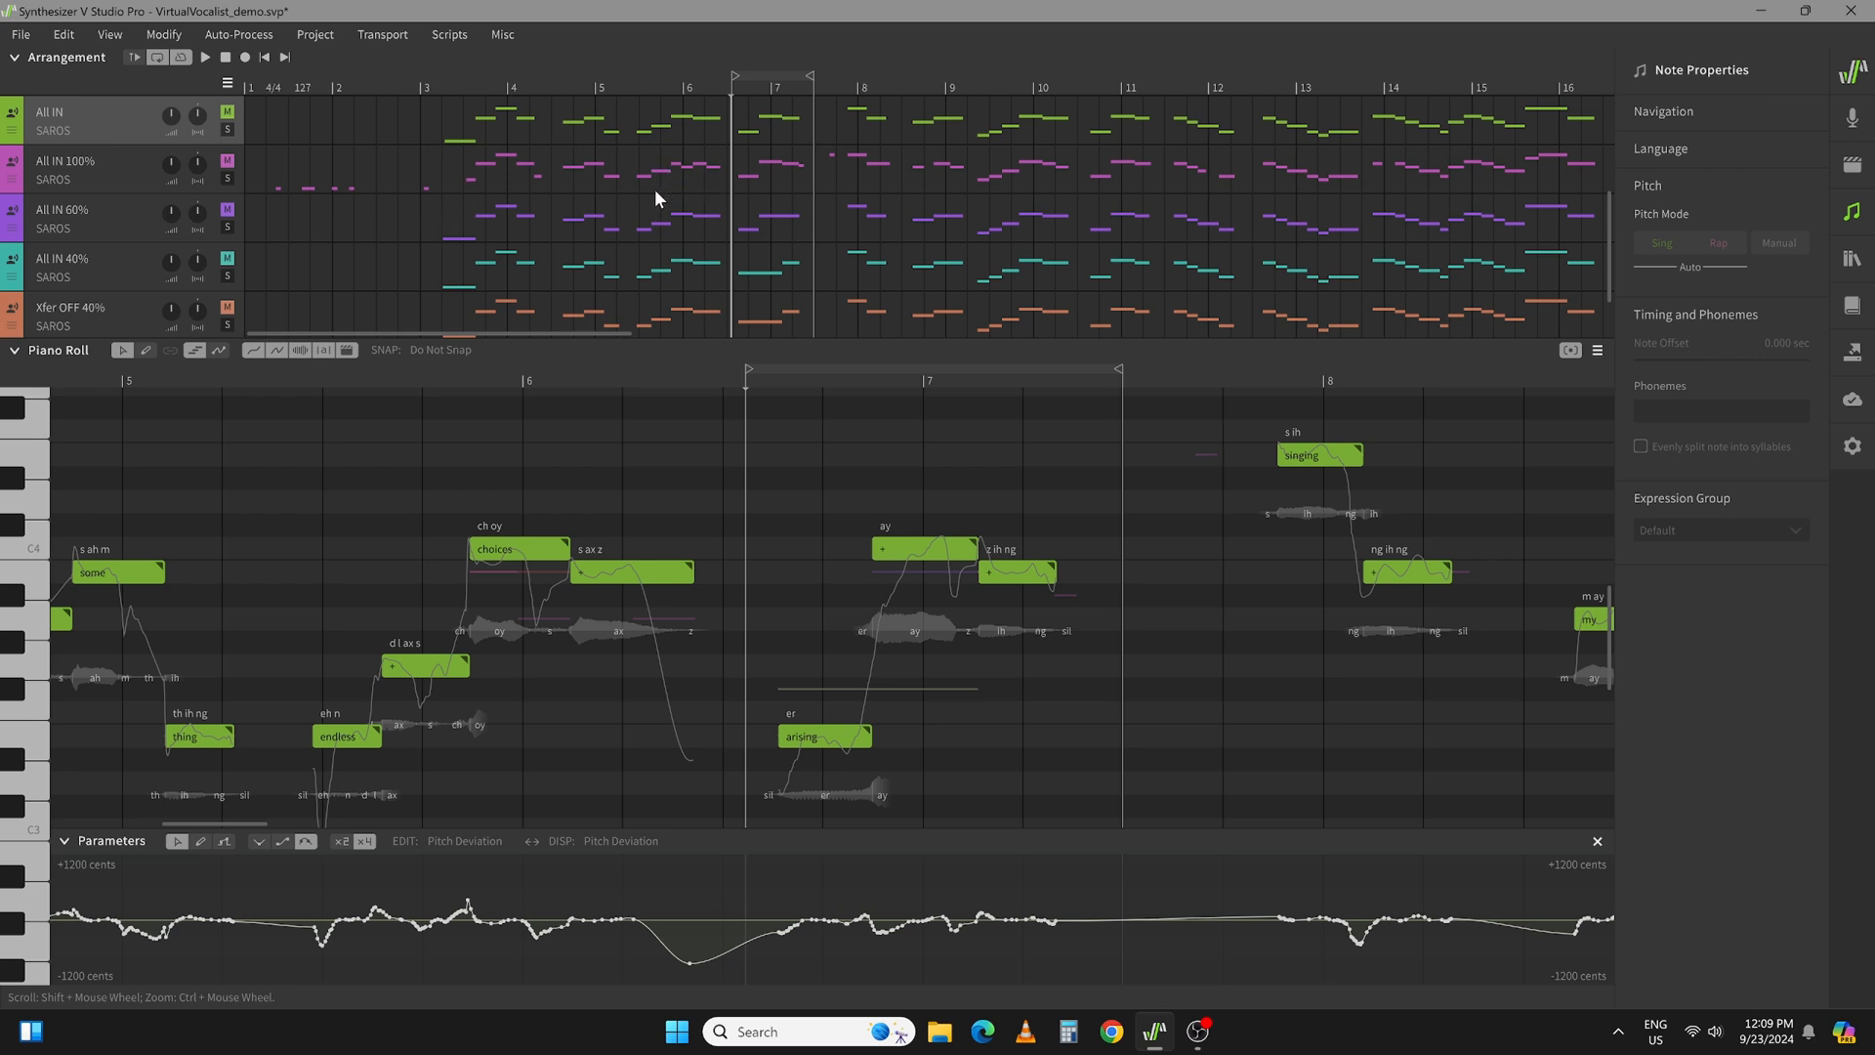
{"action": "mouse_move", "coordinate": [693, 119]}
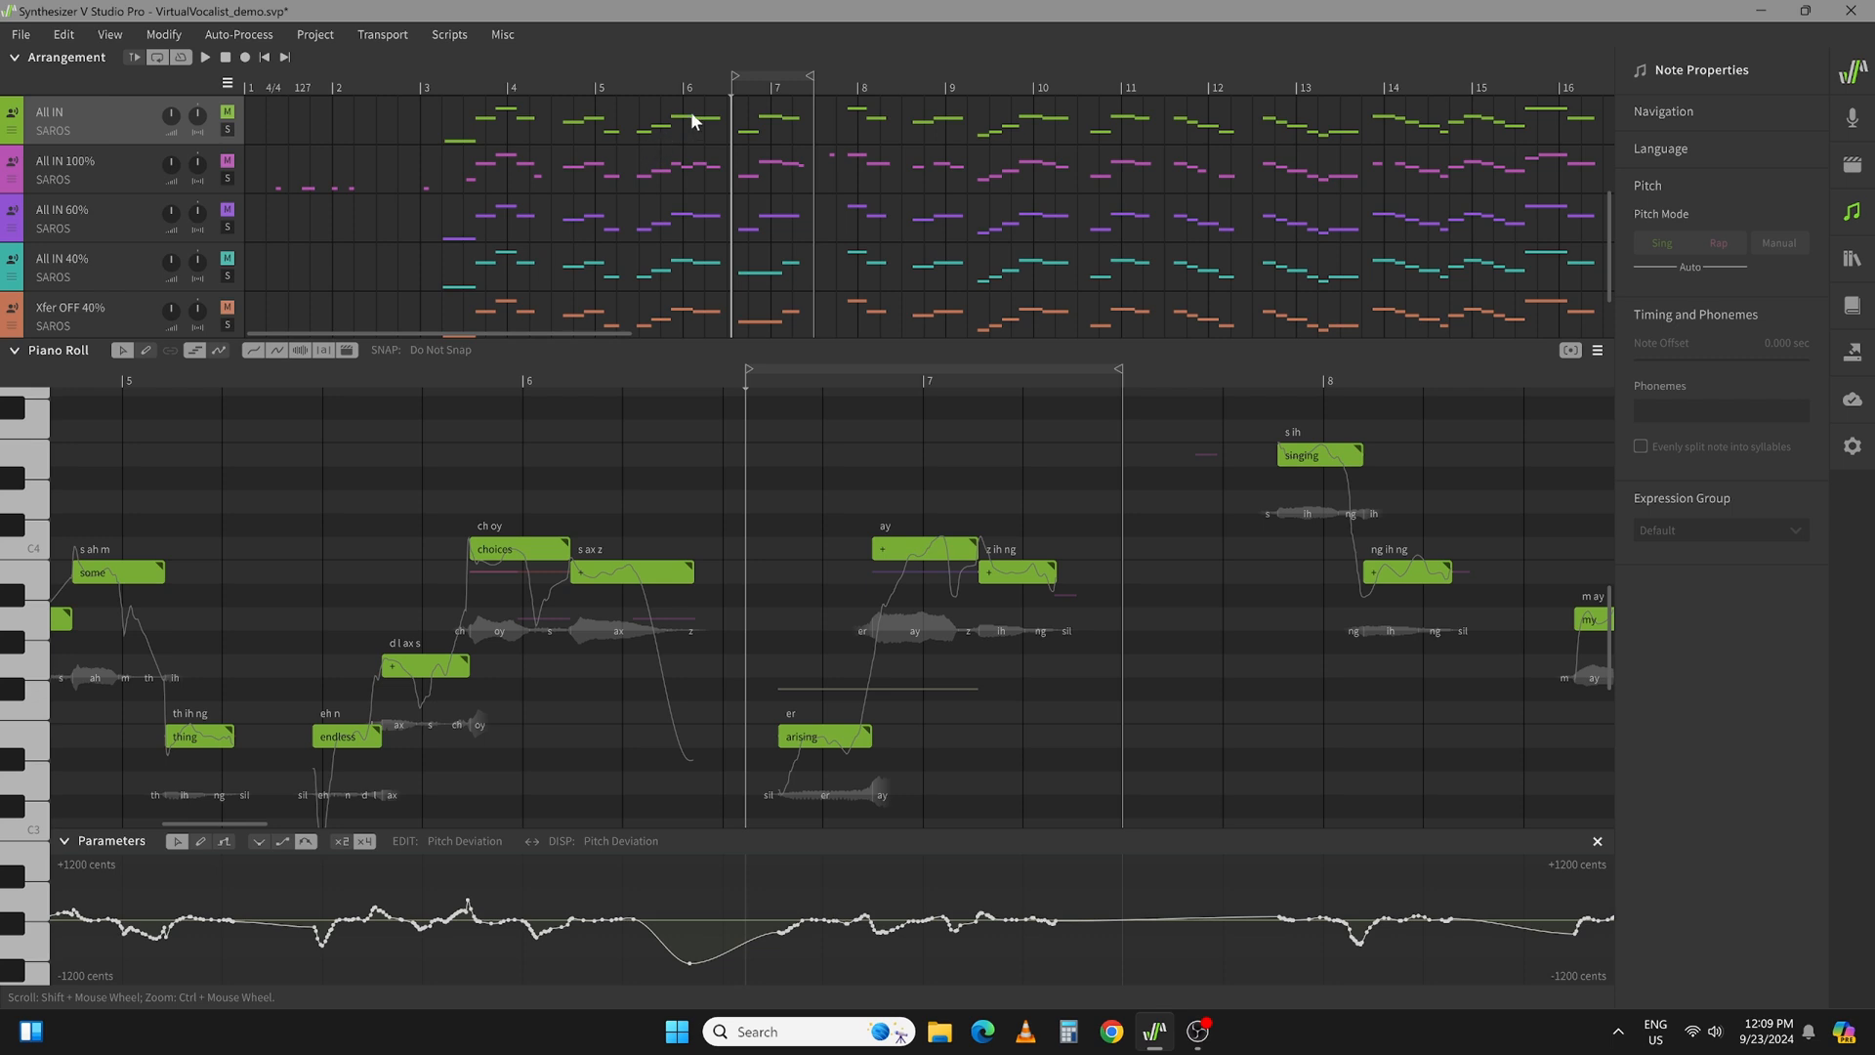
{"action": "mouse_move", "coordinate": [711, 178]}
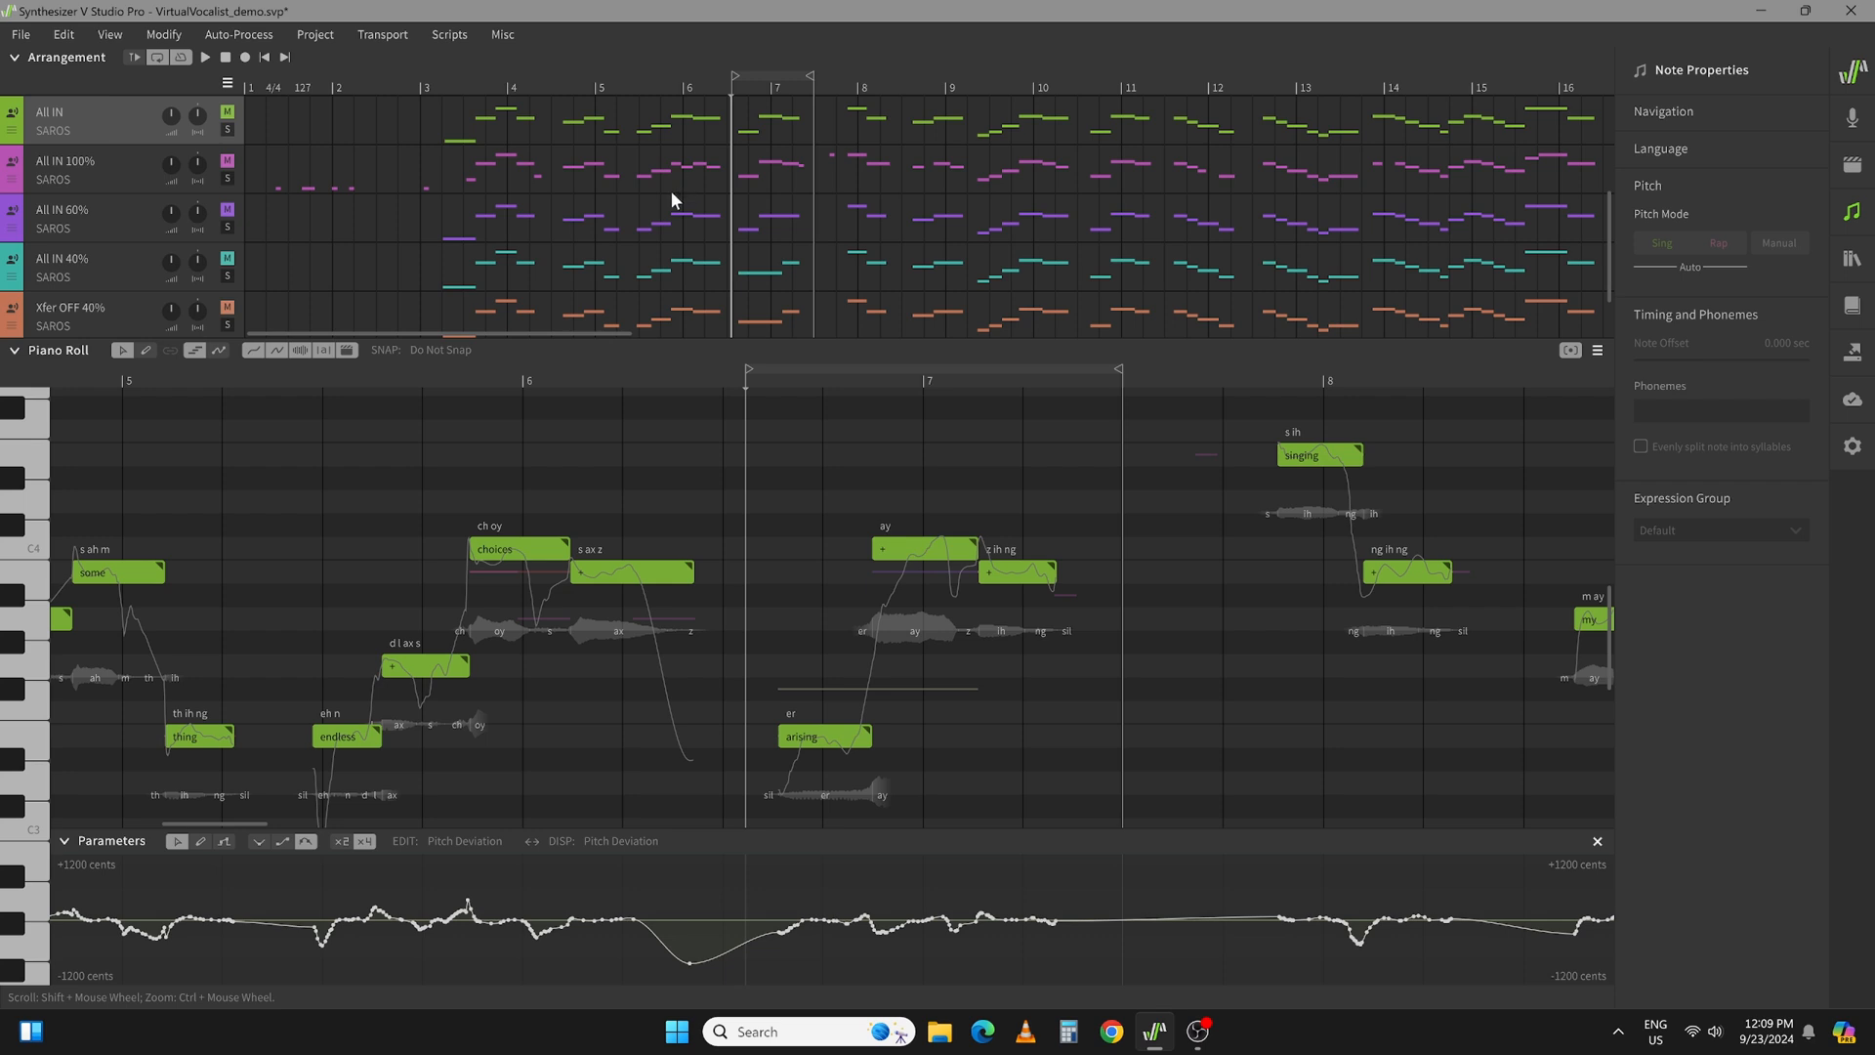
{"action": "left_click", "coordinate": [72, 170]}
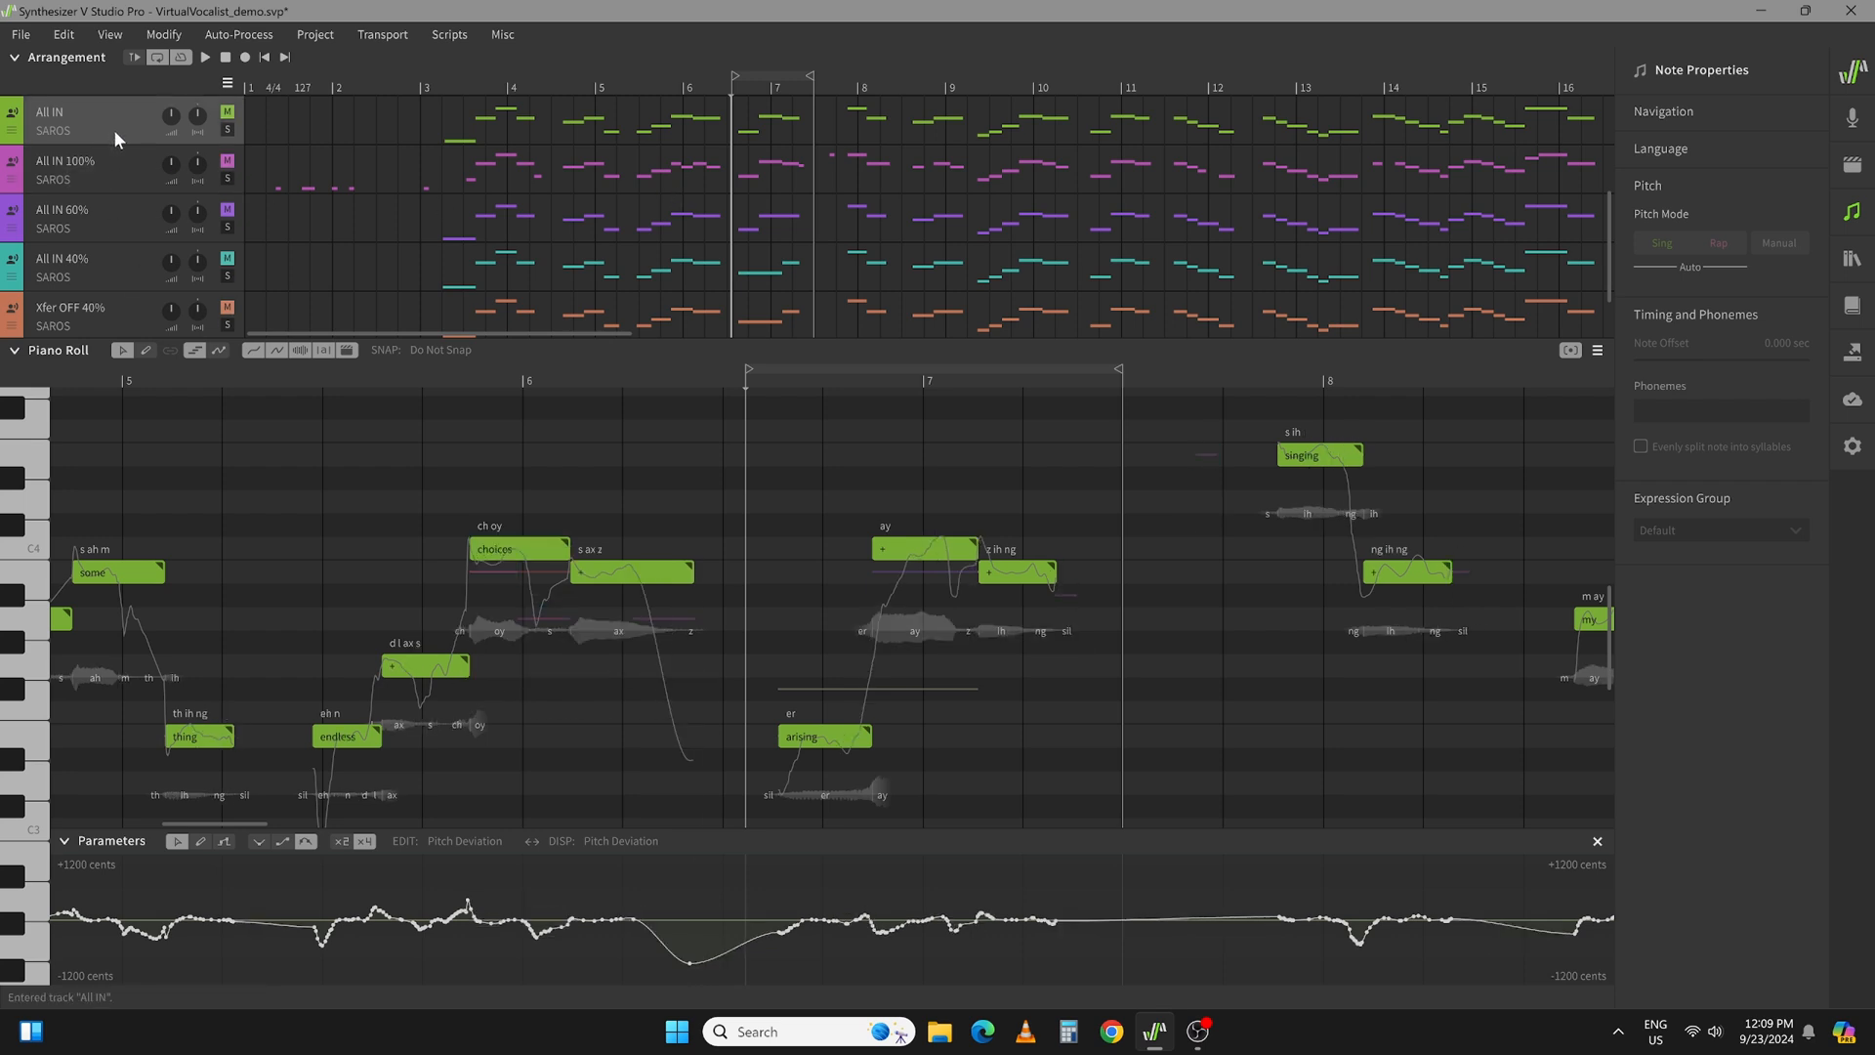
{"action": "mouse_move", "coordinate": [520, 465]}
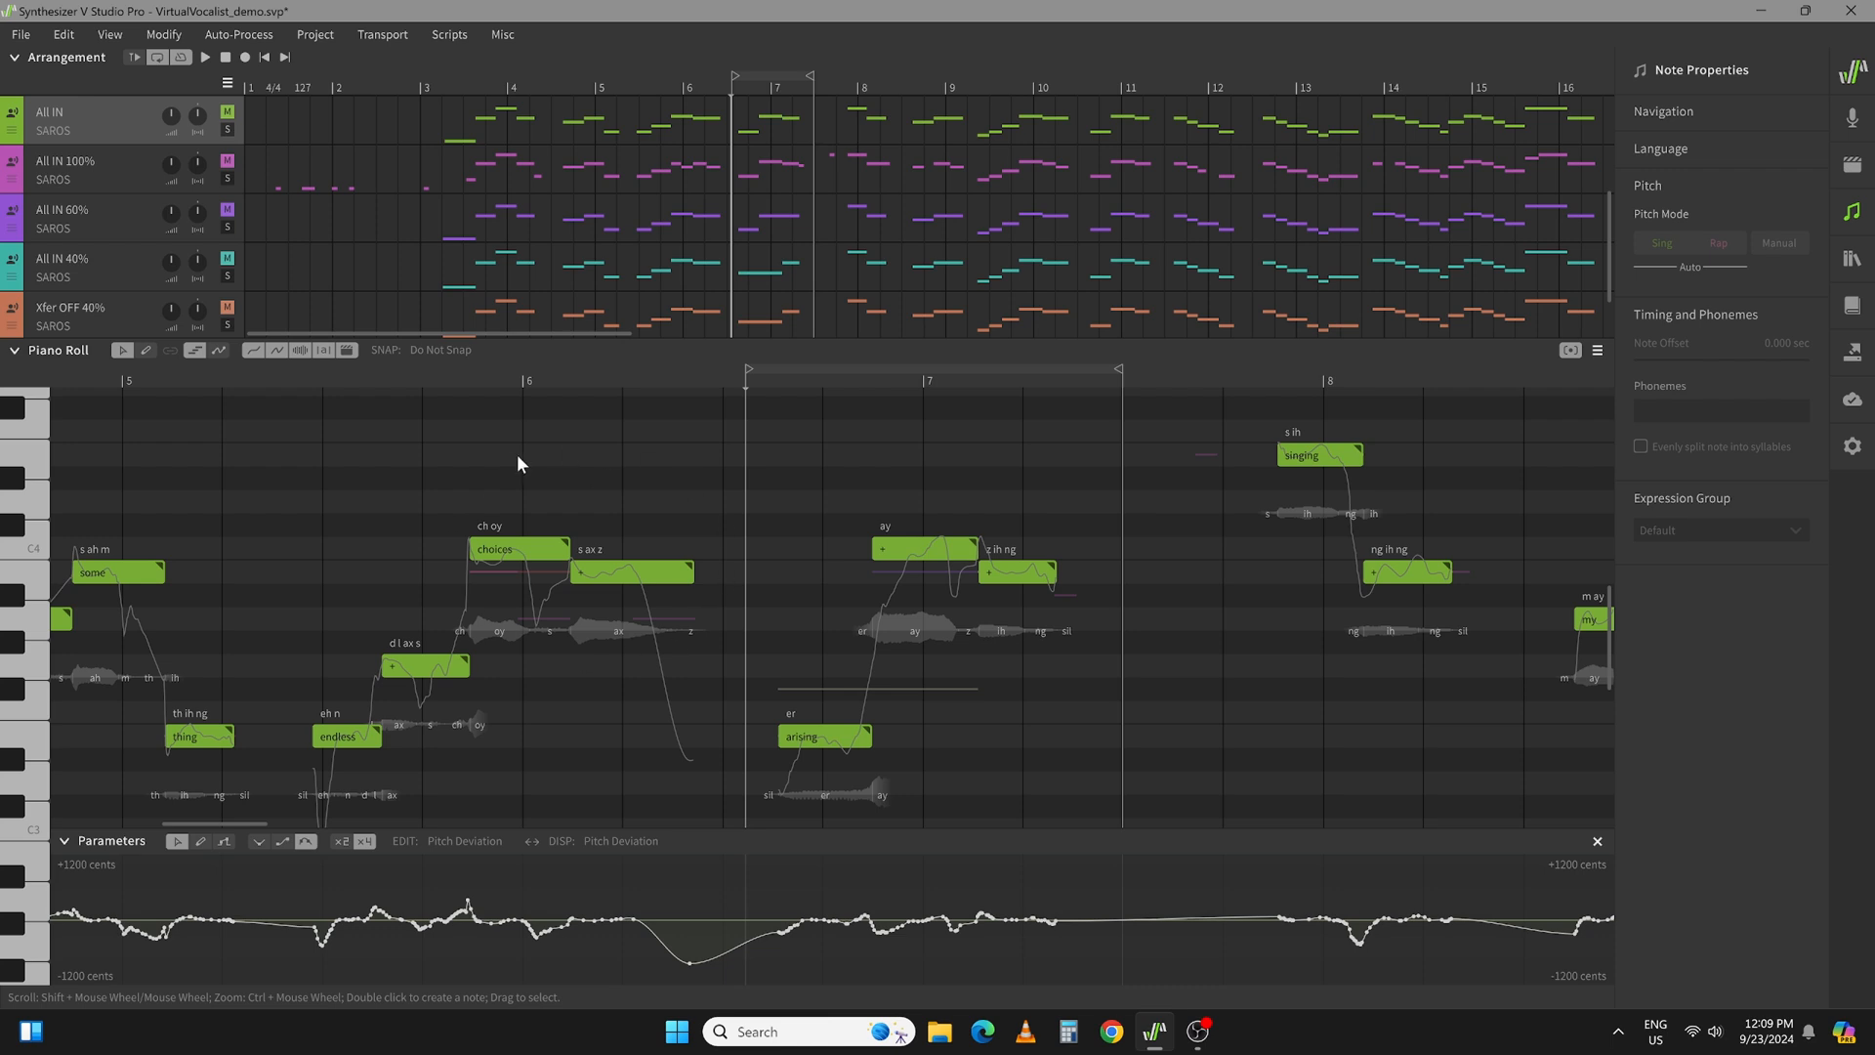
{"action": "mouse_move", "coordinate": [117, 172]}
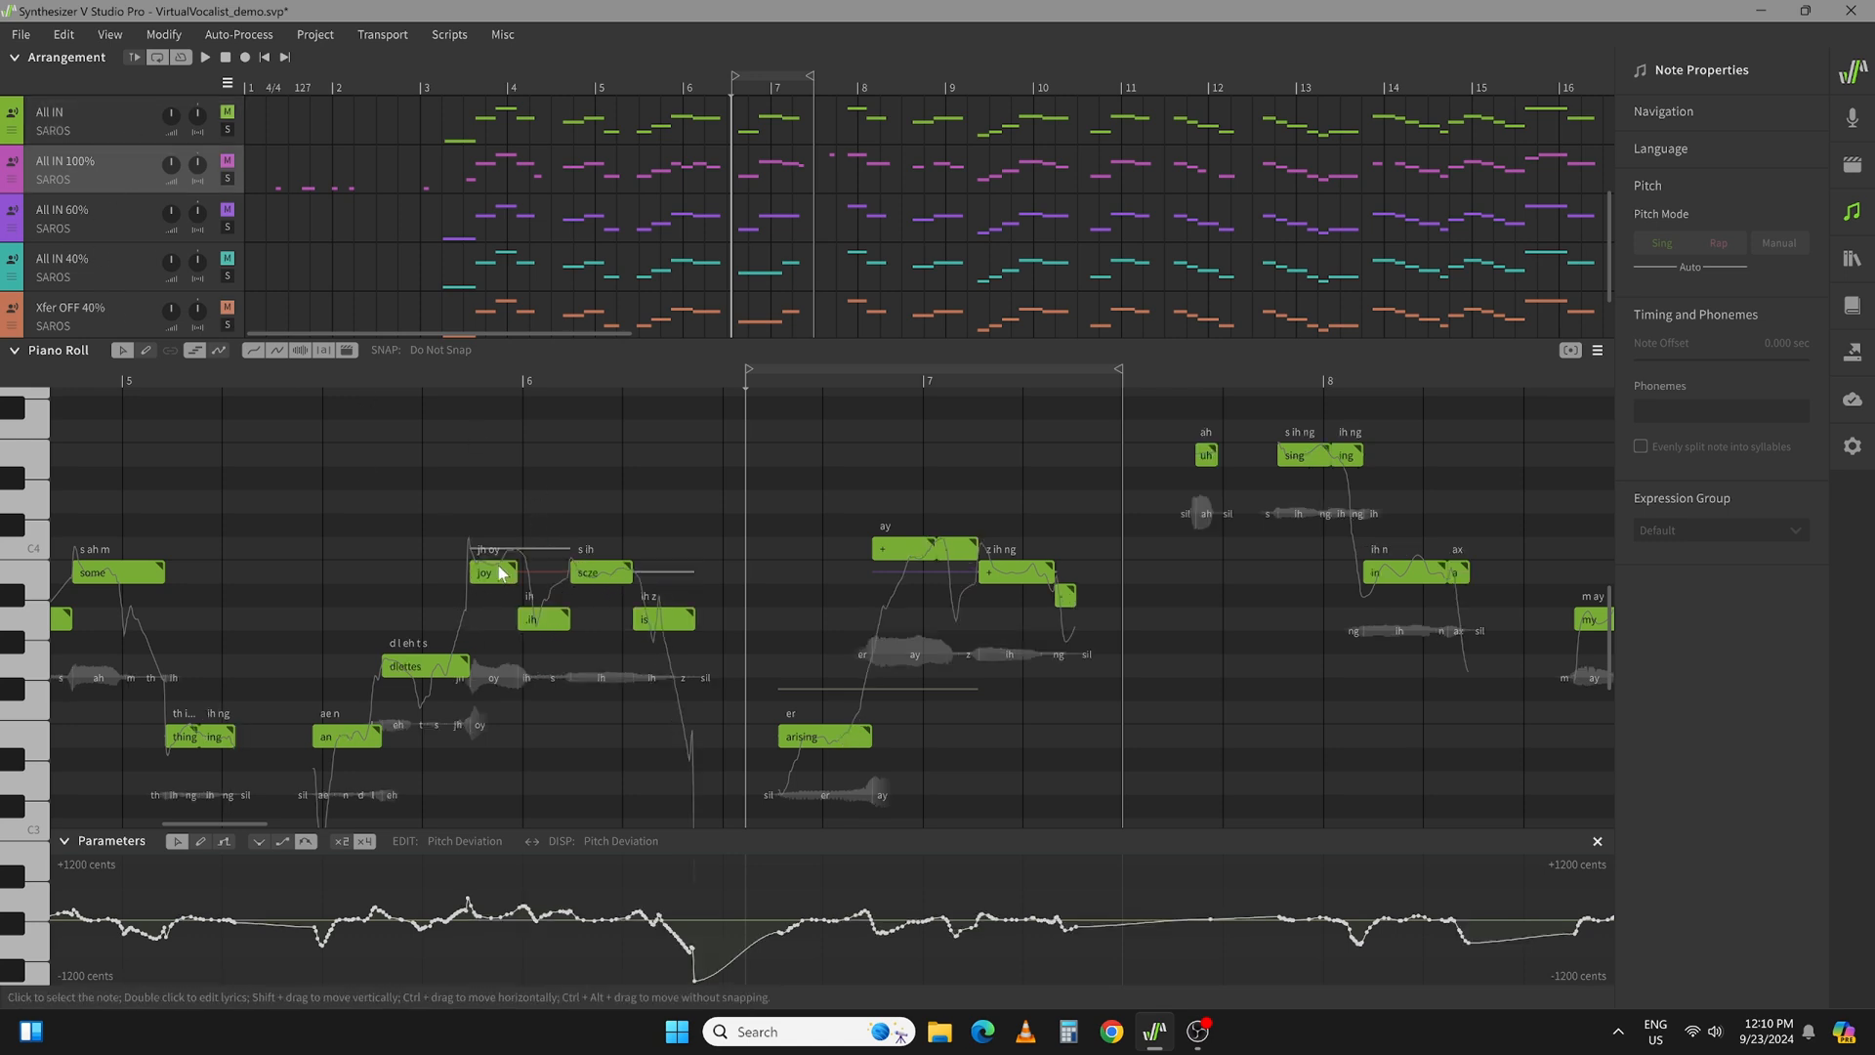
{"action": "mouse_move", "coordinate": [575, 596]}
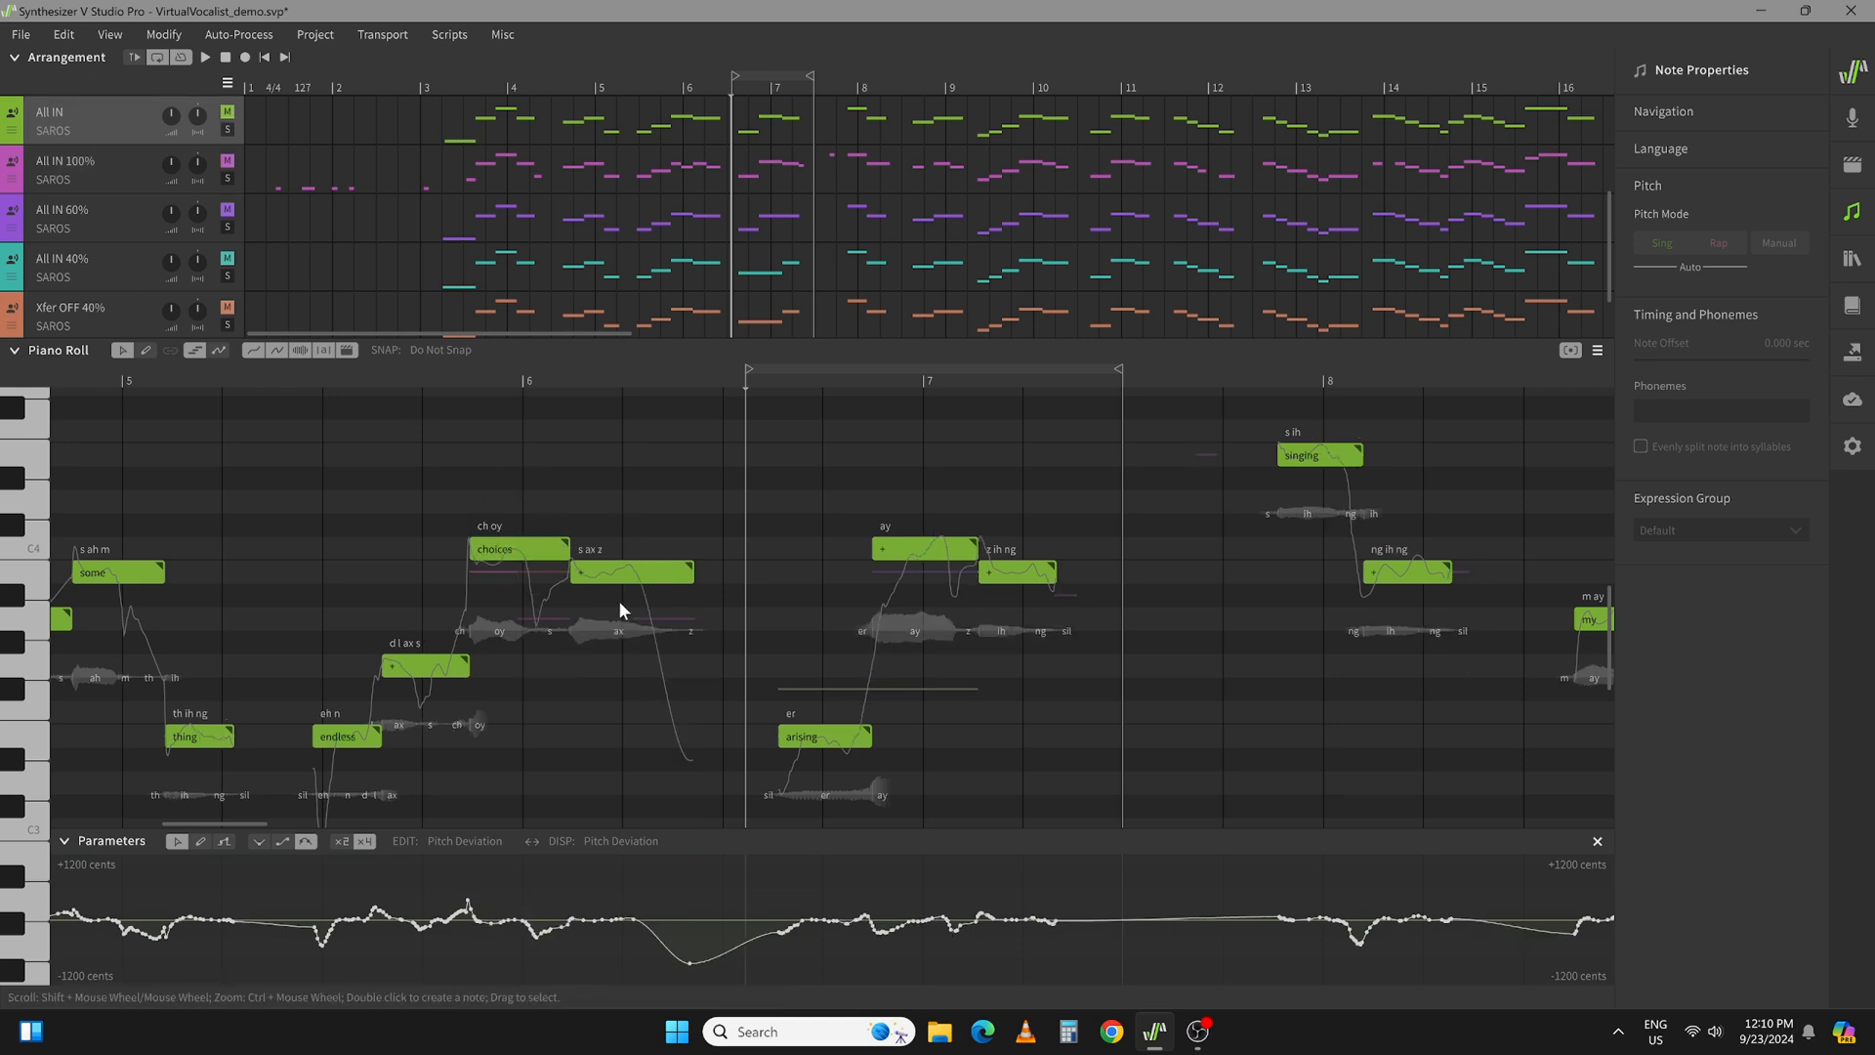
{"action": "mouse_move", "coordinate": [508, 598]}
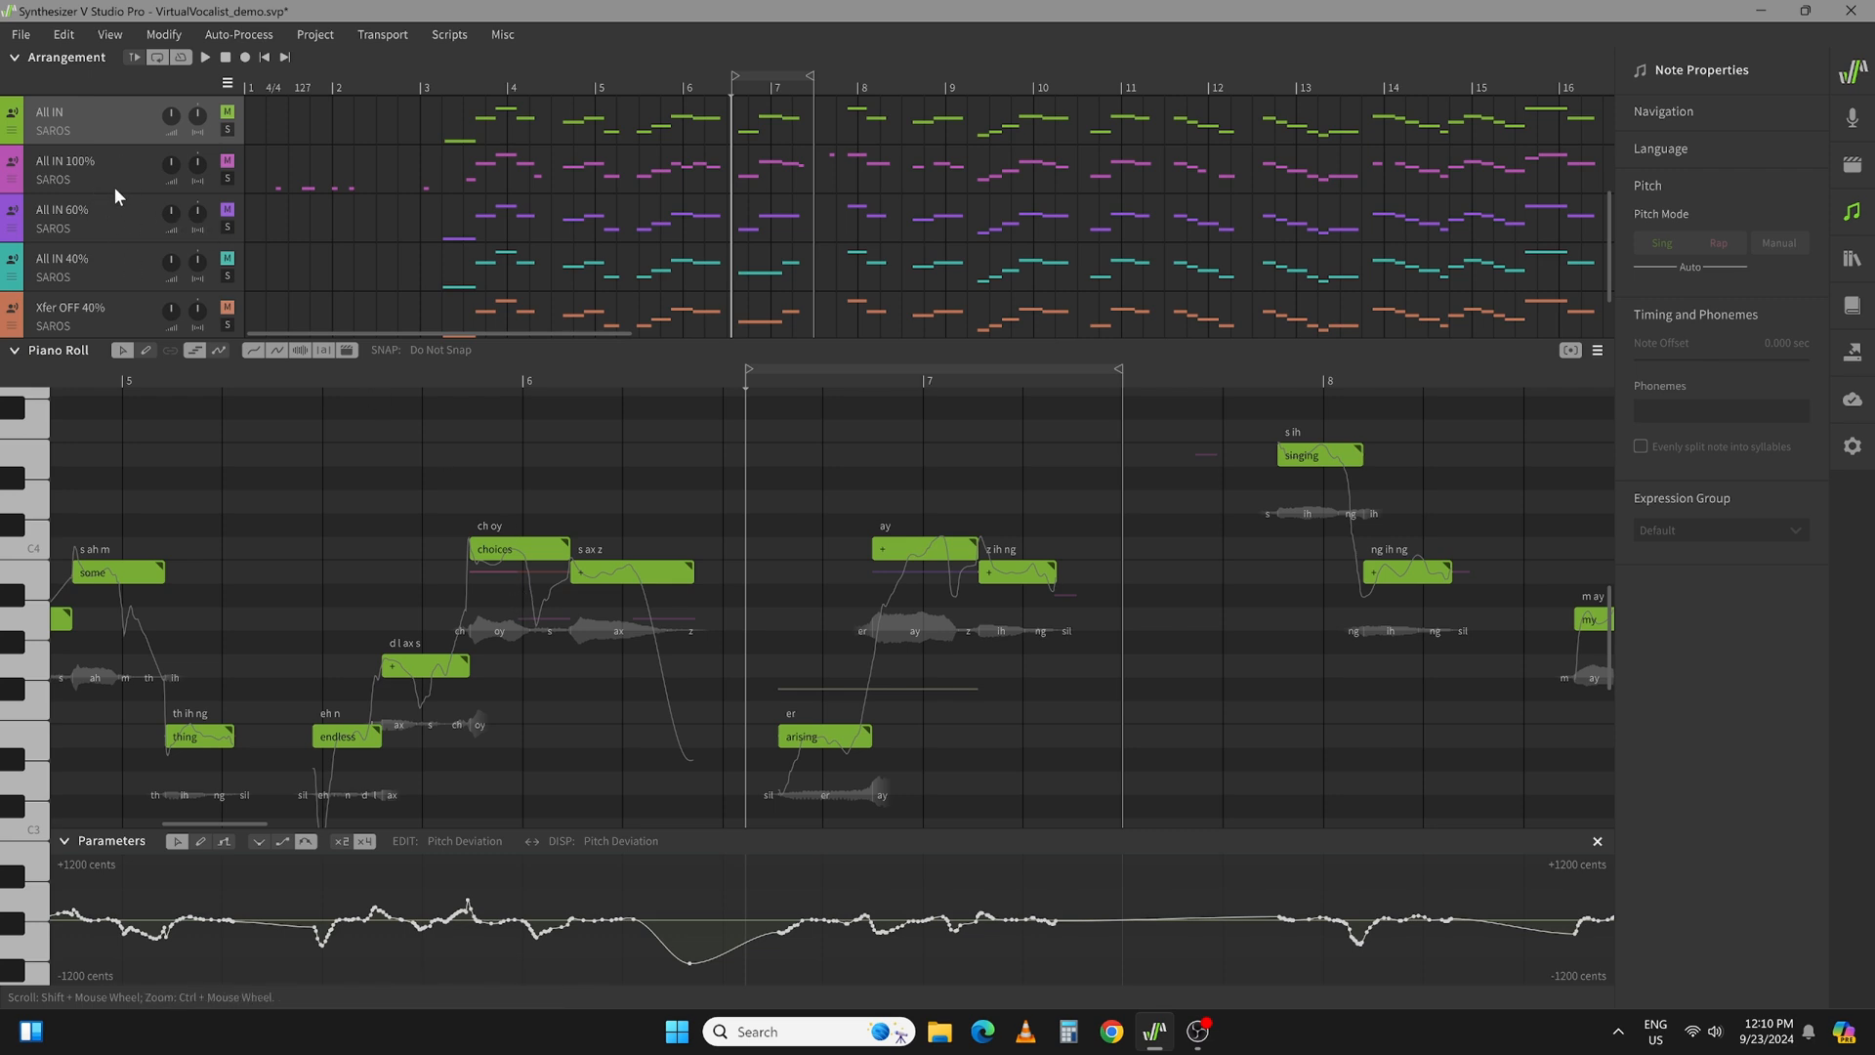
{"action": "mouse_move", "coordinate": [354, 666]}
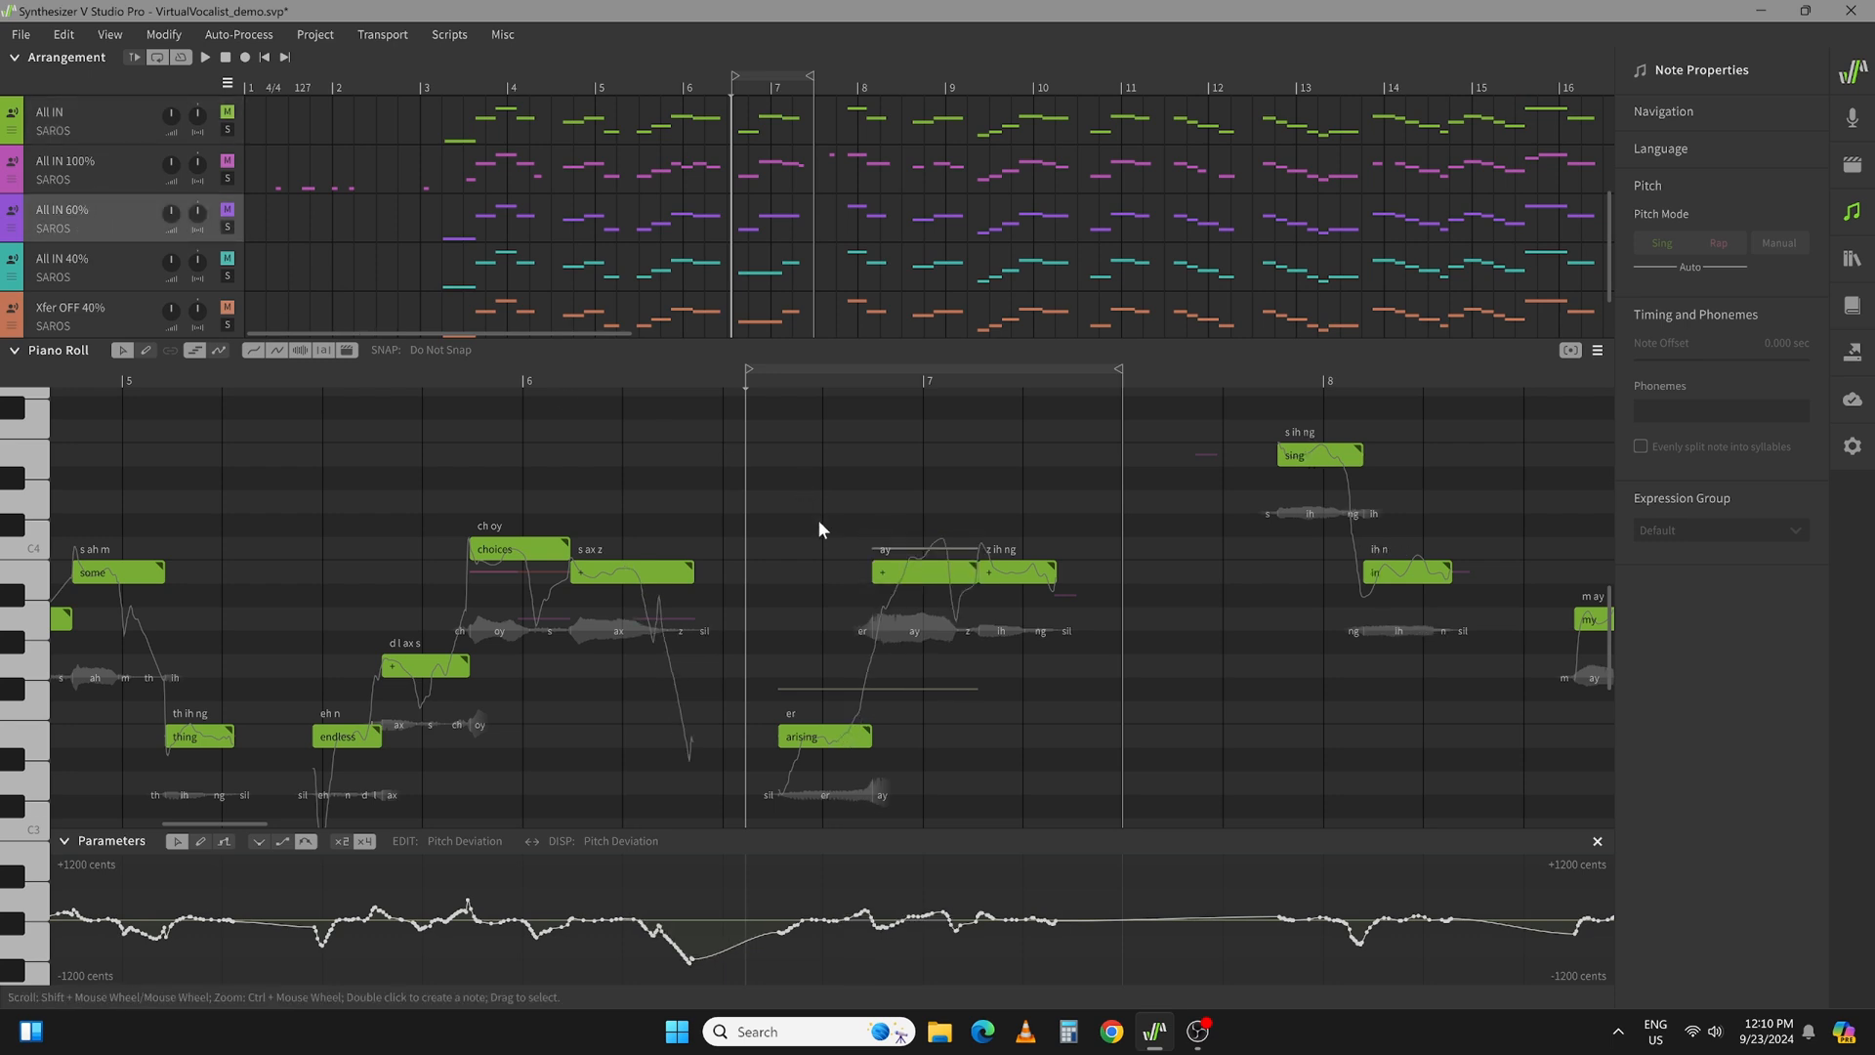
- Switch to the All IN 60% track and select its 'ay' note after 'arising' to inspect it
{"action": "left_click", "coordinate": [921, 573]}
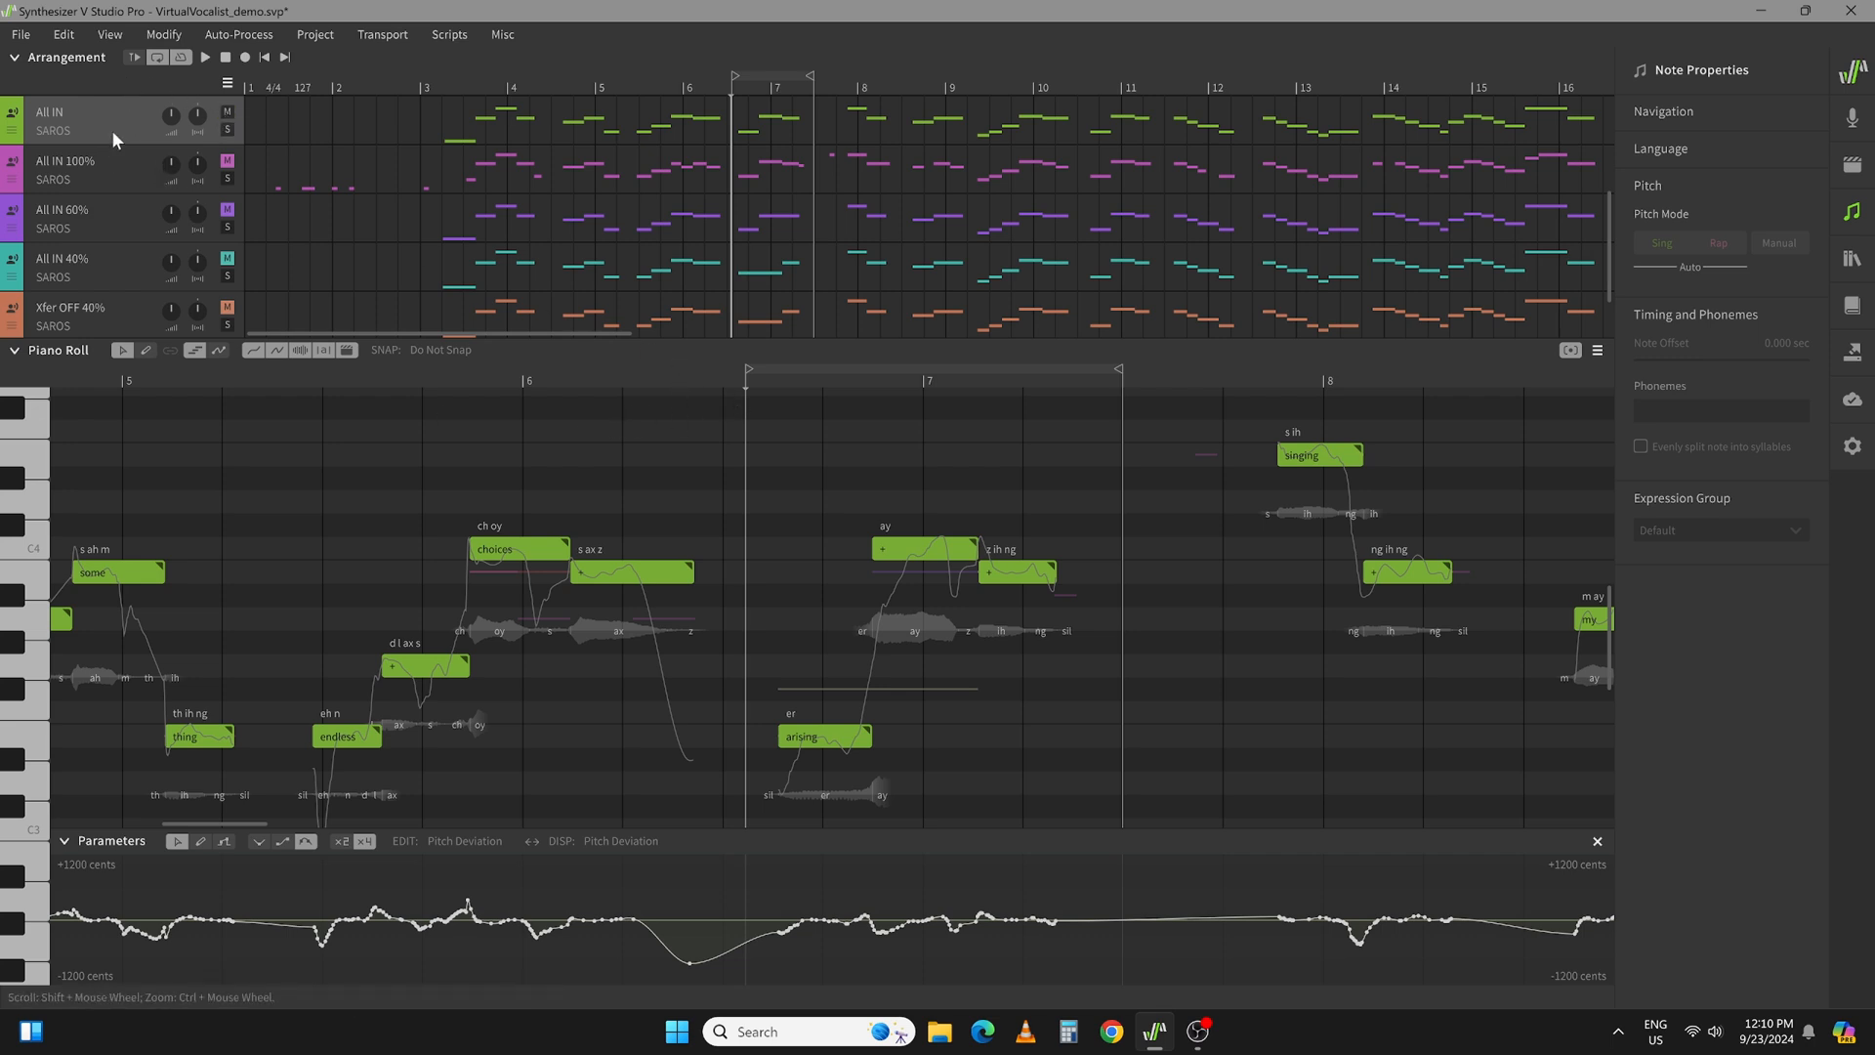
{"action": "mouse_move", "coordinate": [117, 135]}
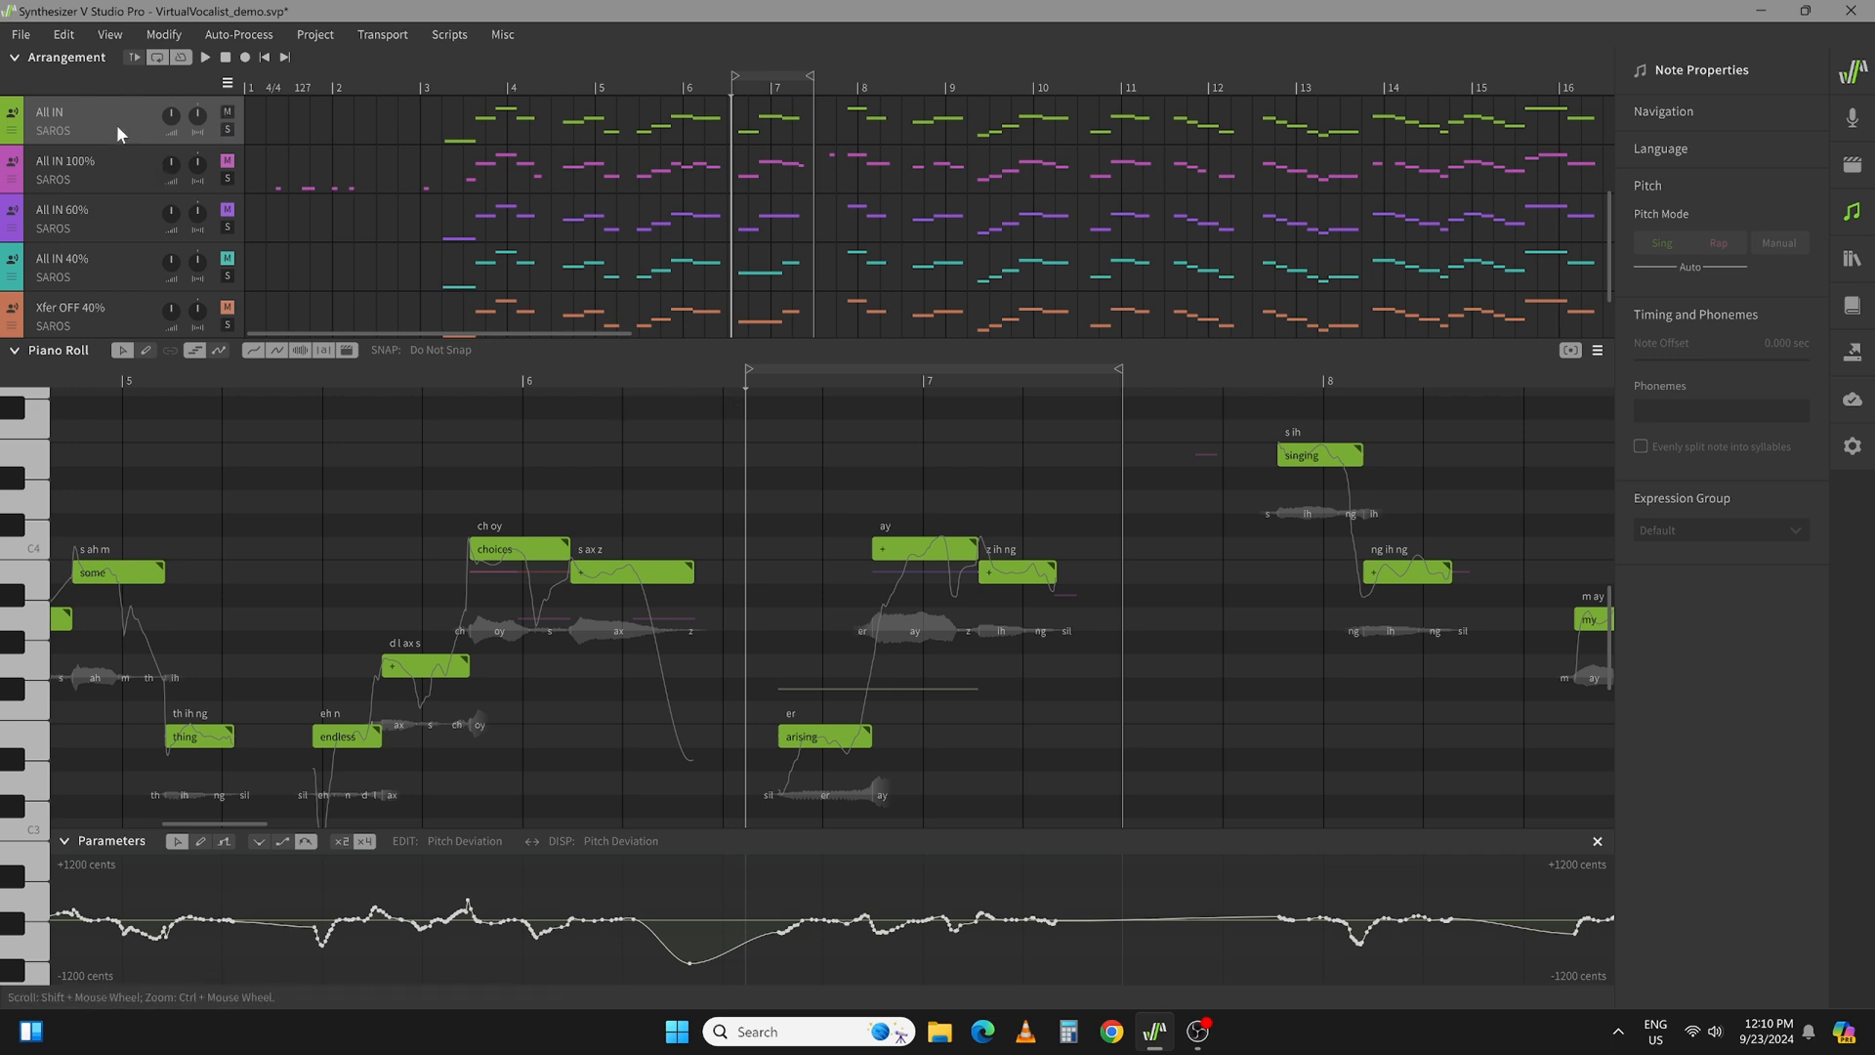
{"action": "left_click", "coordinate": [205, 57]}
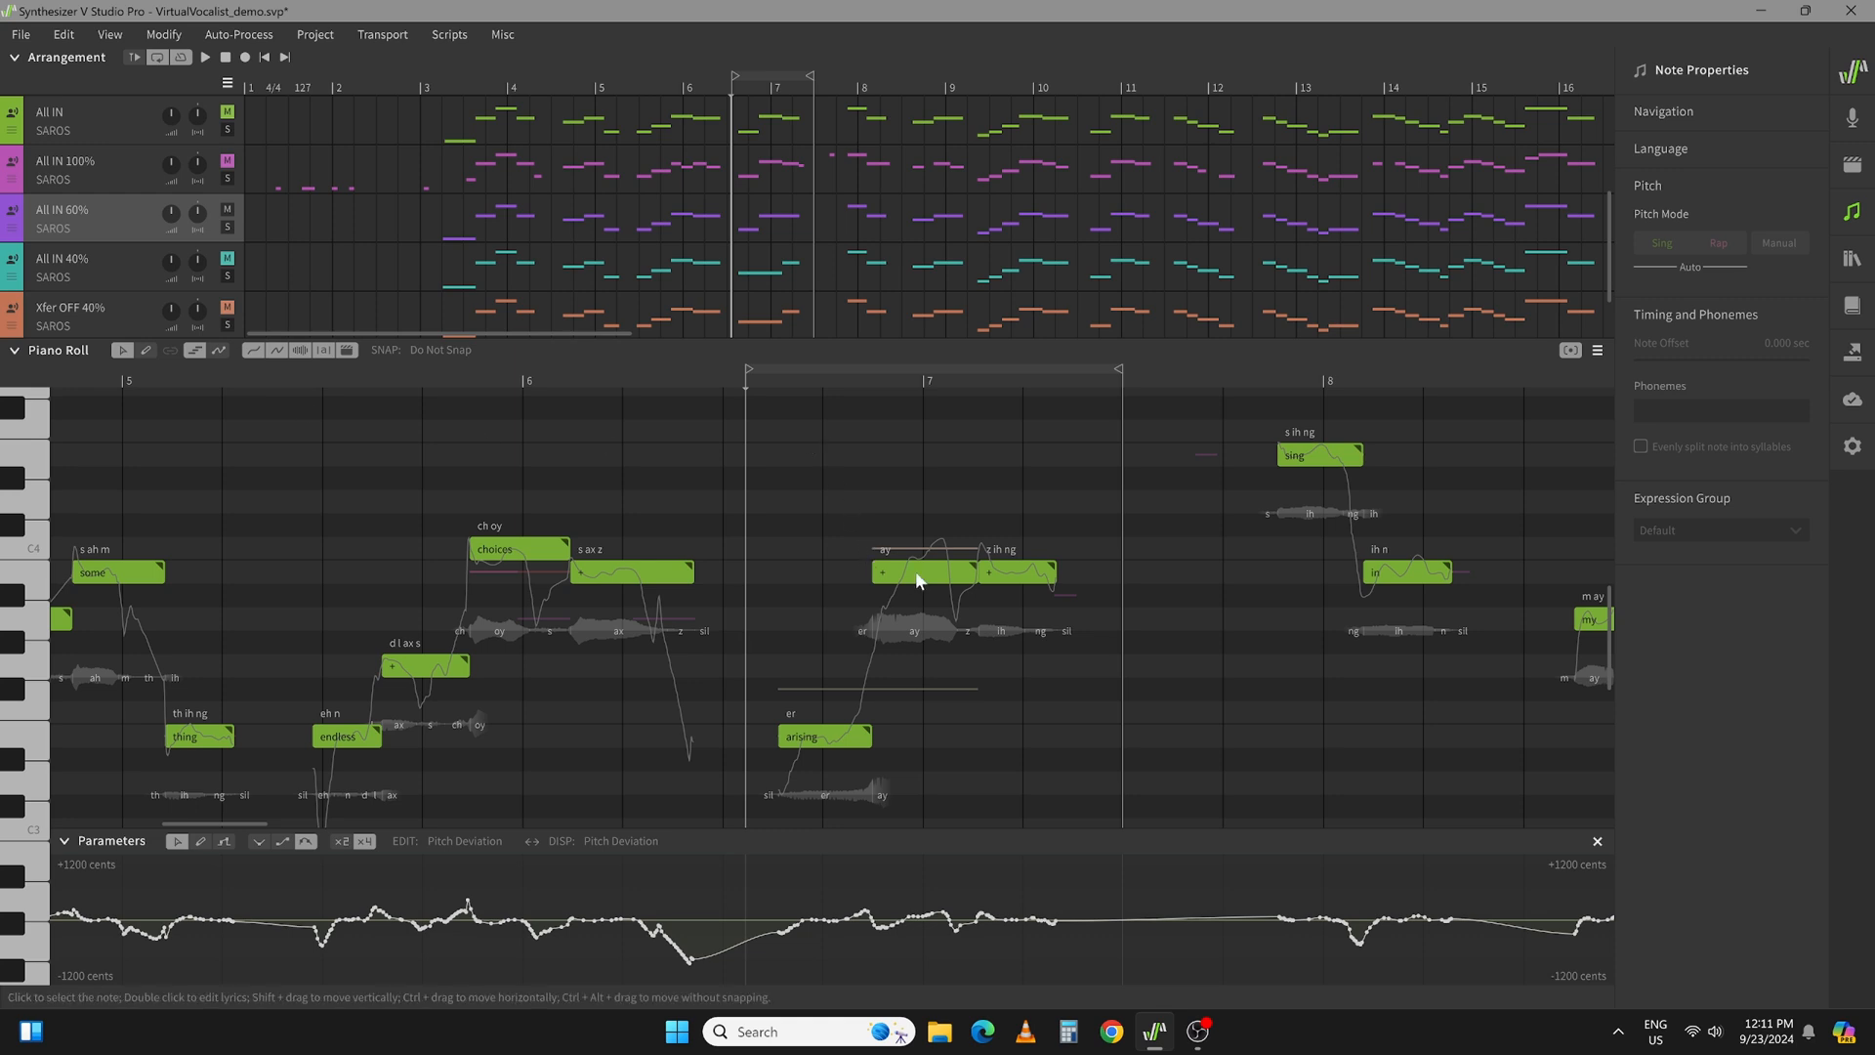
{"action": "mouse_move", "coordinate": [930, 588]}
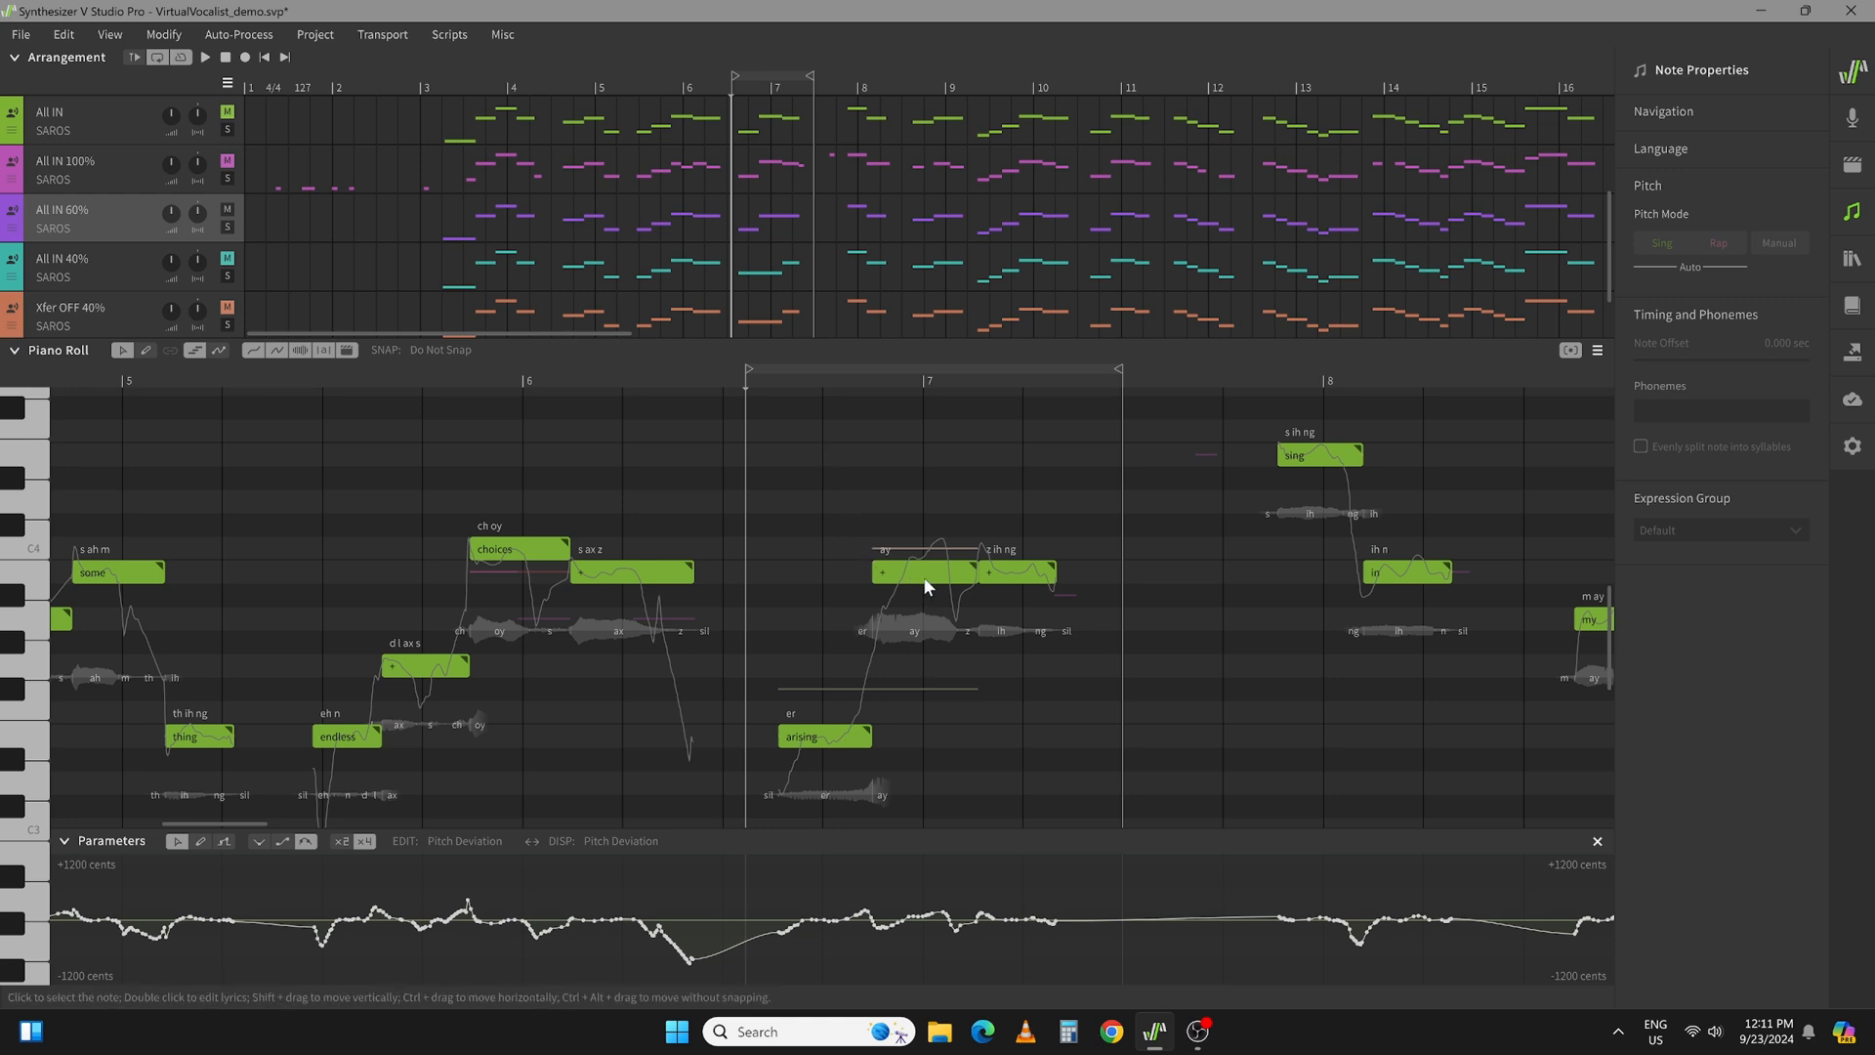
{"action": "left_click", "coordinate": [924, 572]}
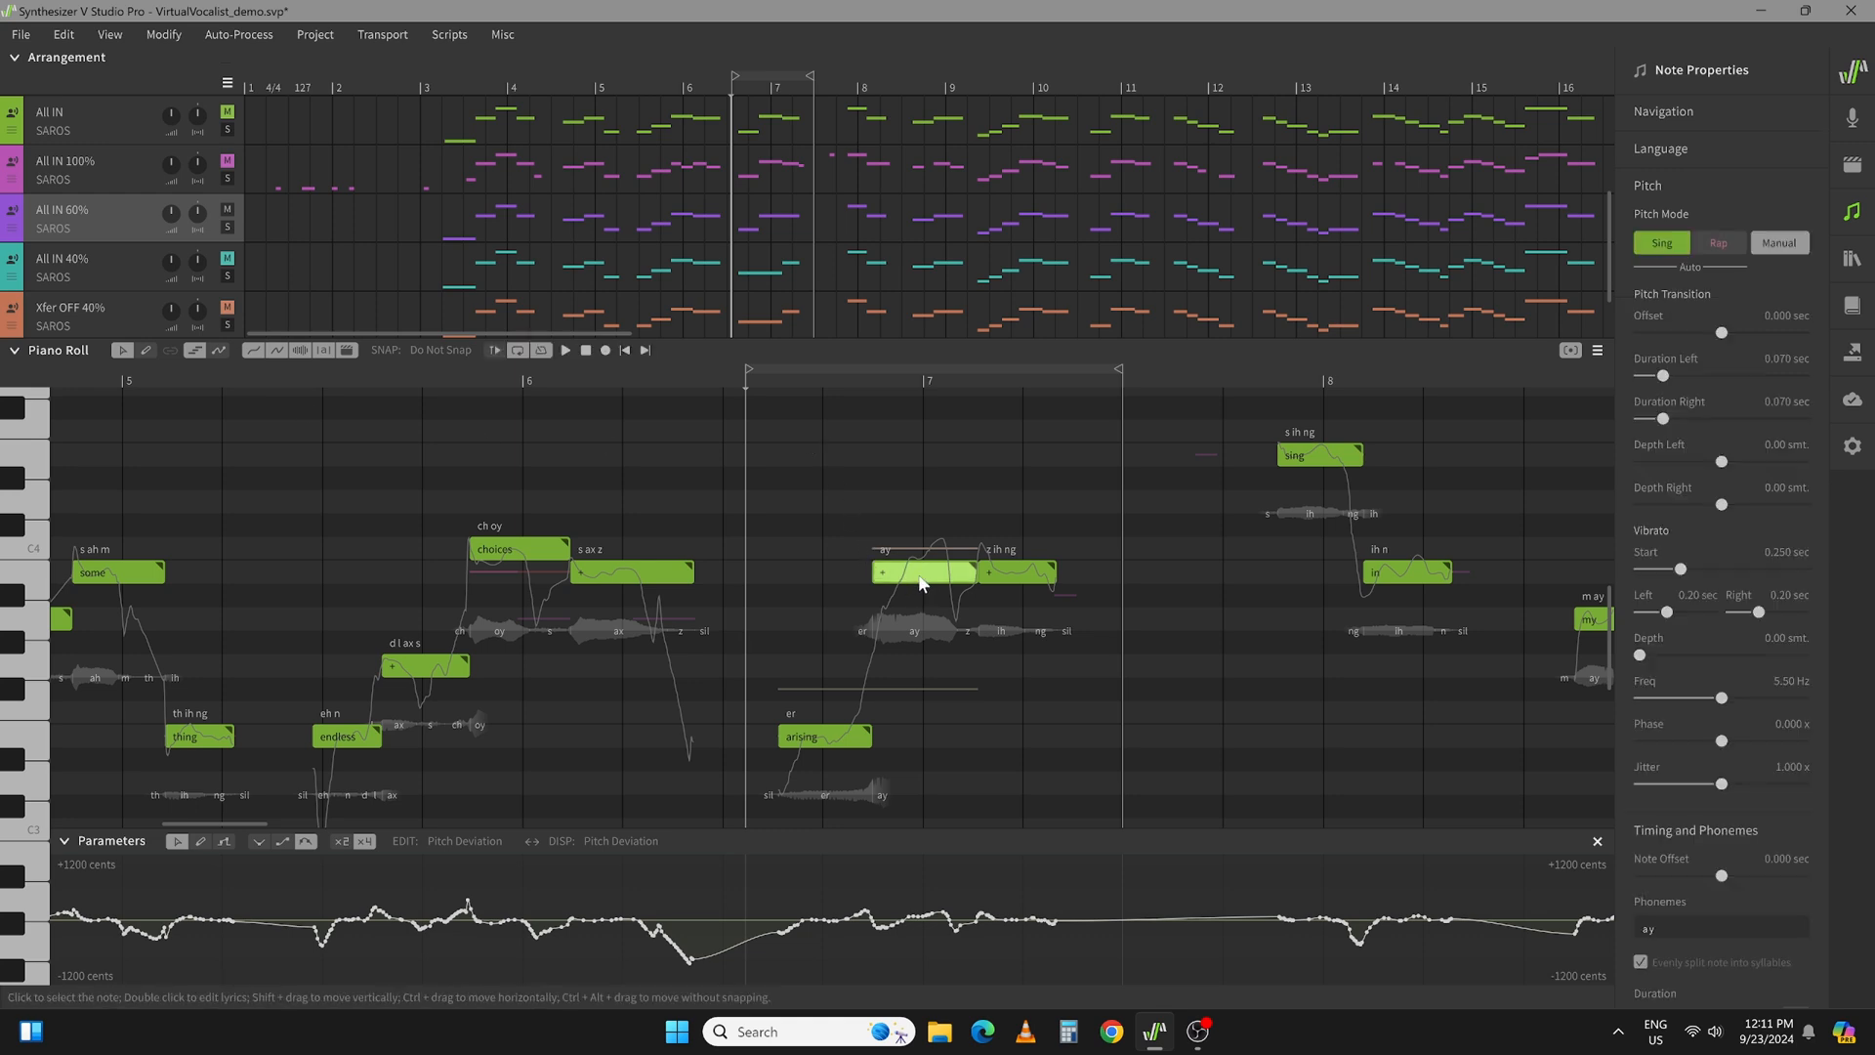
{"action": "left_click", "coordinate": [926, 572]}
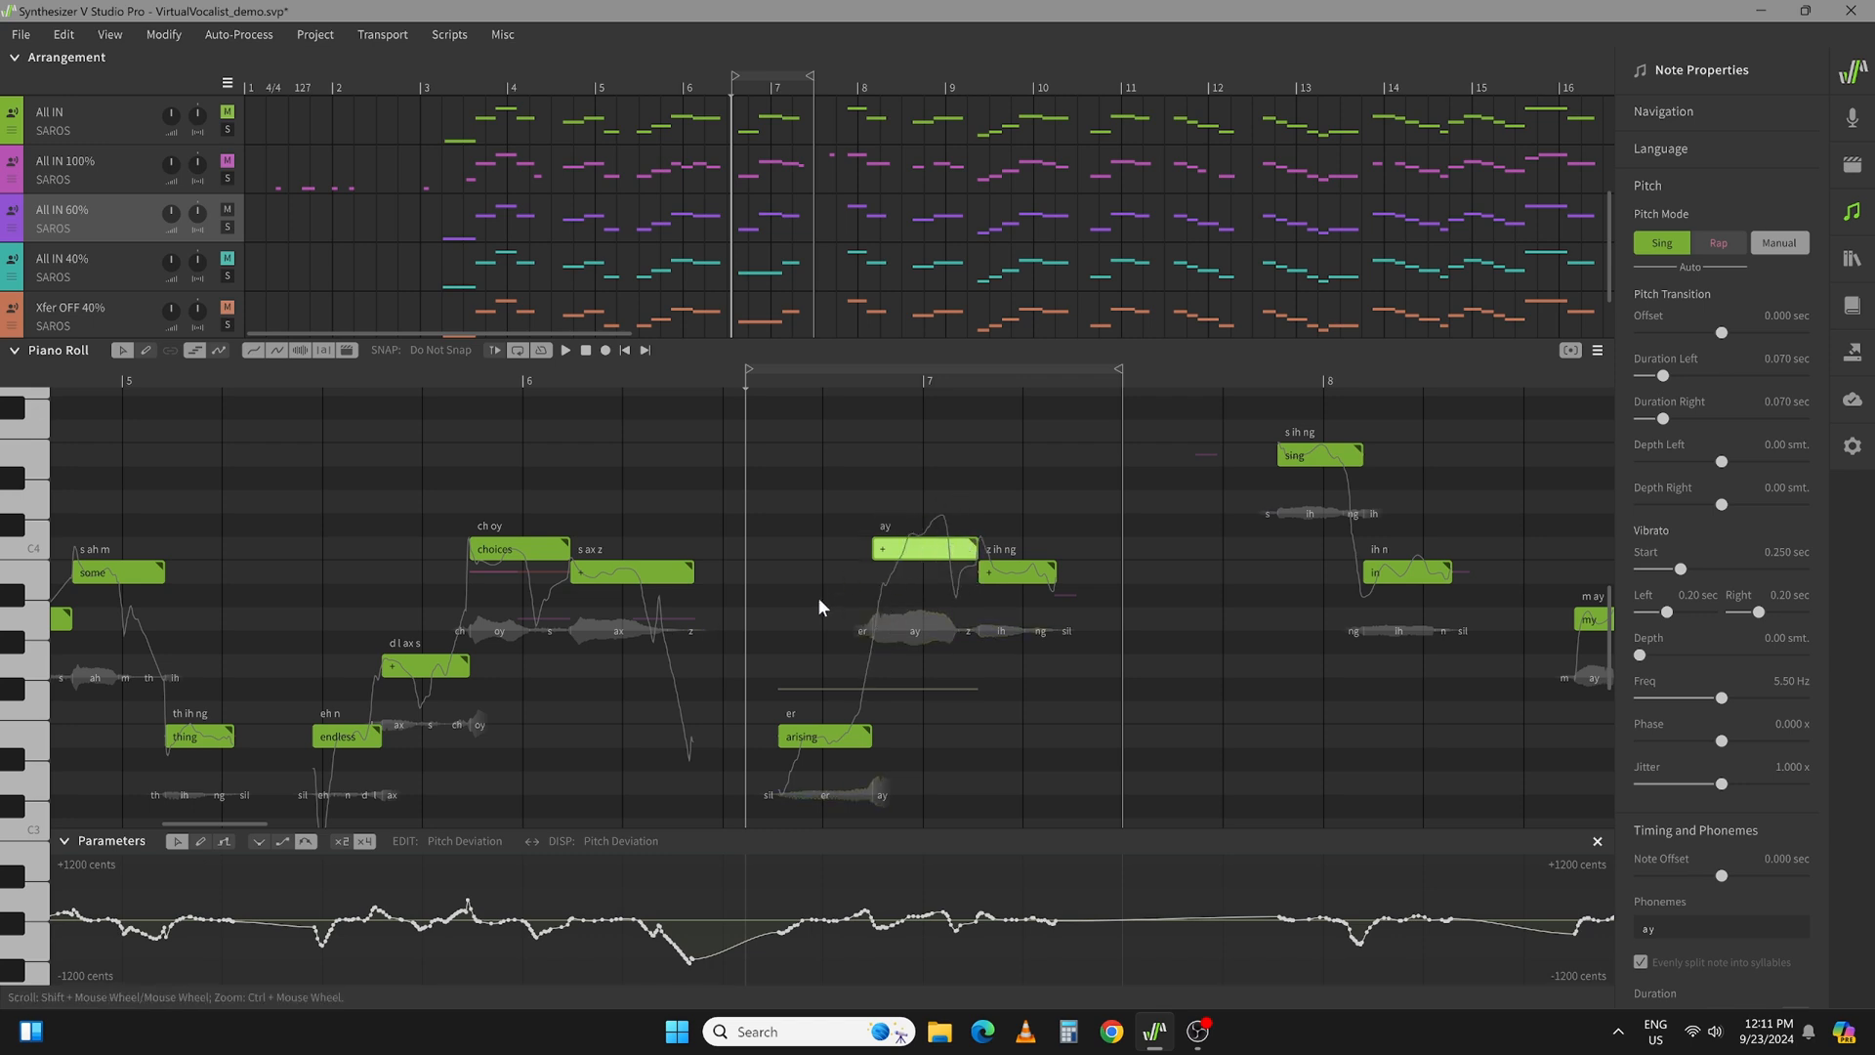
{"action": "mouse_move", "coordinate": [897, 602]}
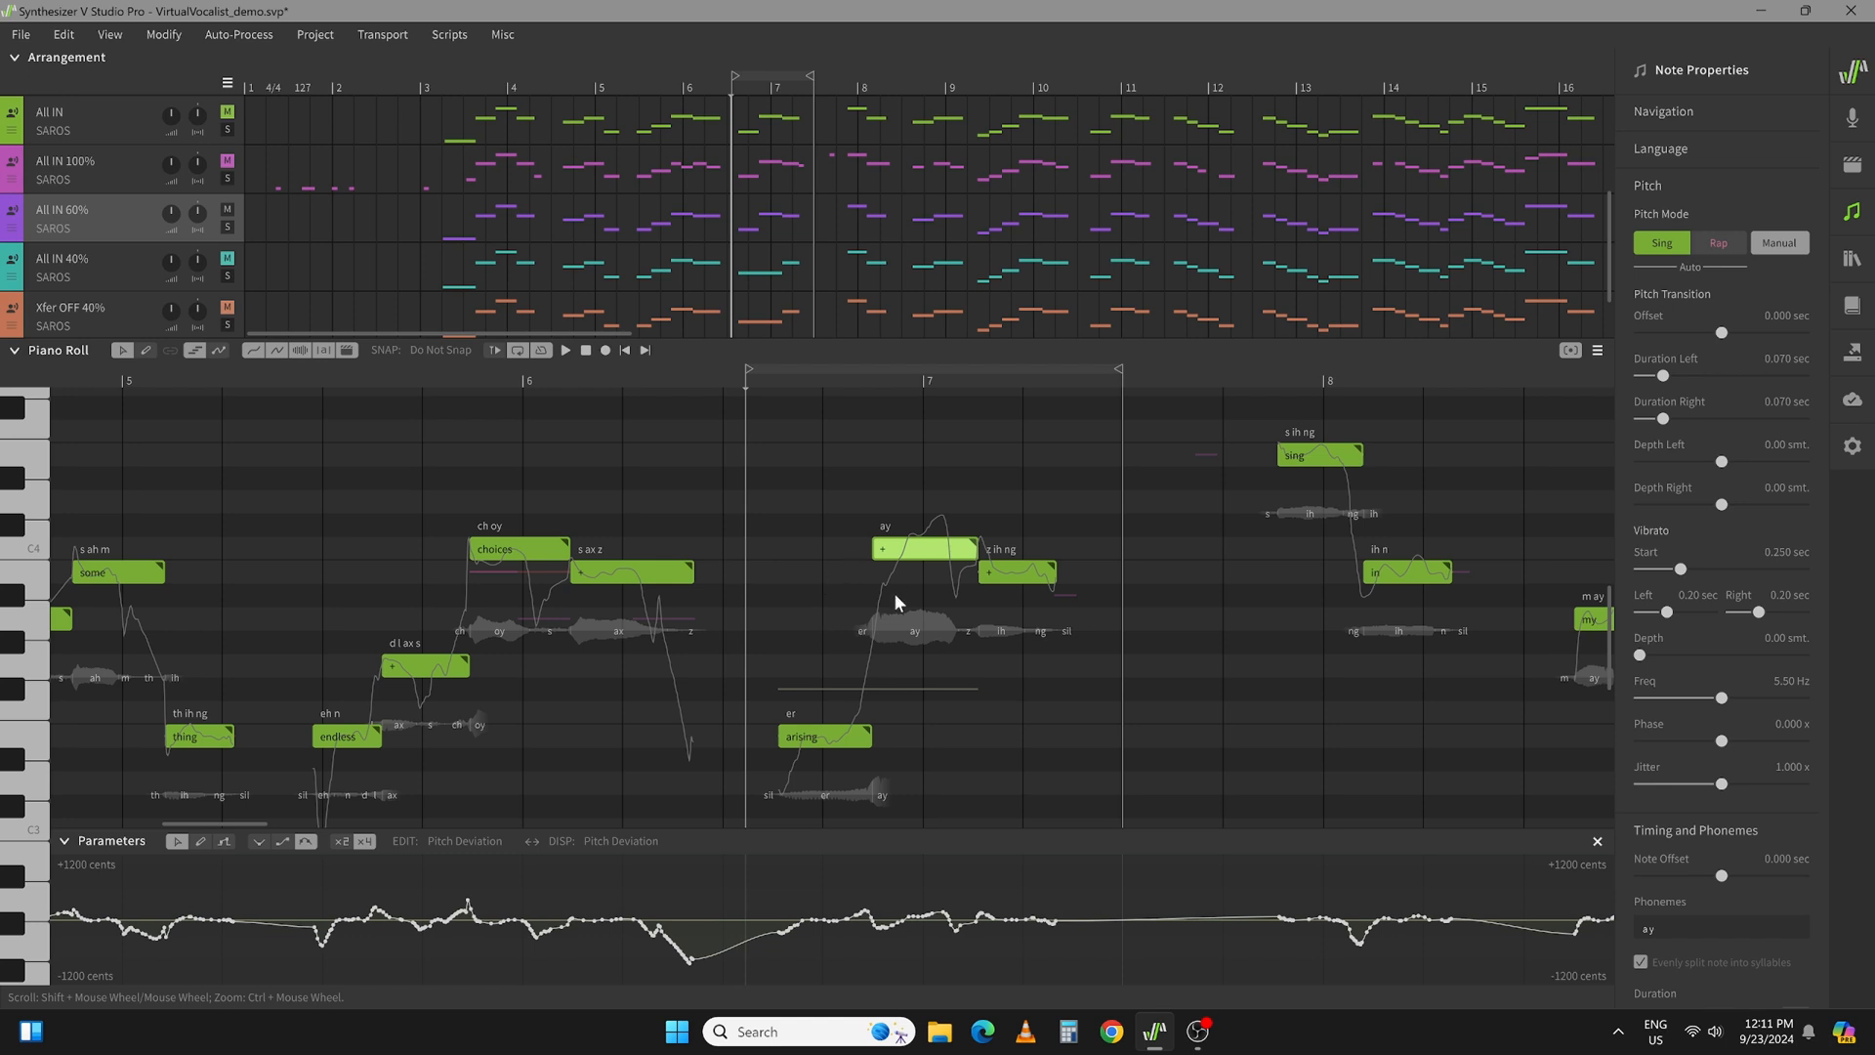
{"action": "mouse_move", "coordinate": [918, 619]}
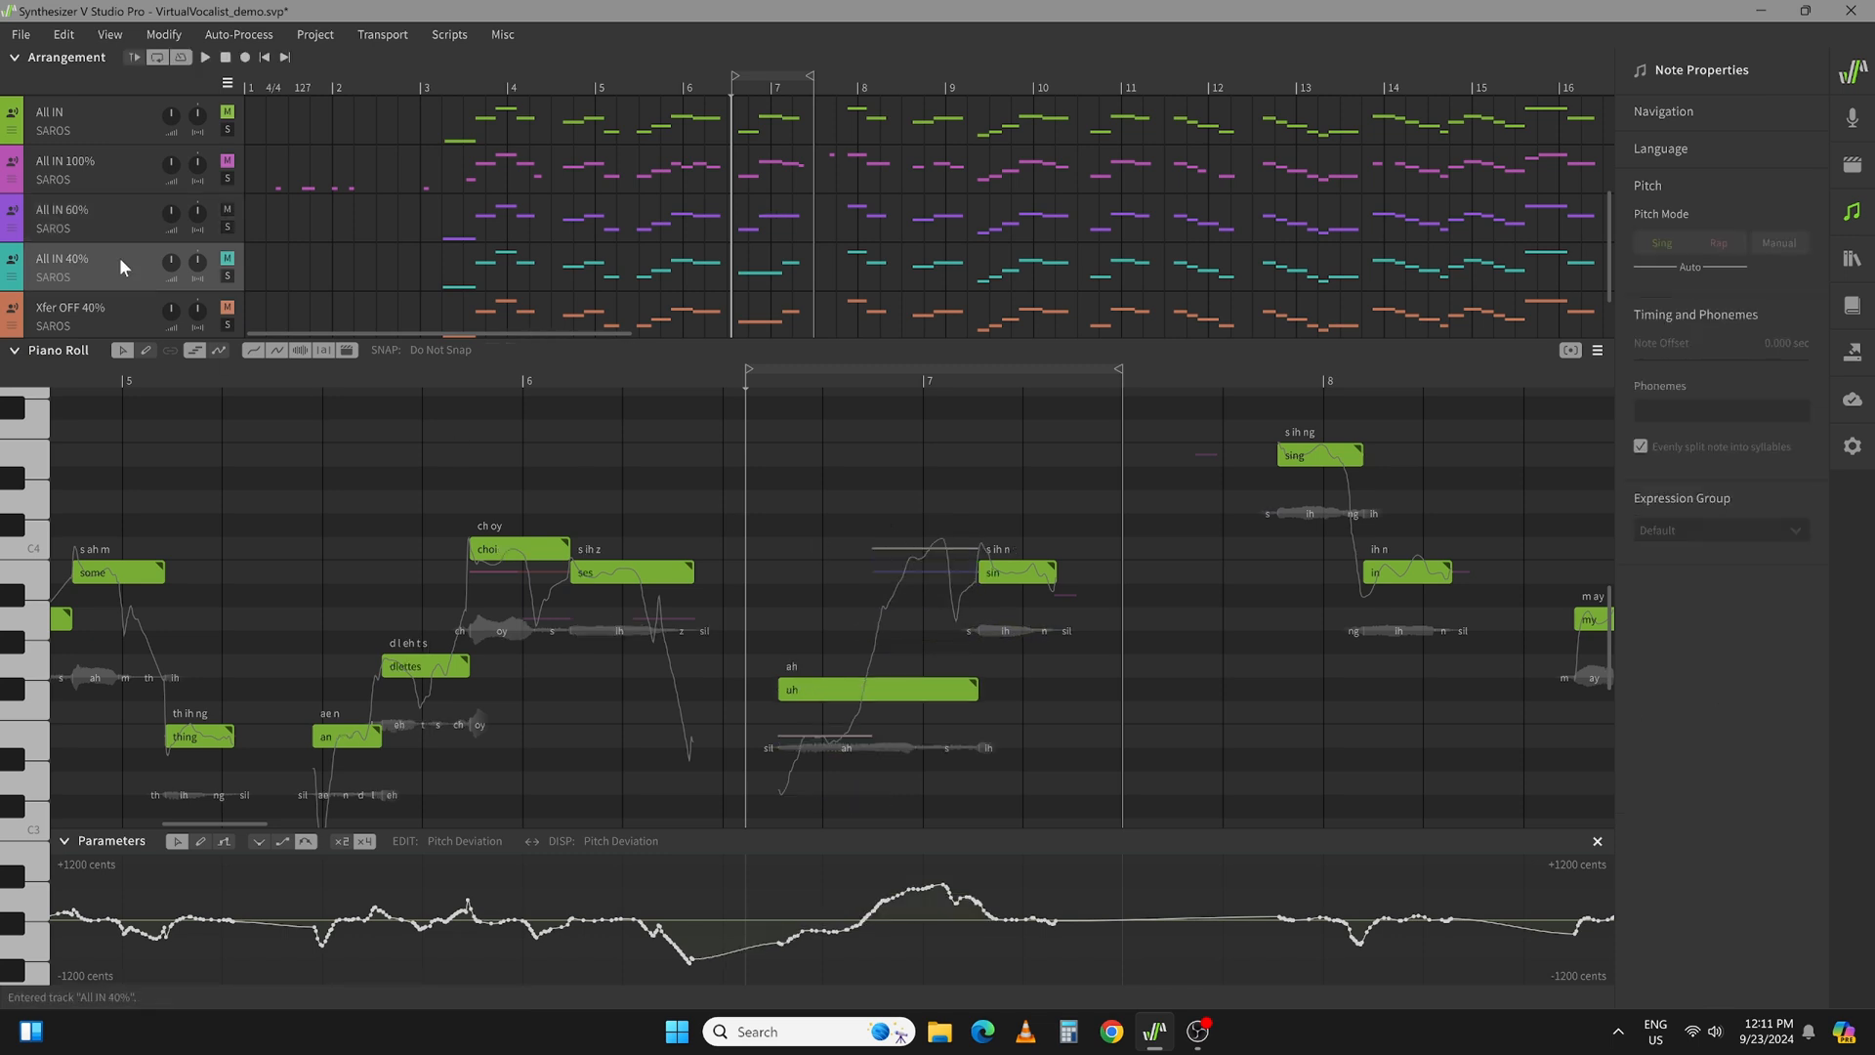
{"action": "mouse_move", "coordinate": [119, 177]}
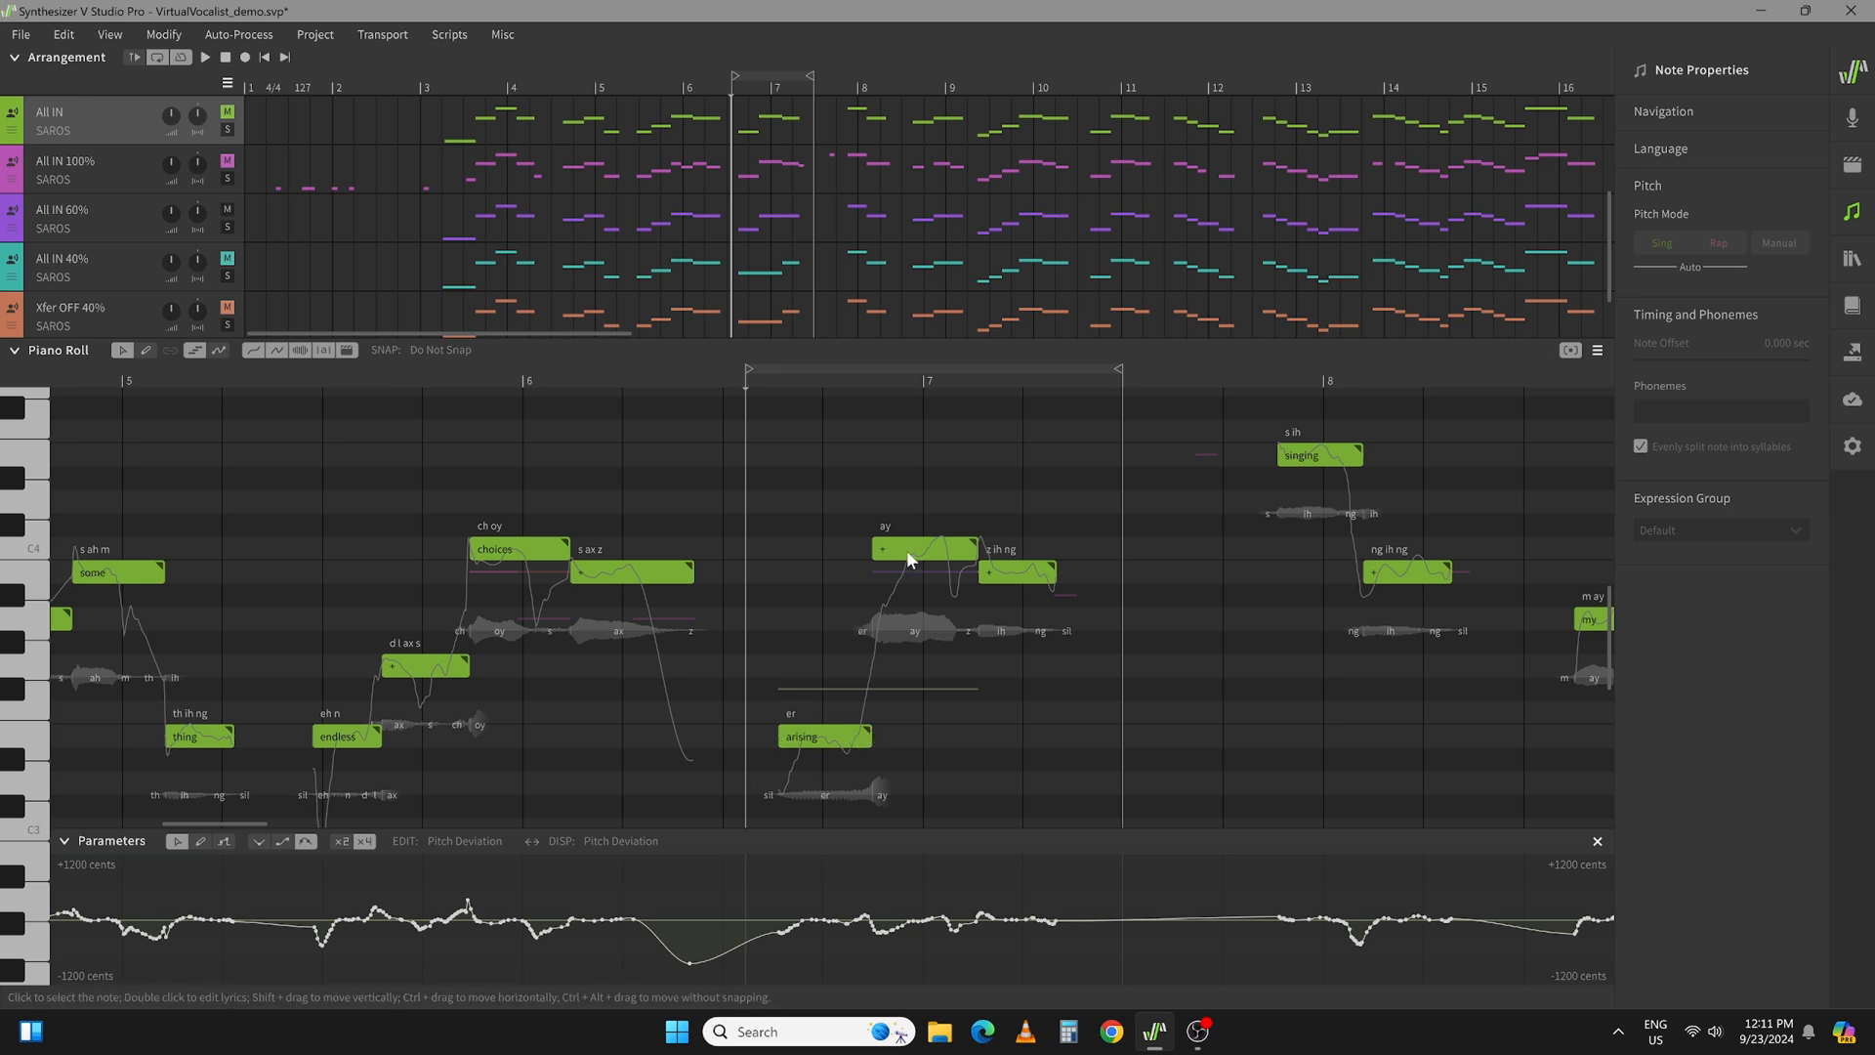
{"action": "mouse_move", "coordinate": [789, 754]}
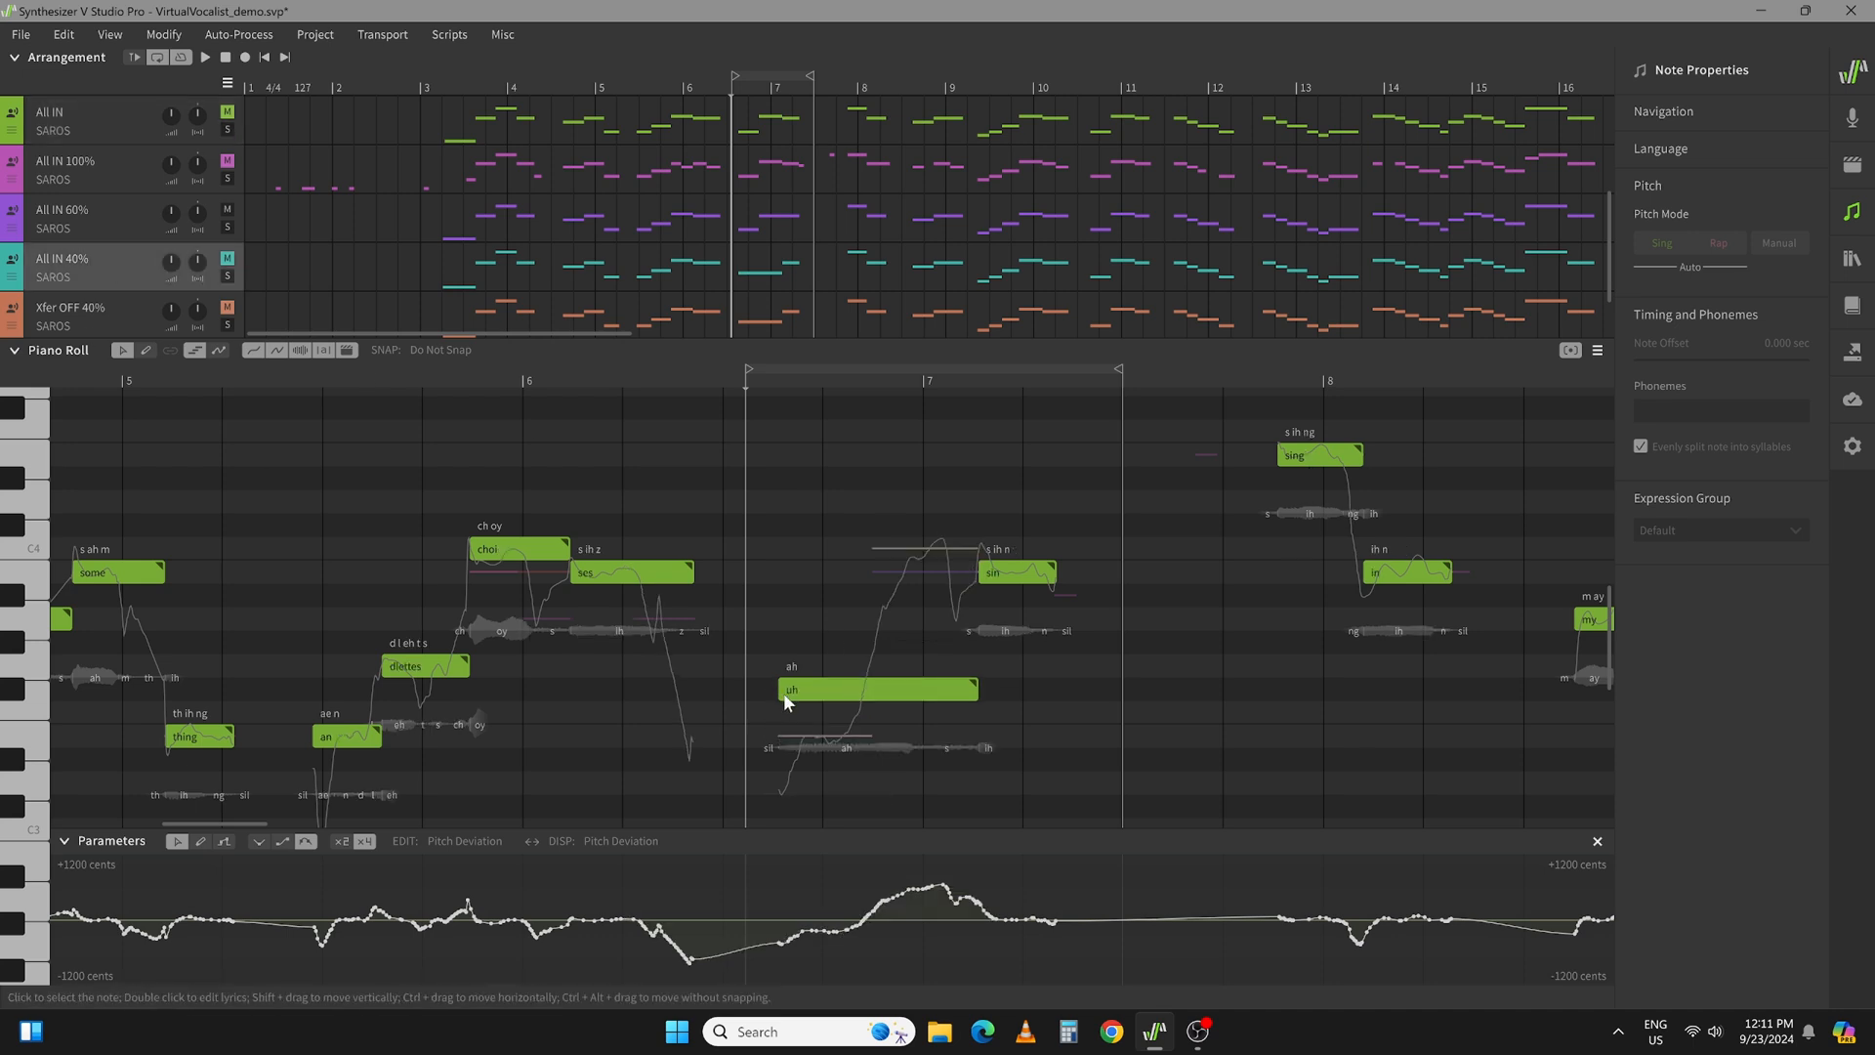
{"action": "mouse_move", "coordinate": [809, 698]}
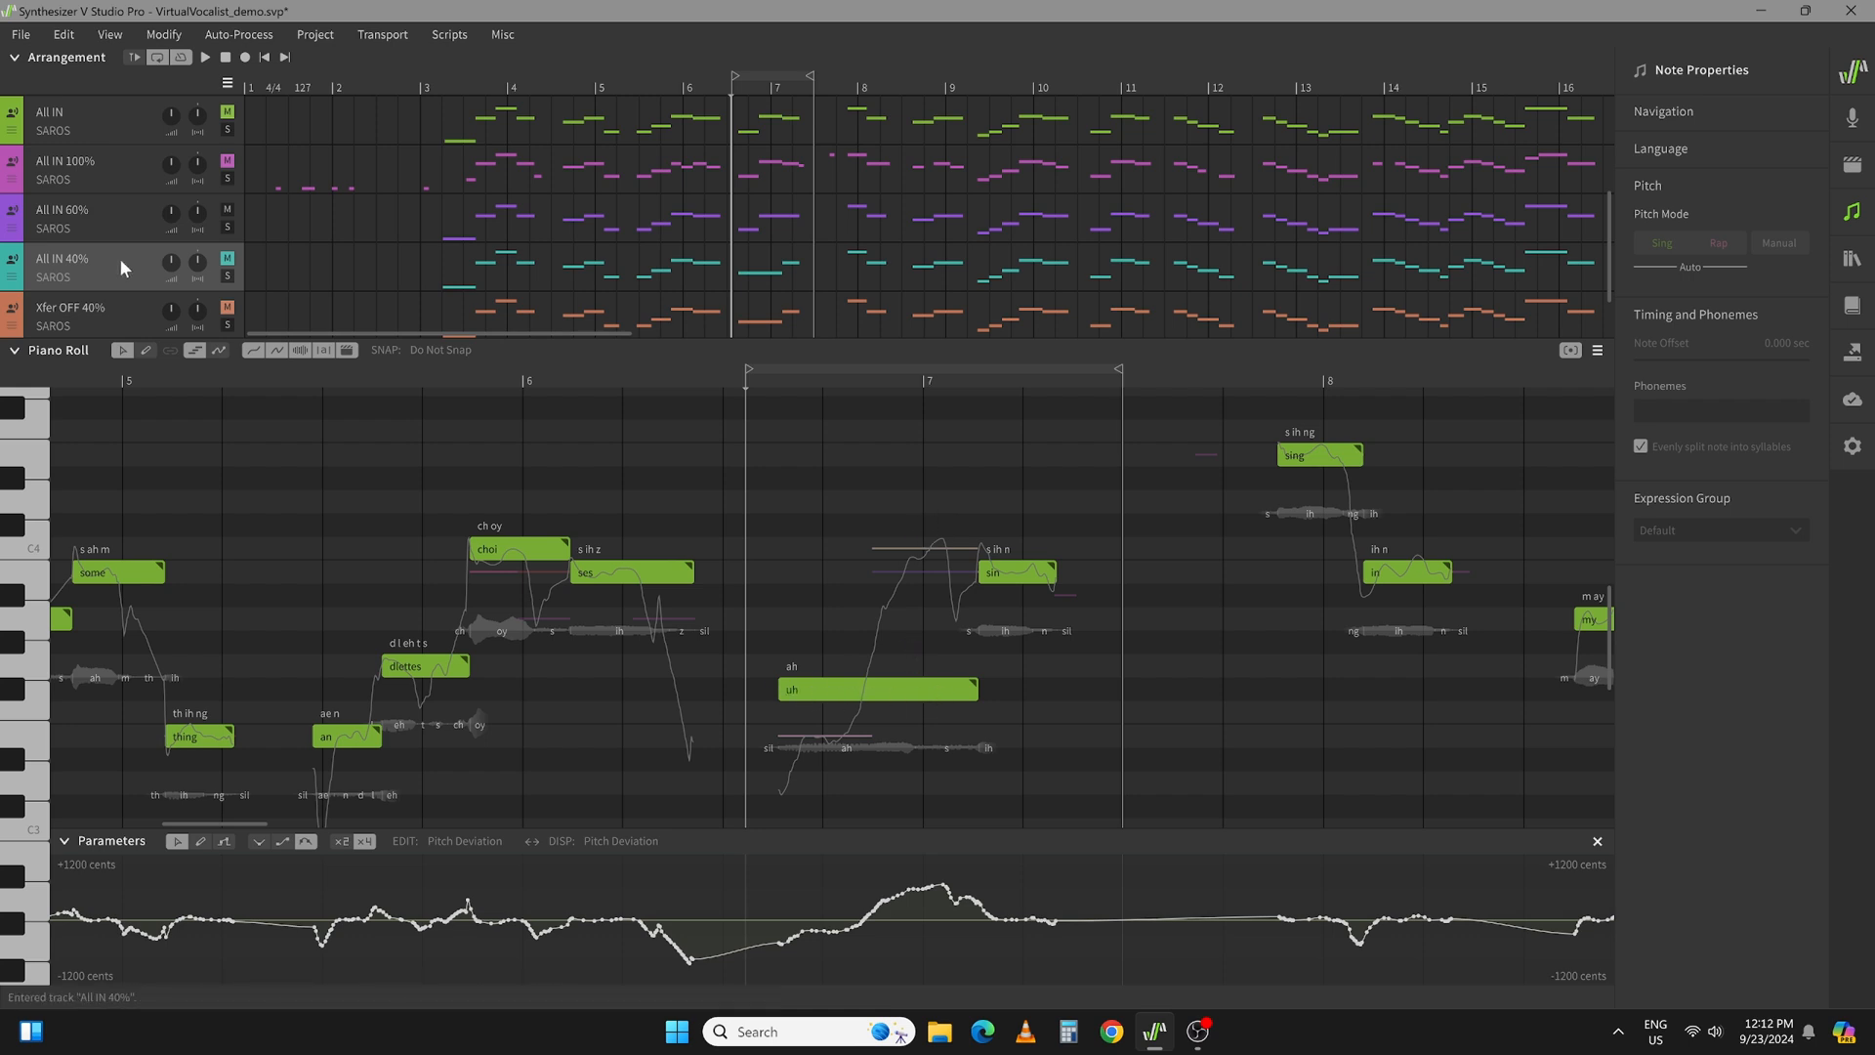
{"action": "mouse_move", "coordinate": [969, 504]}
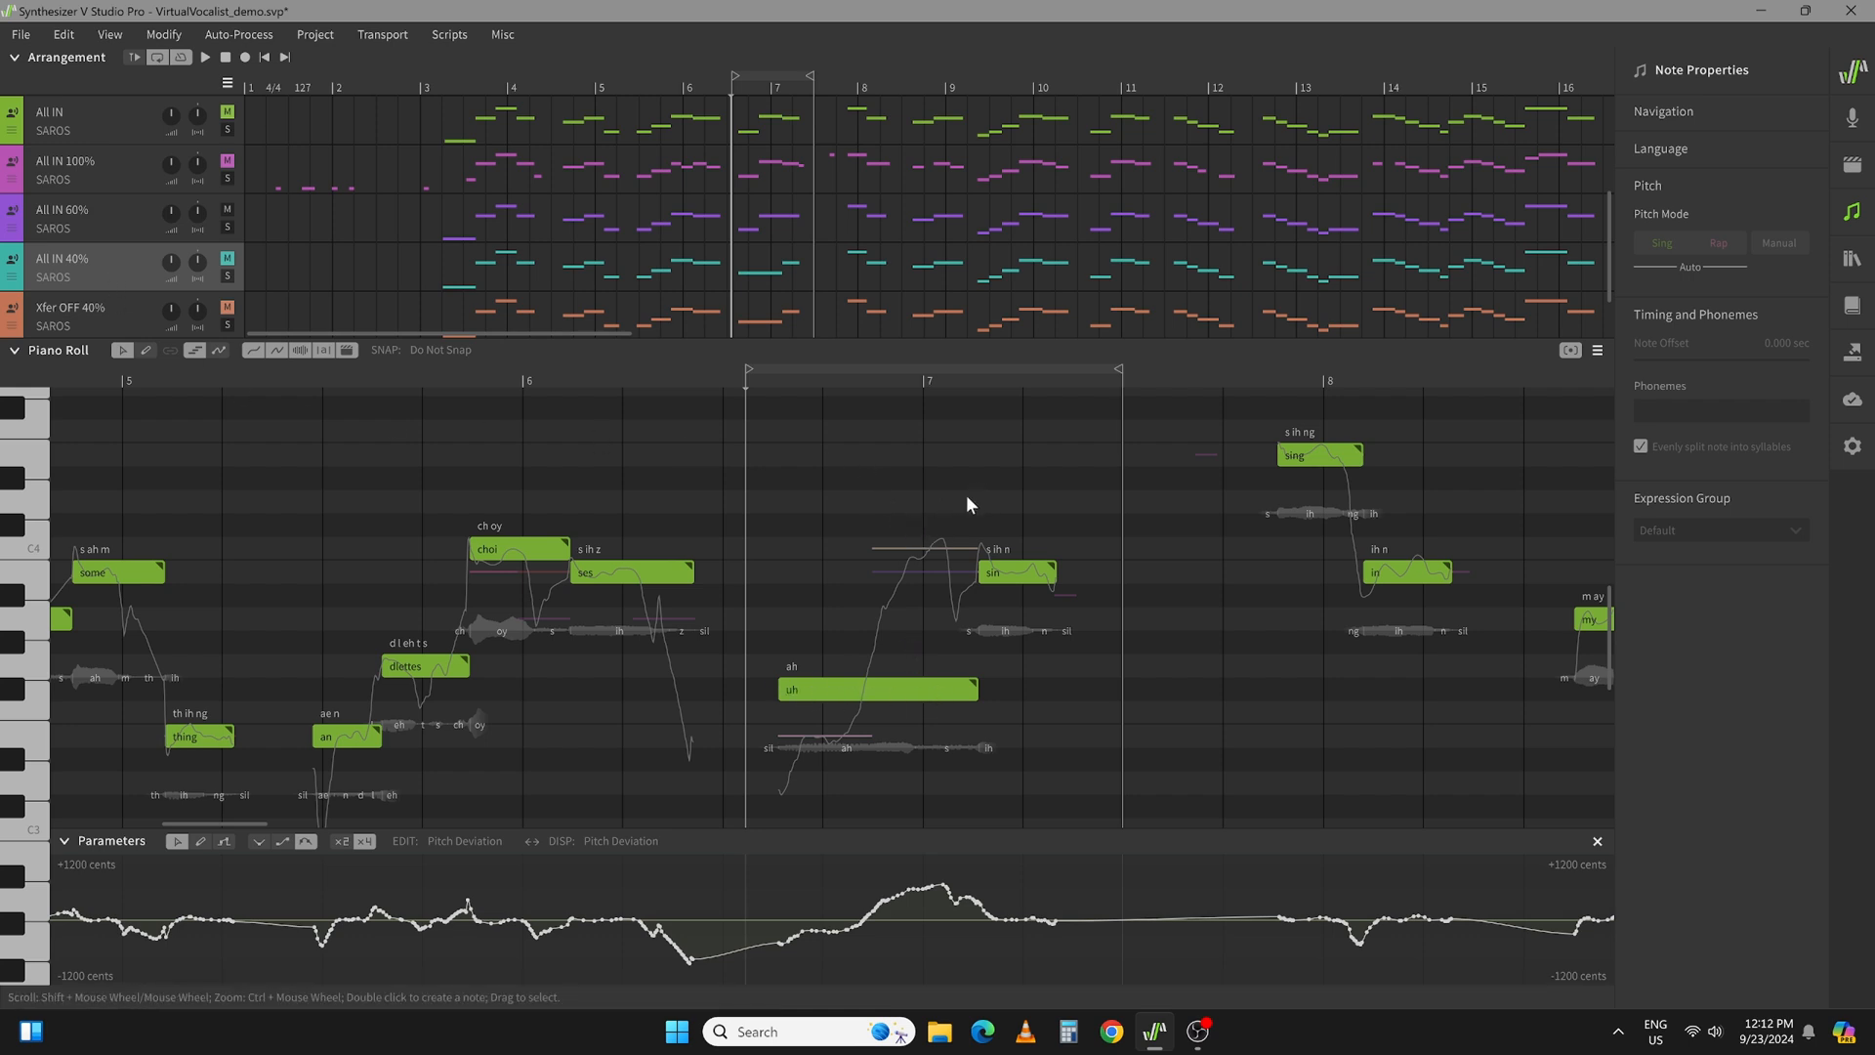
{"action": "mouse_move", "coordinate": [877, 696]}
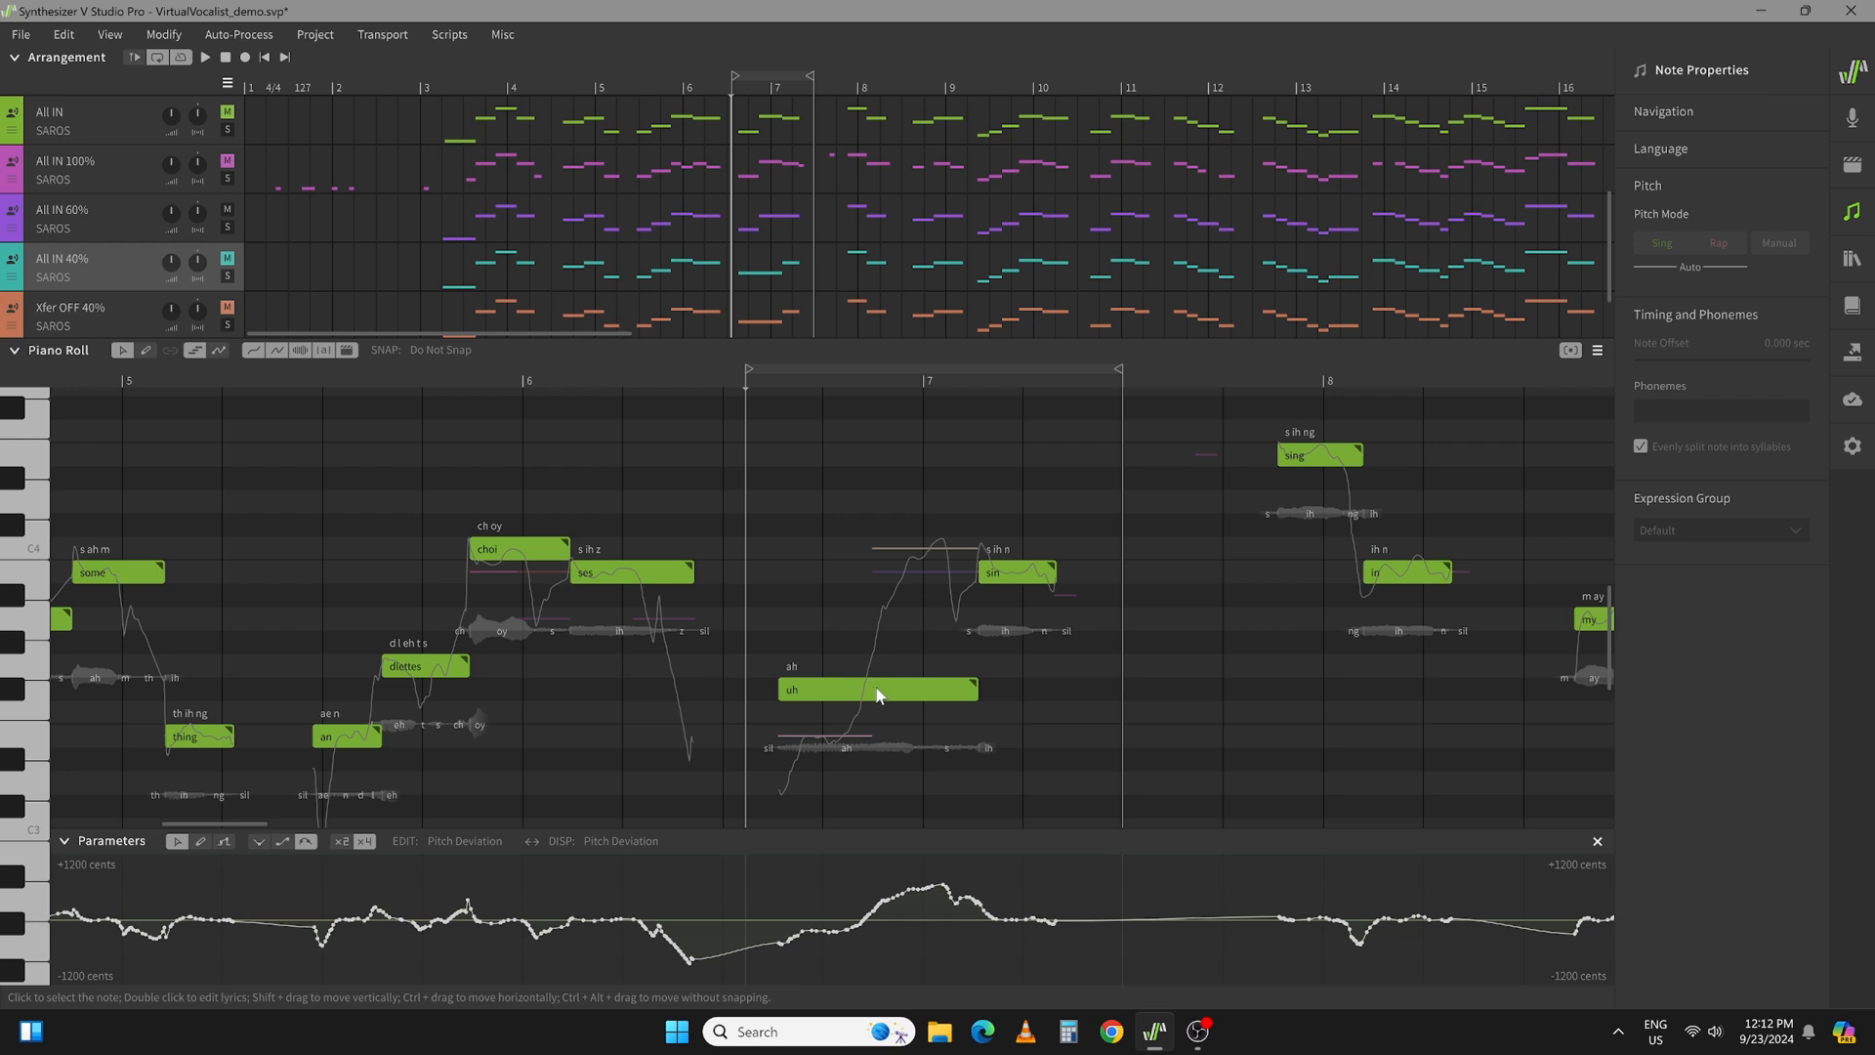
- Bring up the note options for the long 'ah' note in the All IN 40% take
{"action": "right_click", "coordinate": [877, 690]}
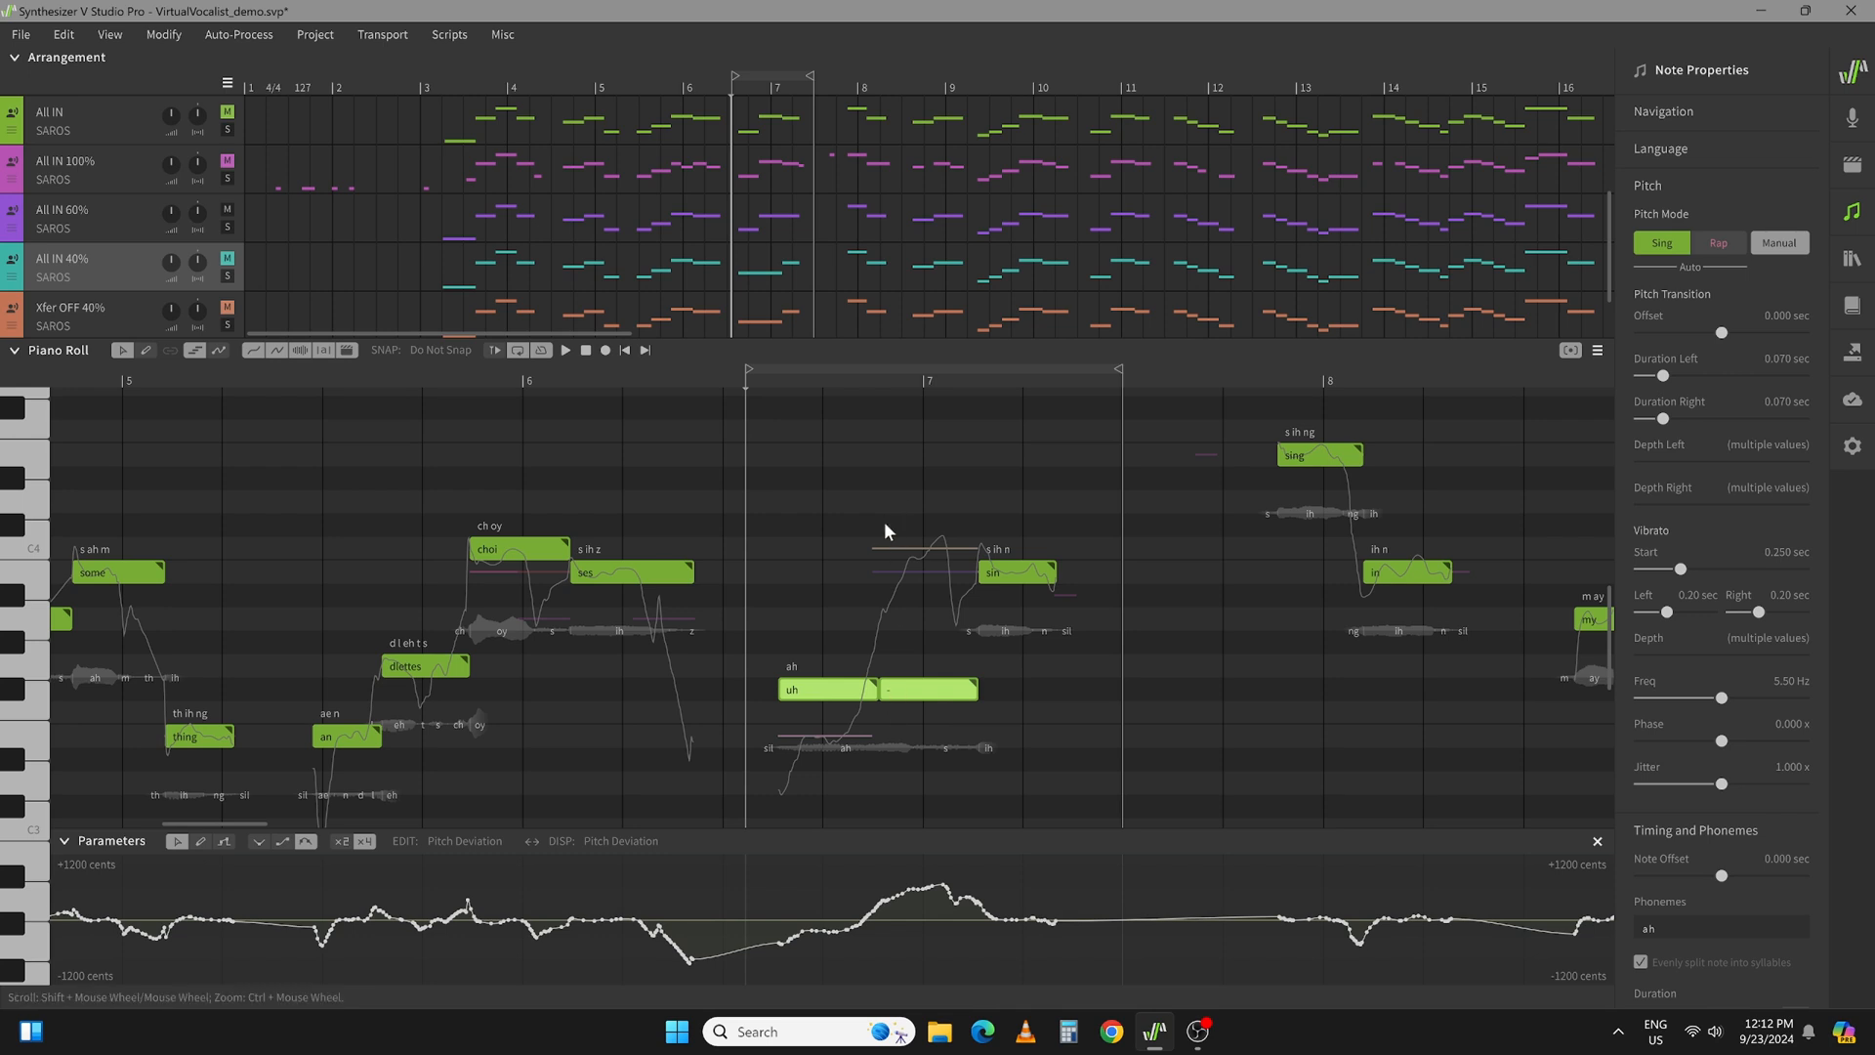
{"action": "mouse_move", "coordinate": [875, 717]}
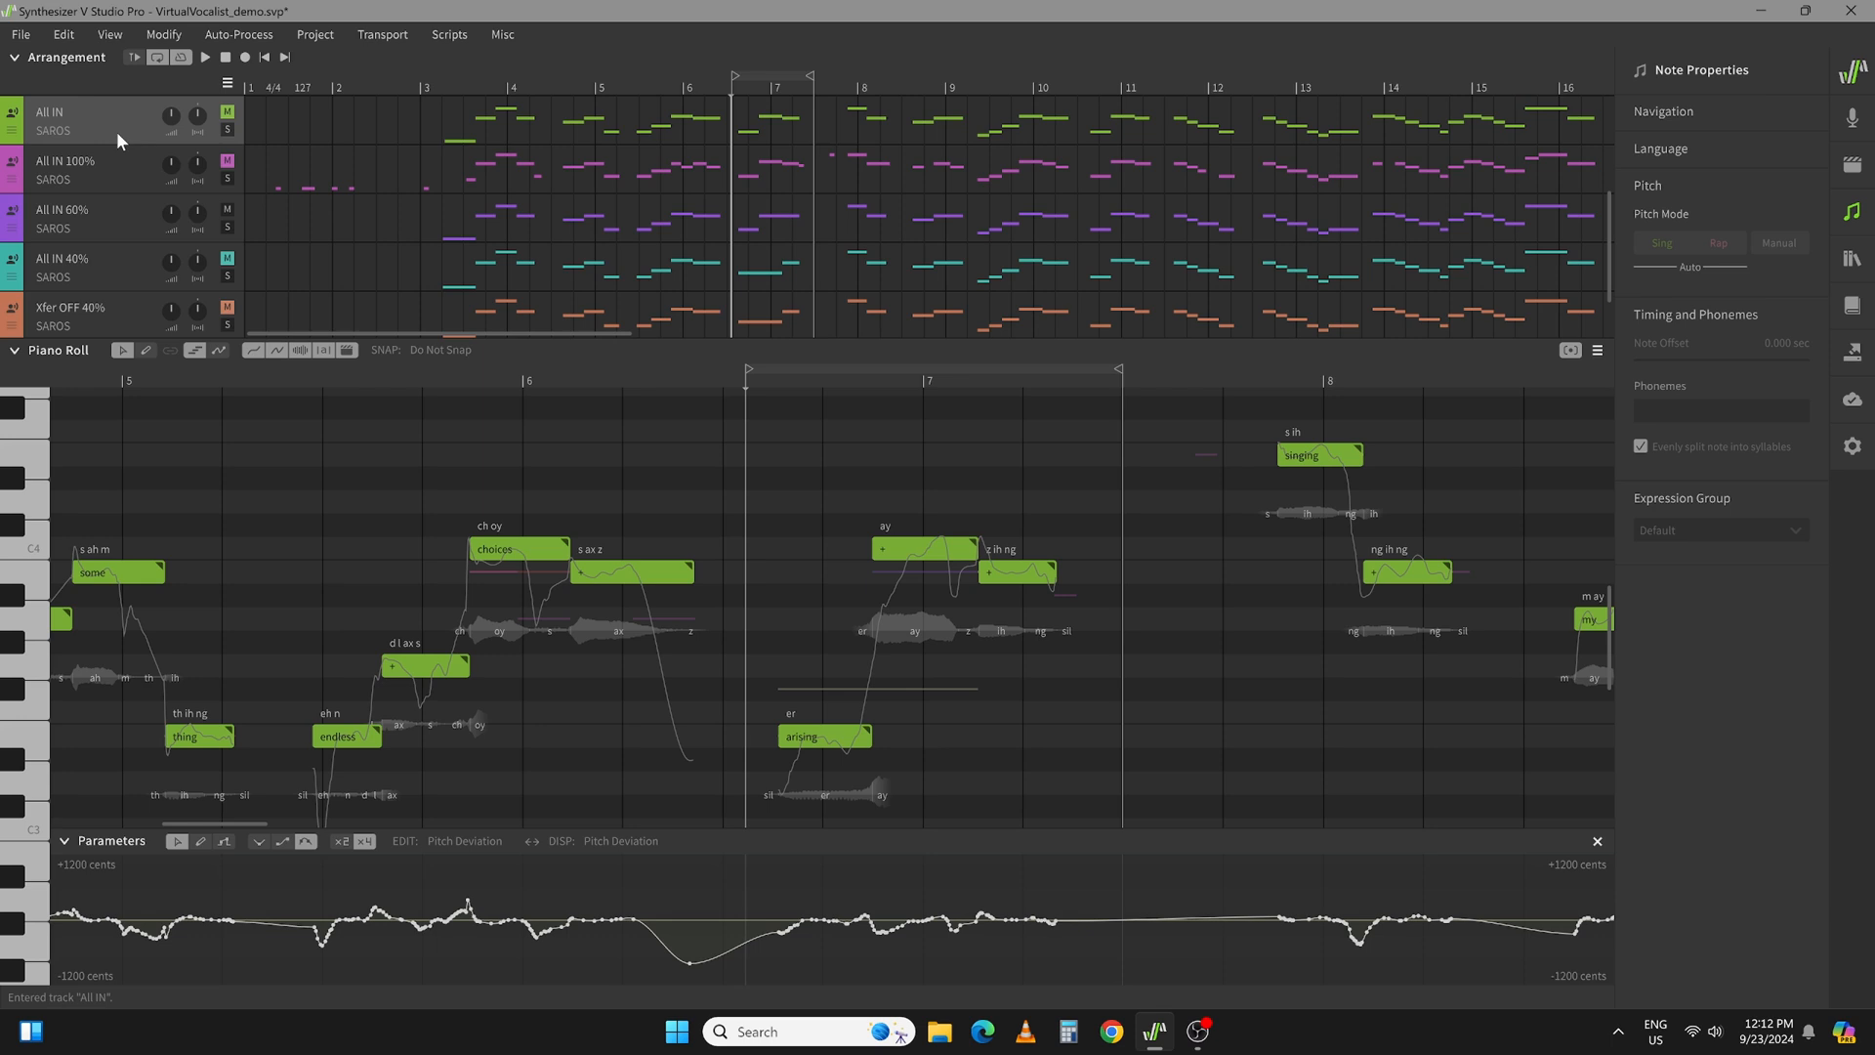
- View the All IN 100% take's notes, then the All IN 60% take's notes
{"action": "left_click", "coordinate": [84, 170]}
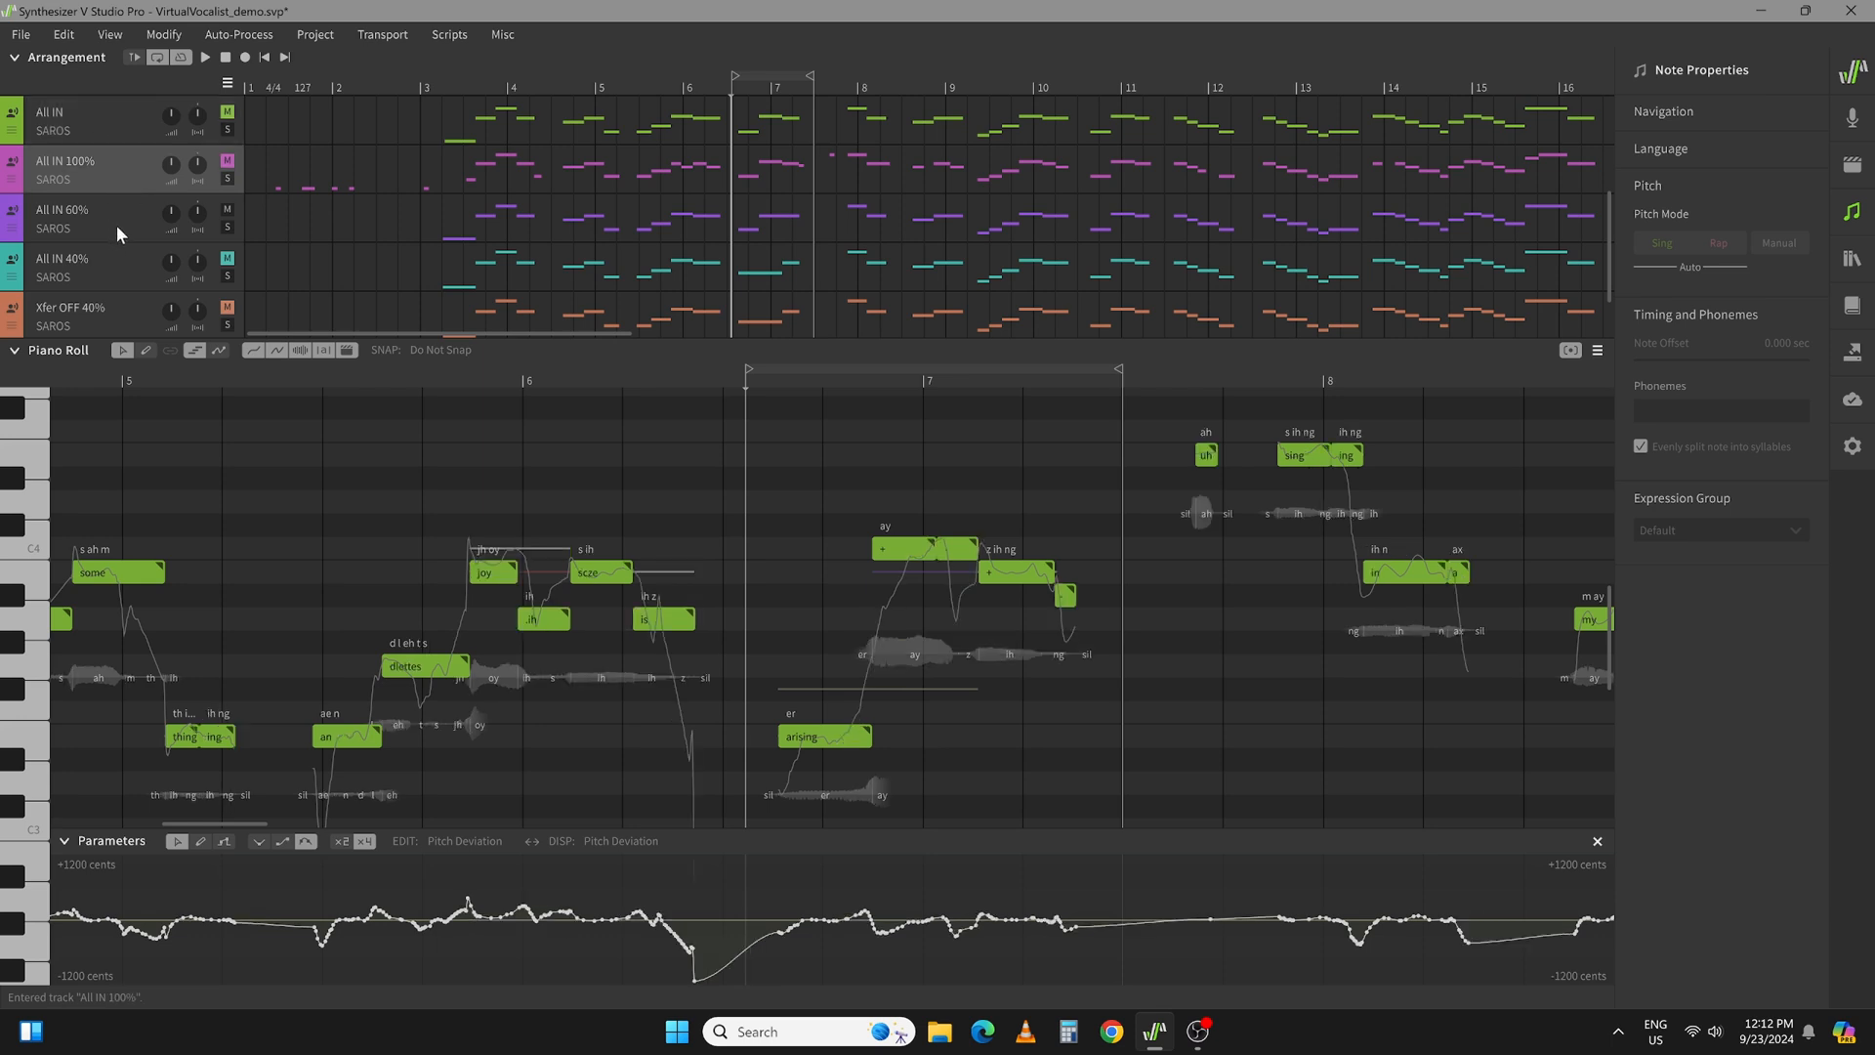
{"action": "left_click", "coordinate": [63, 218]}
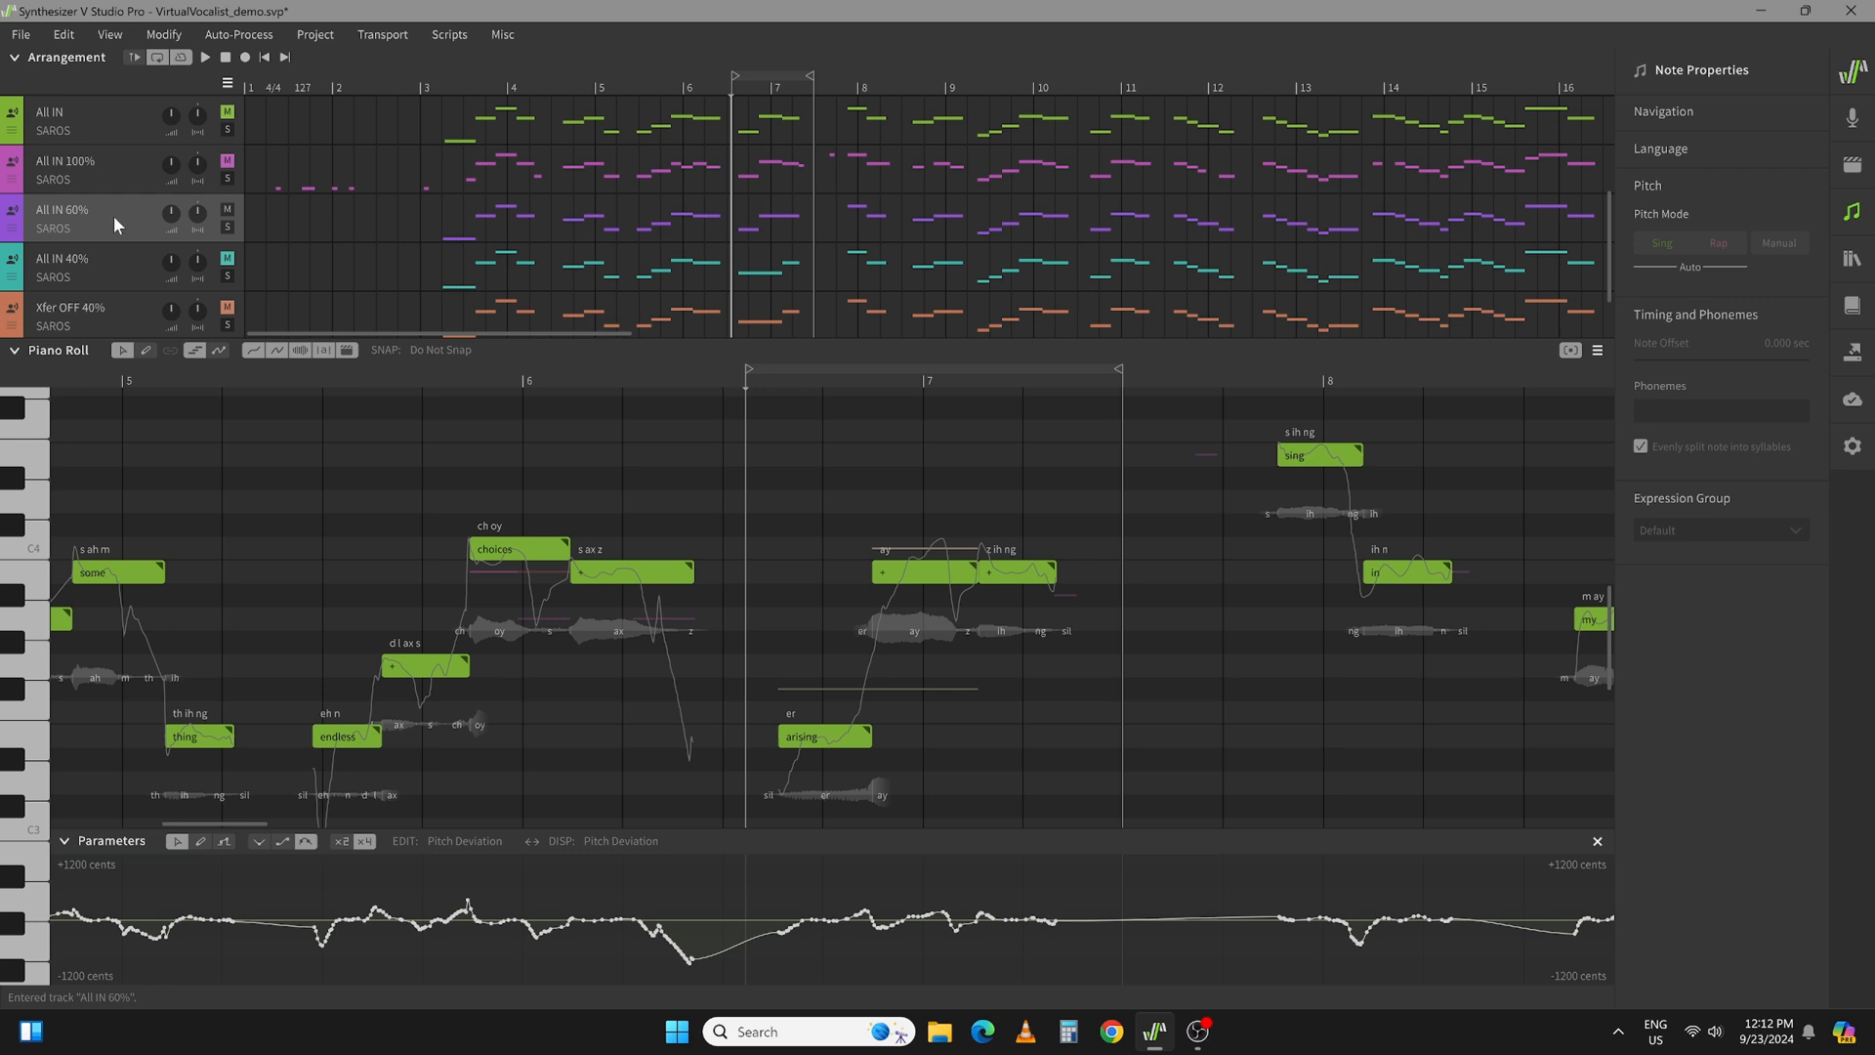
{"action": "mouse_move", "coordinate": [871, 529]}
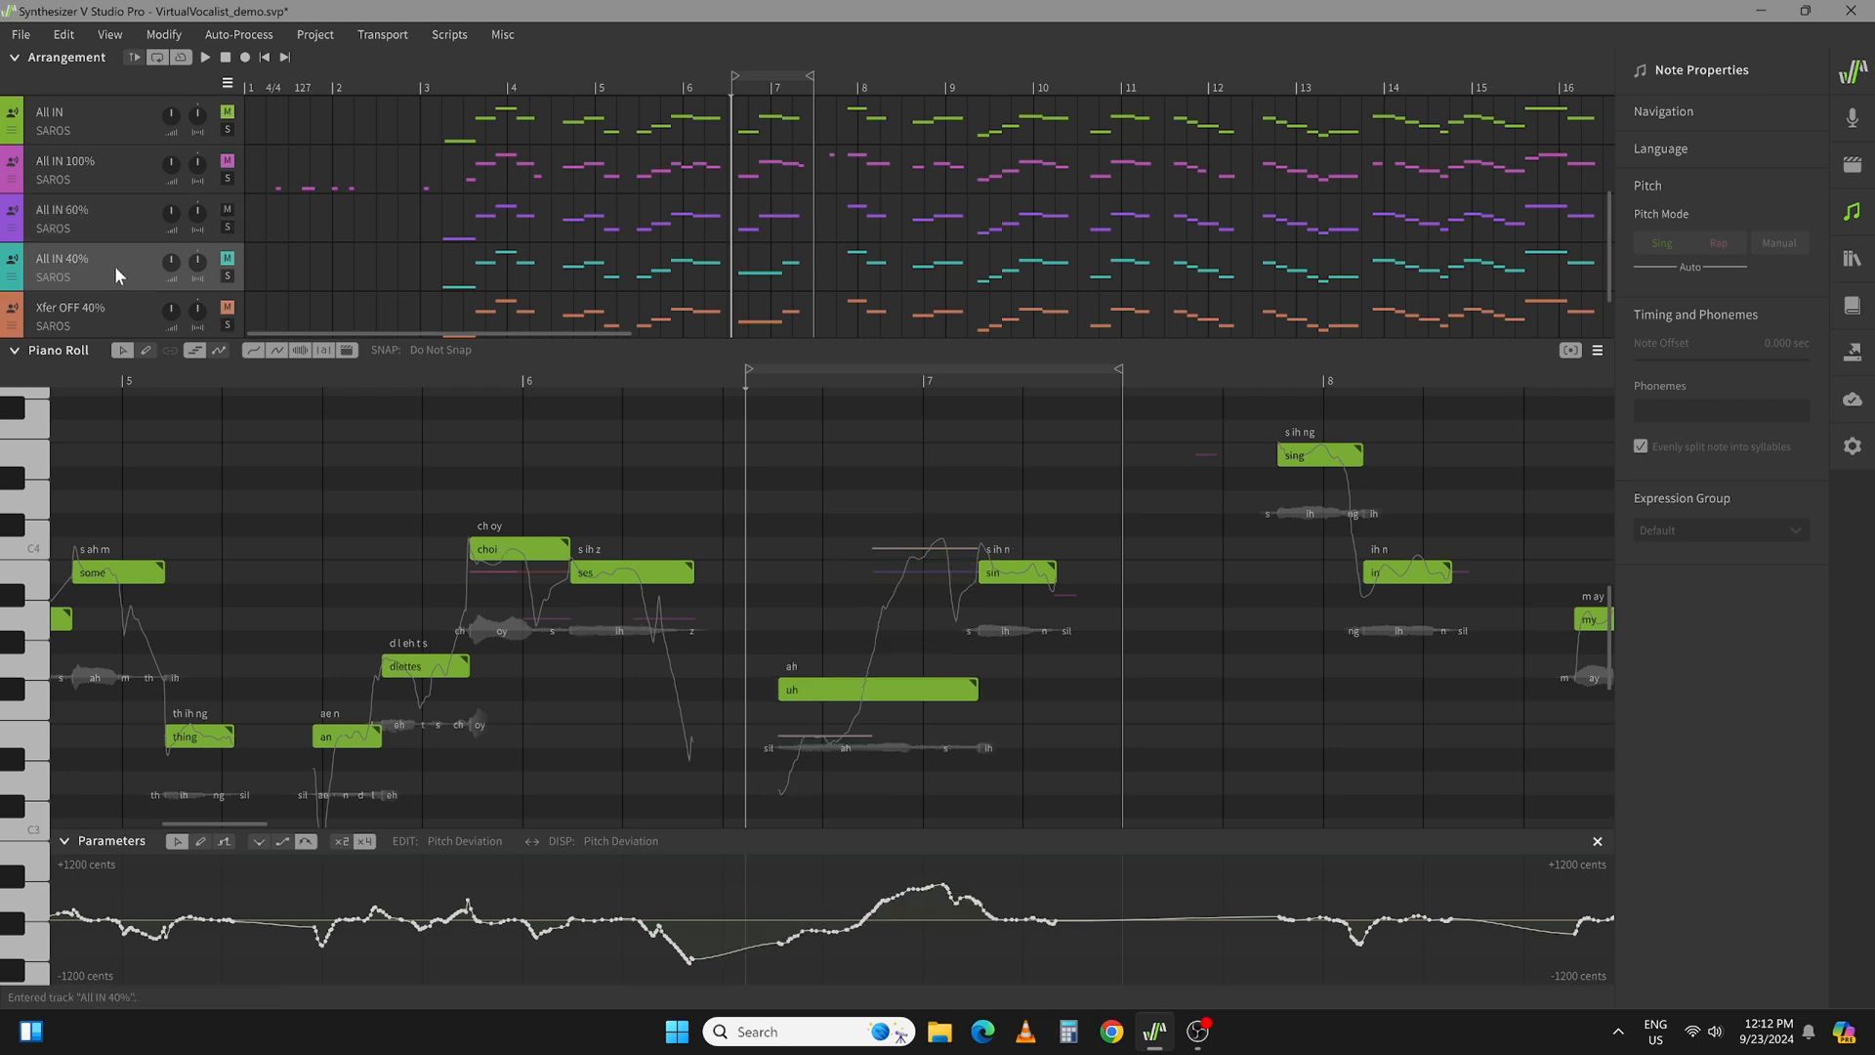
{"action": "mouse_move", "coordinate": [469, 527]}
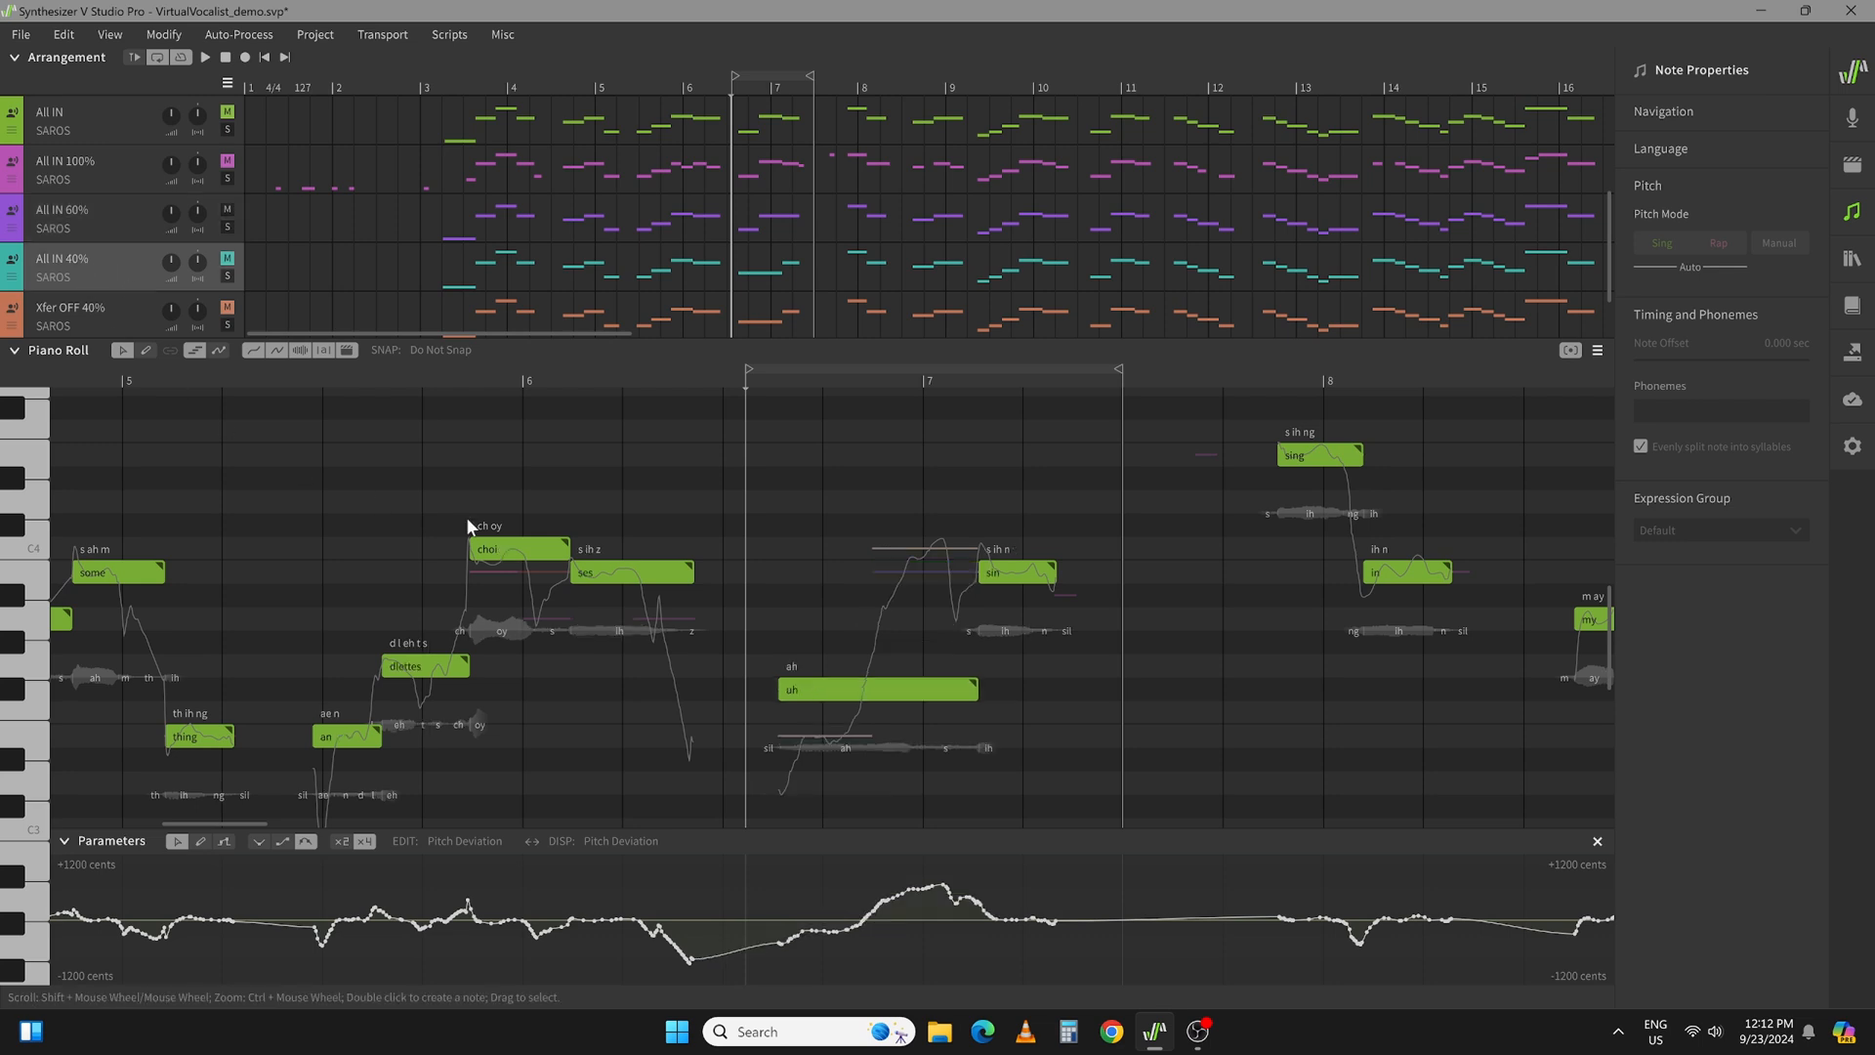
{"action": "mouse_move", "coordinate": [991, 694]}
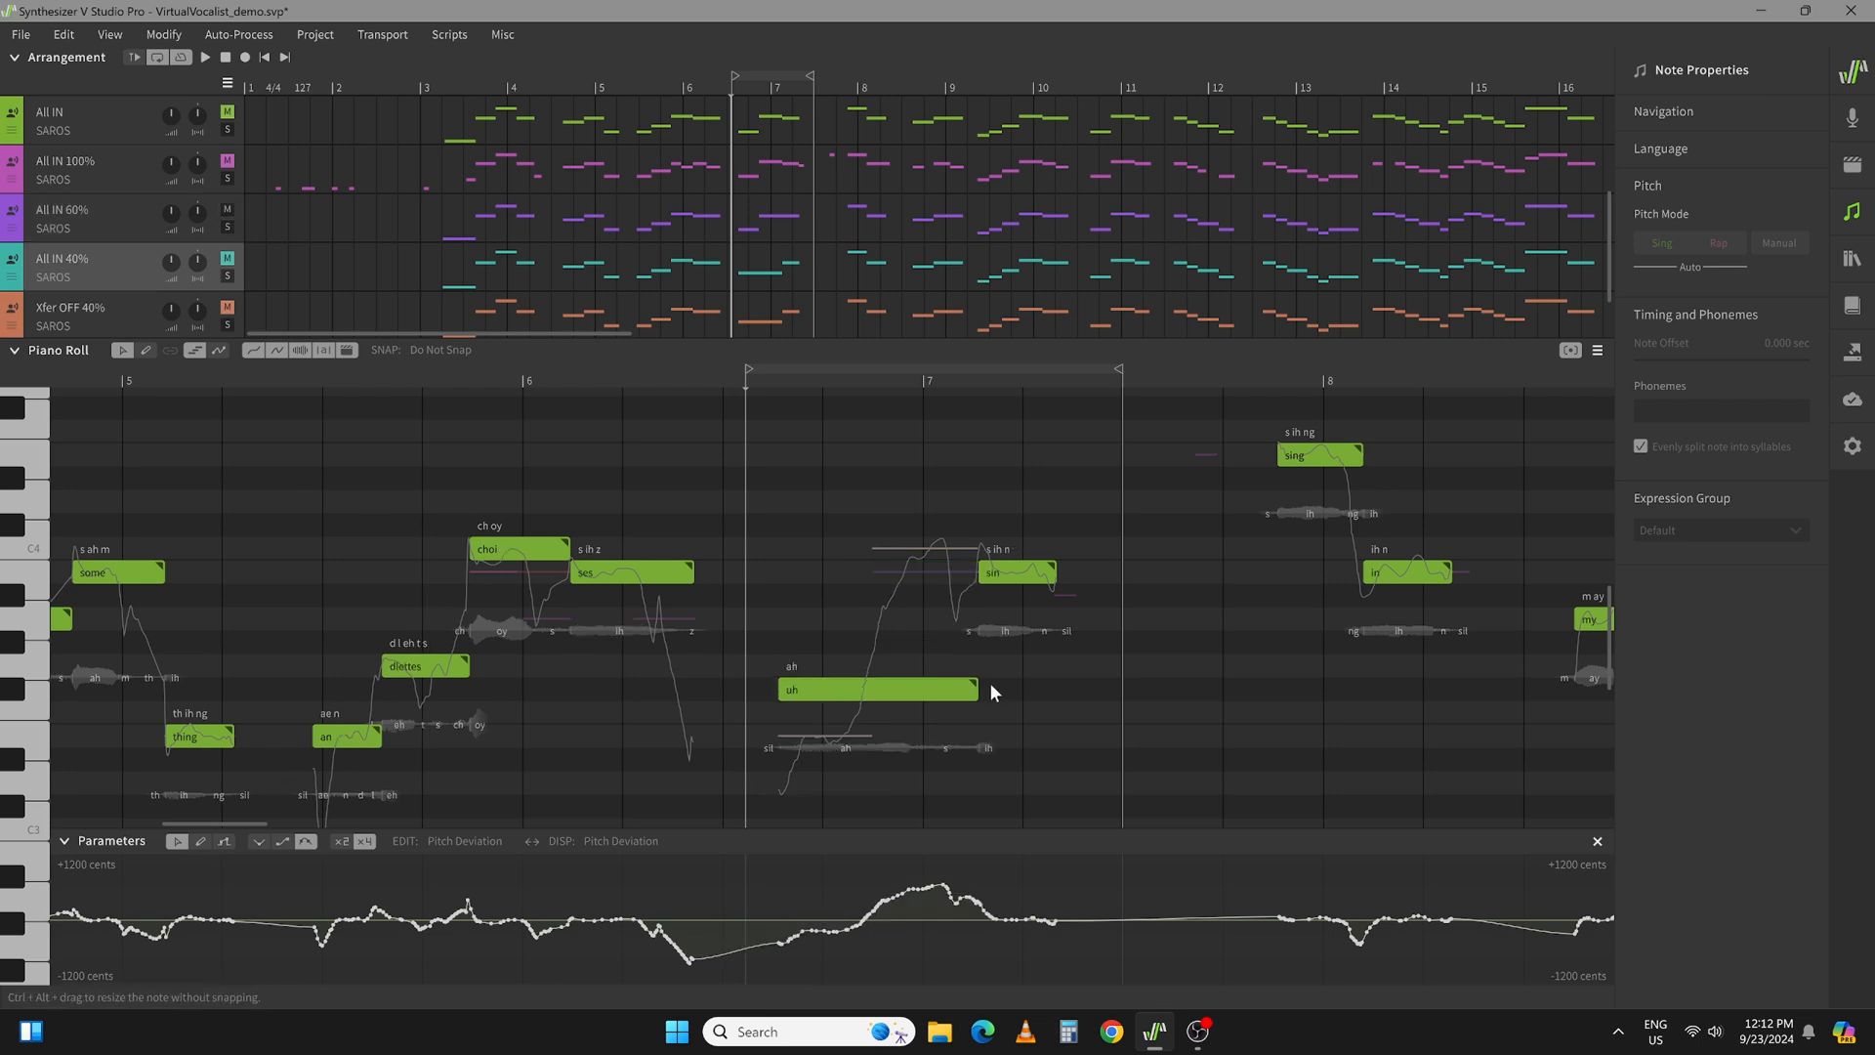
{"action": "mouse_move", "coordinate": [863, 532]}
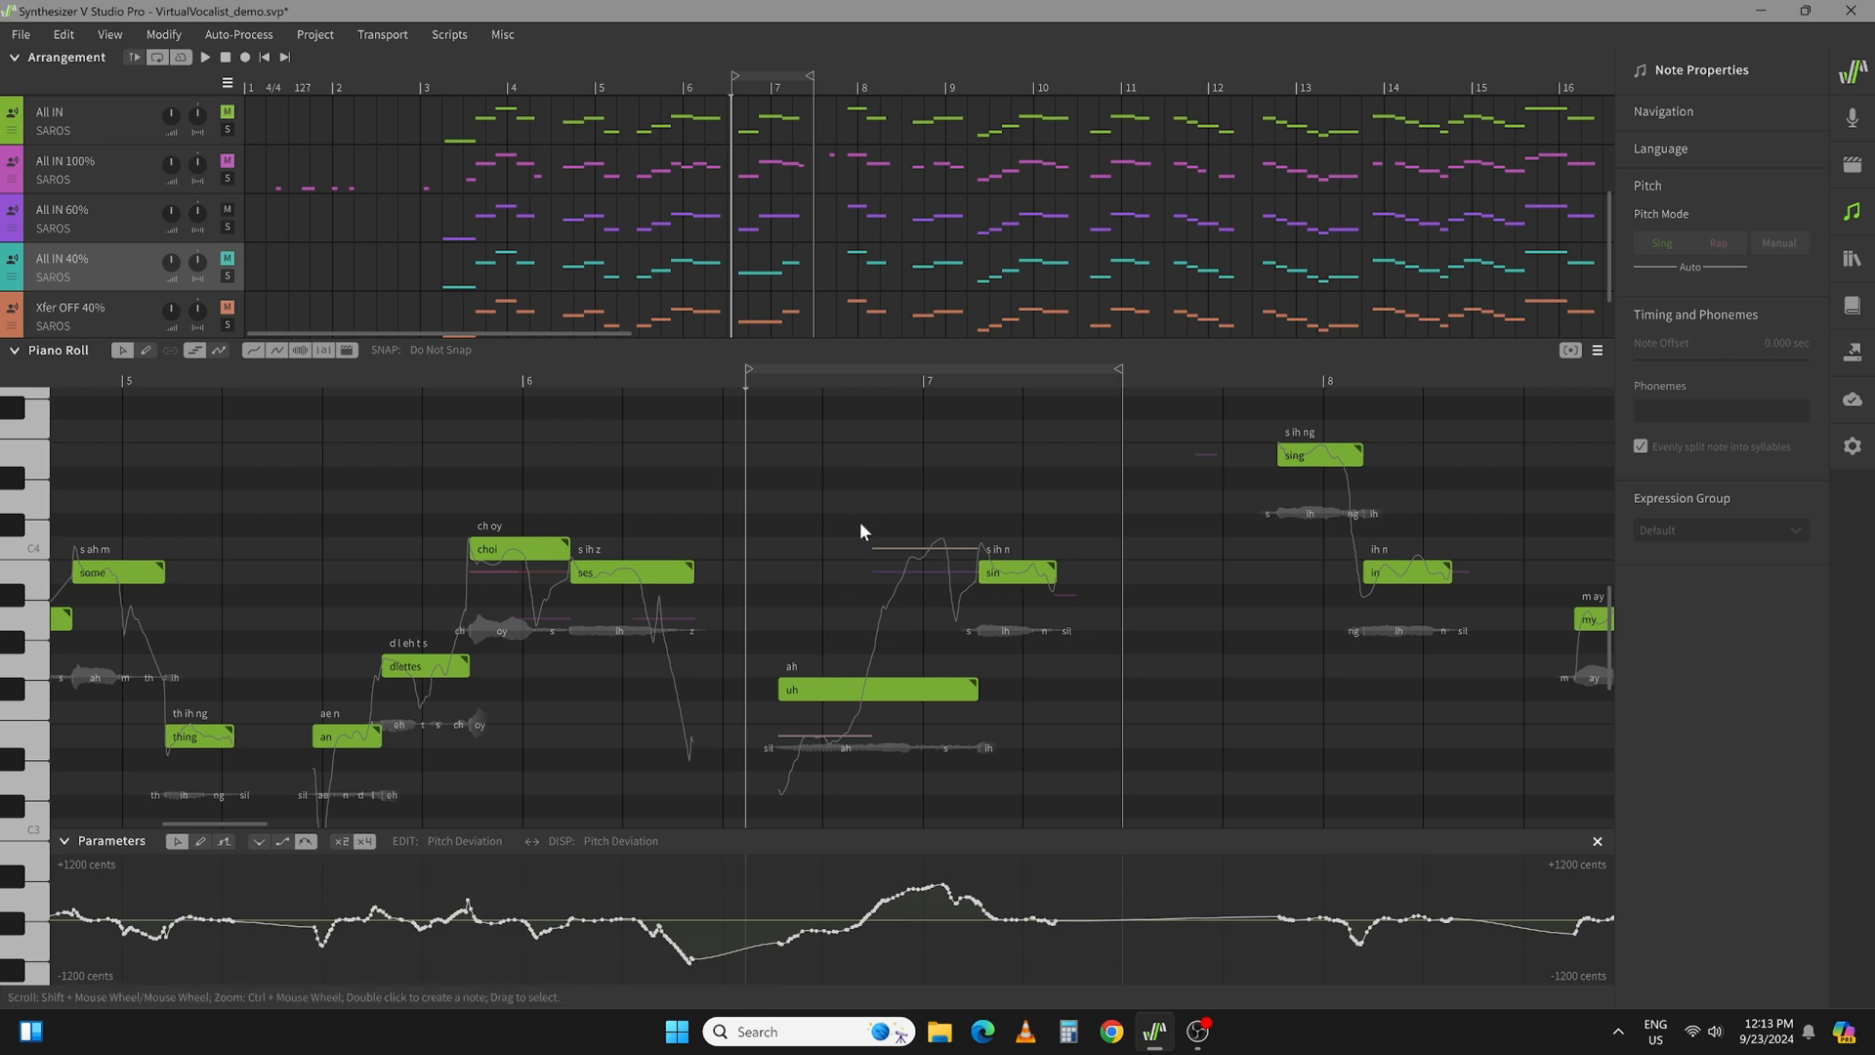
{"action": "mouse_move", "coordinate": [1008, 633]}
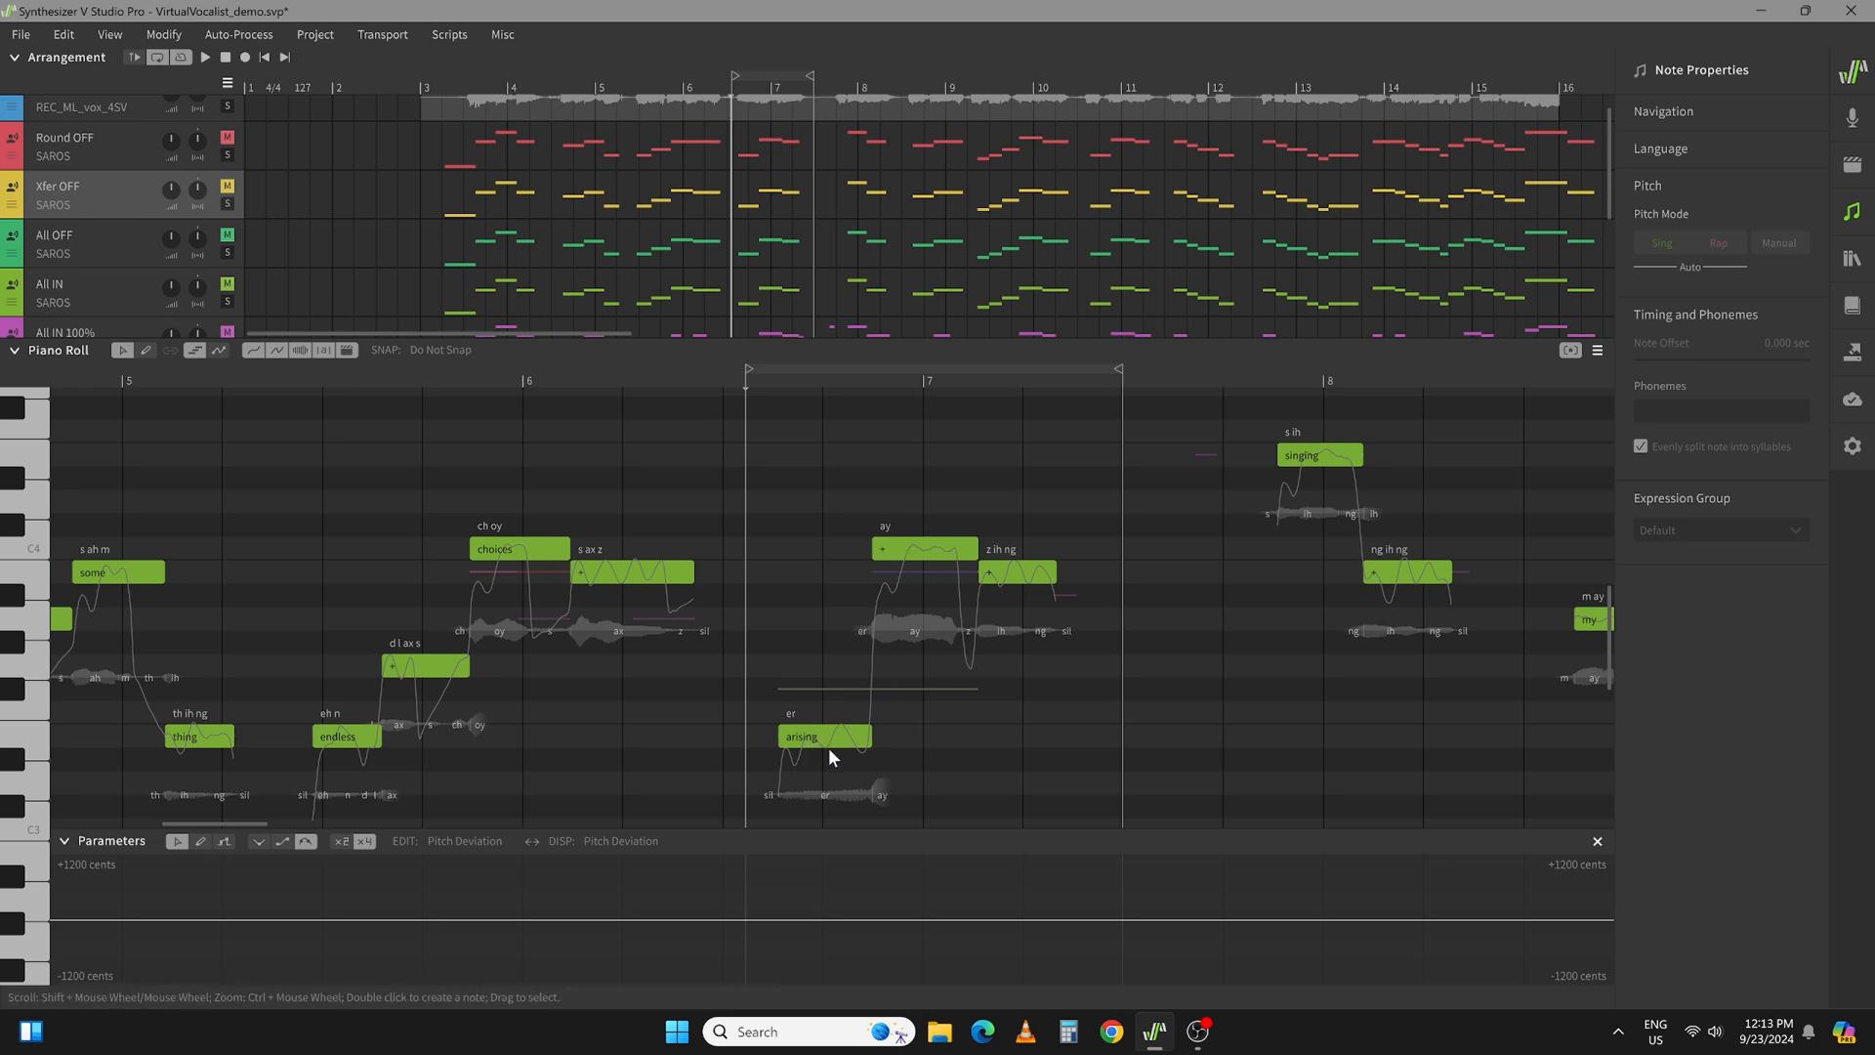
{"action": "mouse_move", "coordinate": [913, 541]}
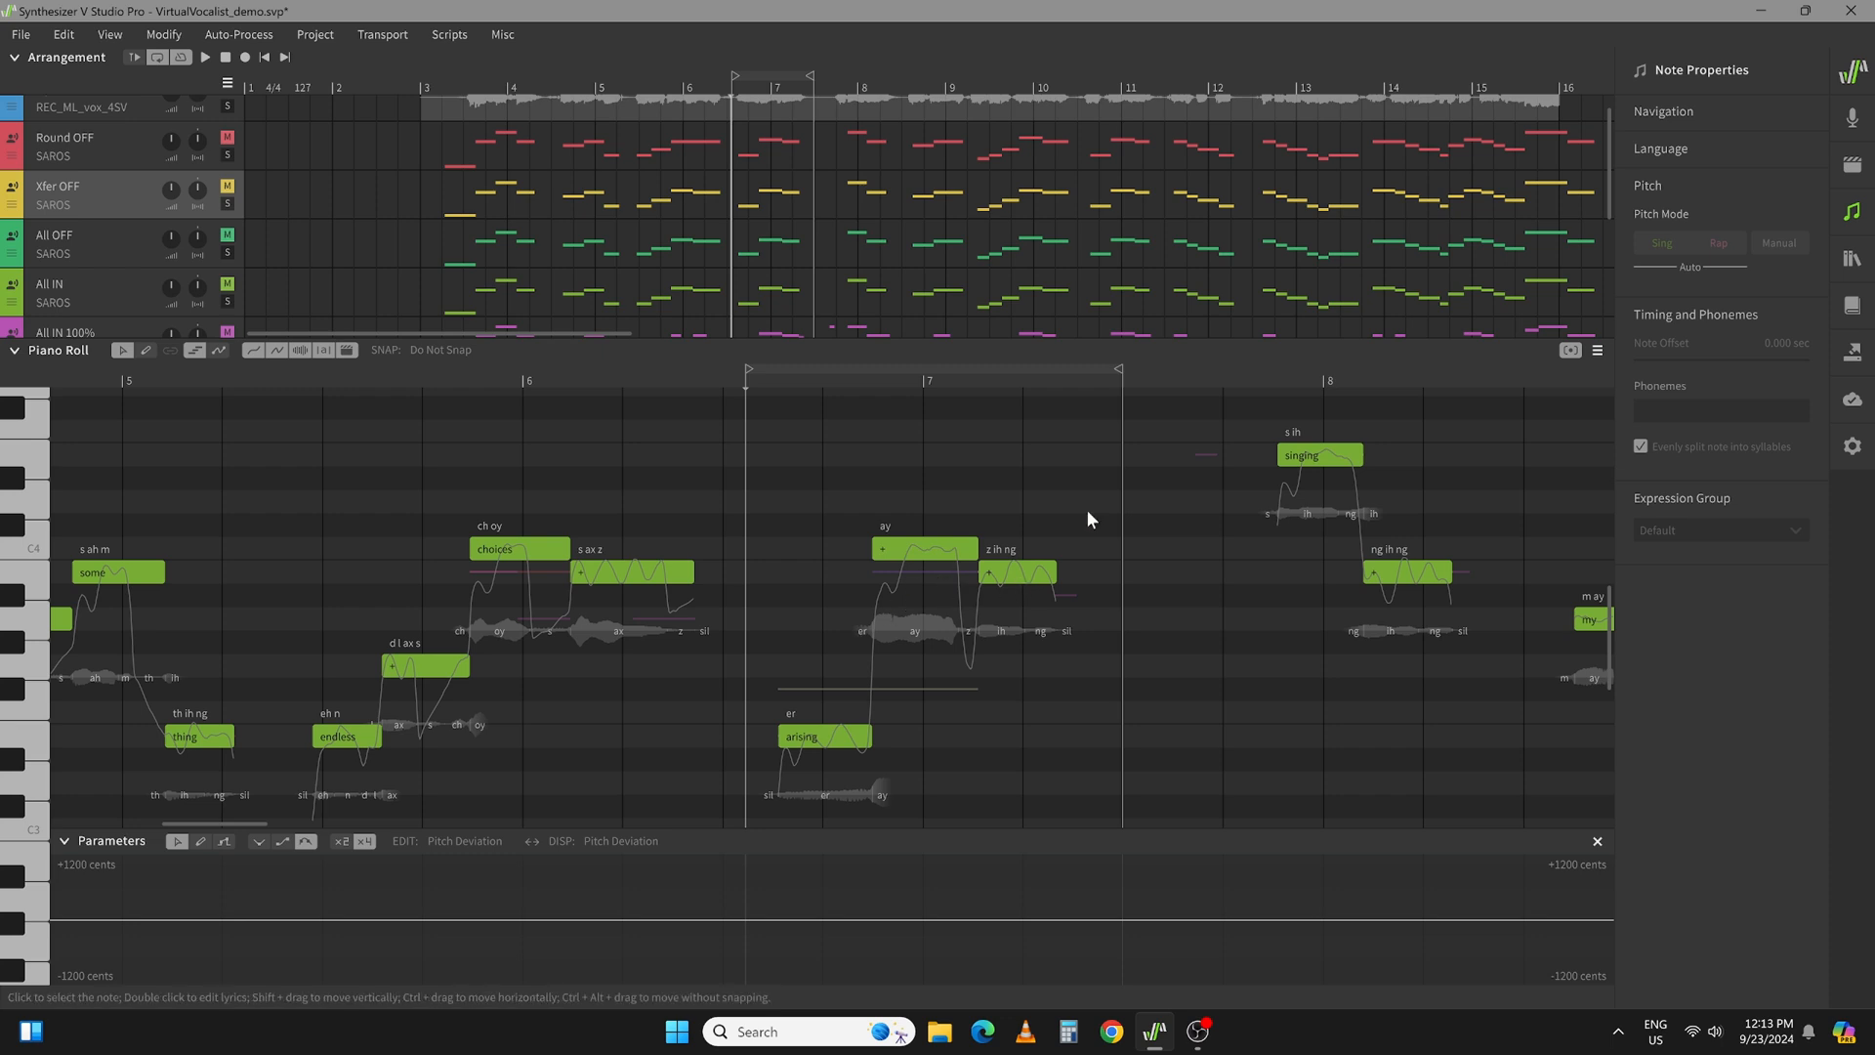
- Switch the piano roll to the Xfer OFF 40% take with its long 'arise' note
{"action": "scroll", "scroll_direction": "down", "scroll_amount": 3}
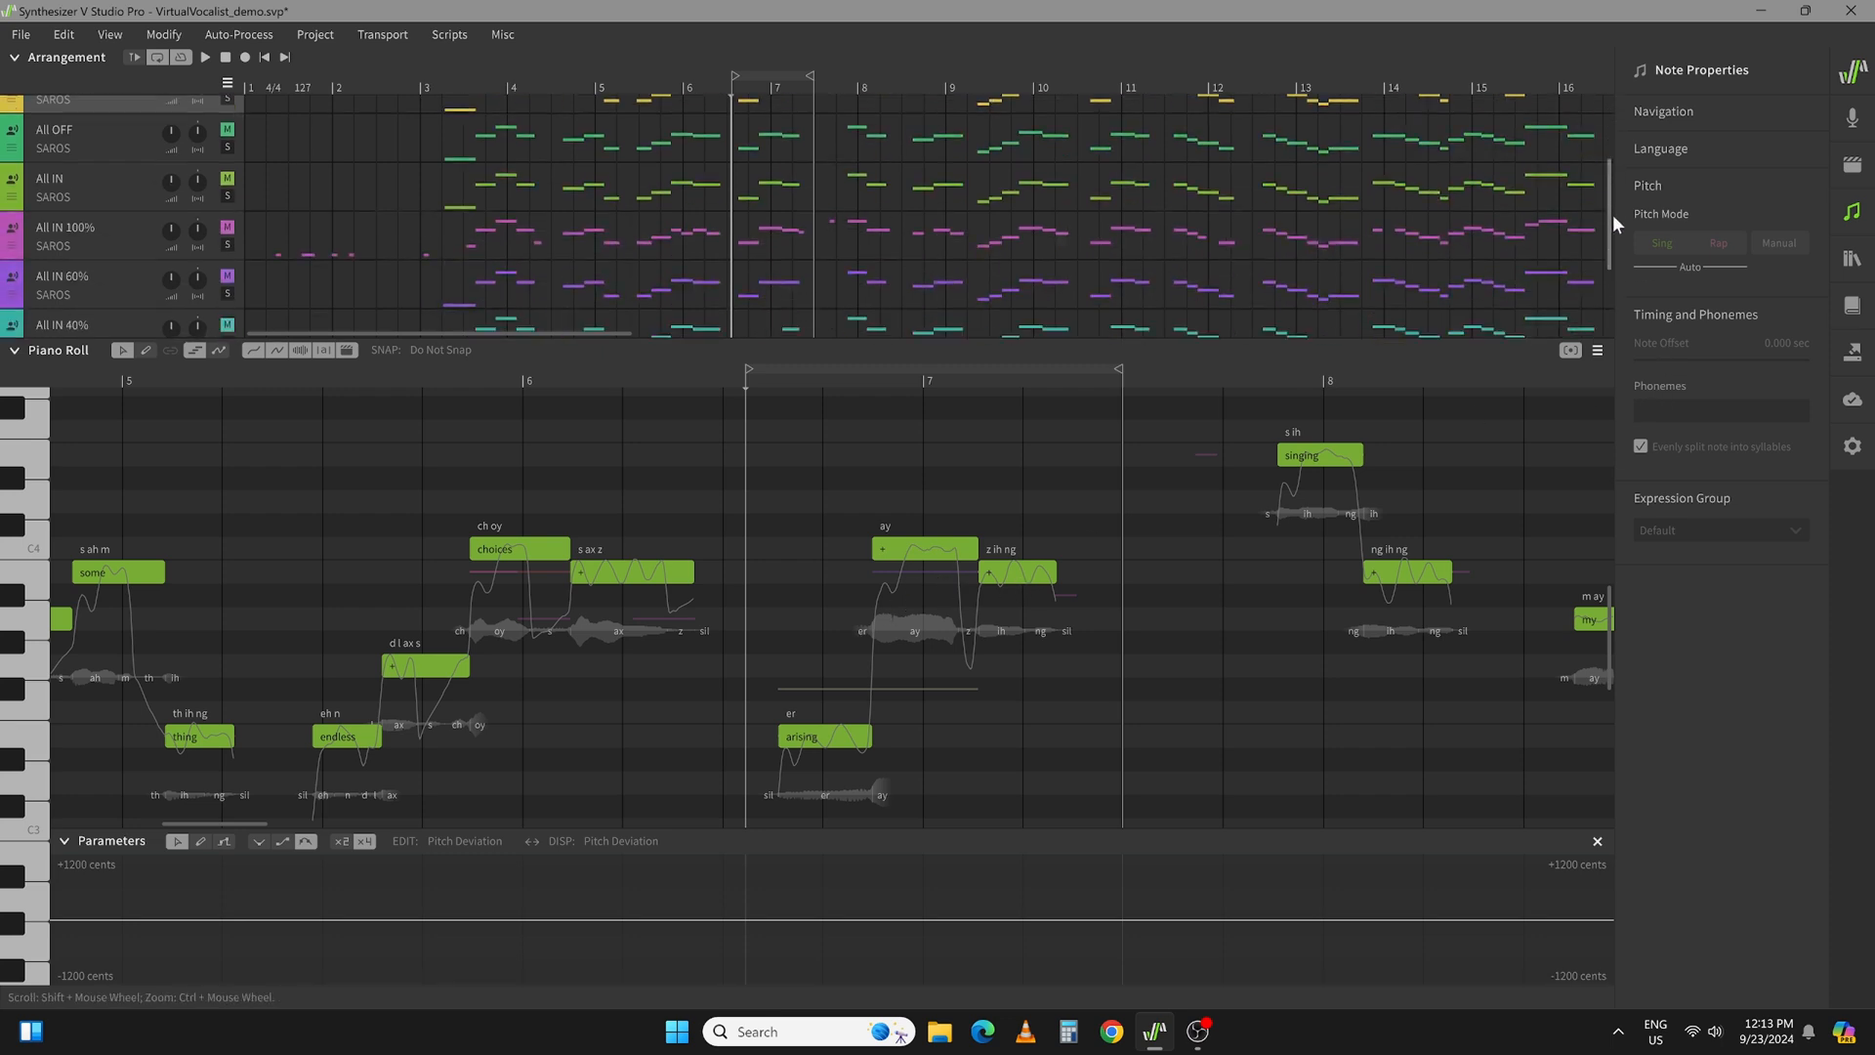
{"action": "scroll", "scroll_direction": "down", "scroll_amount": 3}
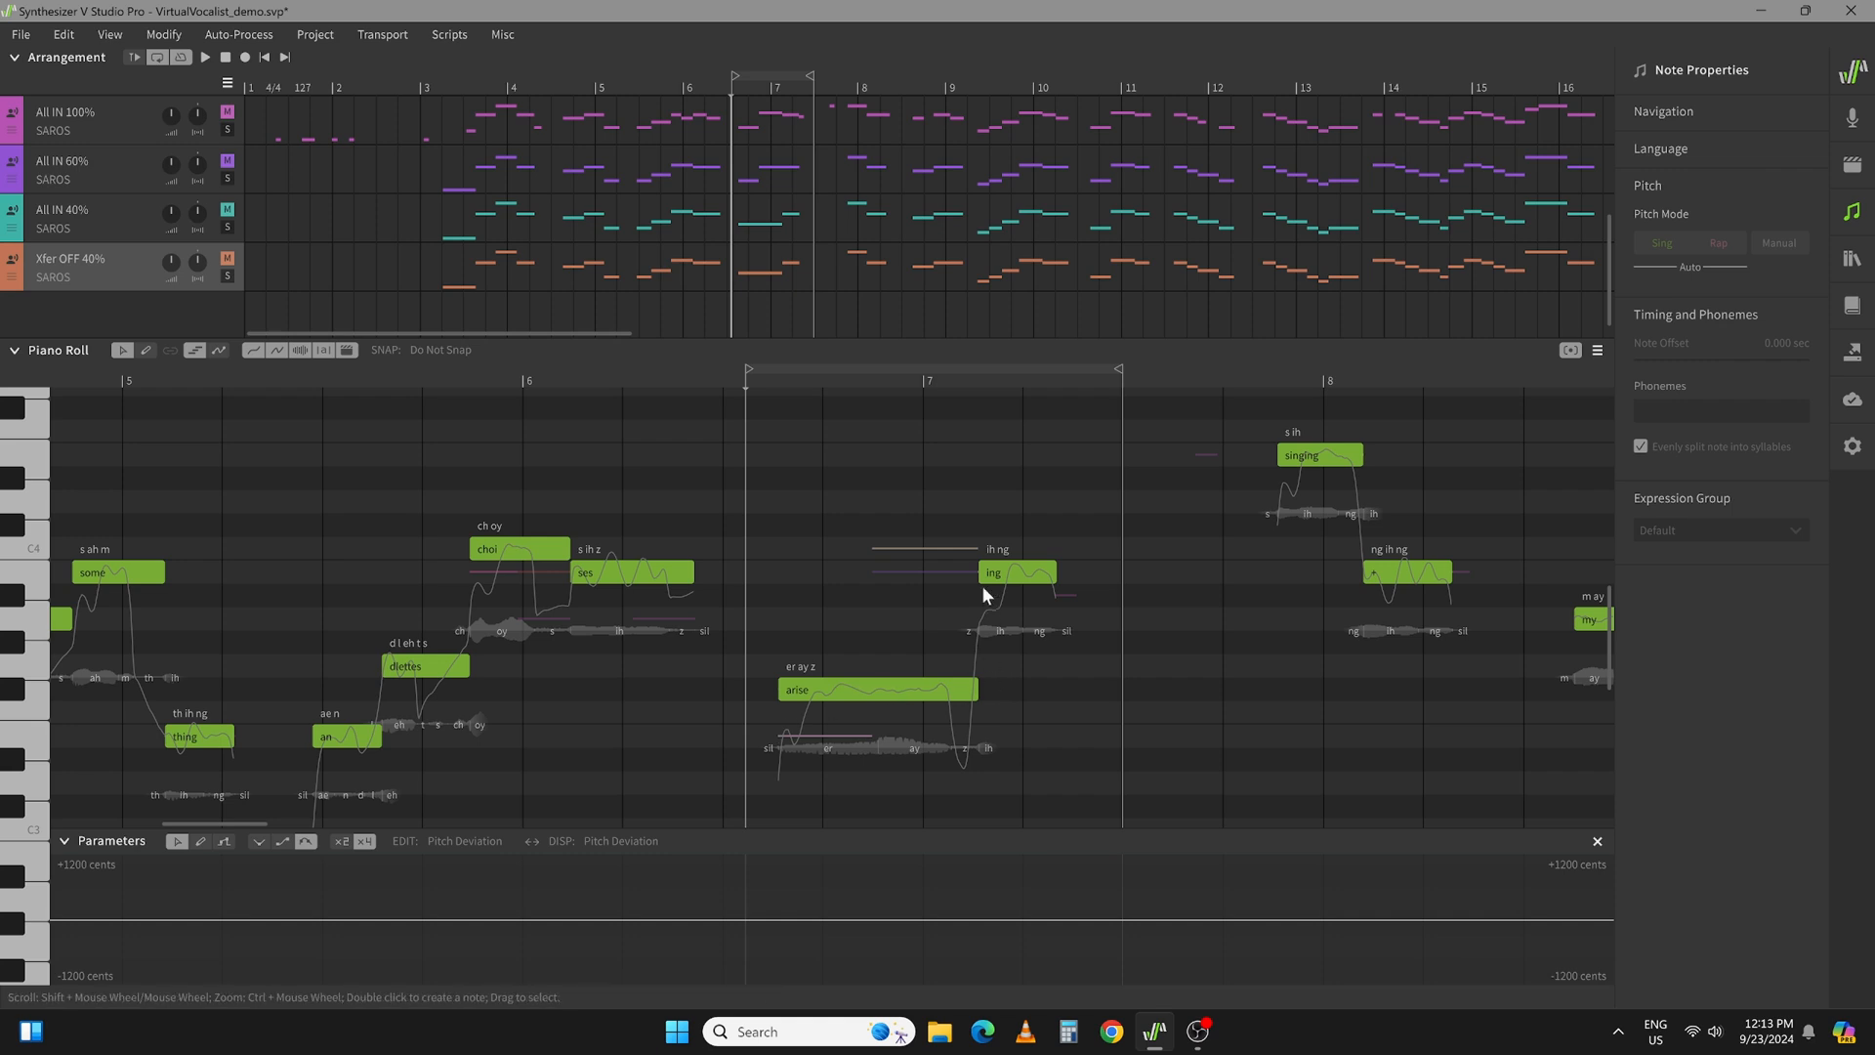
{"action": "mouse_move", "coordinate": [809, 704]}
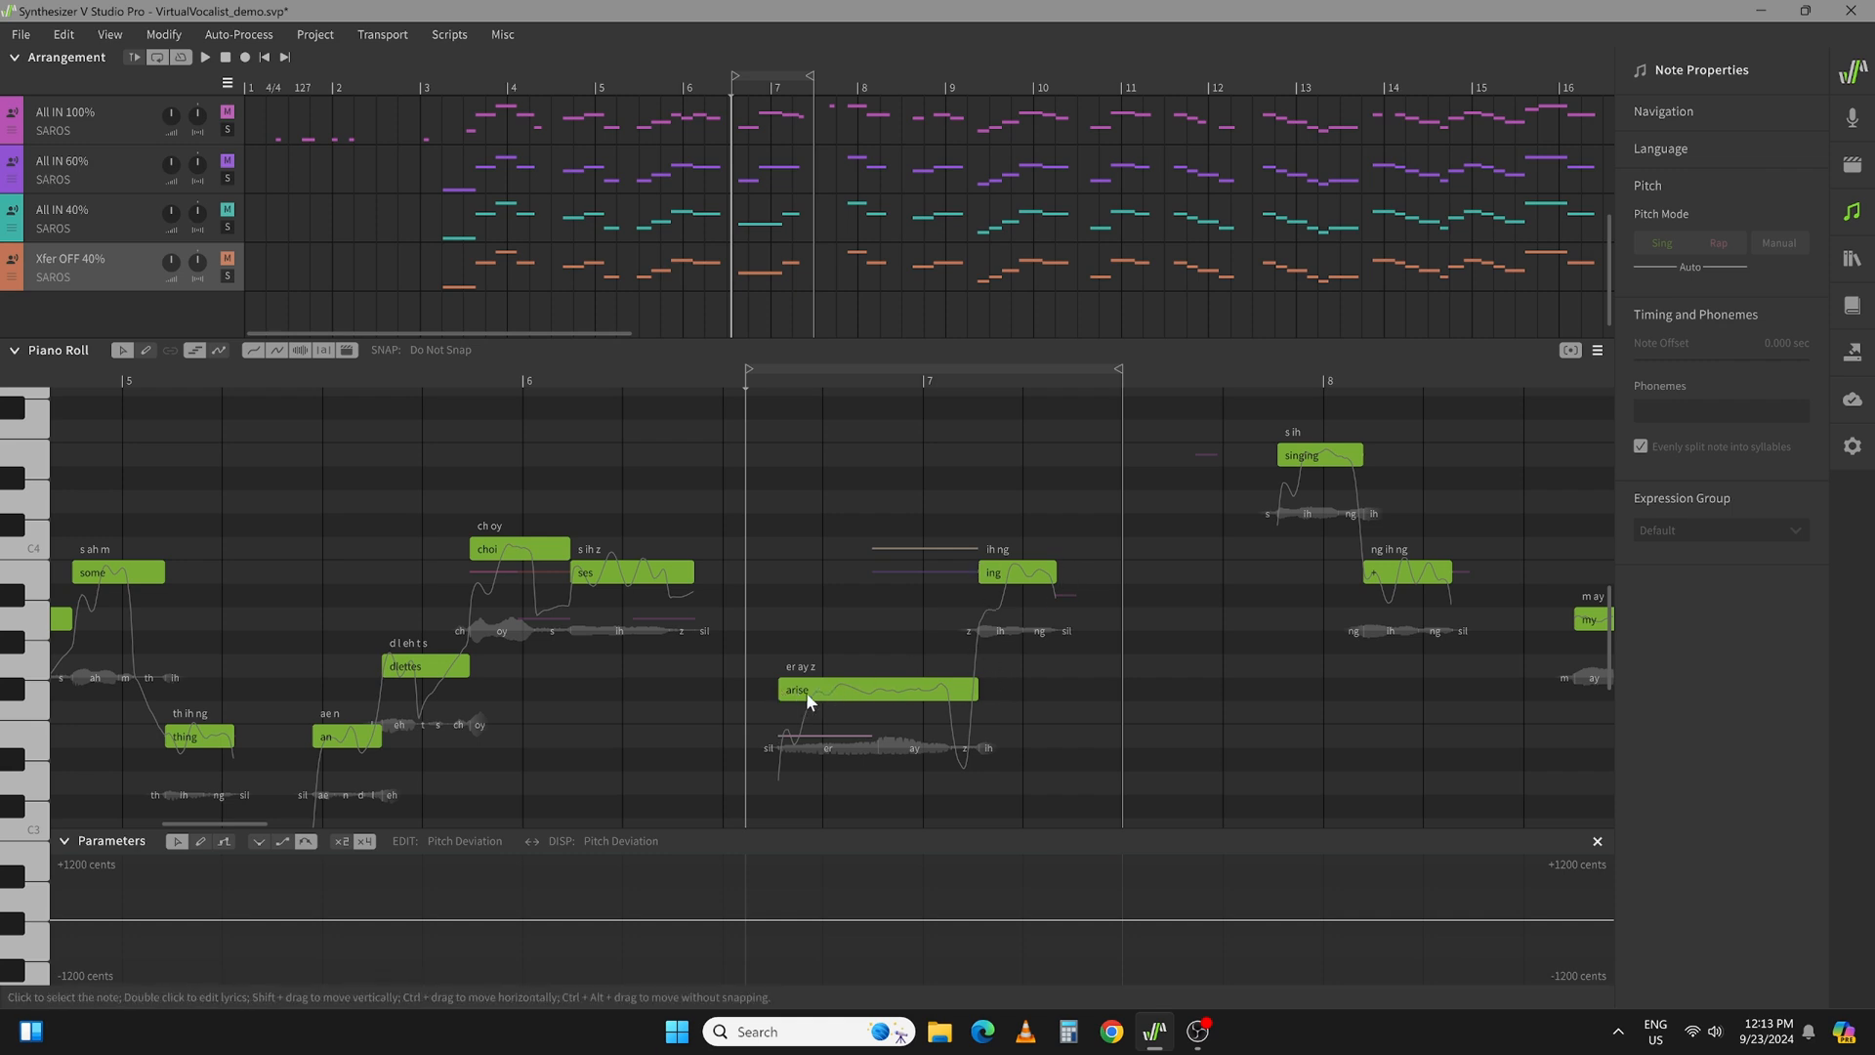
{"action": "mouse_move", "coordinate": [809, 721]}
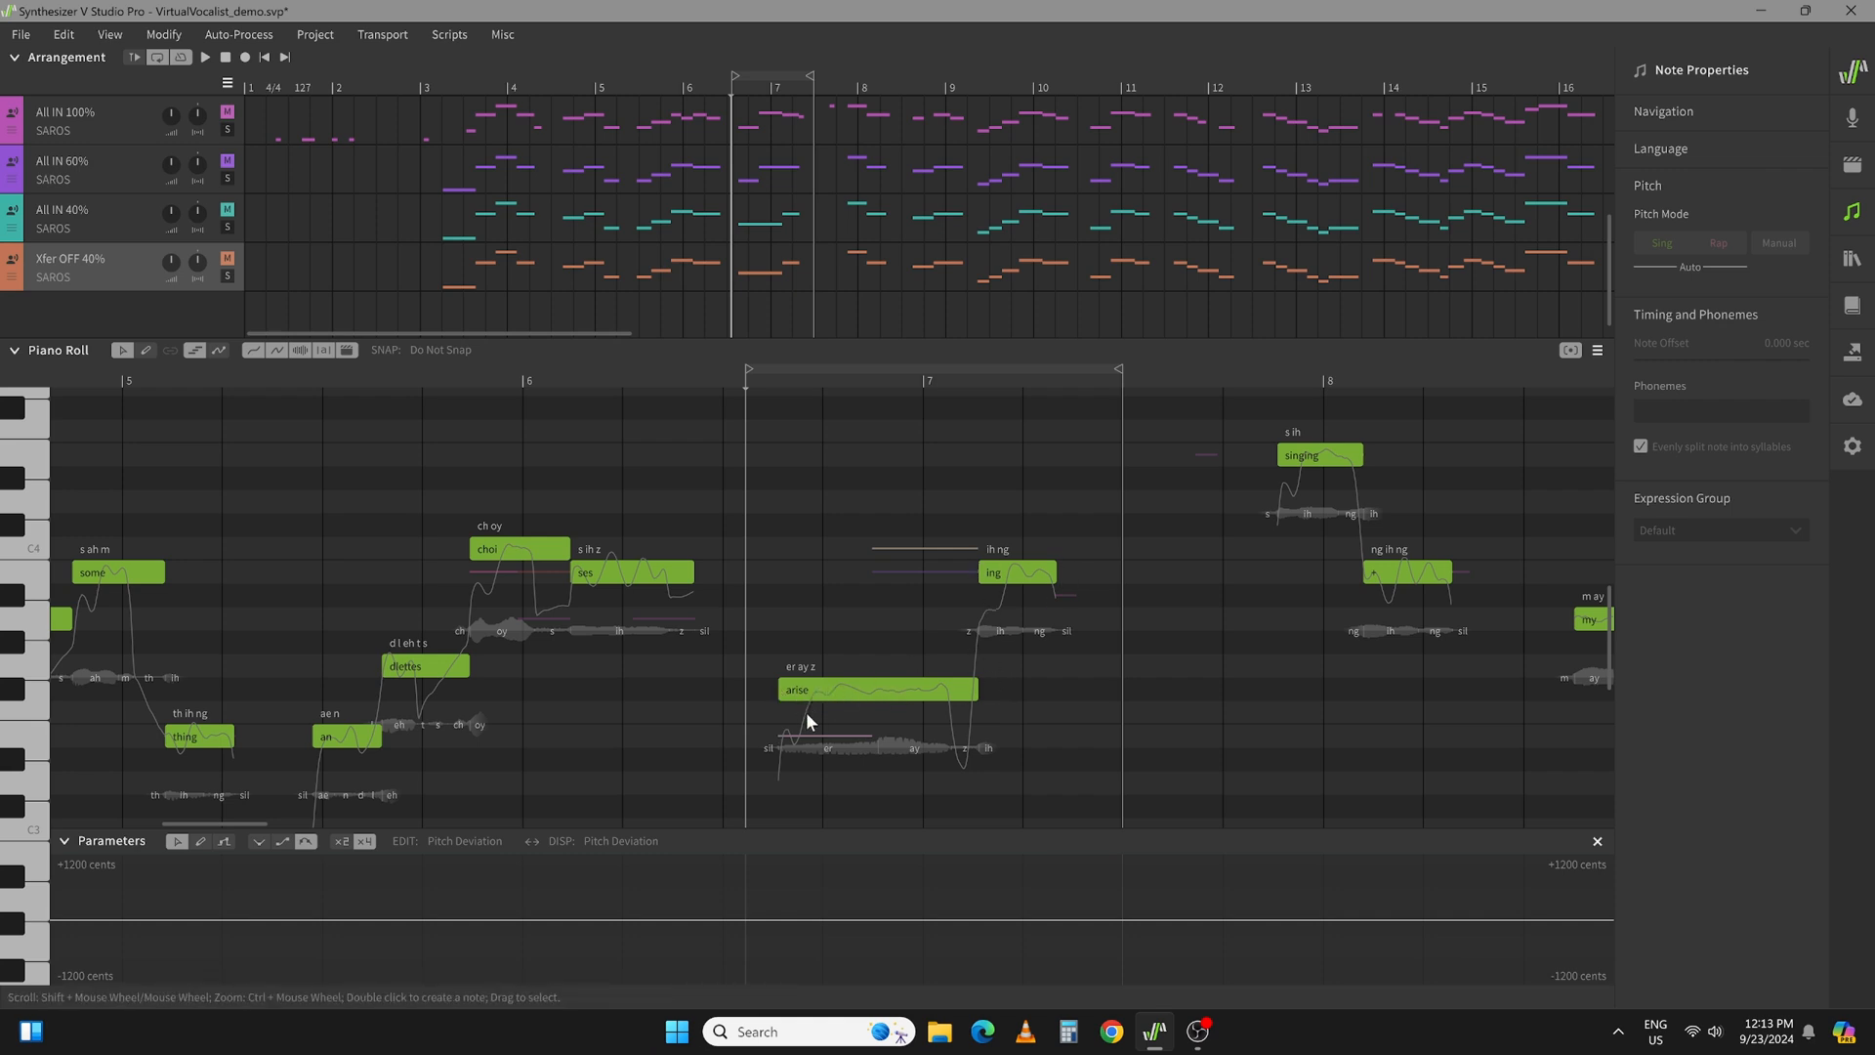
{"action": "mouse_move", "coordinate": [920, 698]}
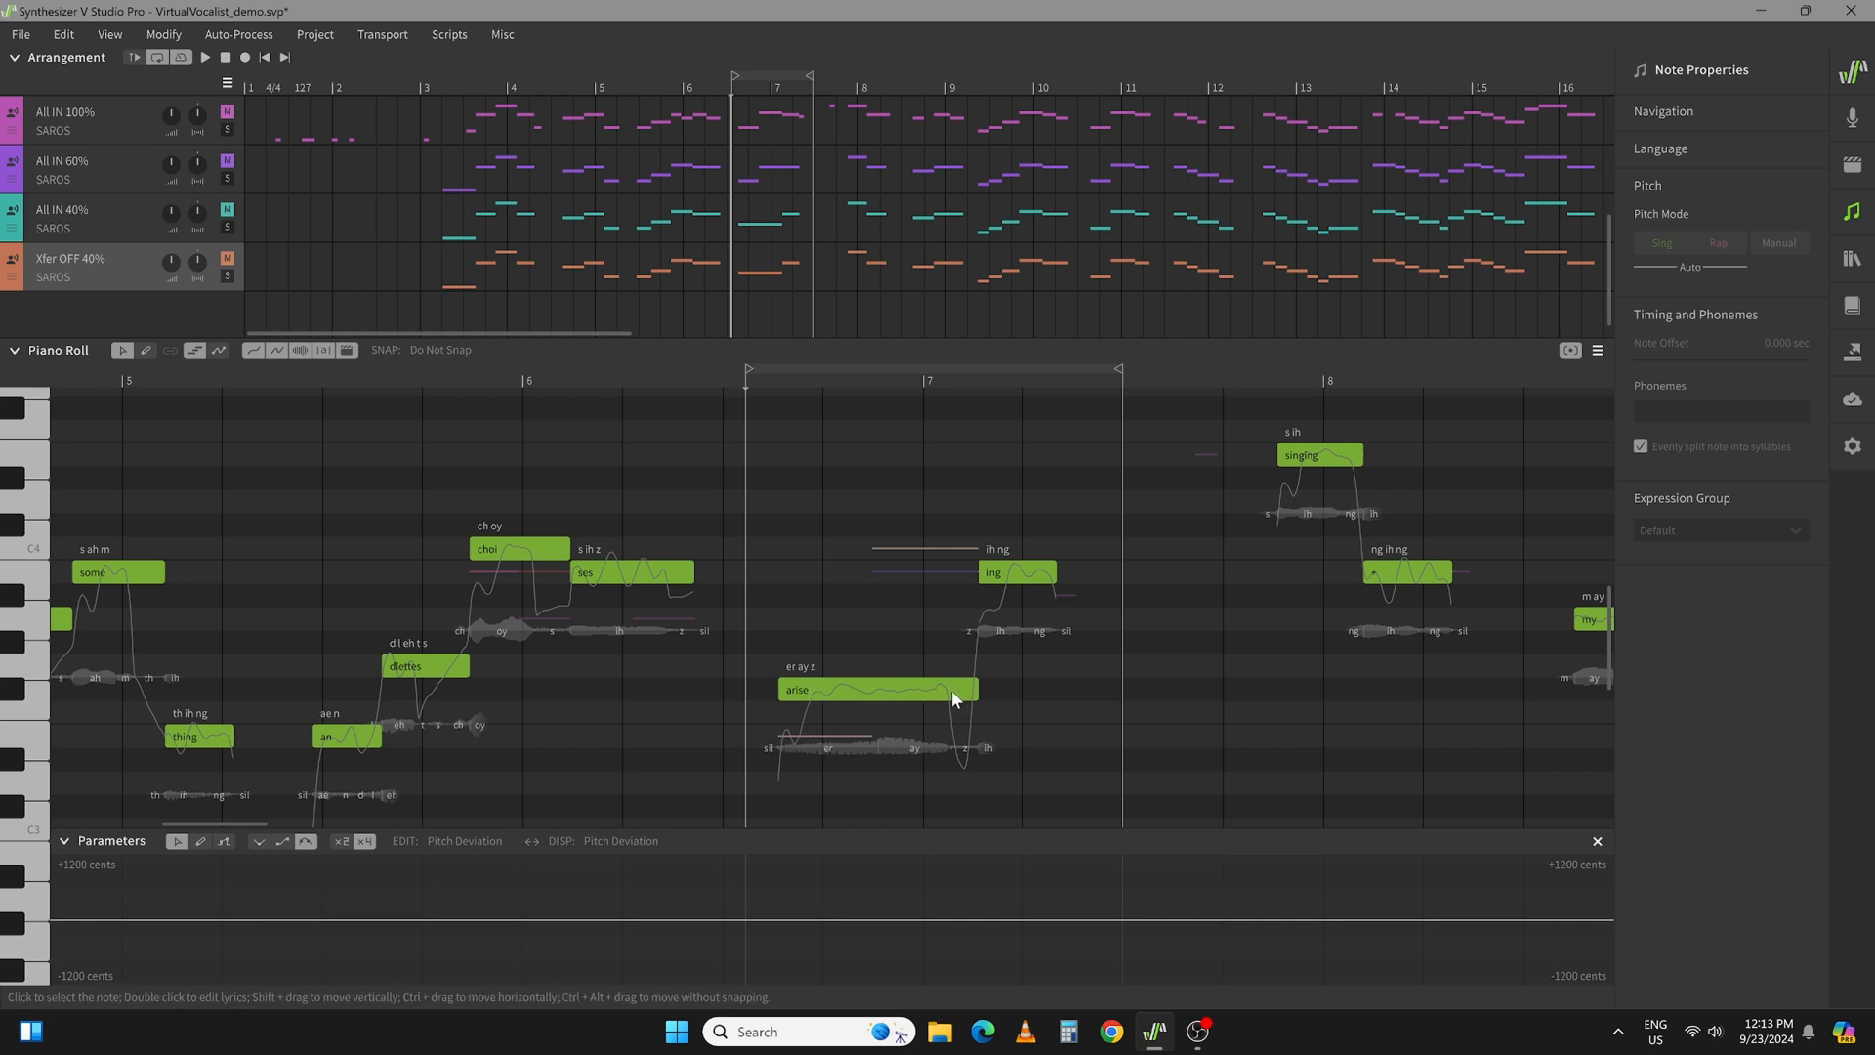
{"action": "mouse_move", "coordinate": [897, 686]}
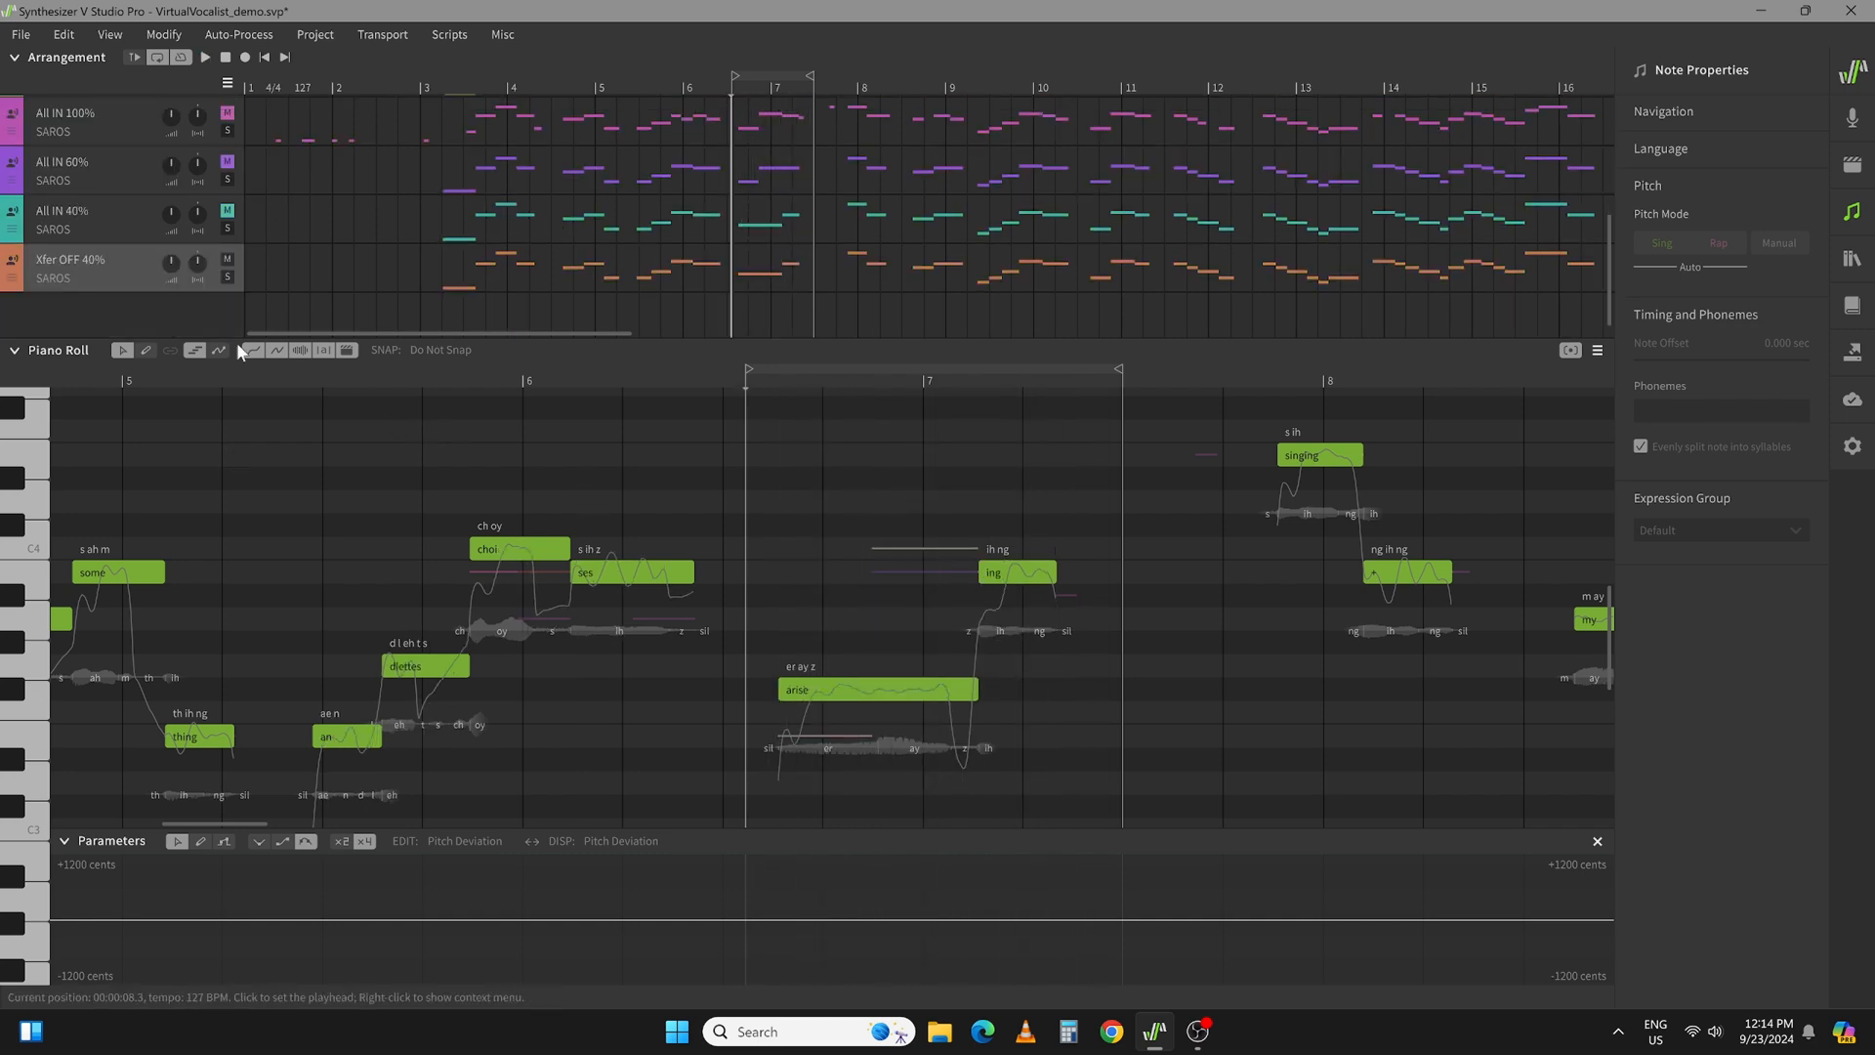
{"action": "left_click", "coordinate": [227, 211]}
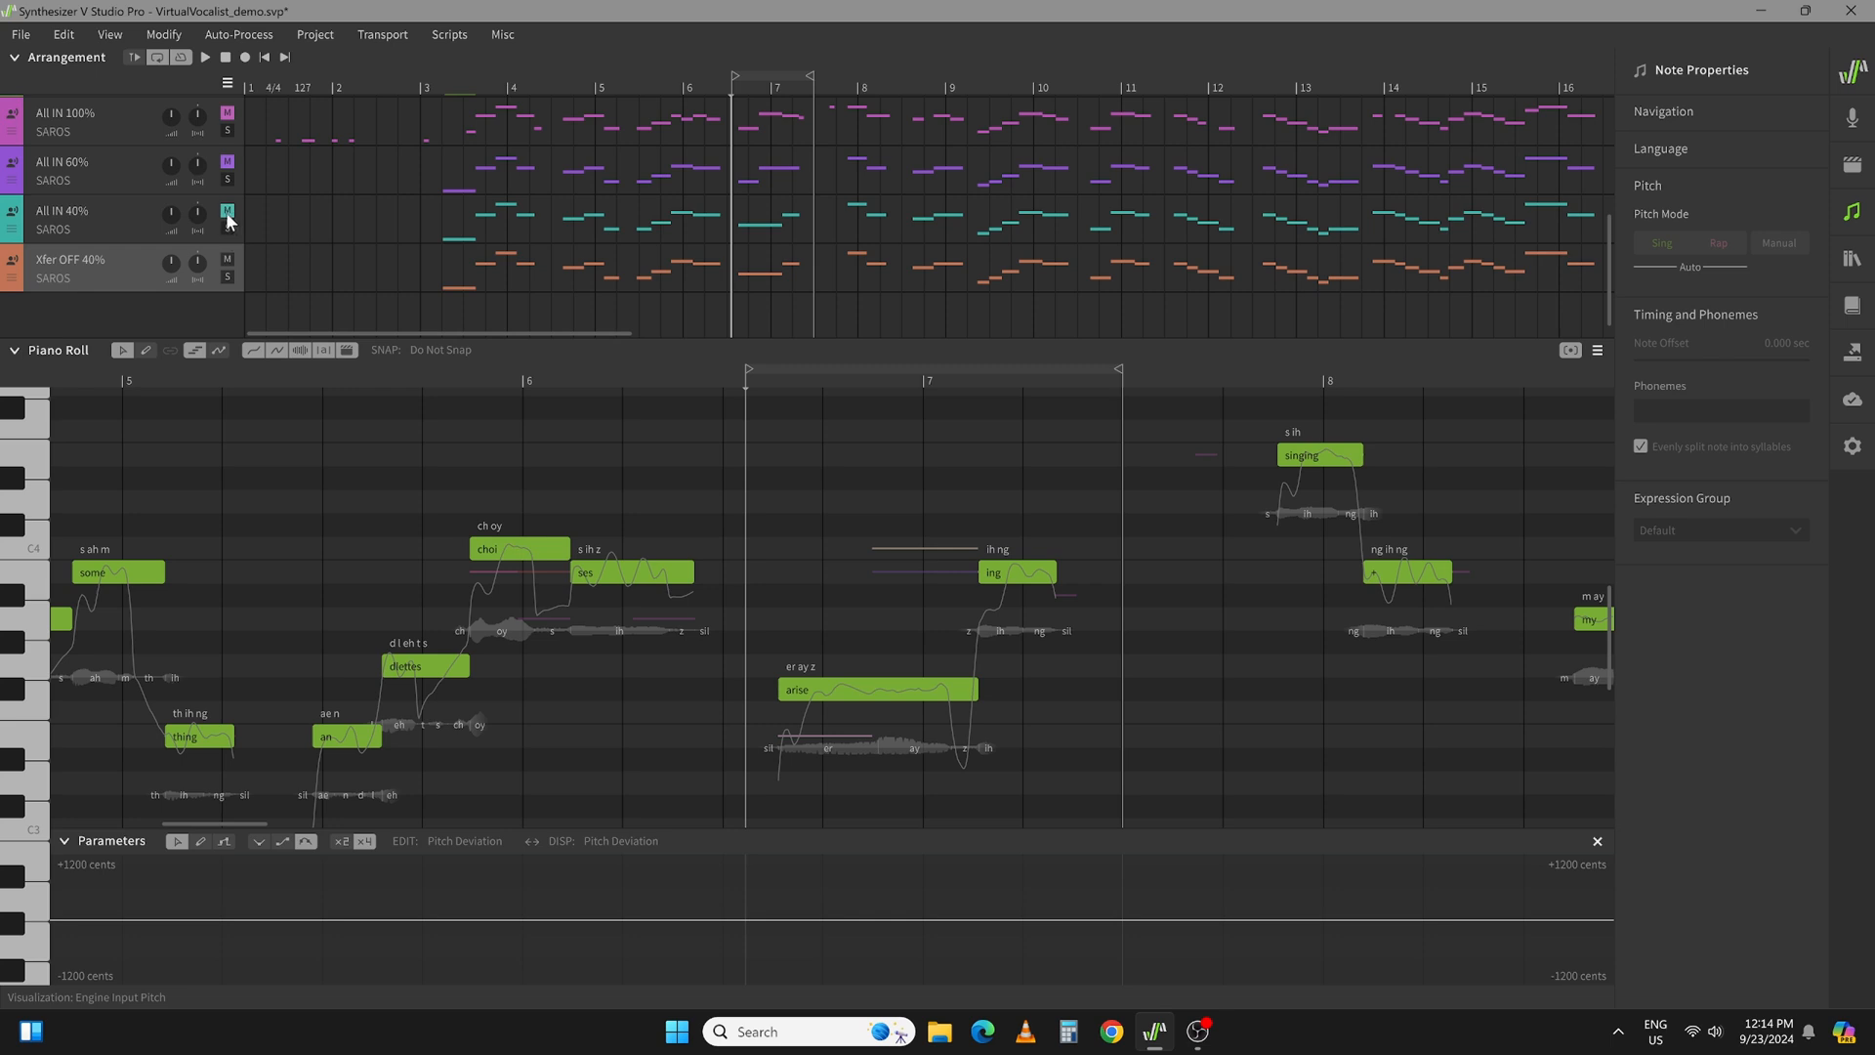